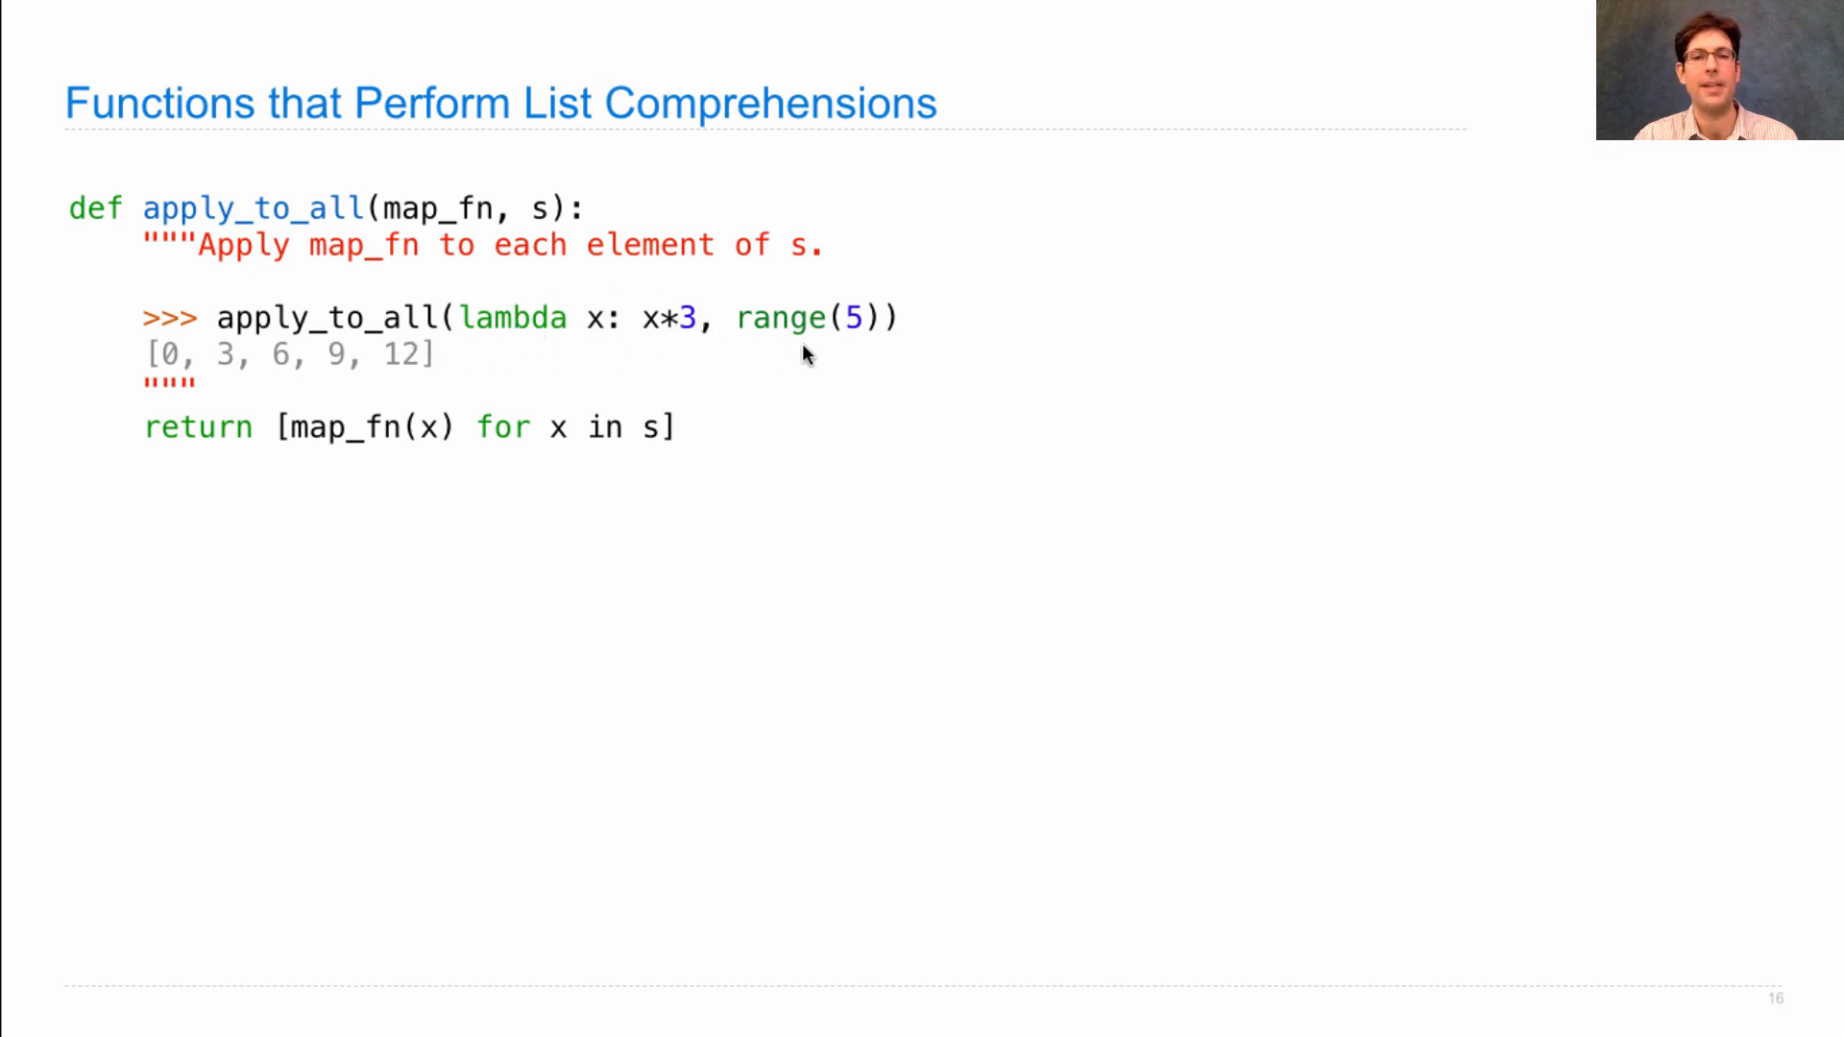
{"action": "mouse_move", "coordinate": [814, 351]}
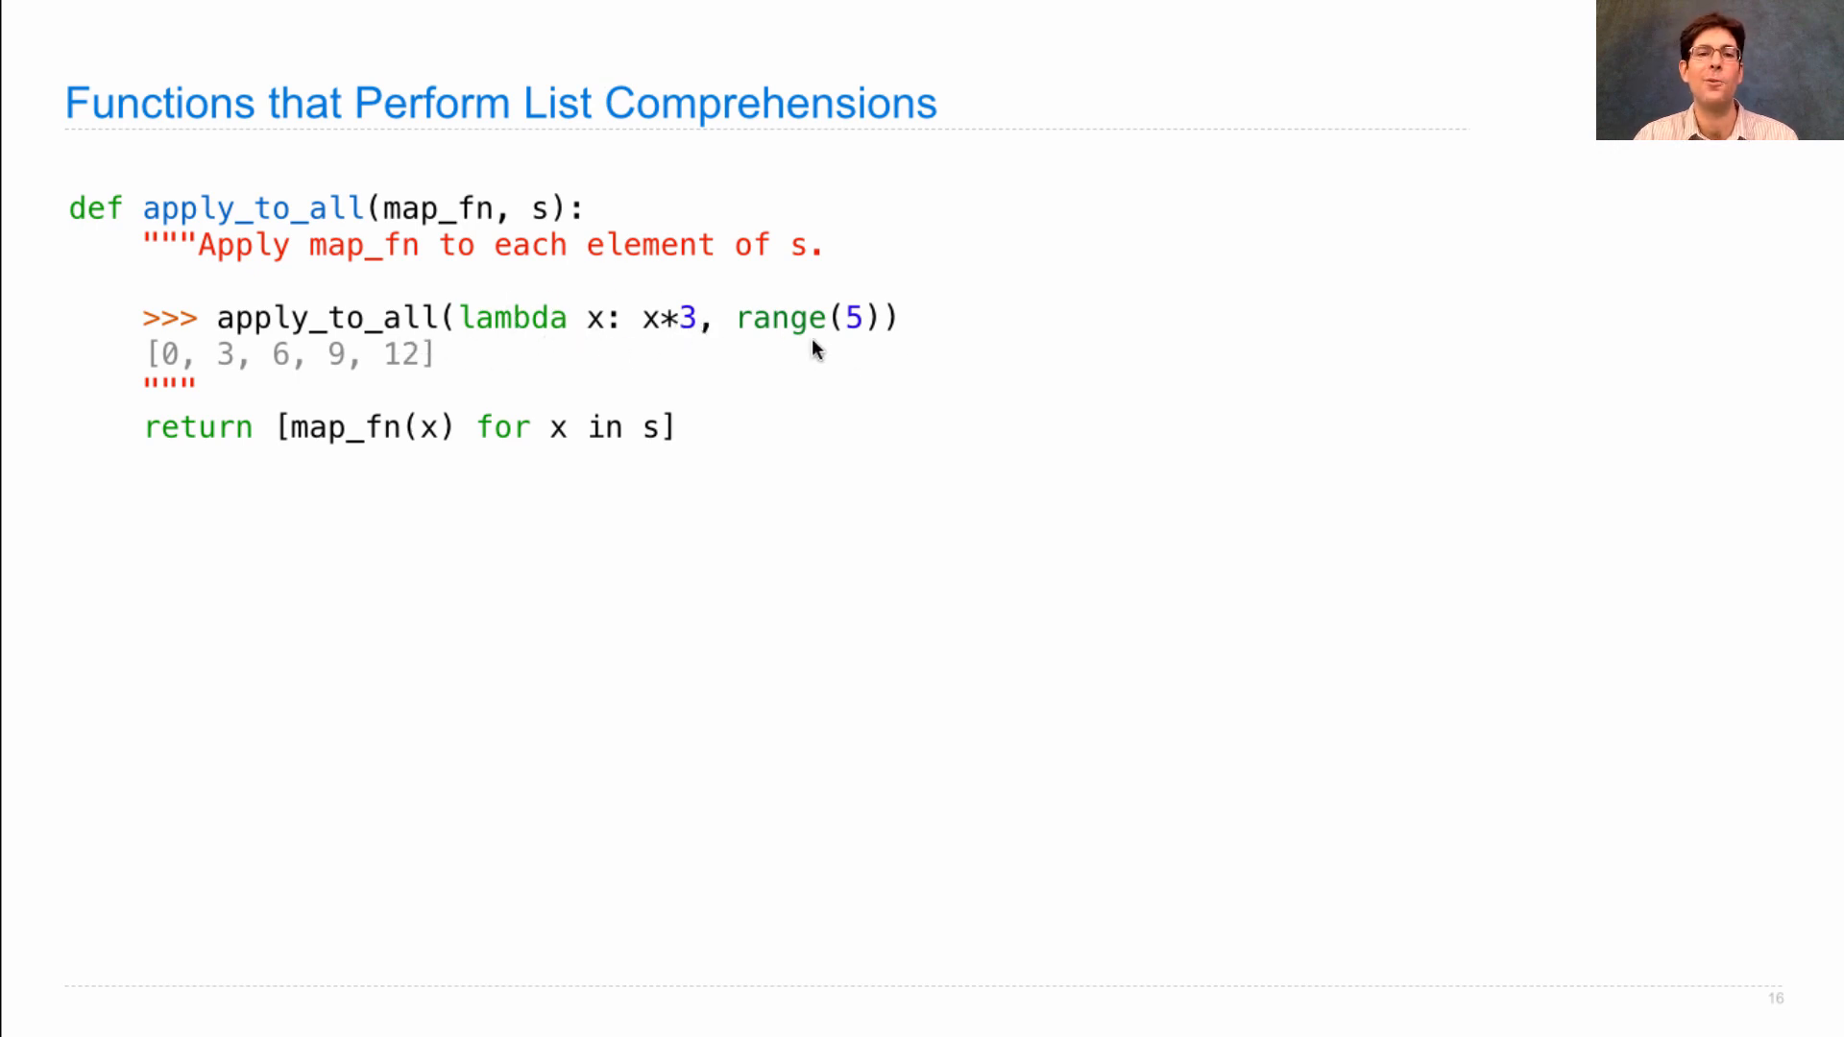
{"action": "mouse_move", "coordinate": [797, 339]}
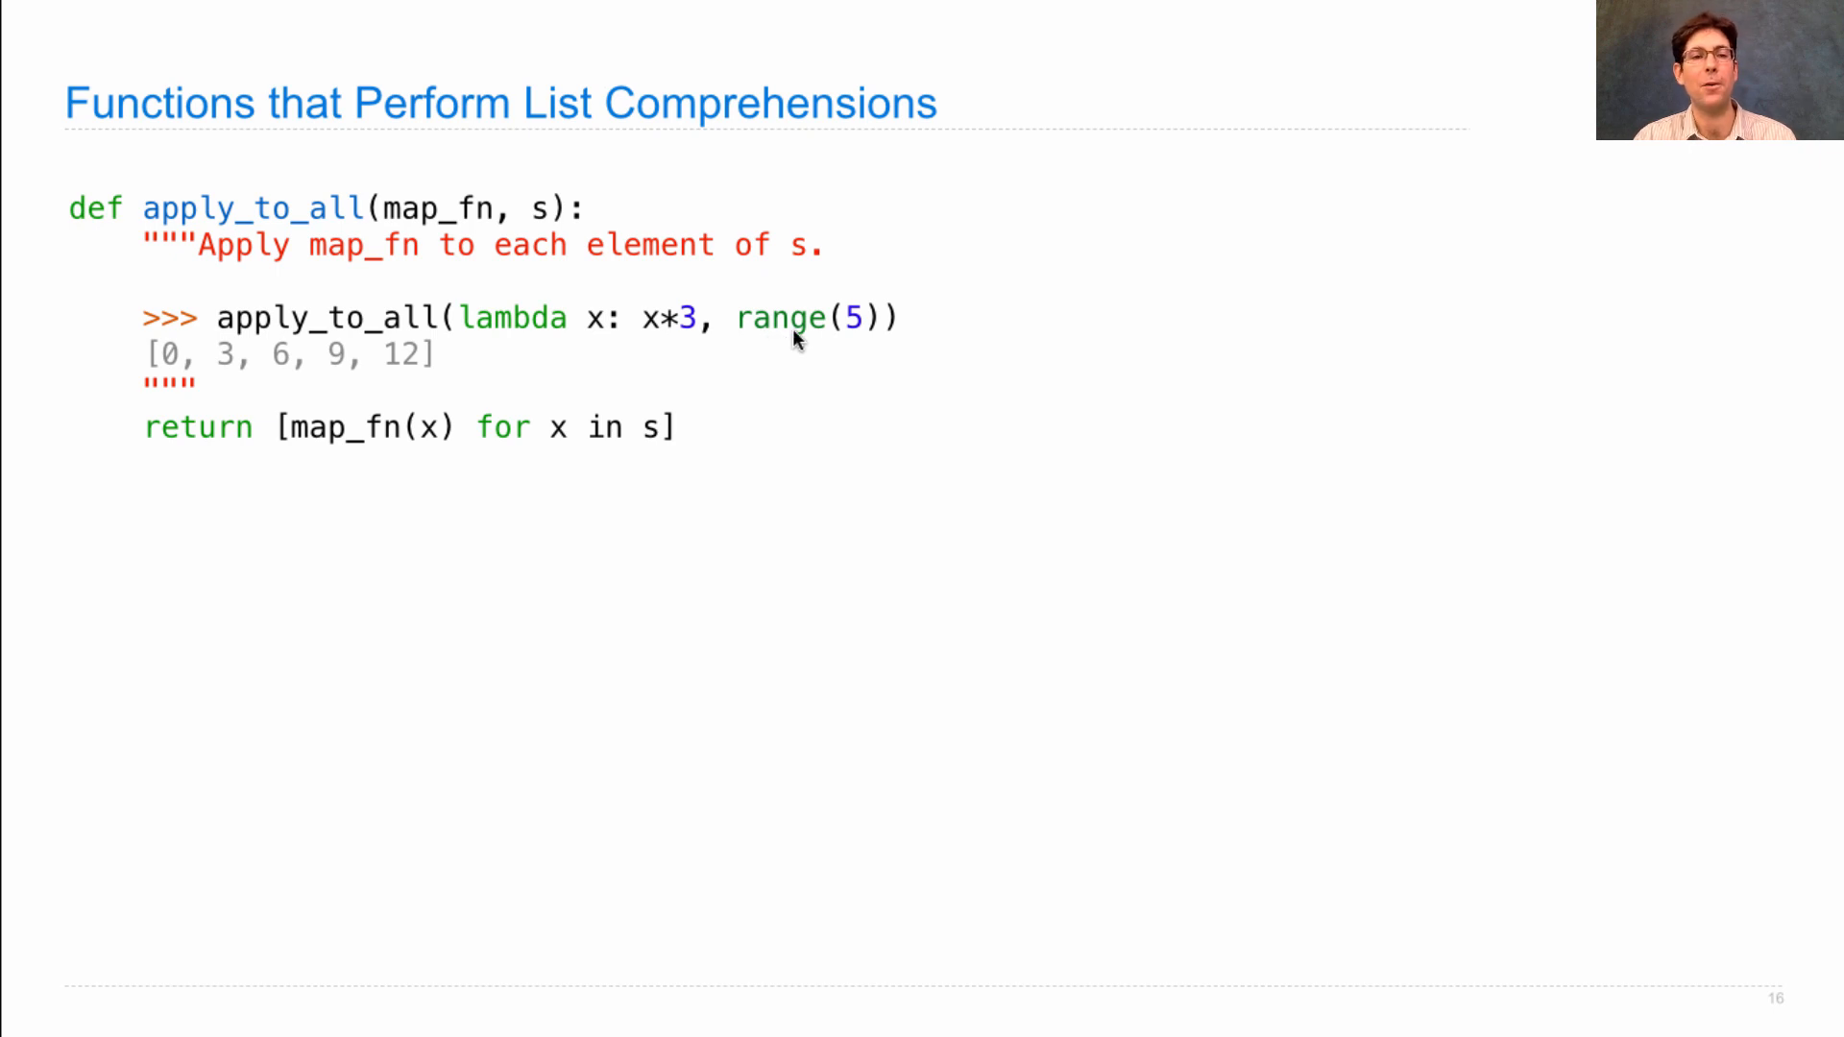
{"action": "mouse_move", "coordinate": [224, 371]}
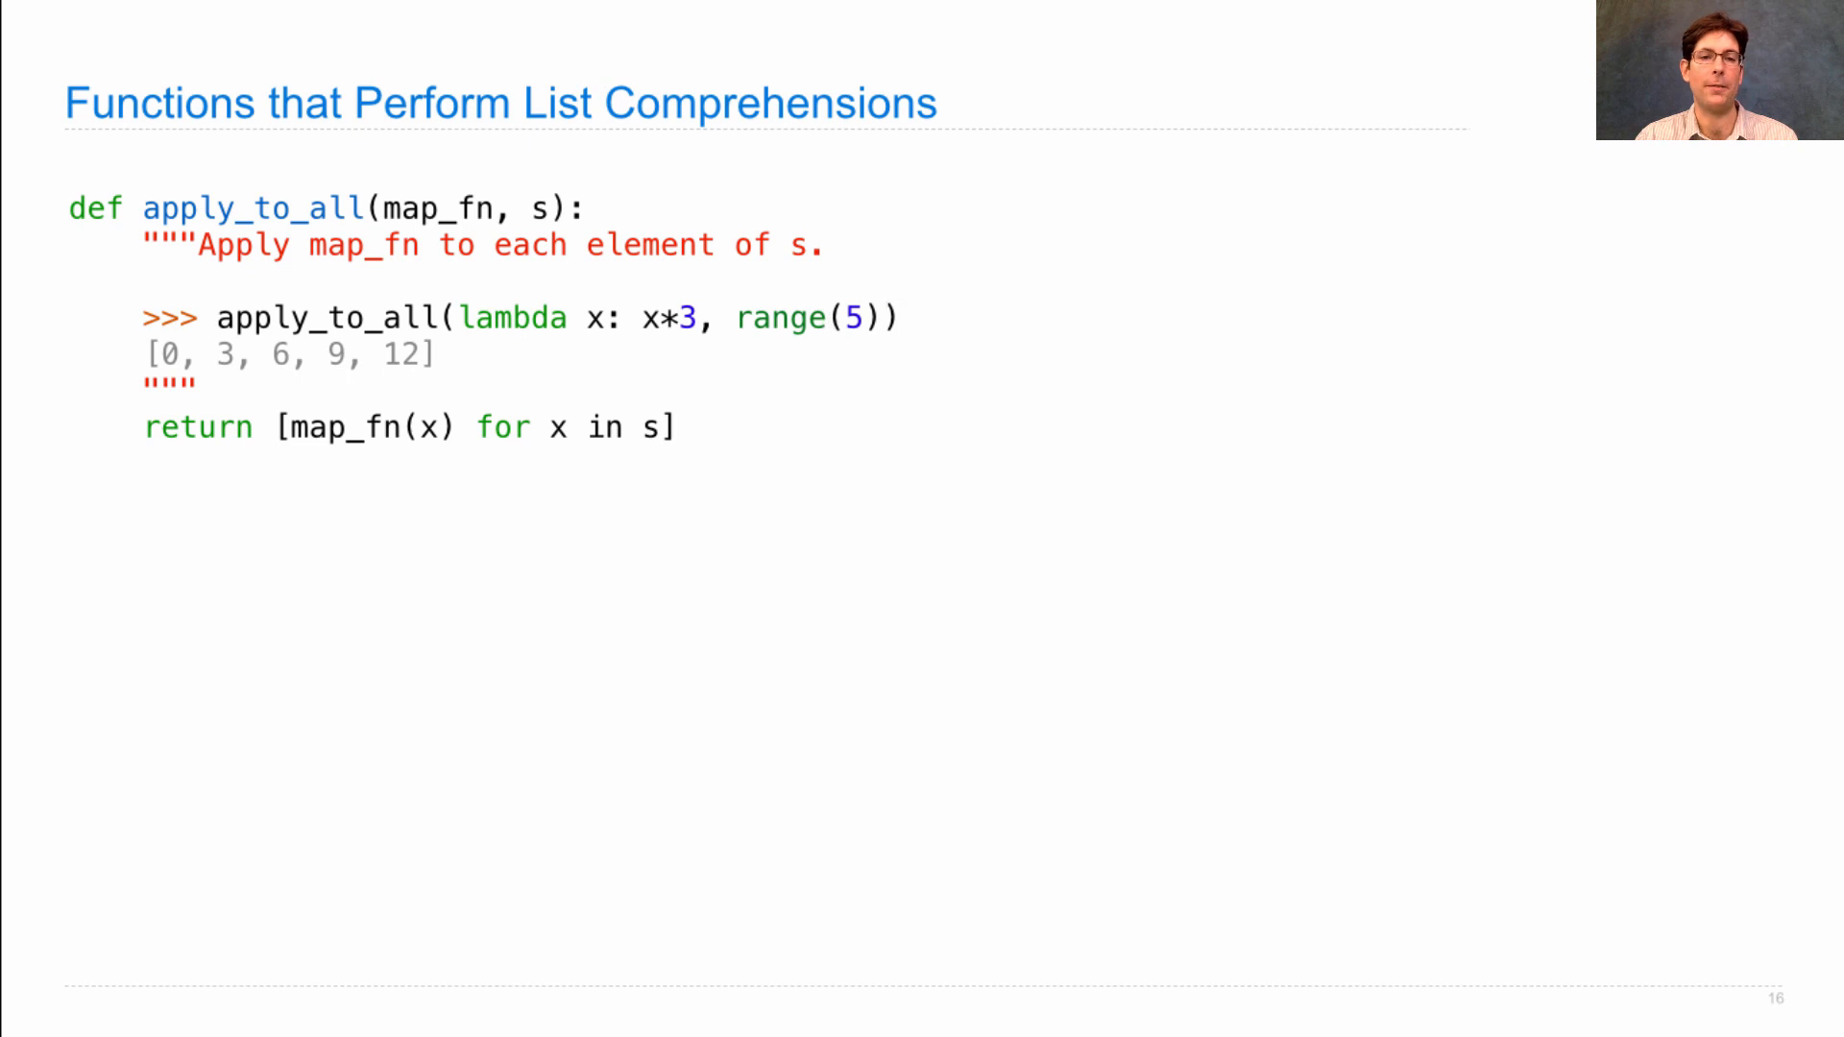
Step: Advance the reduce slide to show reduce(mul, [2, 4, 8], 1) returning 64
{"action": "key", "text": "Right"}
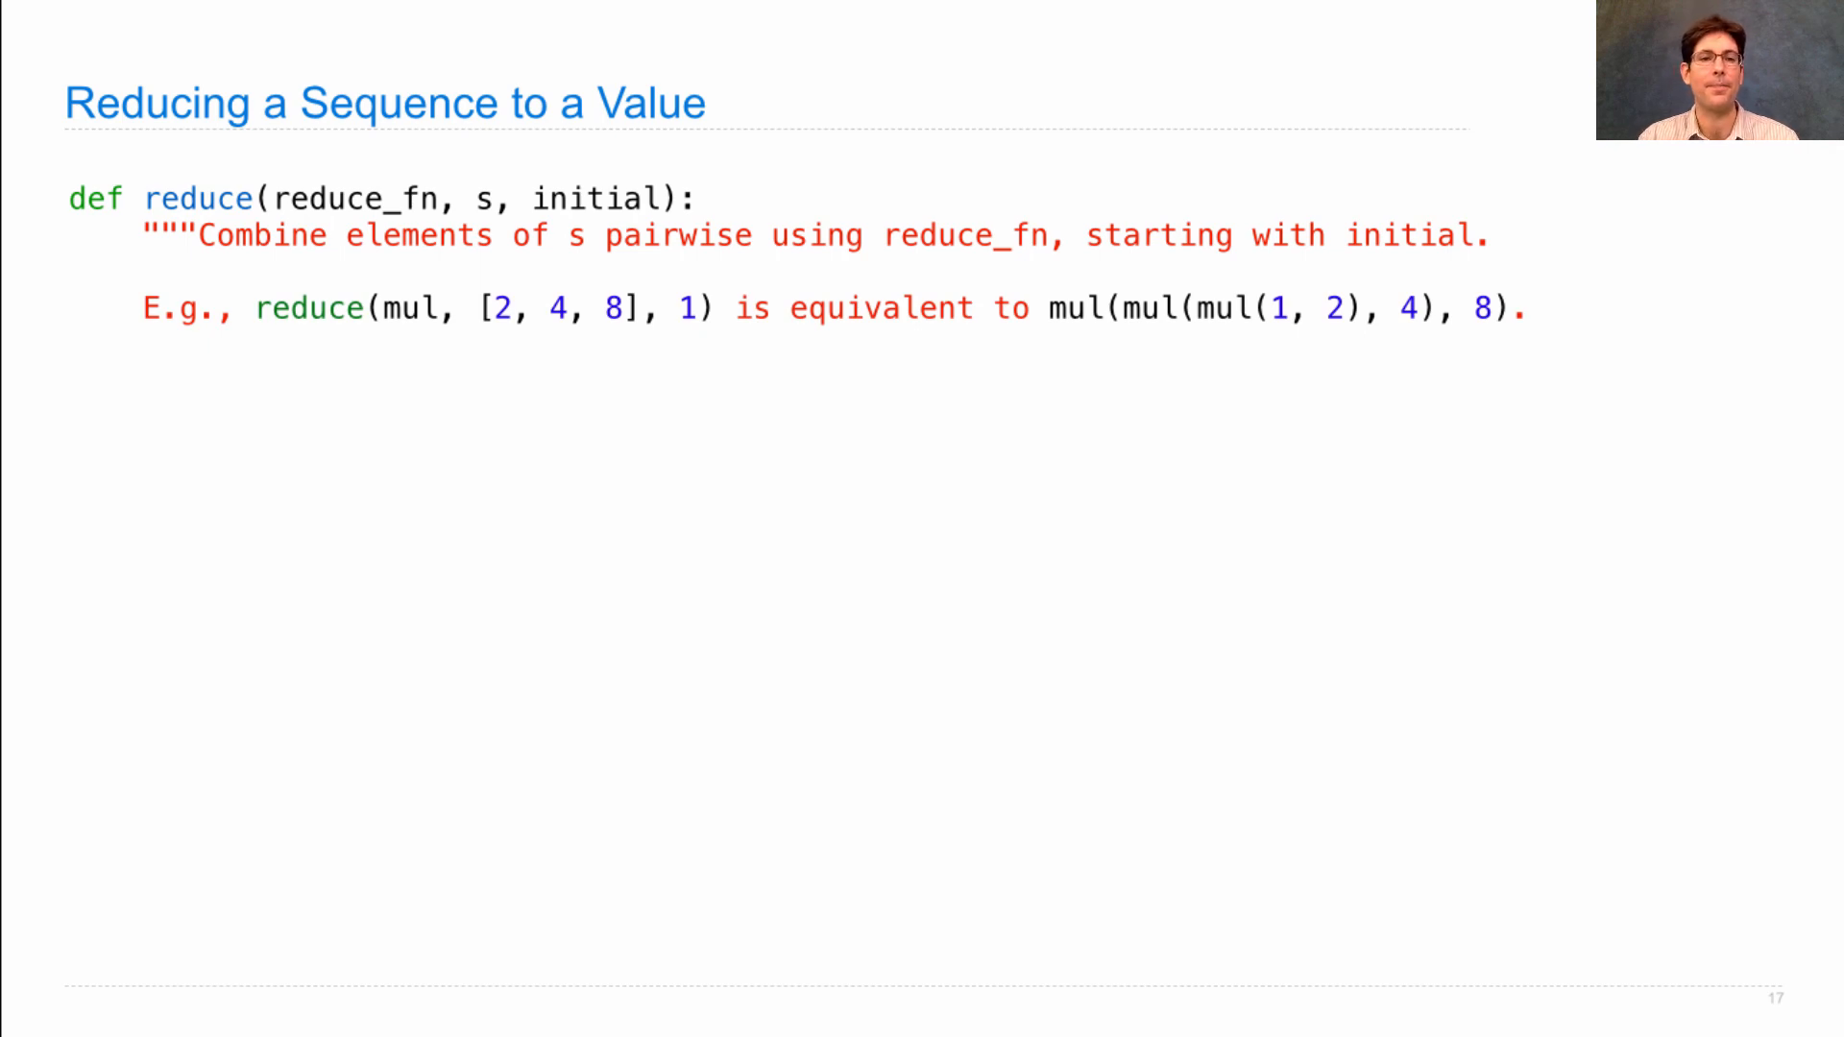
{"action": "mouse_move", "coordinate": [374, 347]}
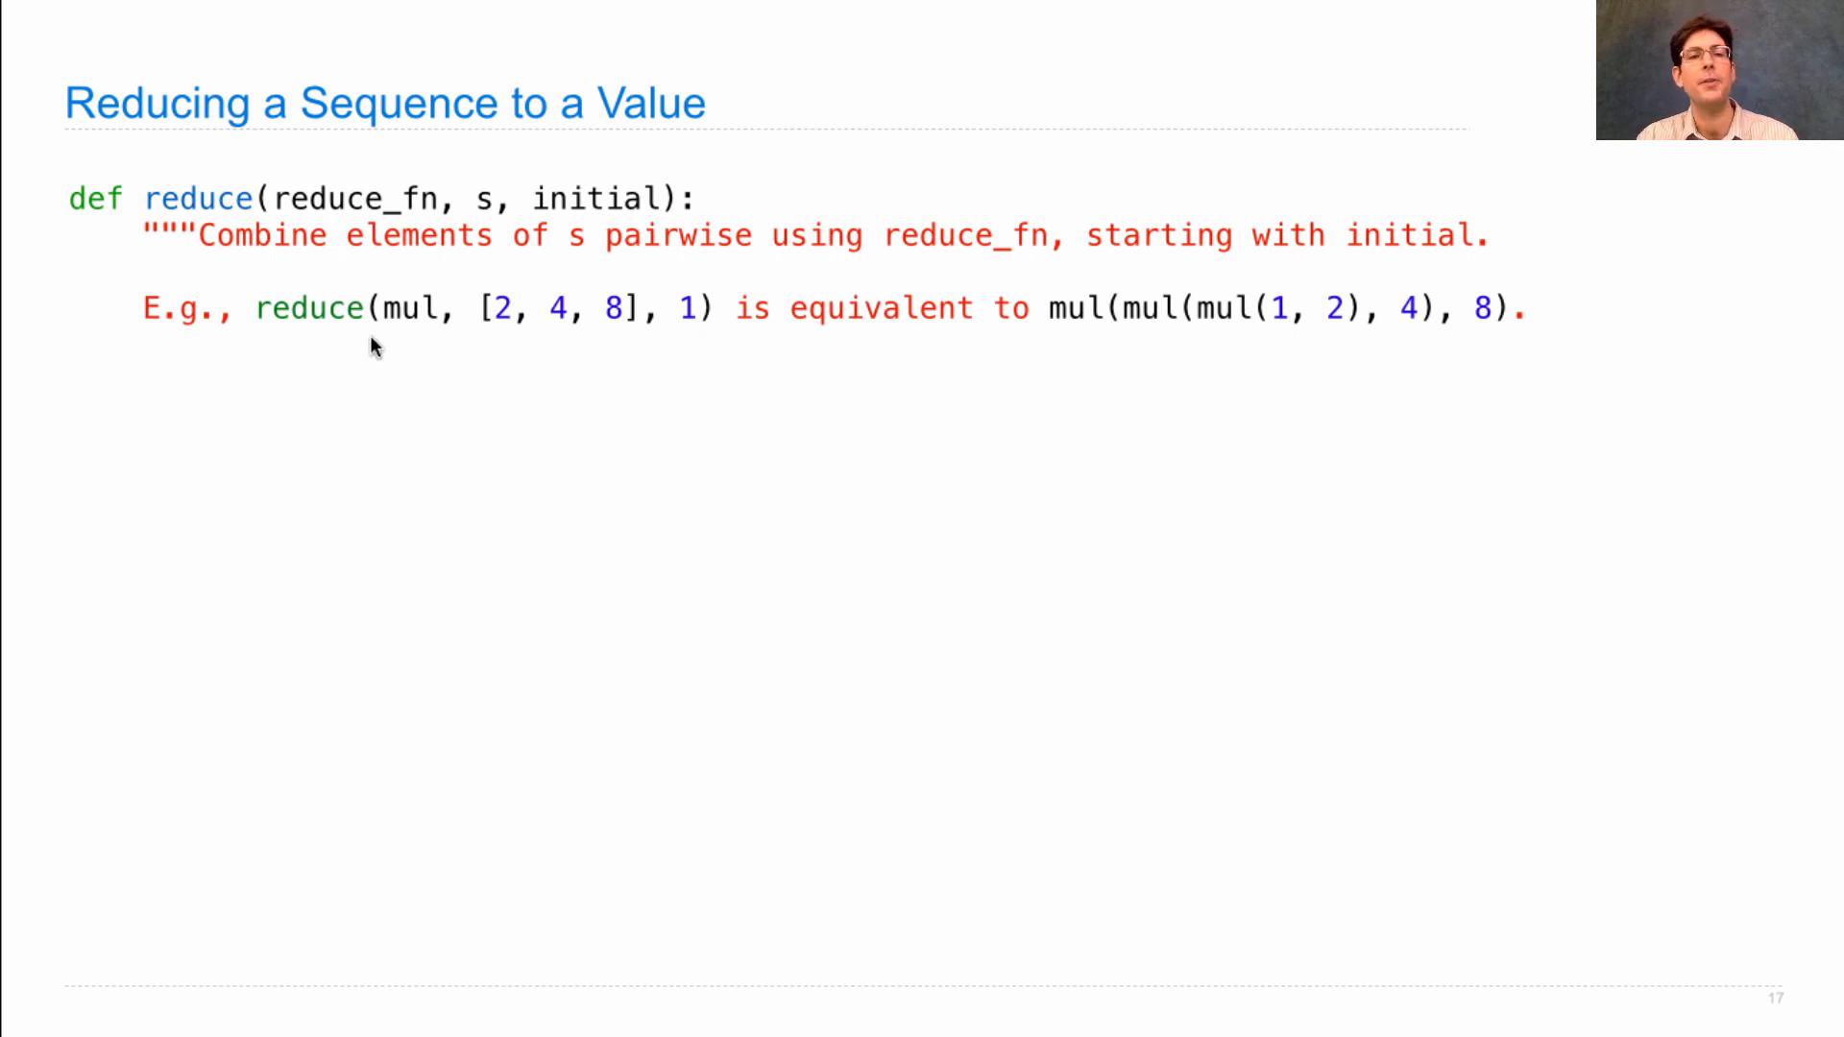
{"action": "mouse_move", "coordinate": [471, 340]}
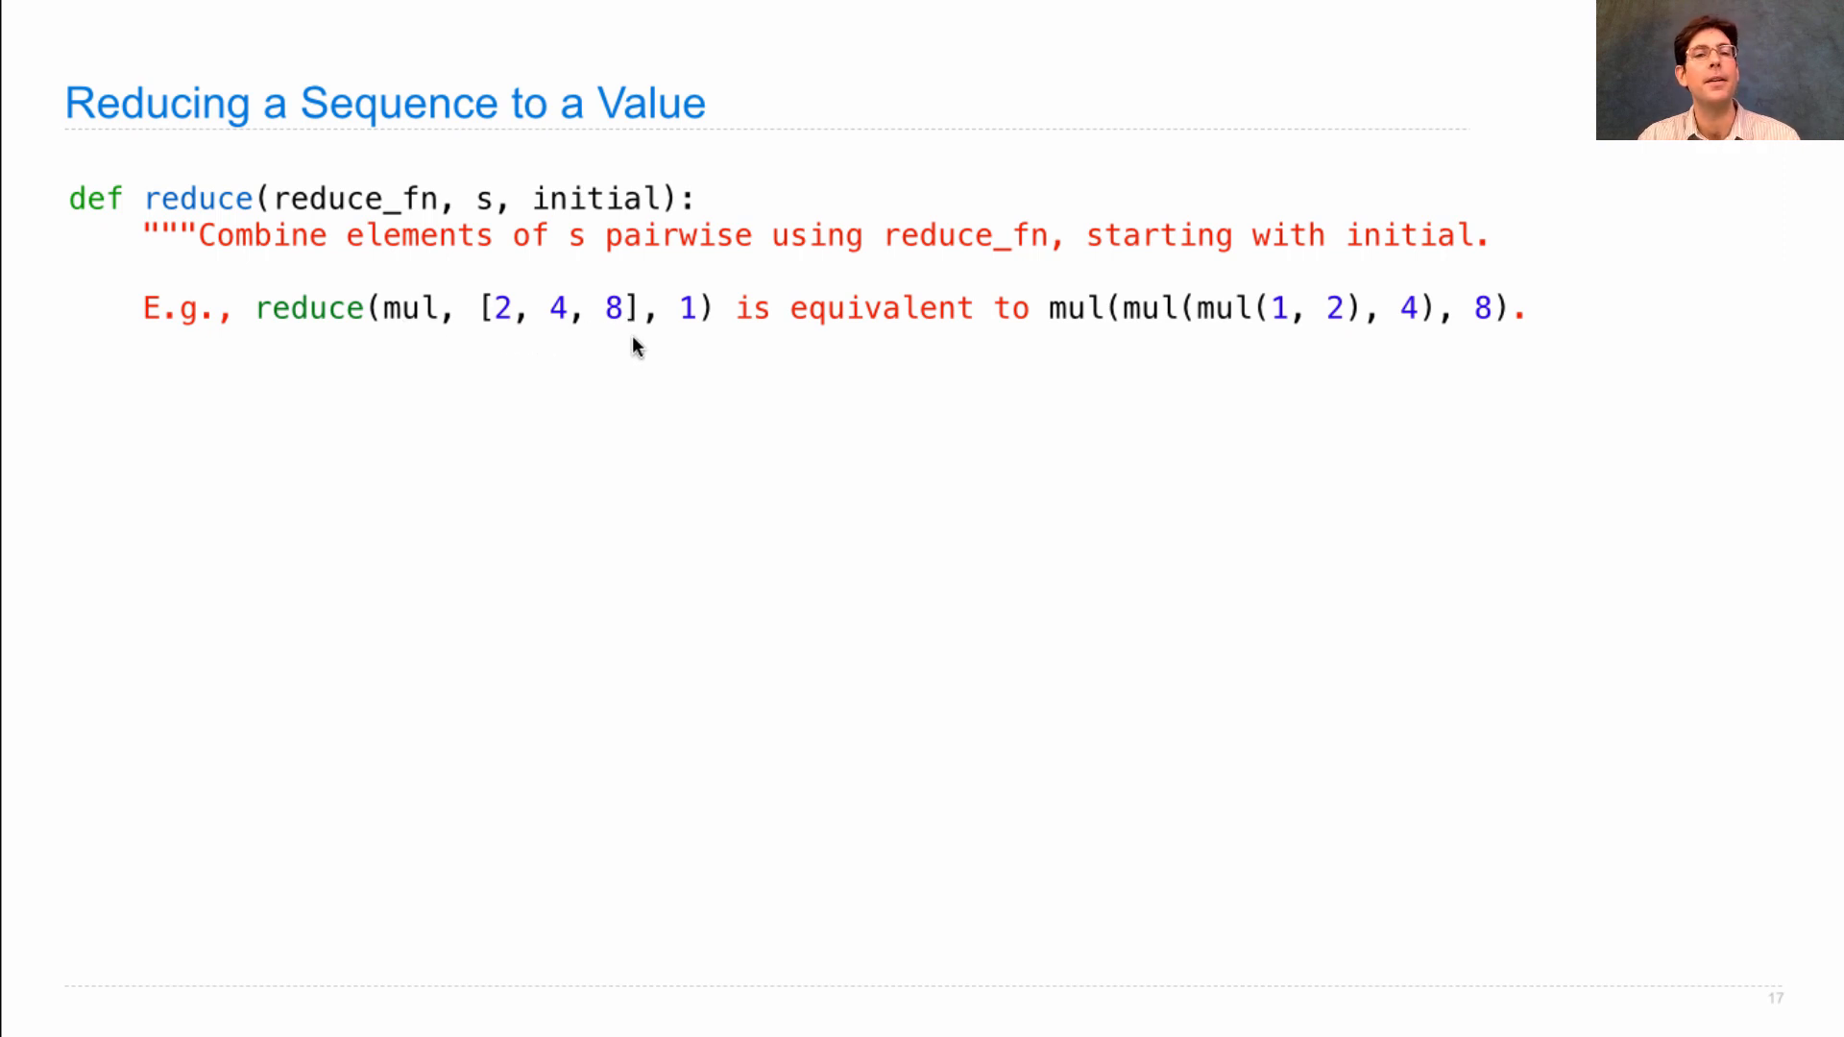
{"action": "mouse_move", "coordinate": [687, 329]}
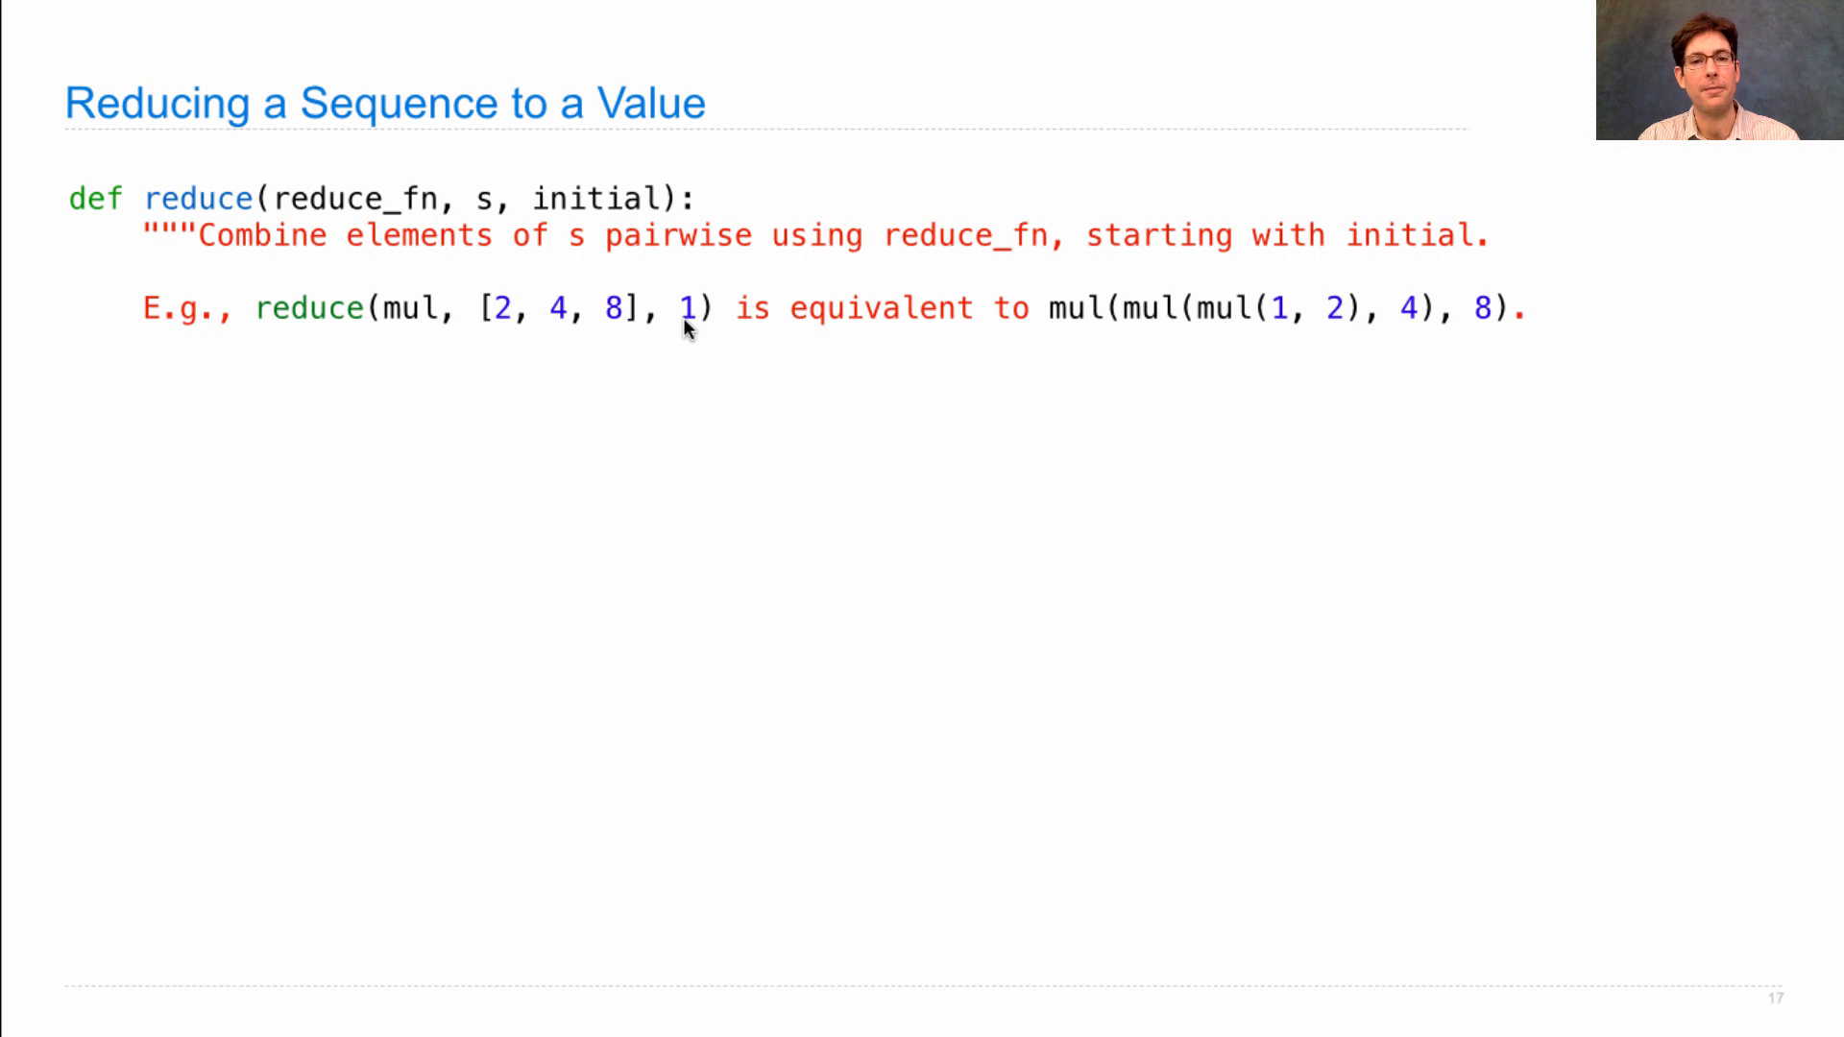
{"action": "mouse_move", "coordinate": [1220, 327]}
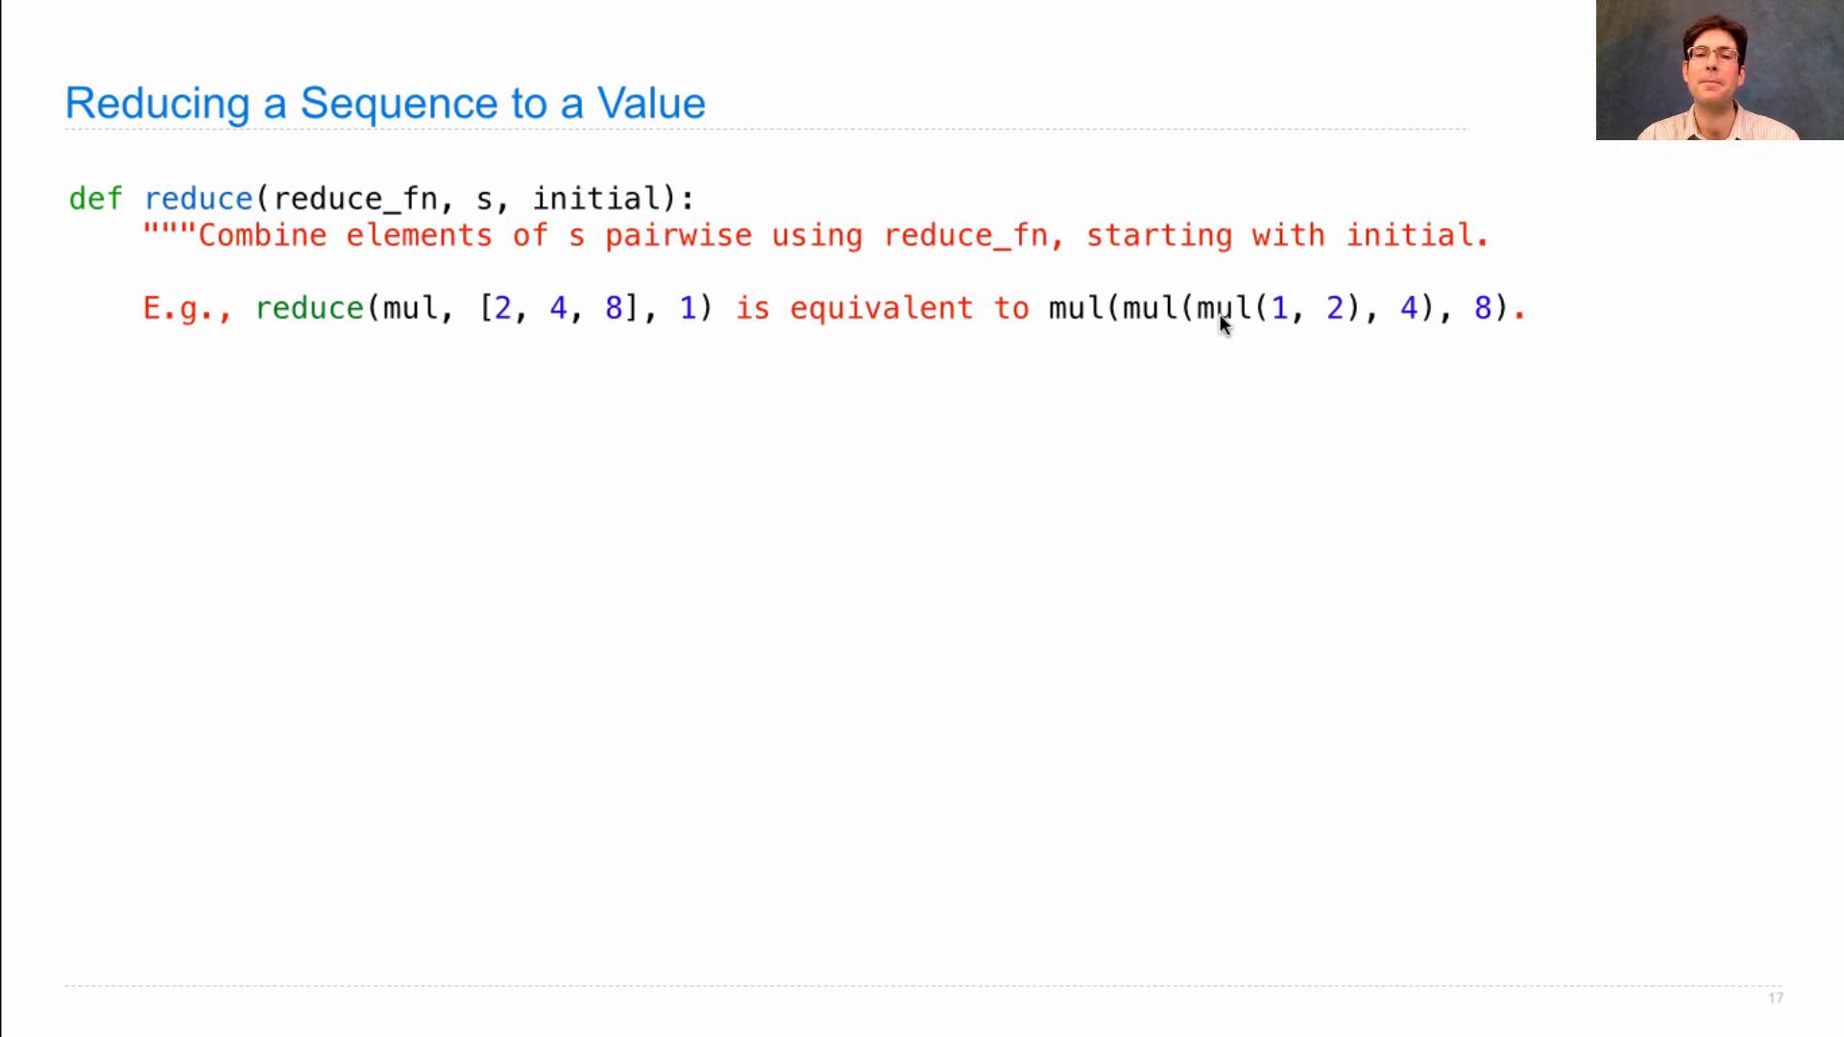
{"action": "mouse_move", "coordinate": [1335, 359]}
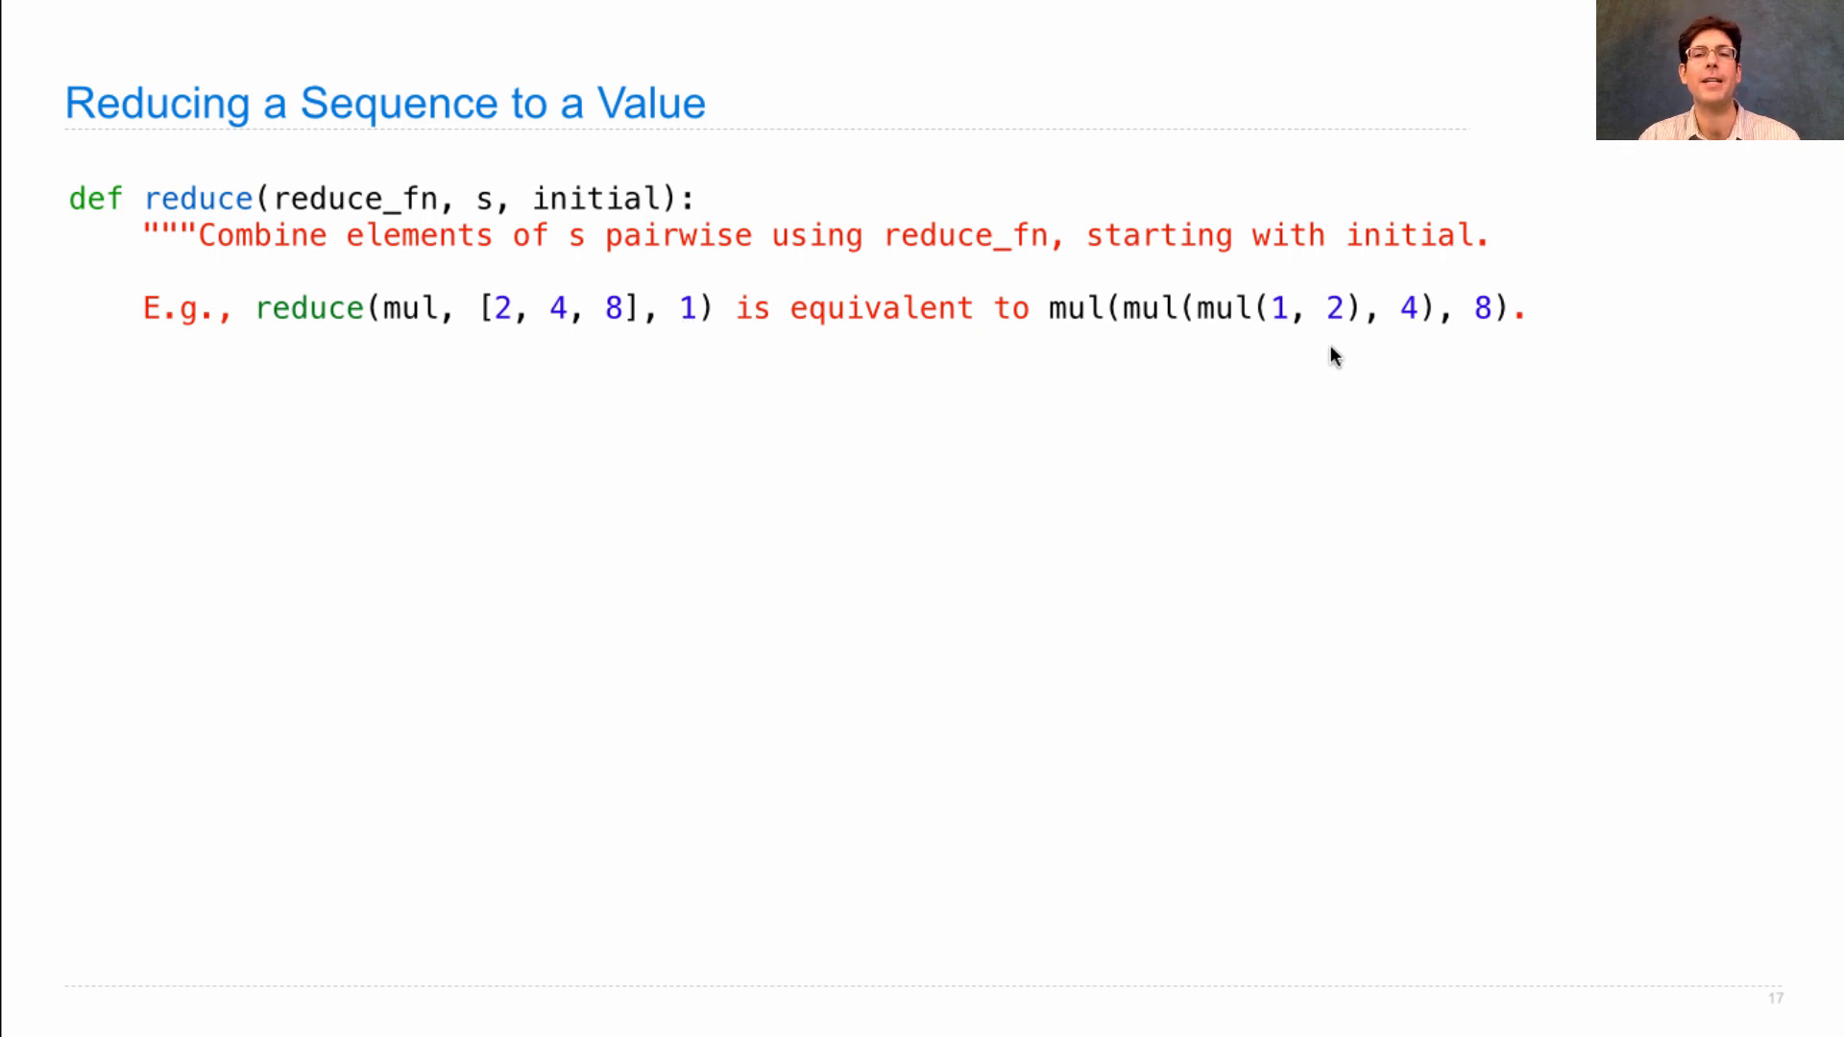
{"action": "mouse_move", "coordinate": [1346, 326]}
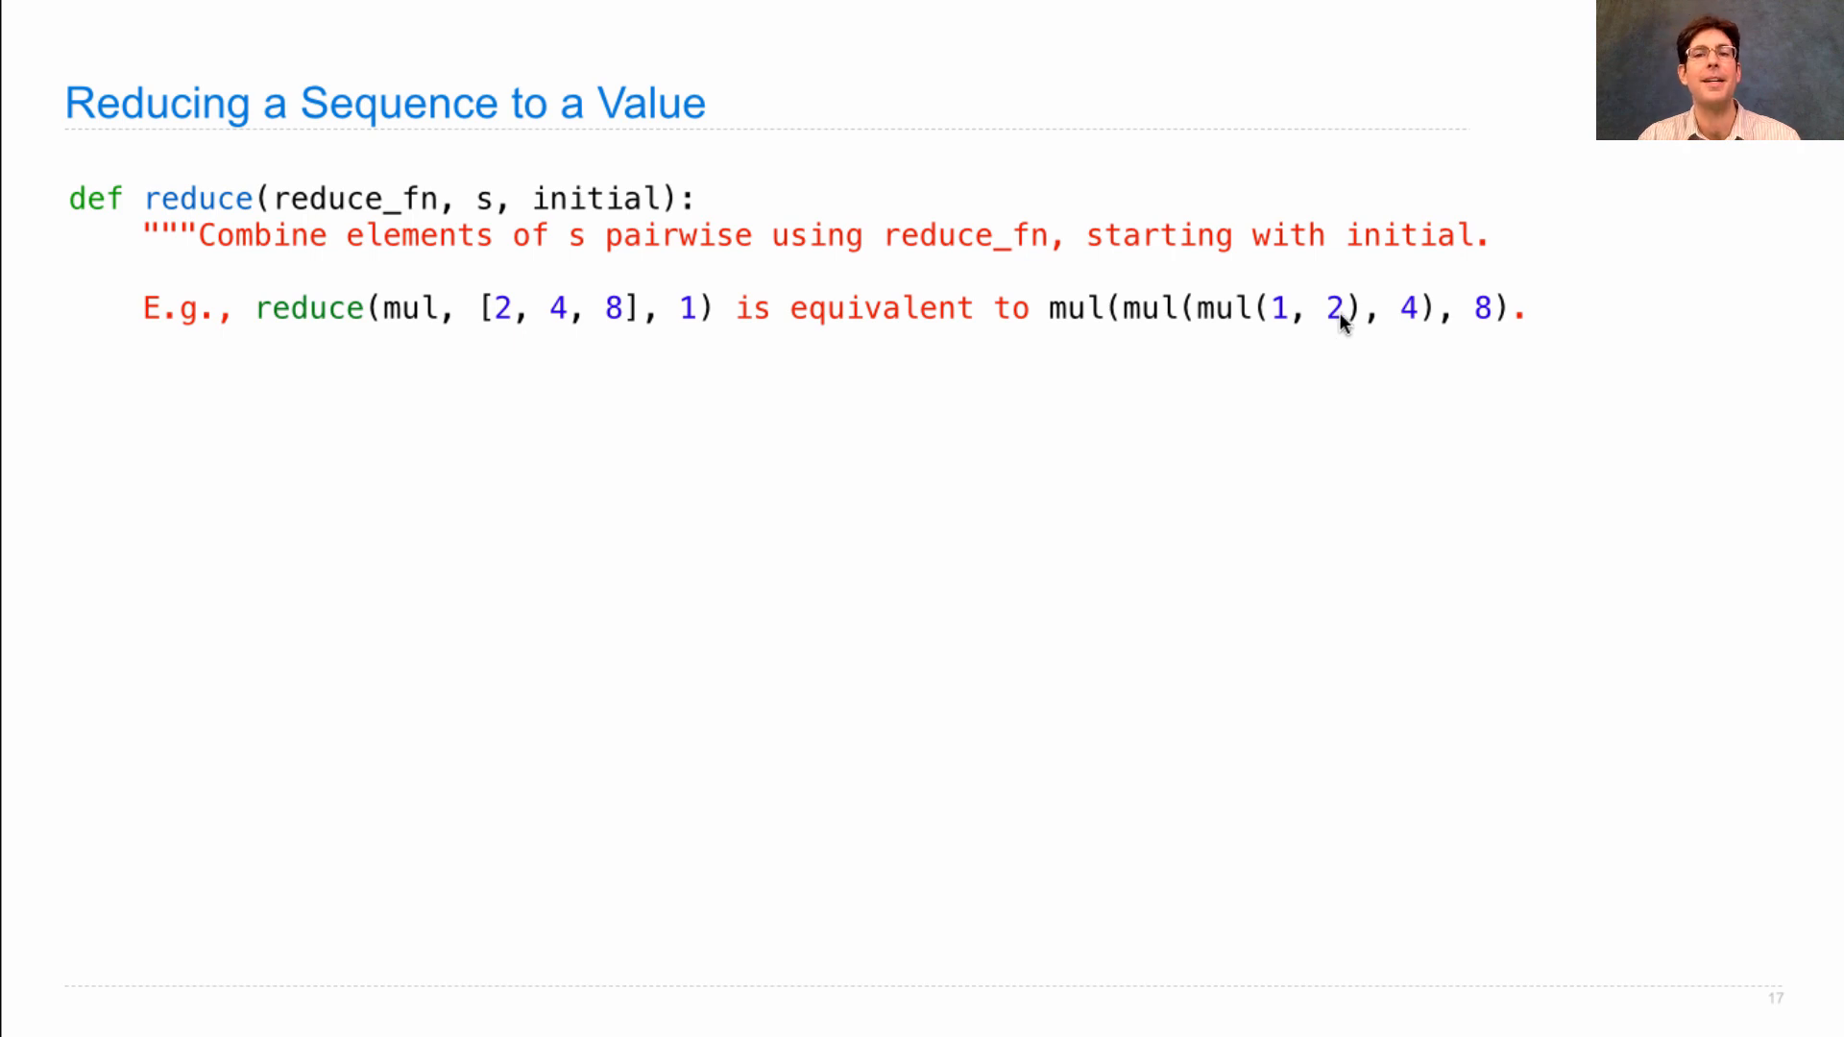
{"action": "mouse_move", "coordinate": [1431, 286]}
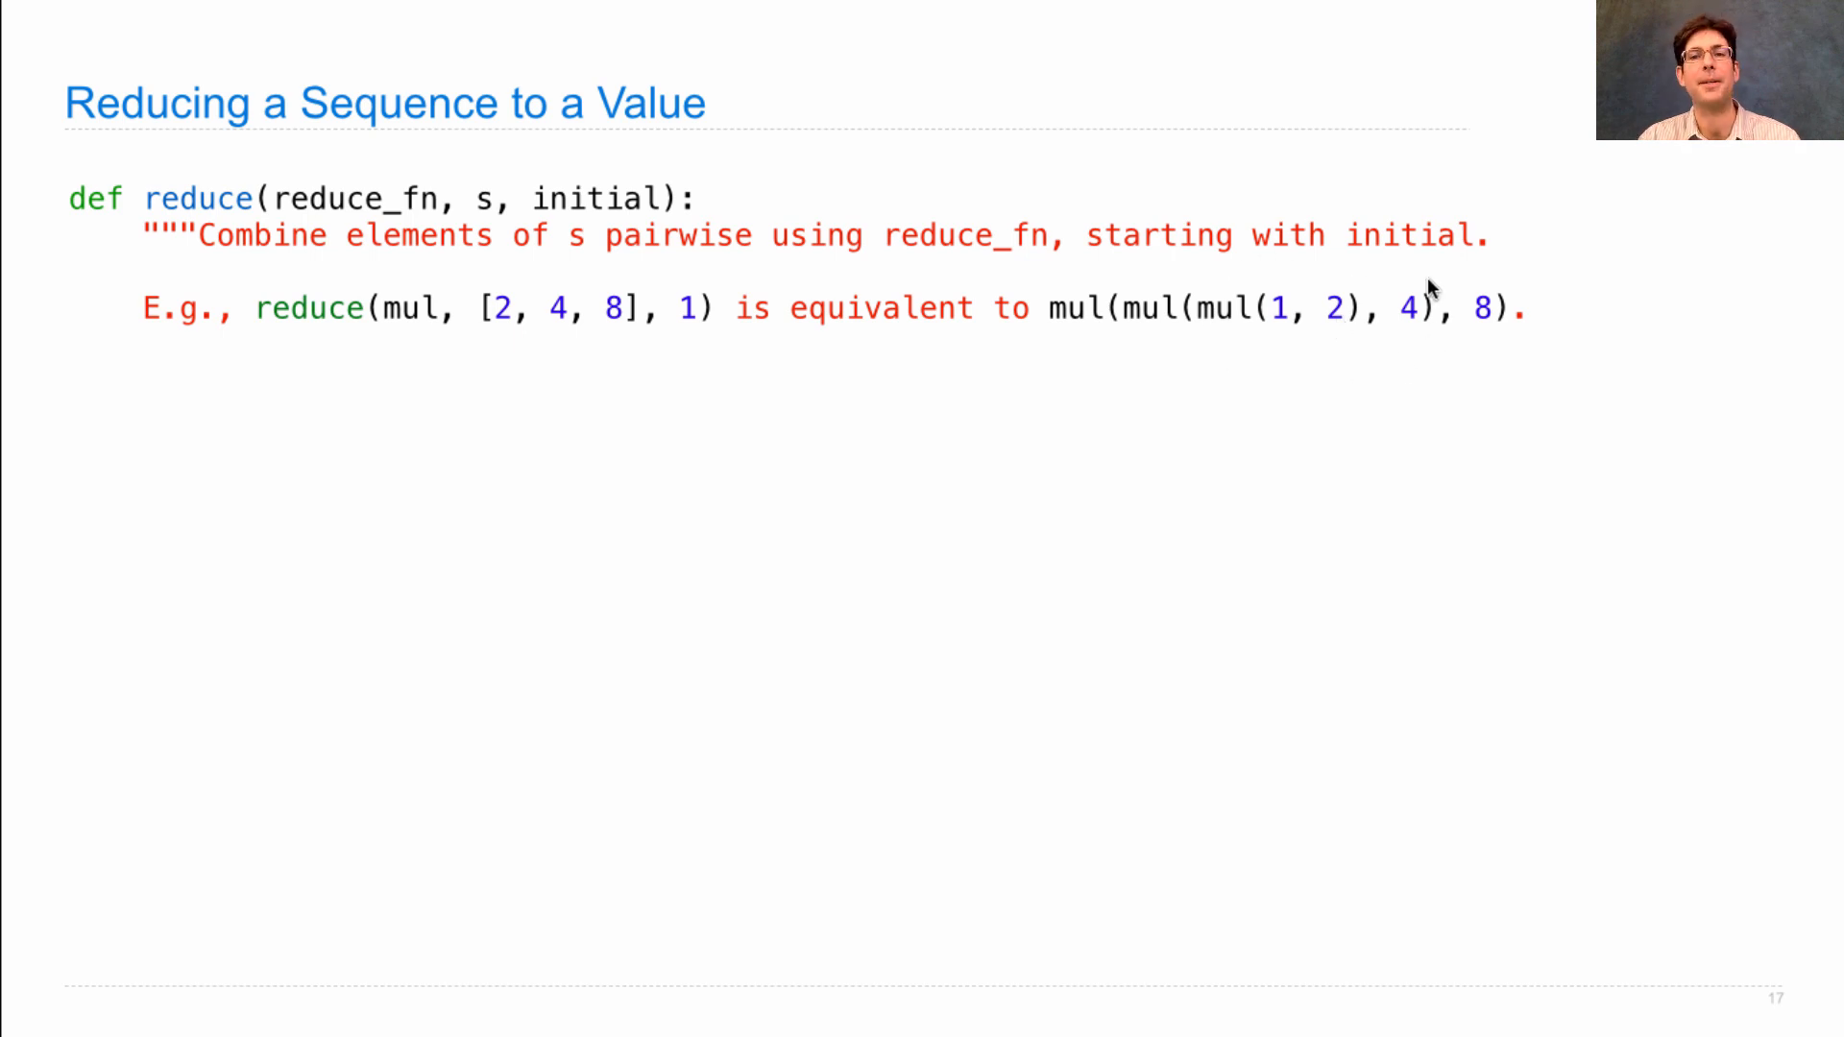
{"action": "mouse_move", "coordinate": [1352, 335]}
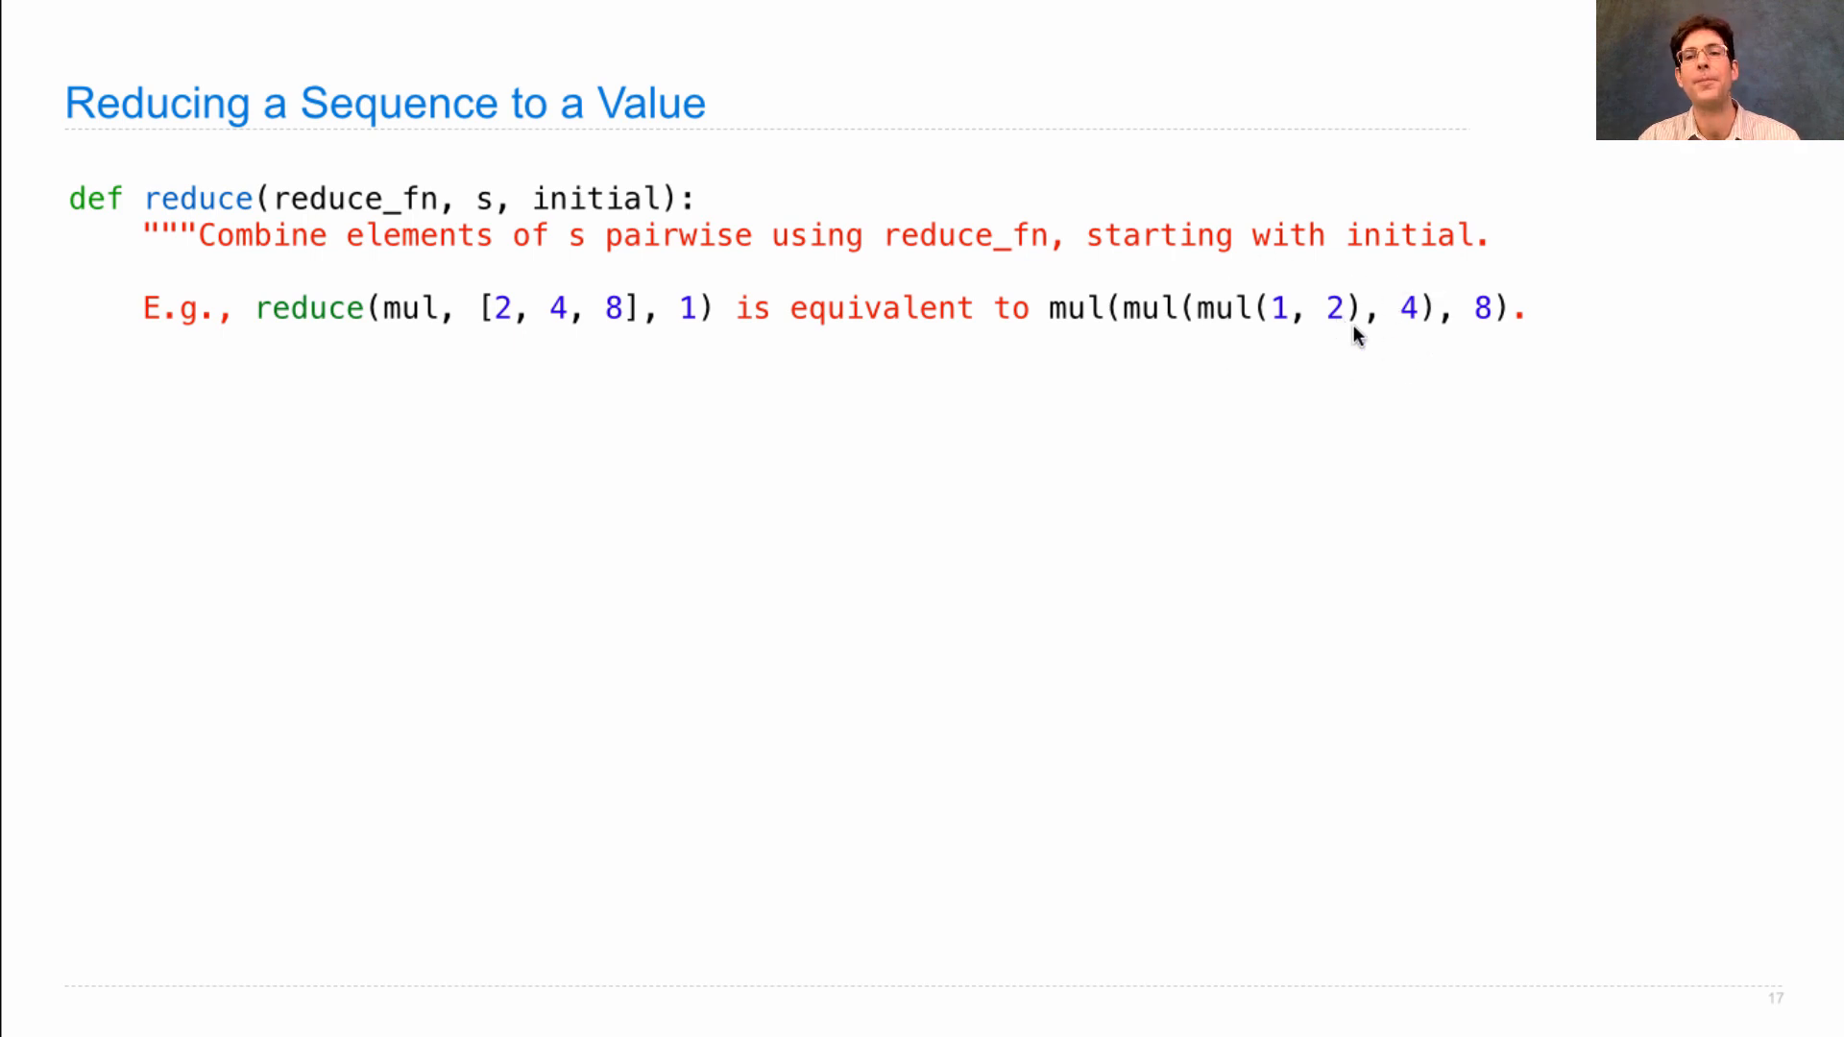
{"action": "mouse_move", "coordinate": [1447, 294]}
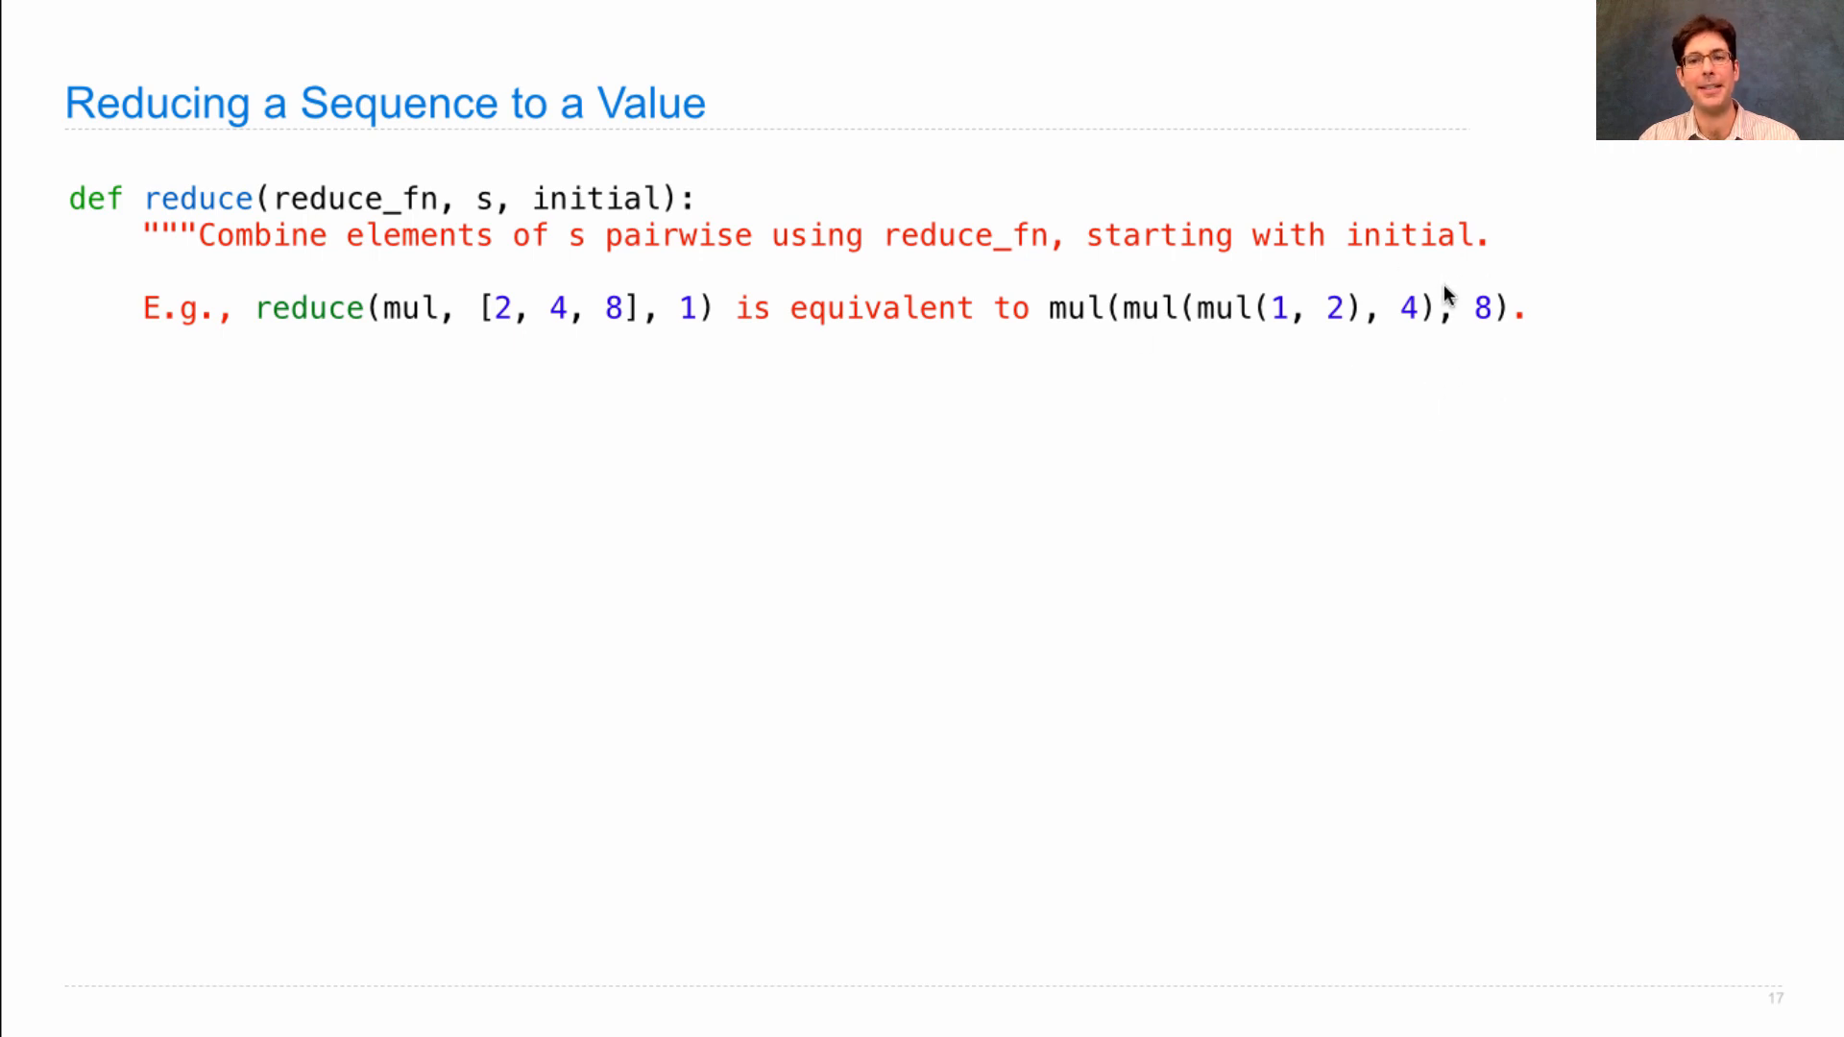
{"action": "mouse_move", "coordinate": [1350, 334]}
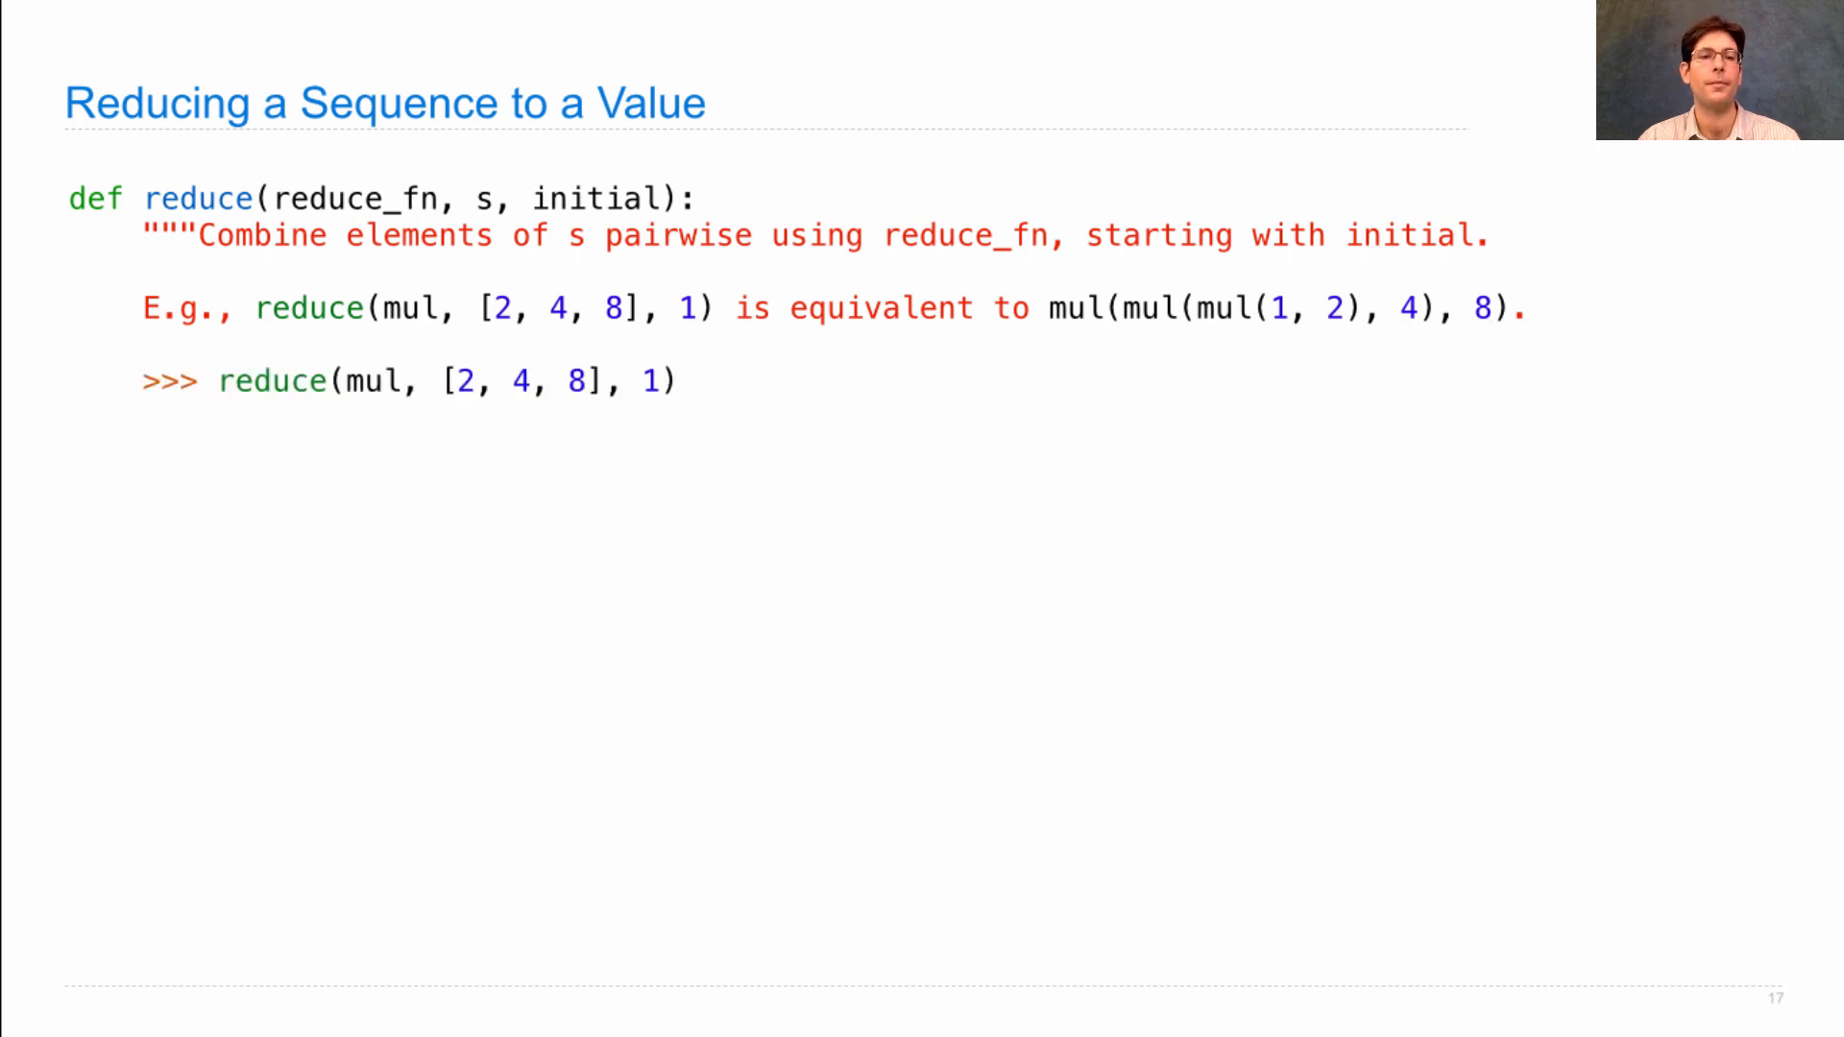
{"action": "mouse_move", "coordinate": [398, 460]}
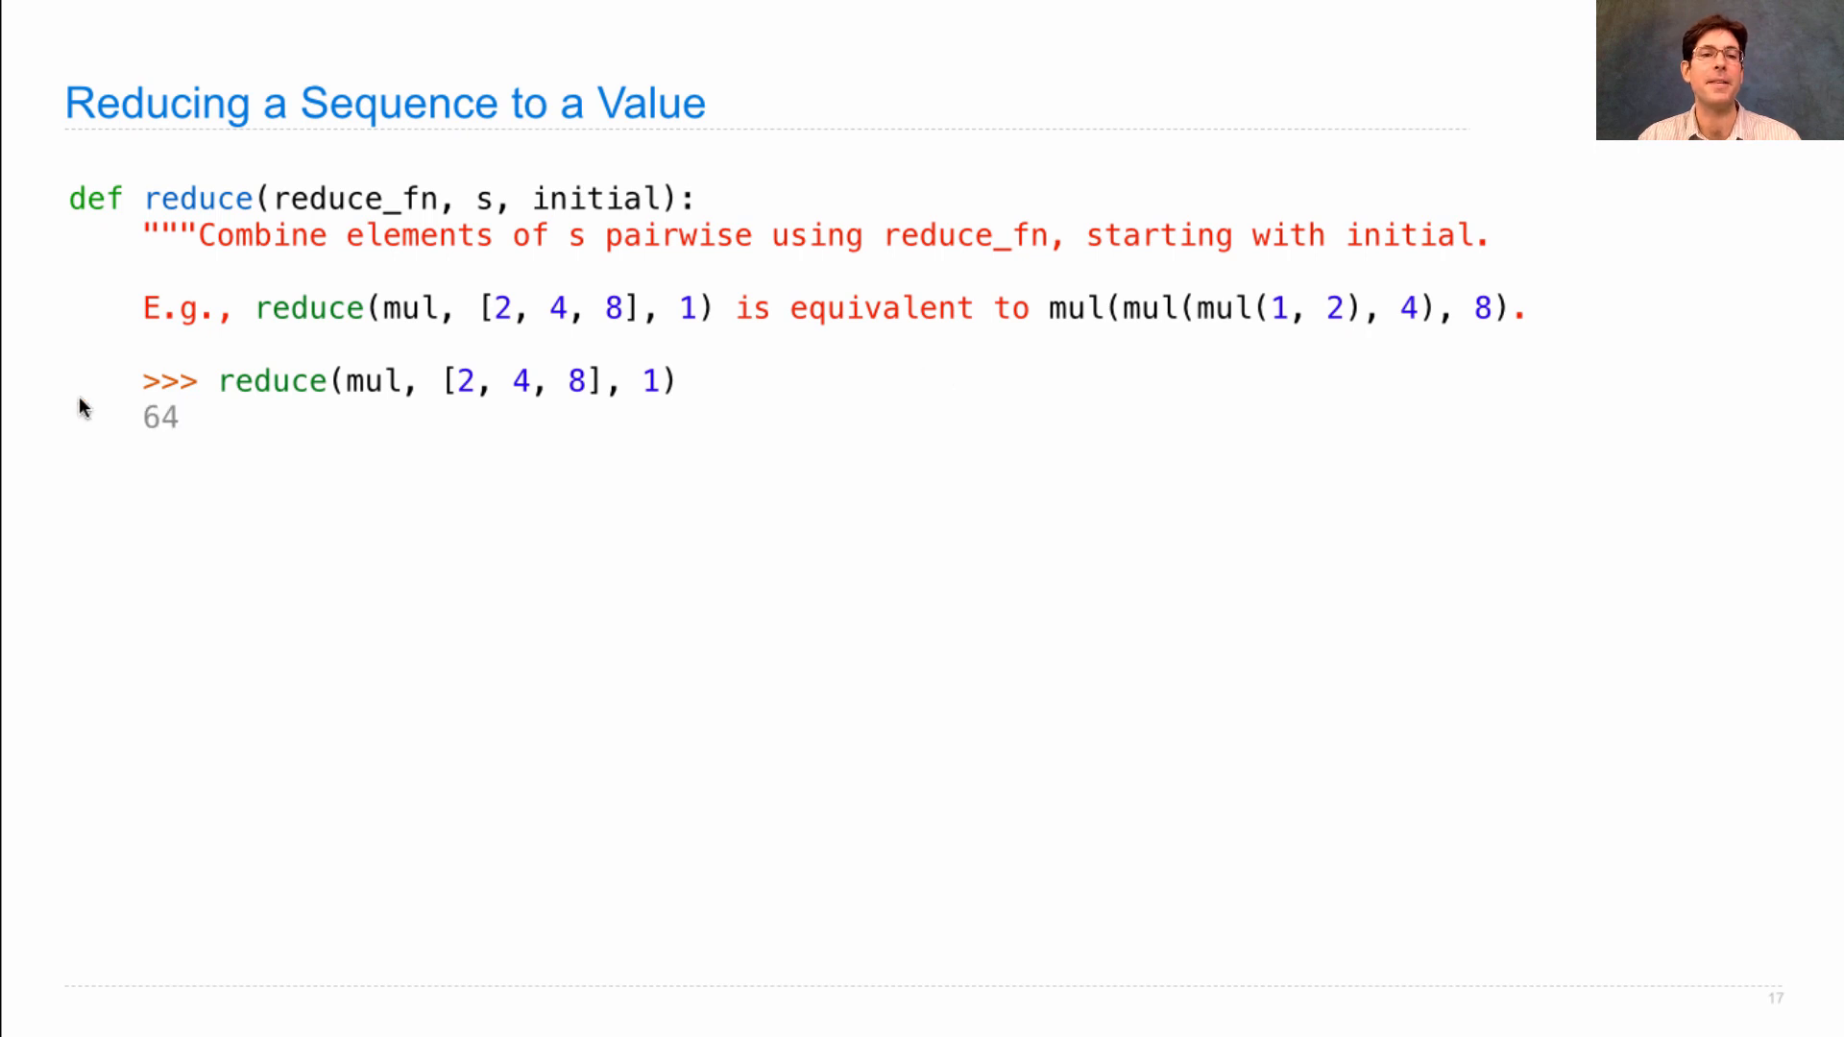
{"action": "mouse_move", "coordinate": [593, 421]}
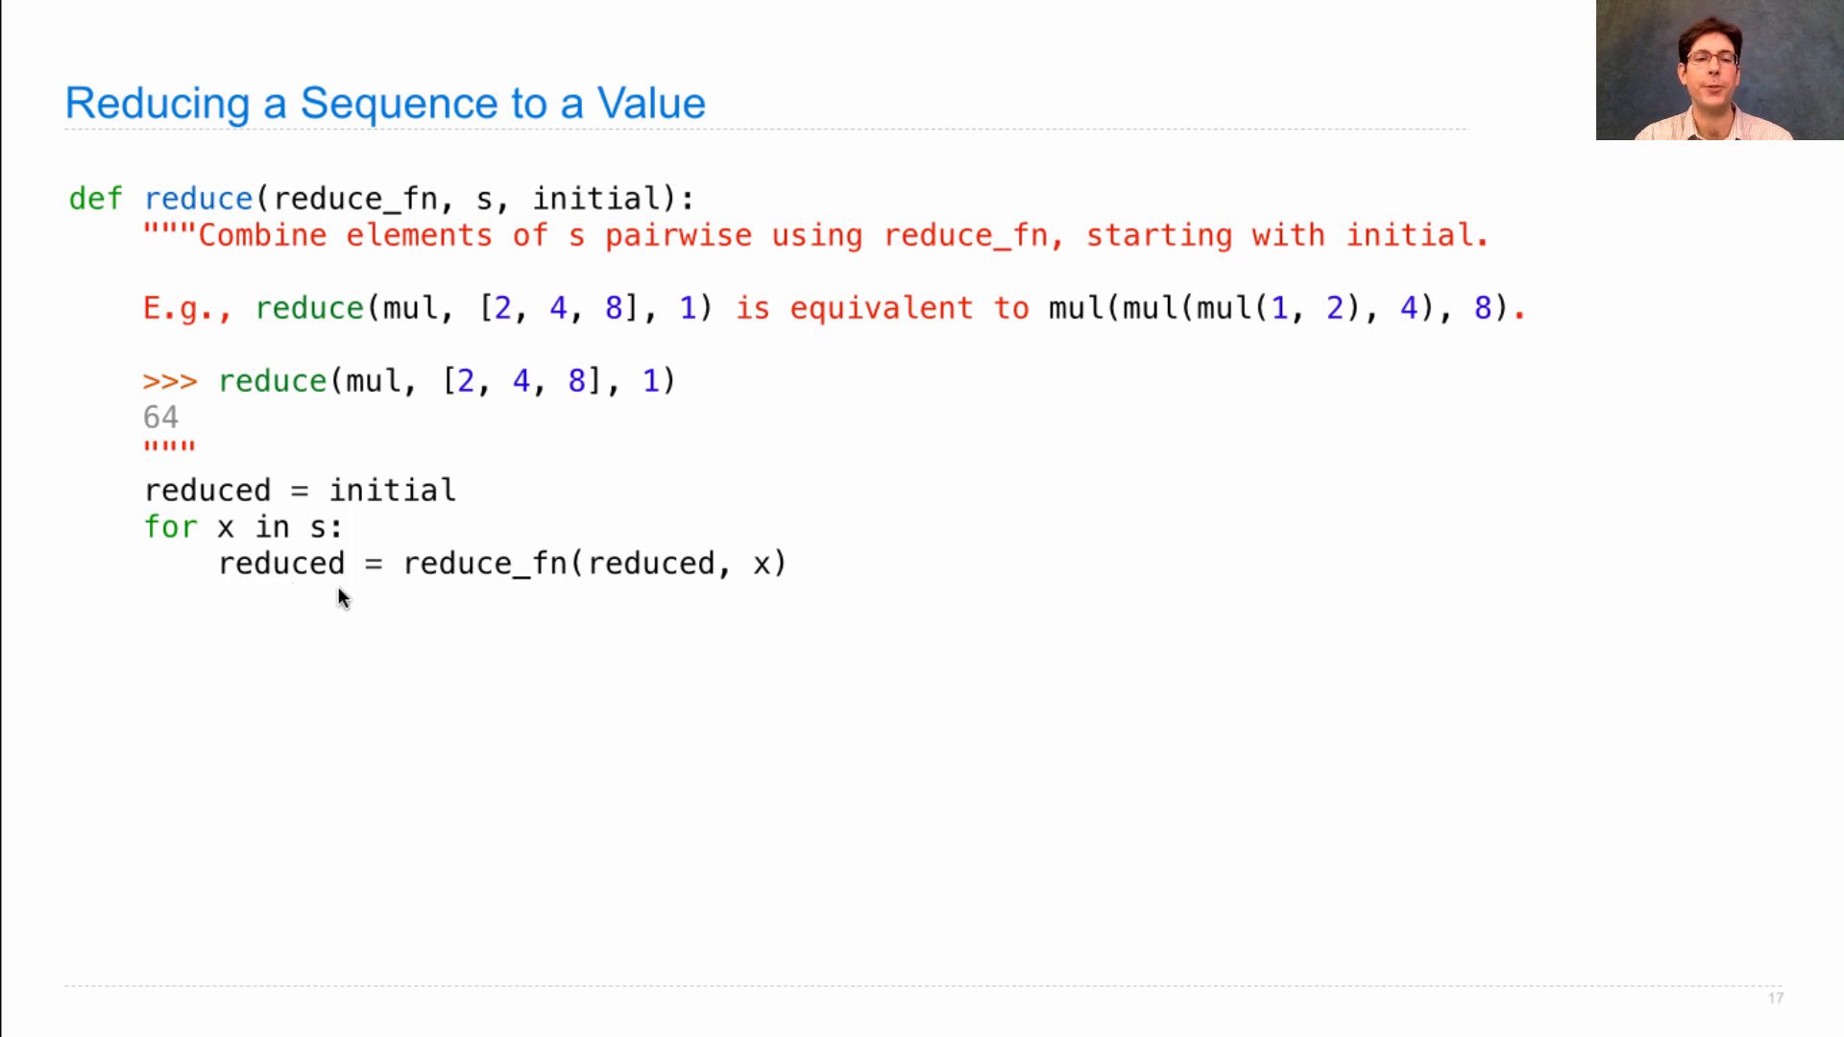
{"action": "mouse_move", "coordinate": [665, 591]}
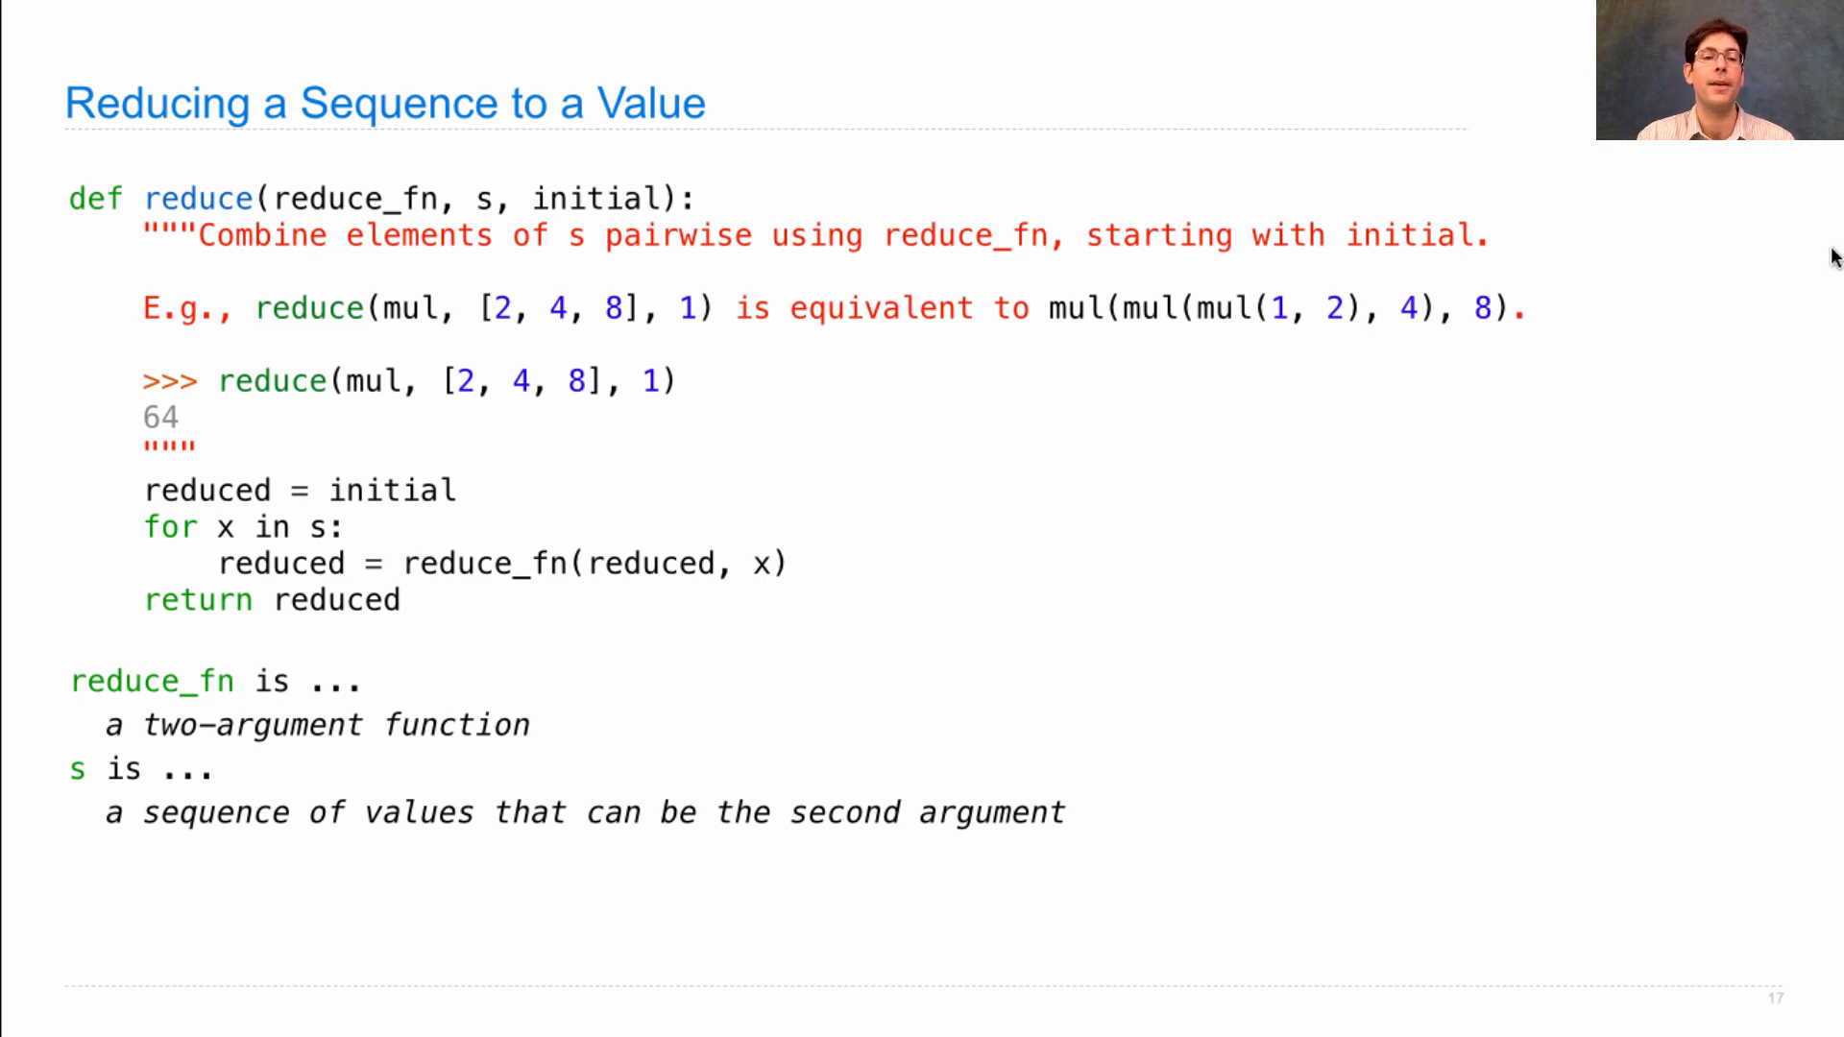
{"action": "mouse_move", "coordinate": [486, 847]}
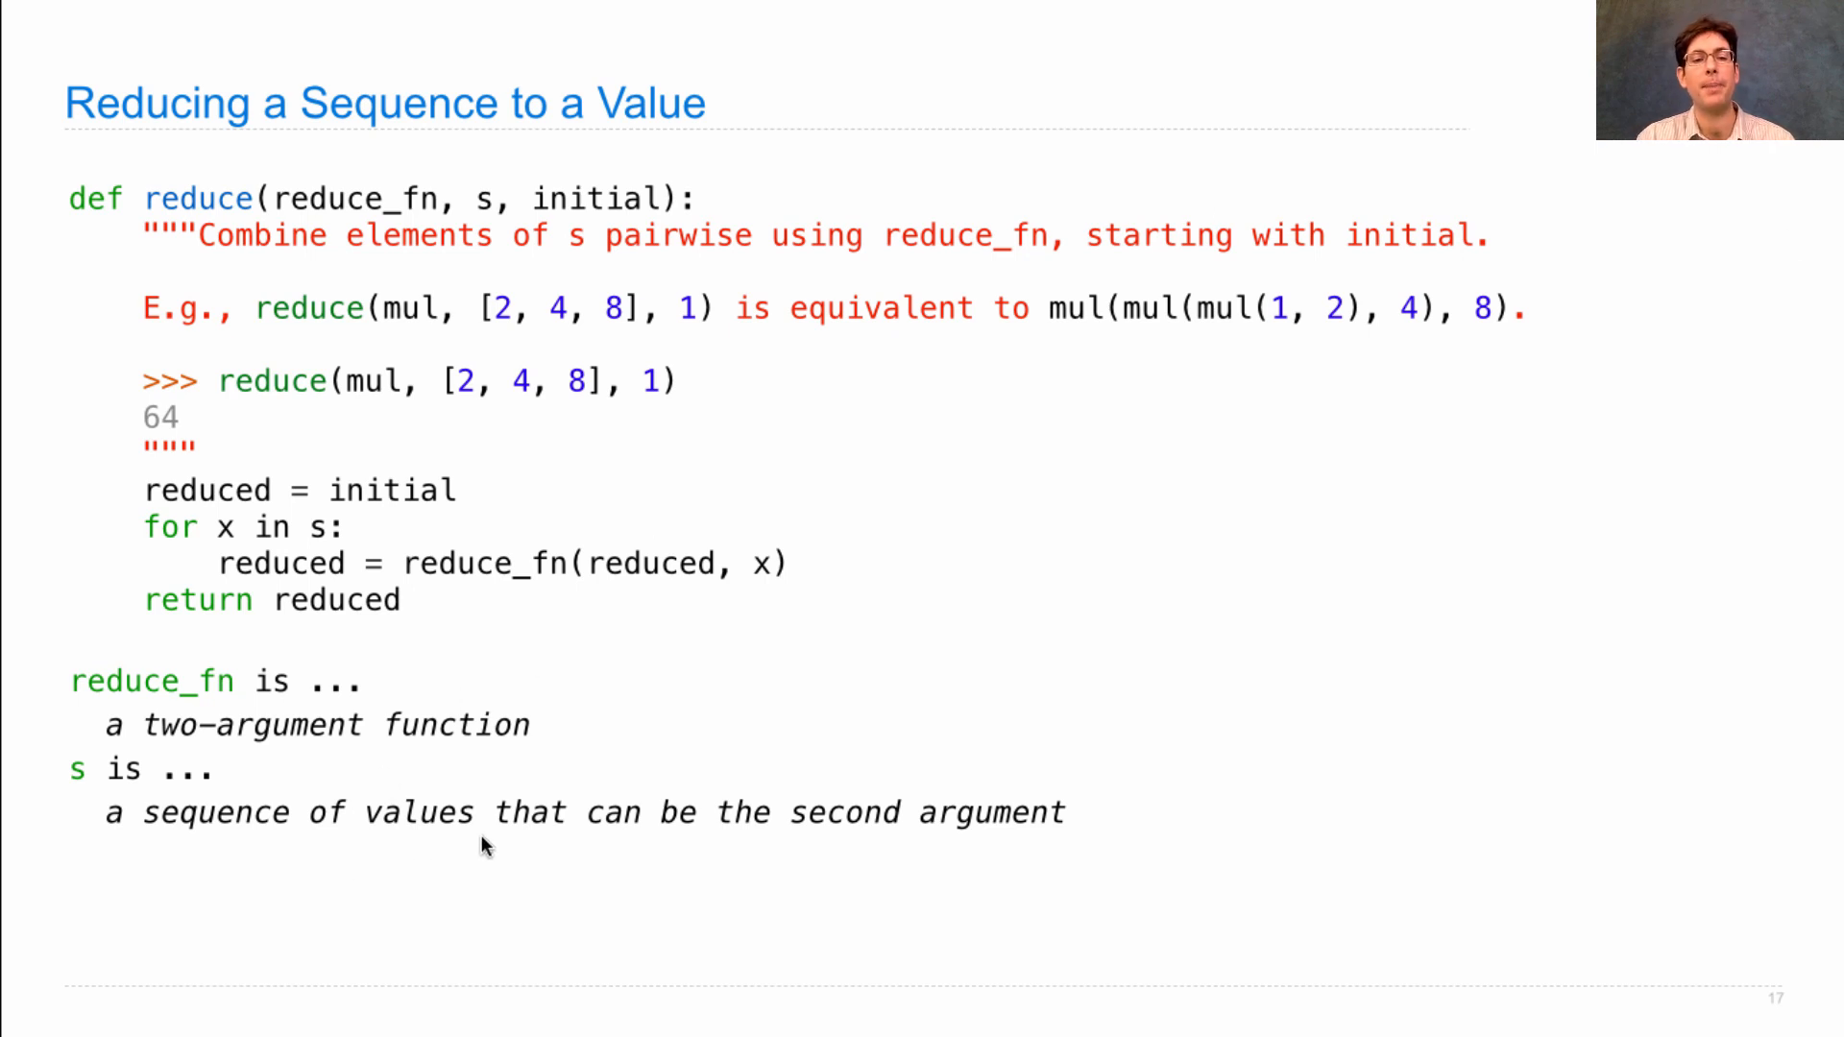
{"action": "mouse_move", "coordinate": [223, 706]}
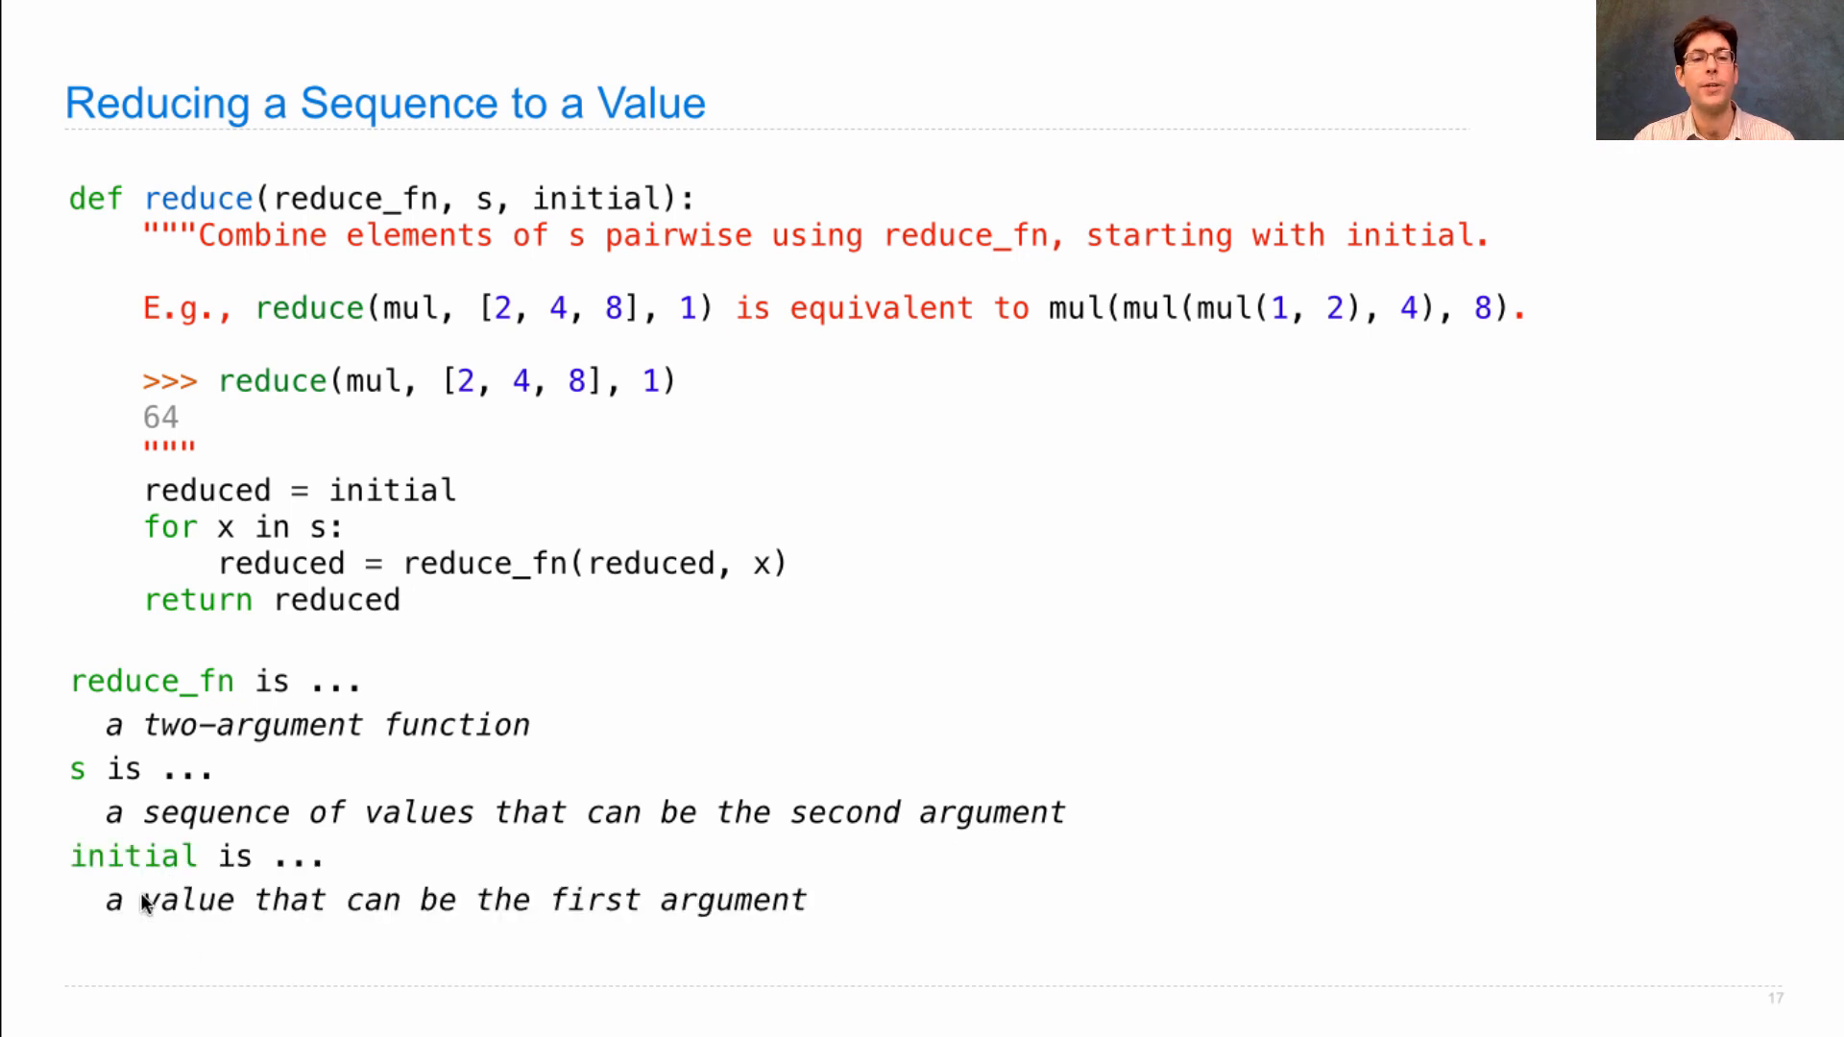
{"action": "mouse_move", "coordinate": [635, 929]}
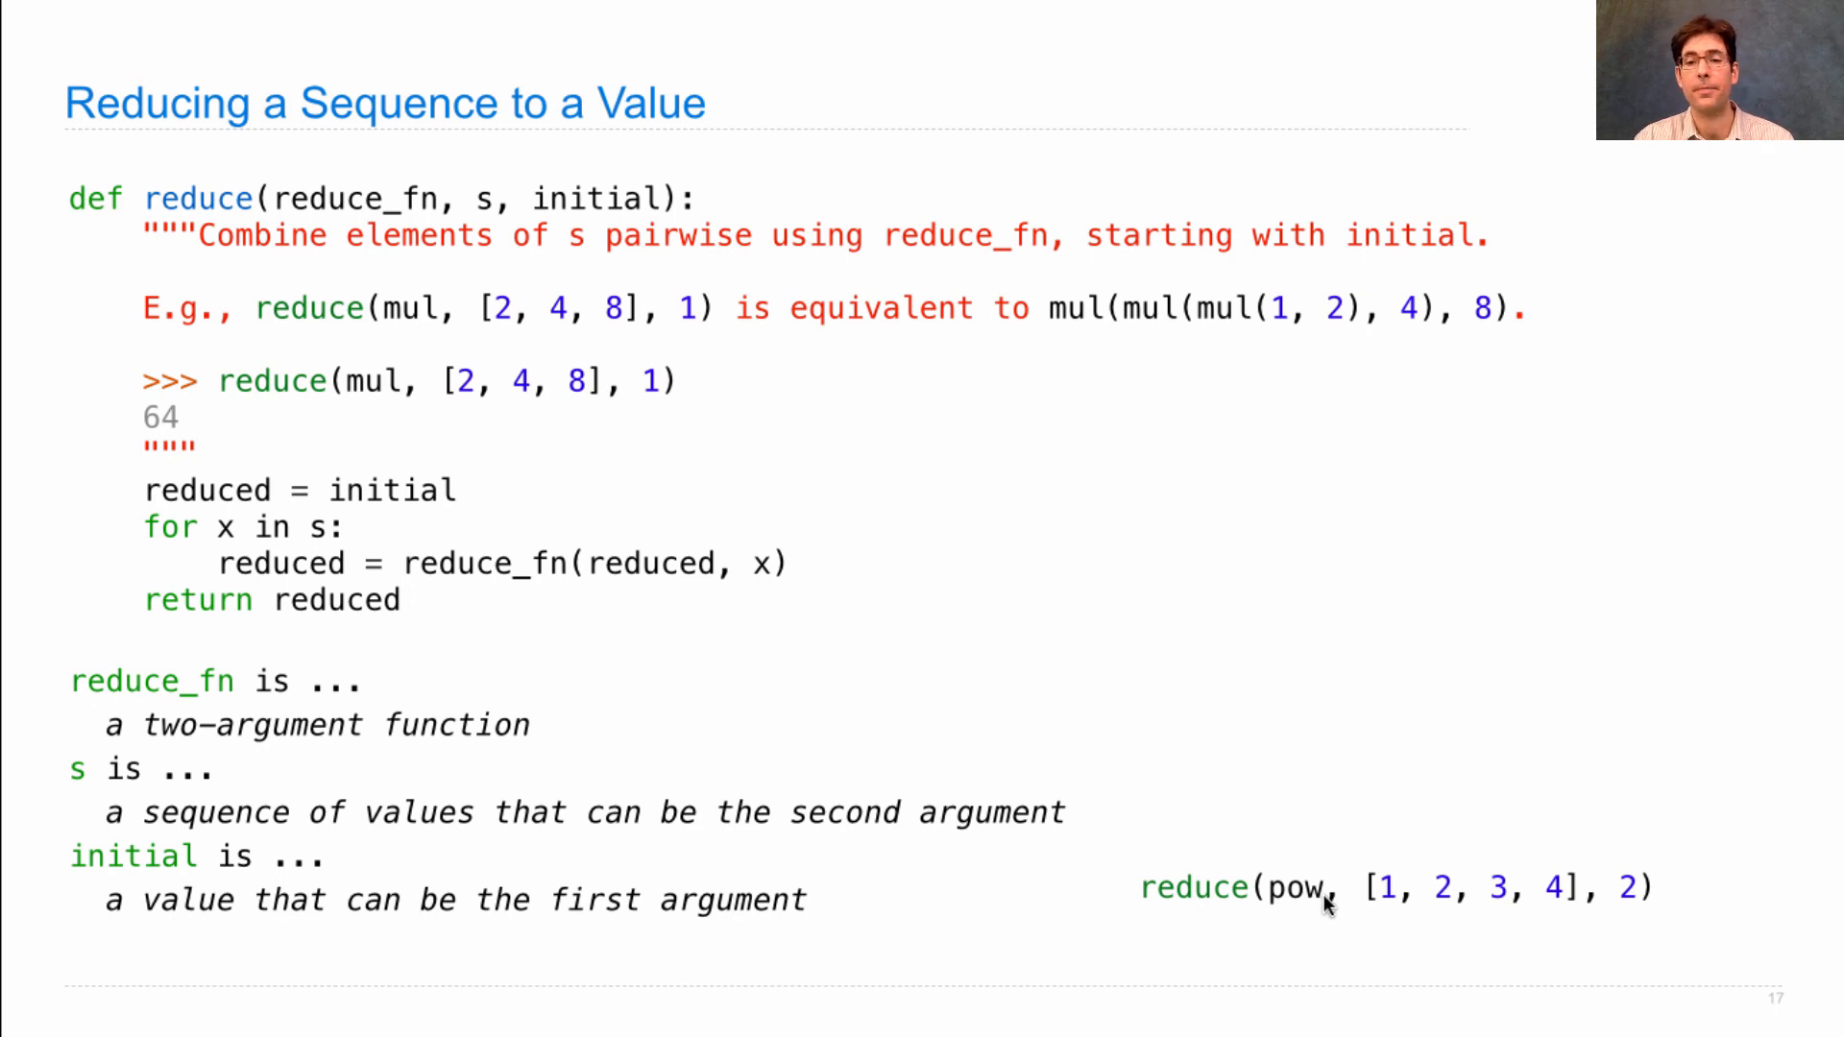
{"action": "mouse_move", "coordinate": [1576, 894]}
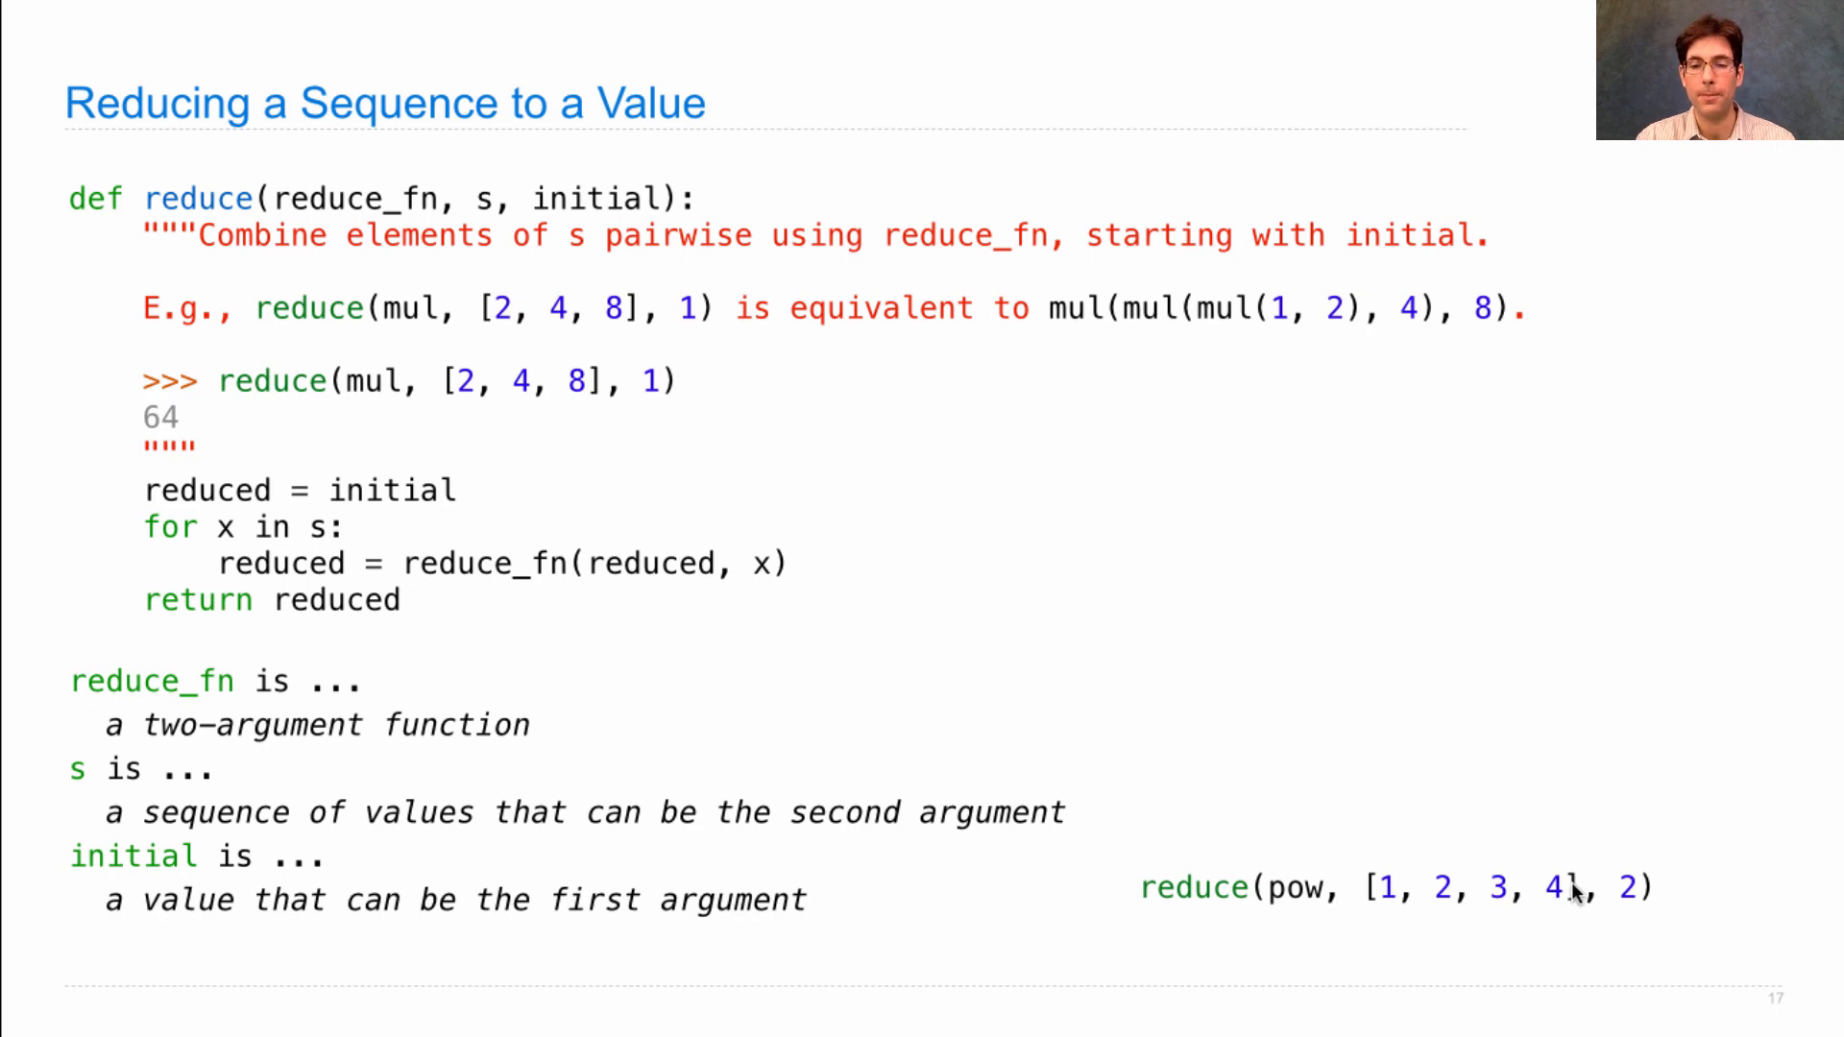
{"action": "mouse_move", "coordinate": [1332, 924]}
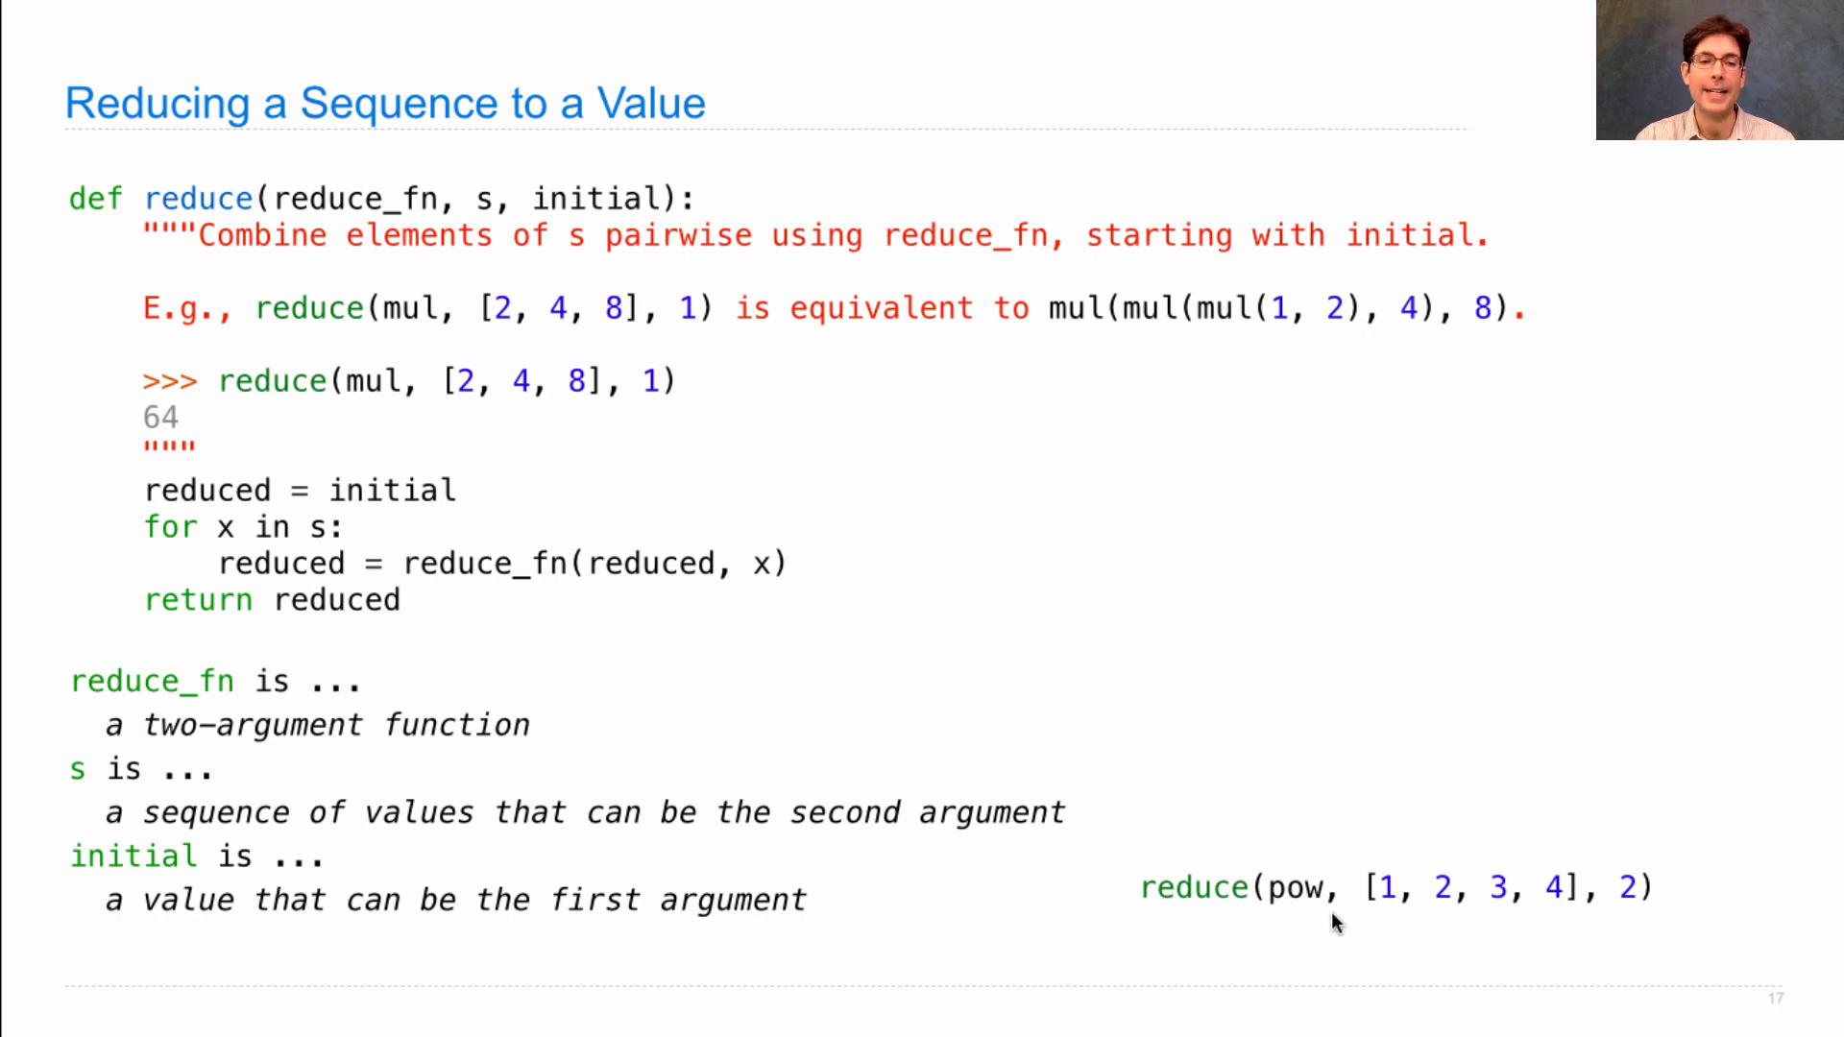
{"action": "mouse_move", "coordinate": [1544, 856]}
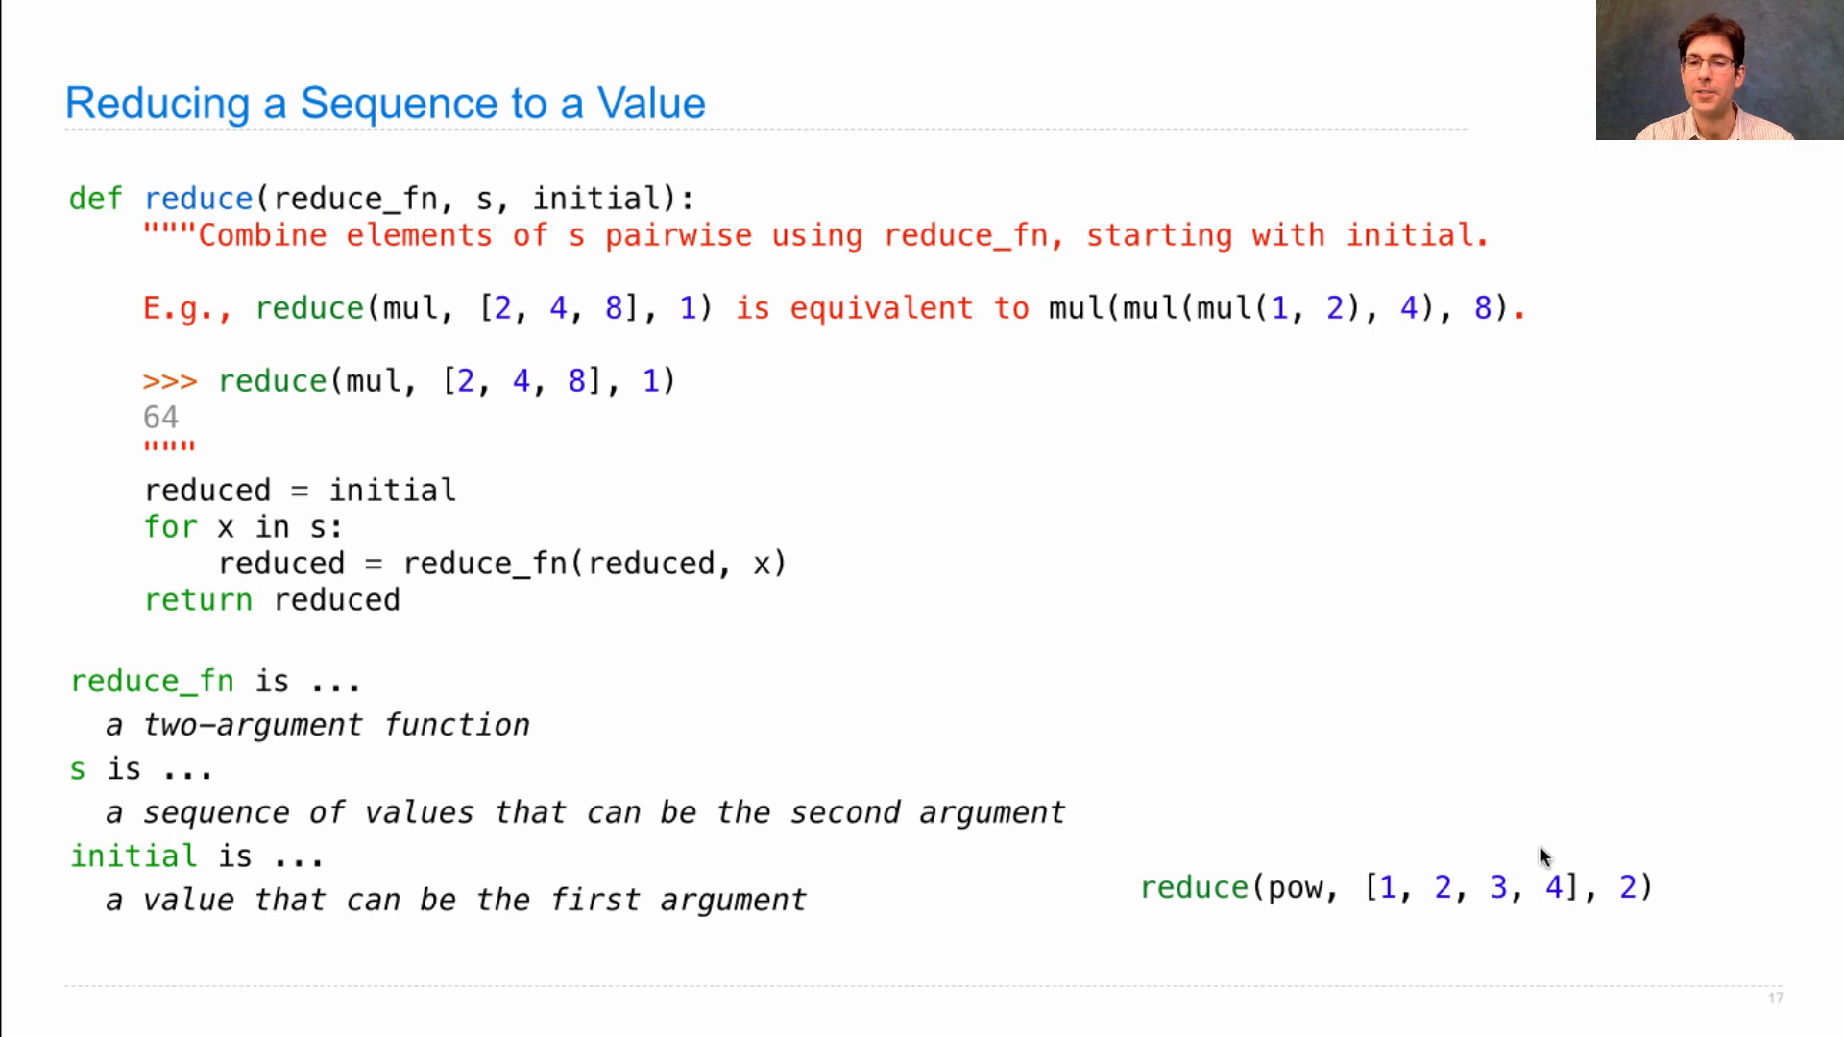
{"action": "mouse_move", "coordinate": [1557, 921]}
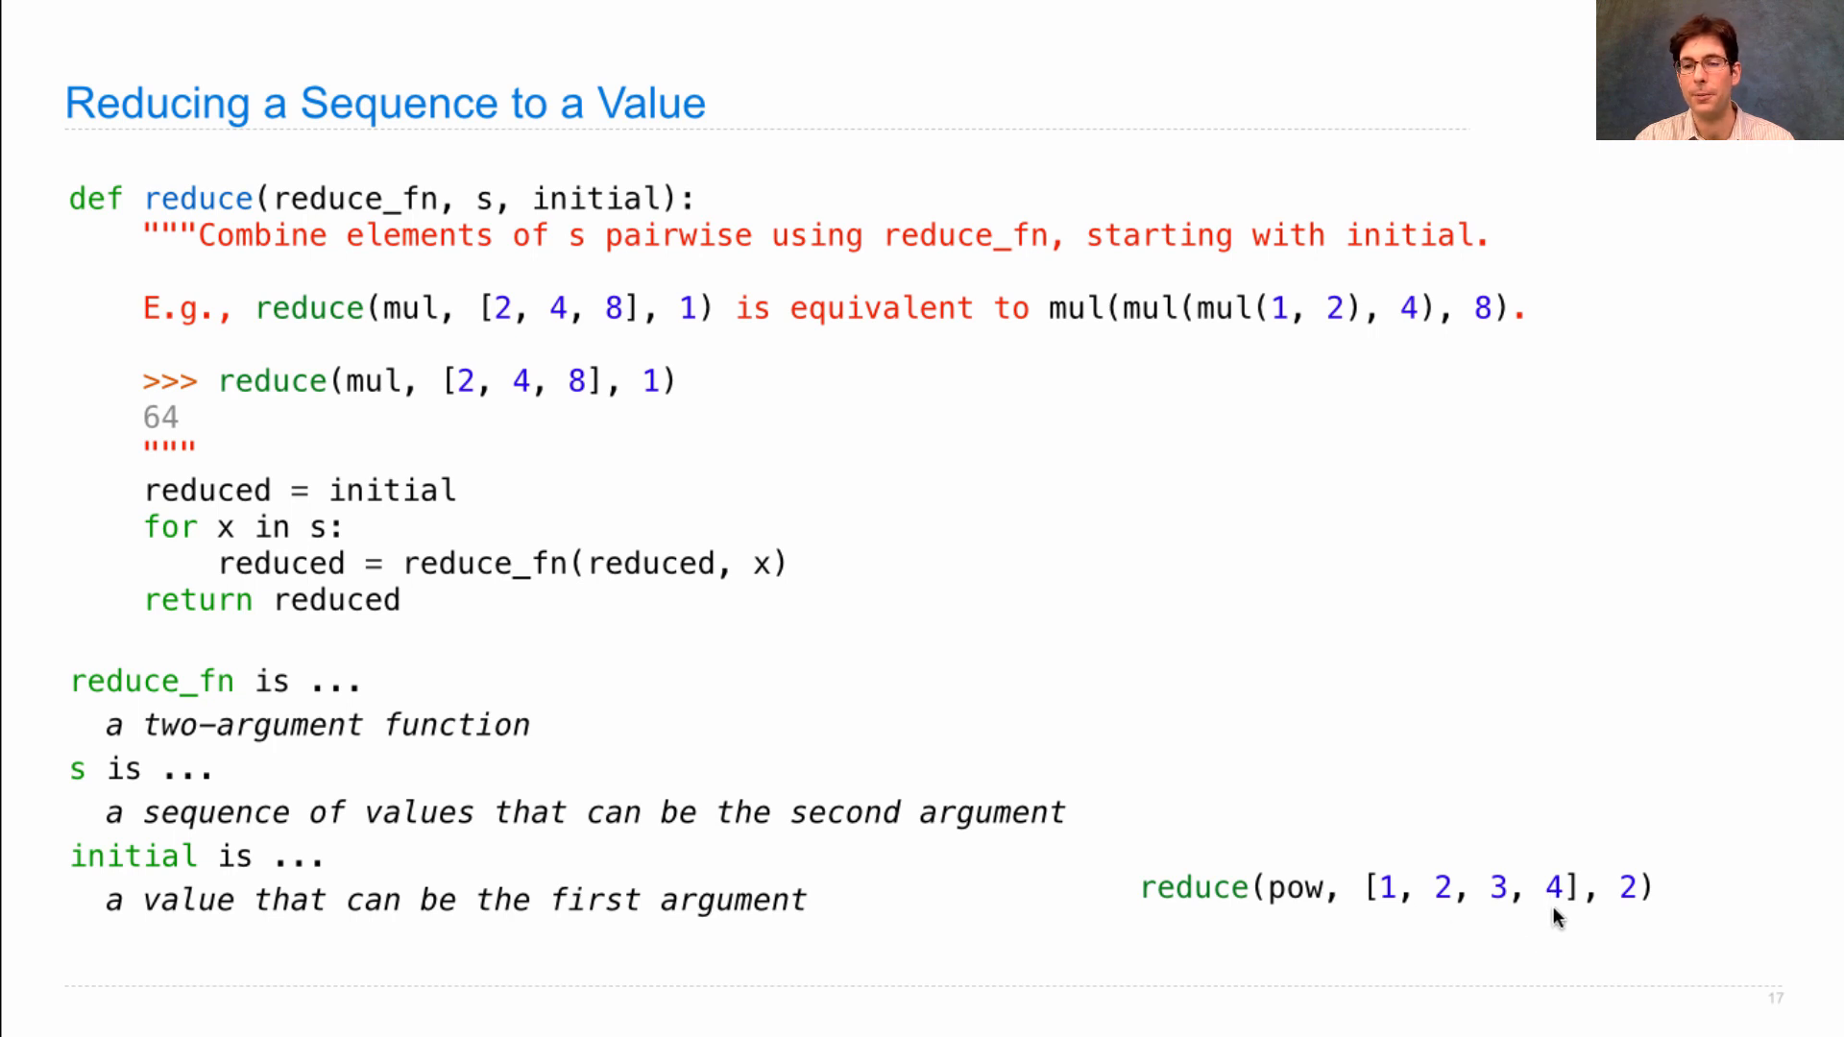
{"action": "mouse_move", "coordinate": [1636, 917]}
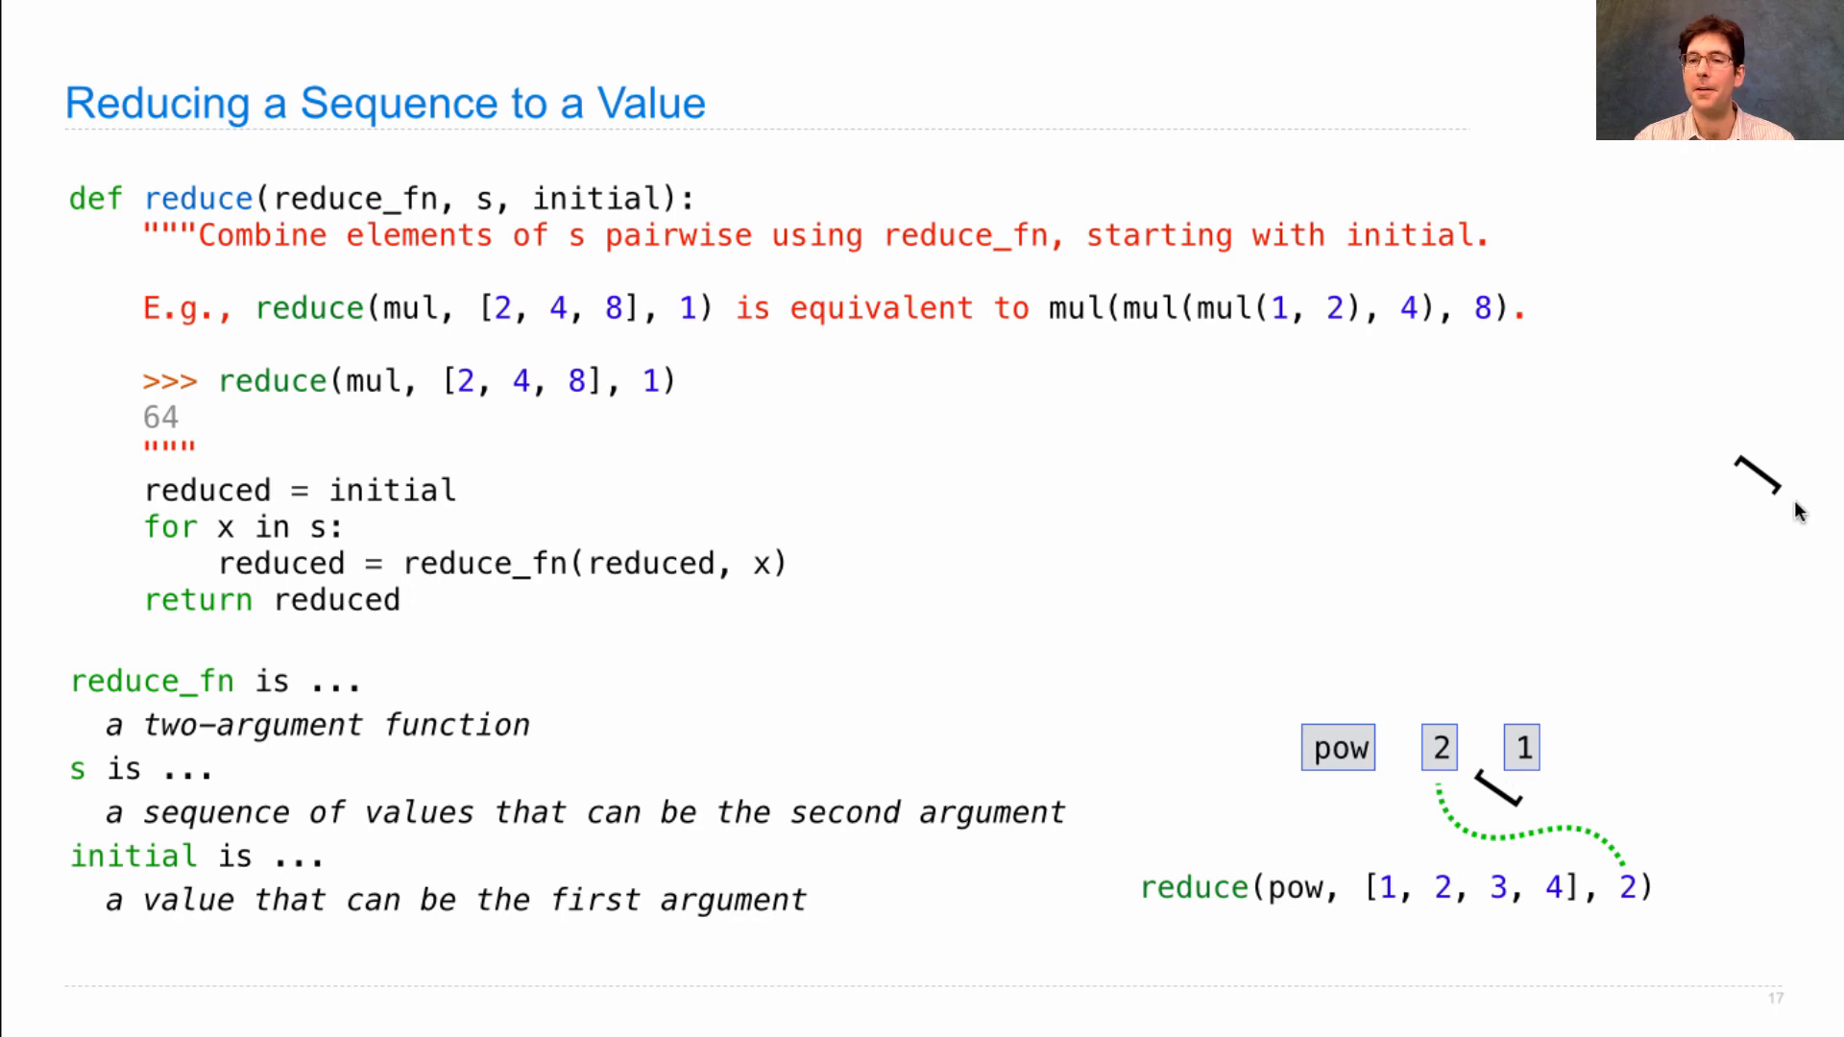
{"action": "mouse_move", "coordinate": [1779, 487]}
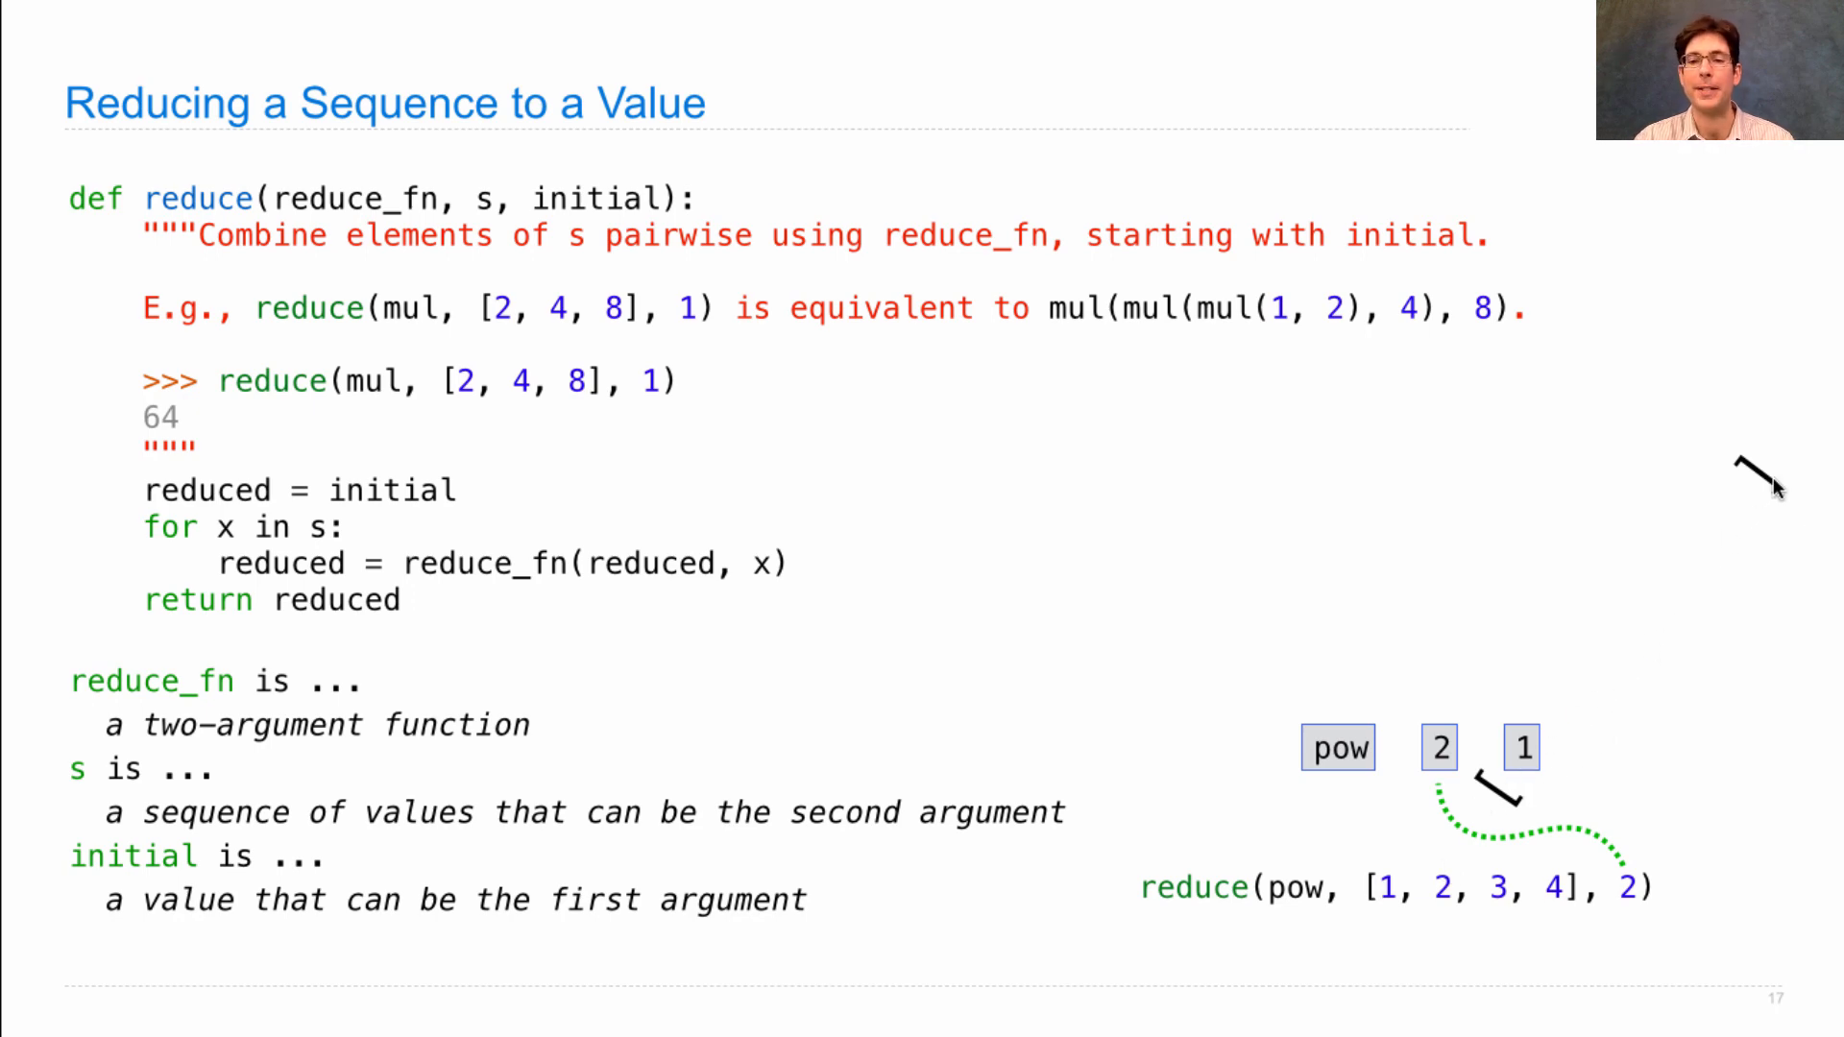
{"action": "mouse_move", "coordinate": [1719, 807]}
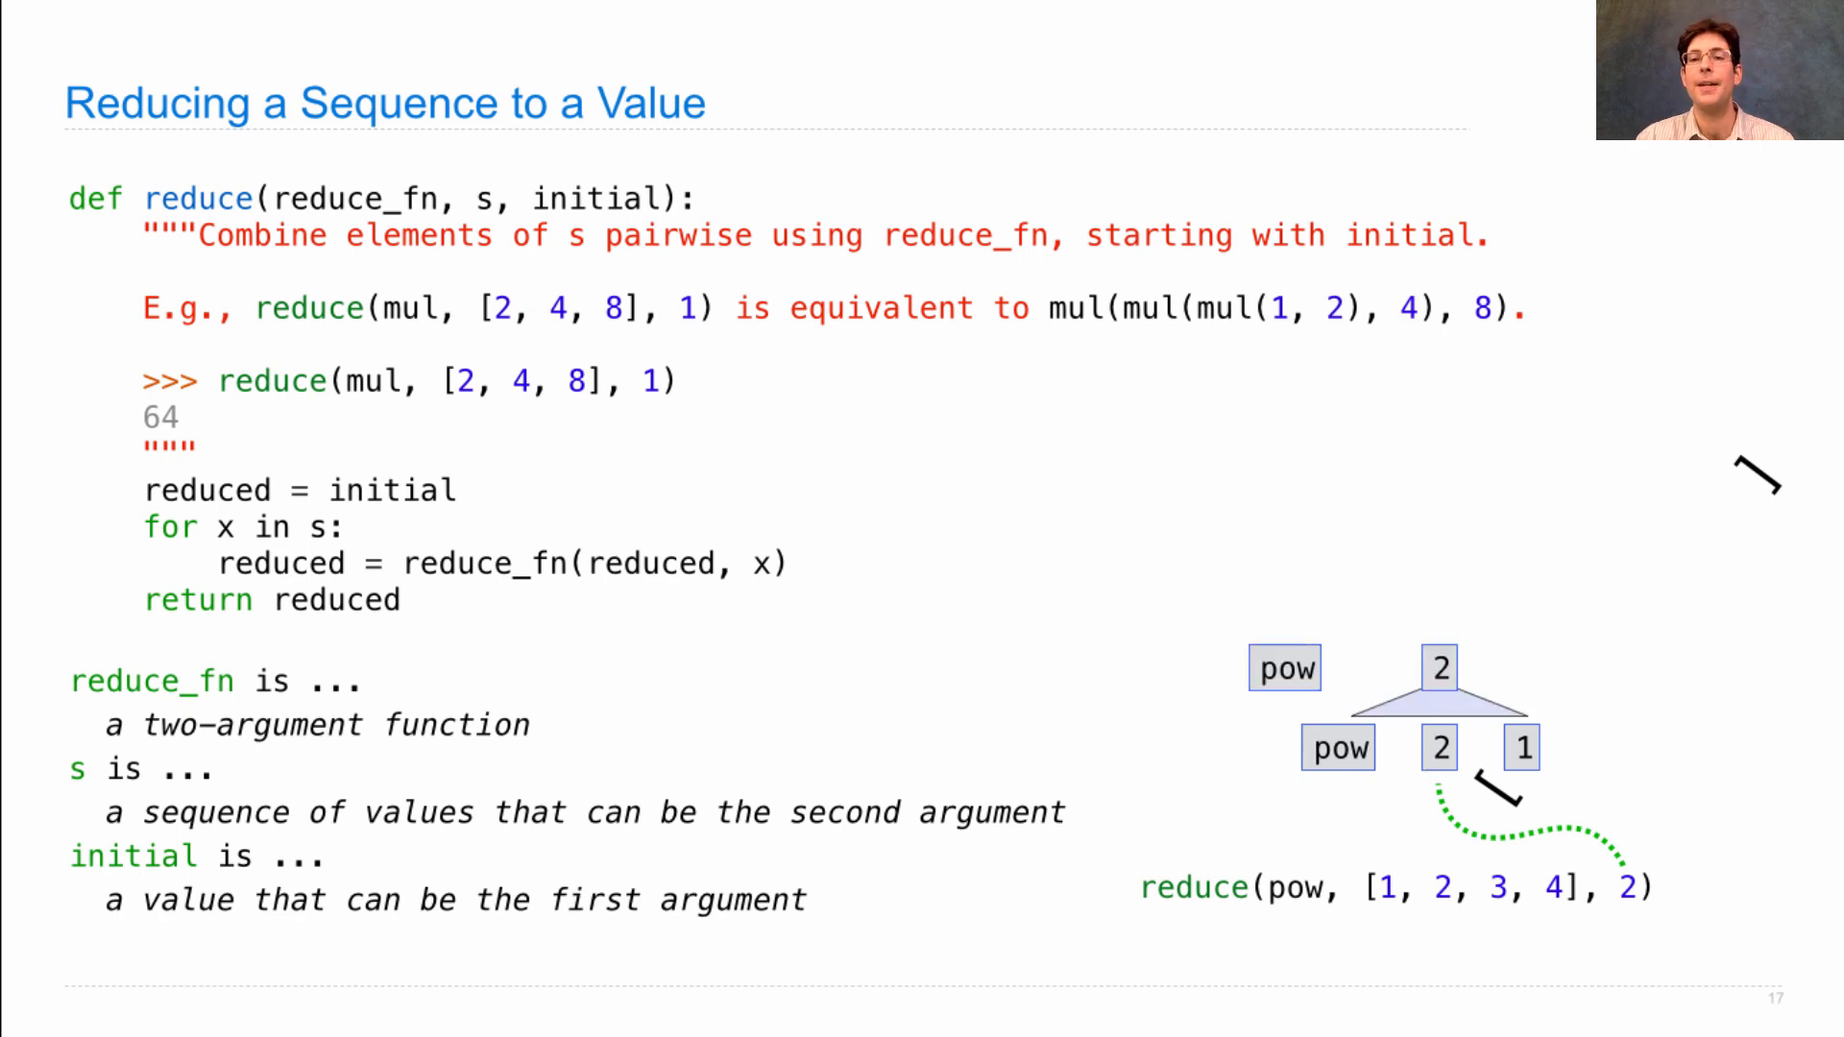
{"action": "mouse_move", "coordinate": [1404, 643]}
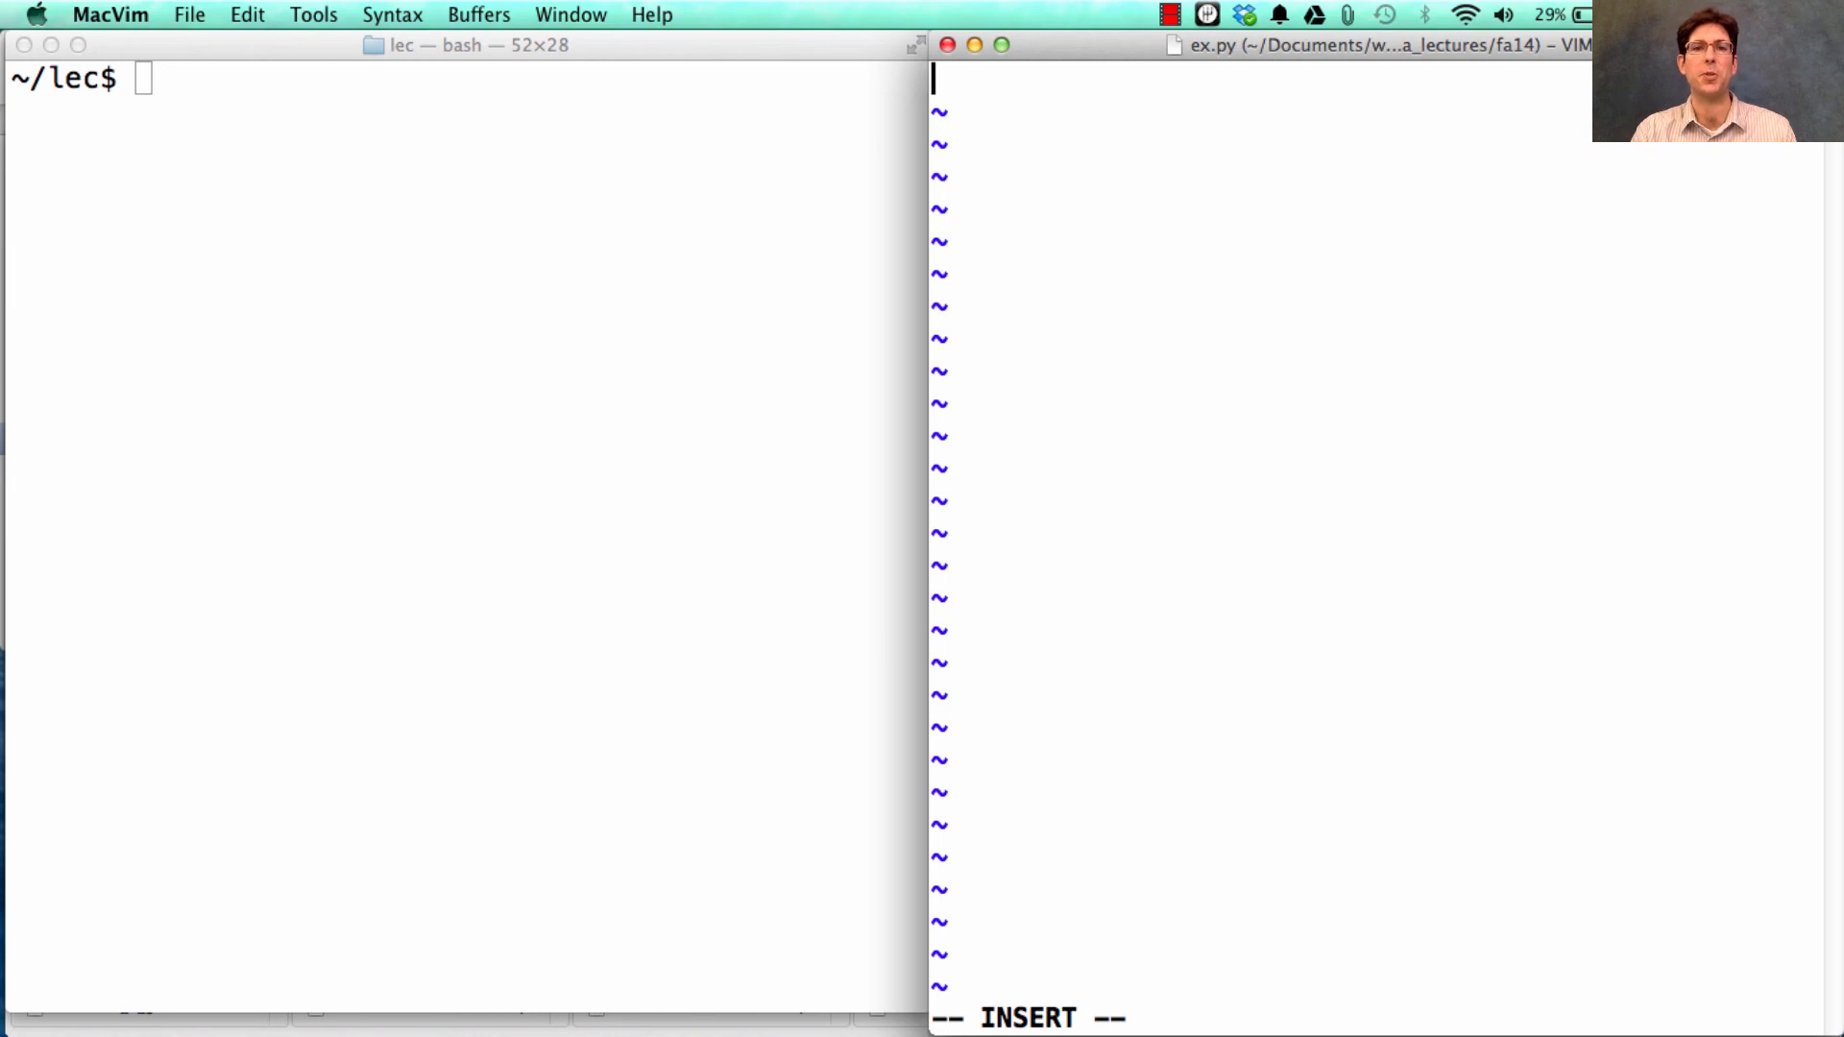
Step: Write keep_if(filter_fn, s) returning [x for x in s if filter_fn(x)] in ex.py
{"action": "type", "text": "de"}
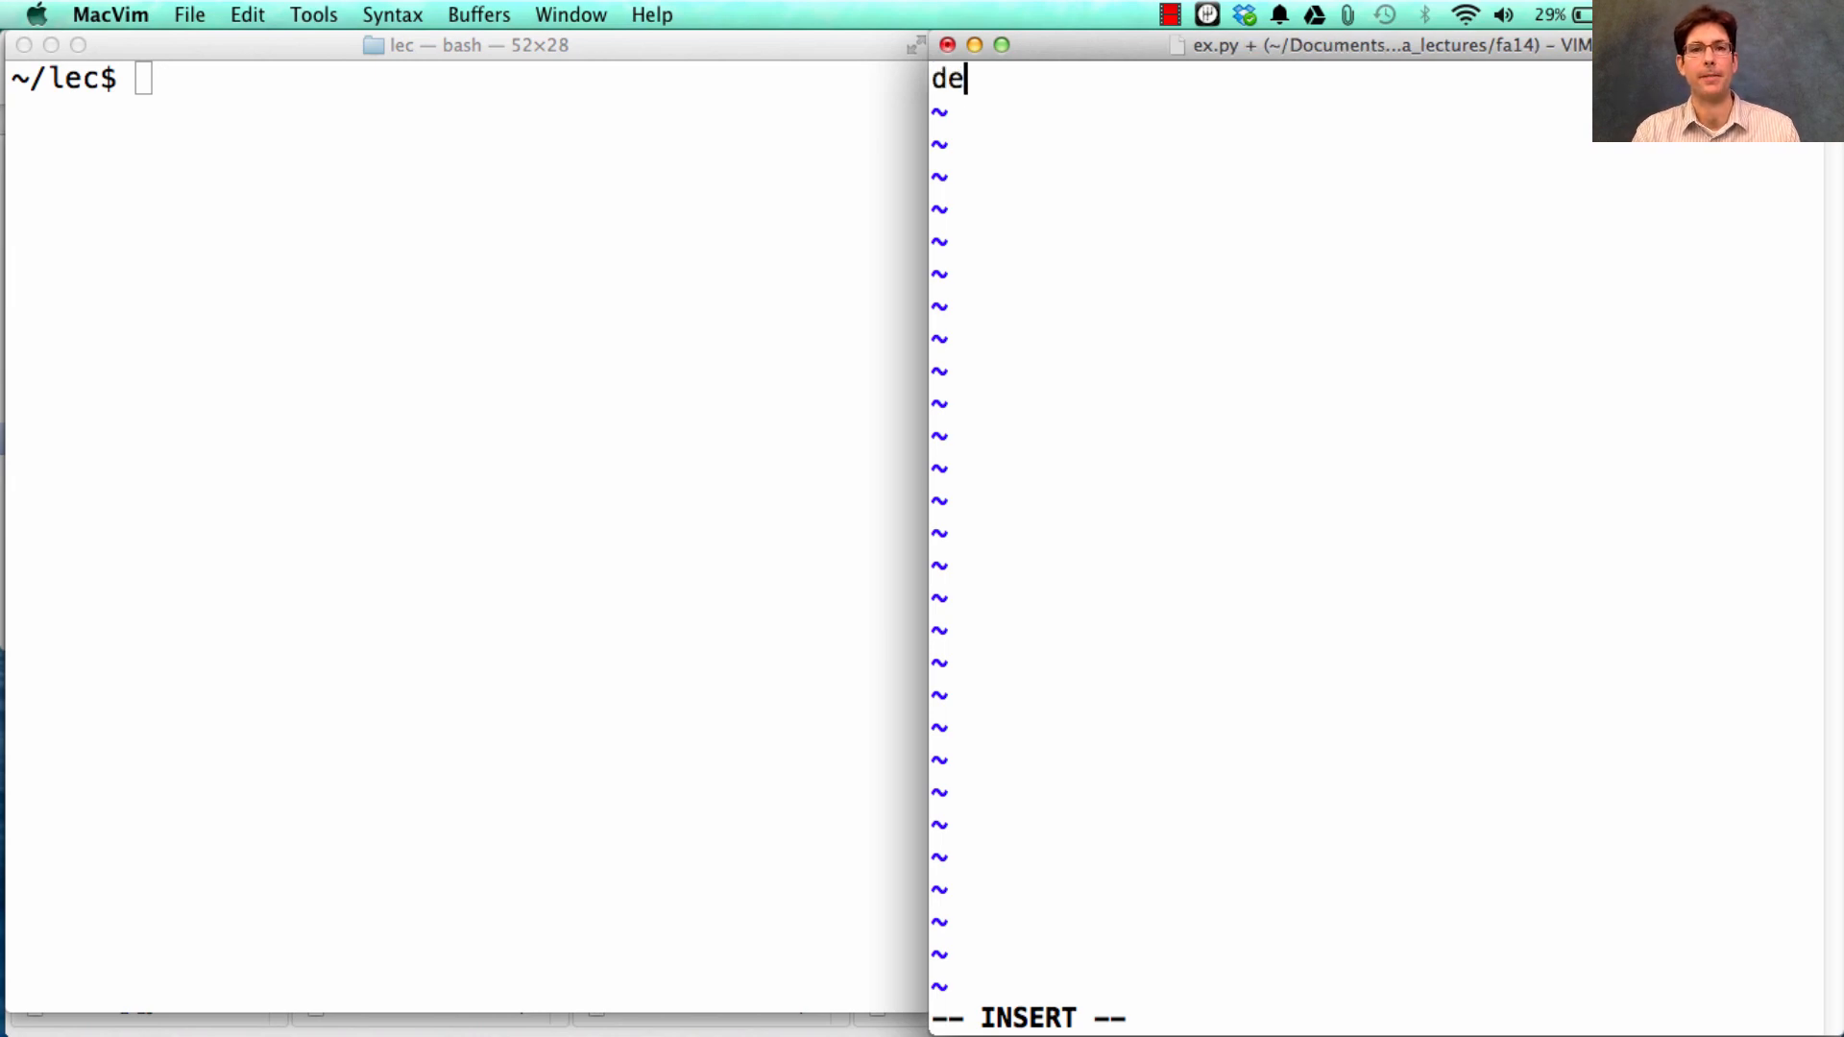
{"action": "type", "text": "f keep_if("}
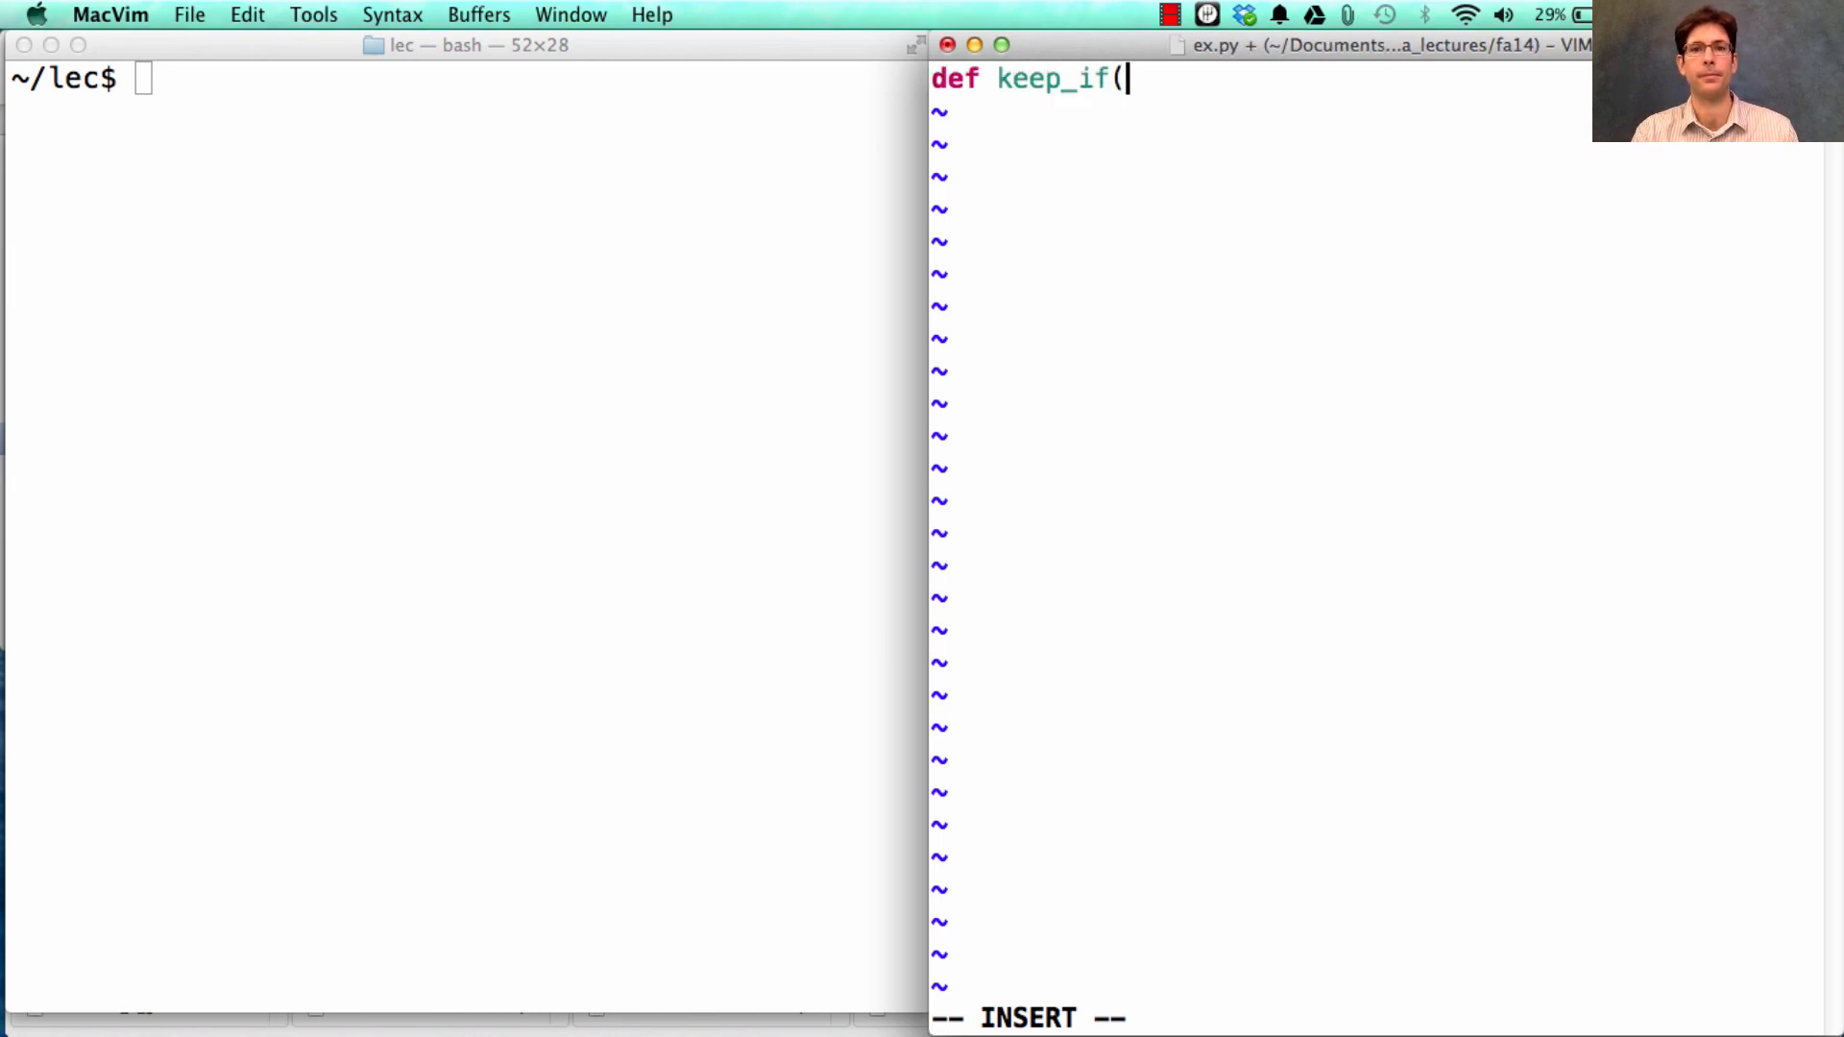
{"action": "type", "text": "filter_fn,"}
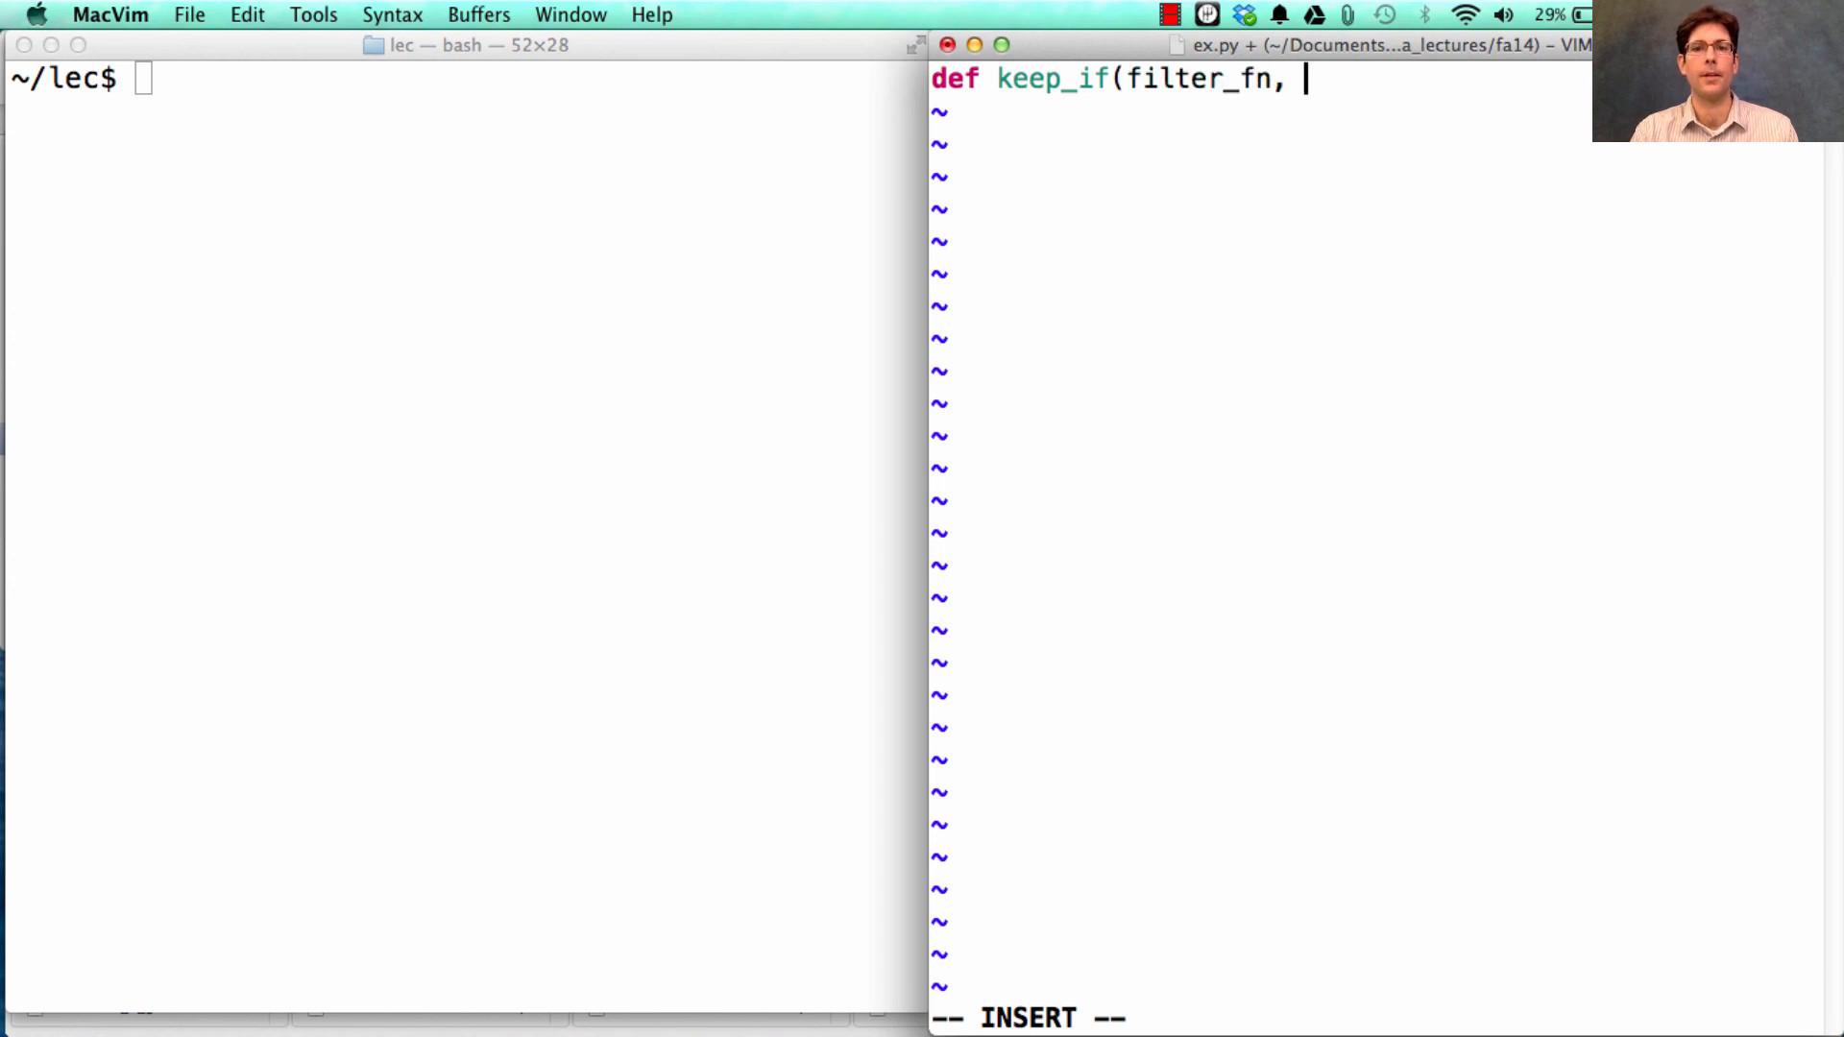
{"action": "type", "text": "s):"}
{"action": "type", "text": "return [x for"}
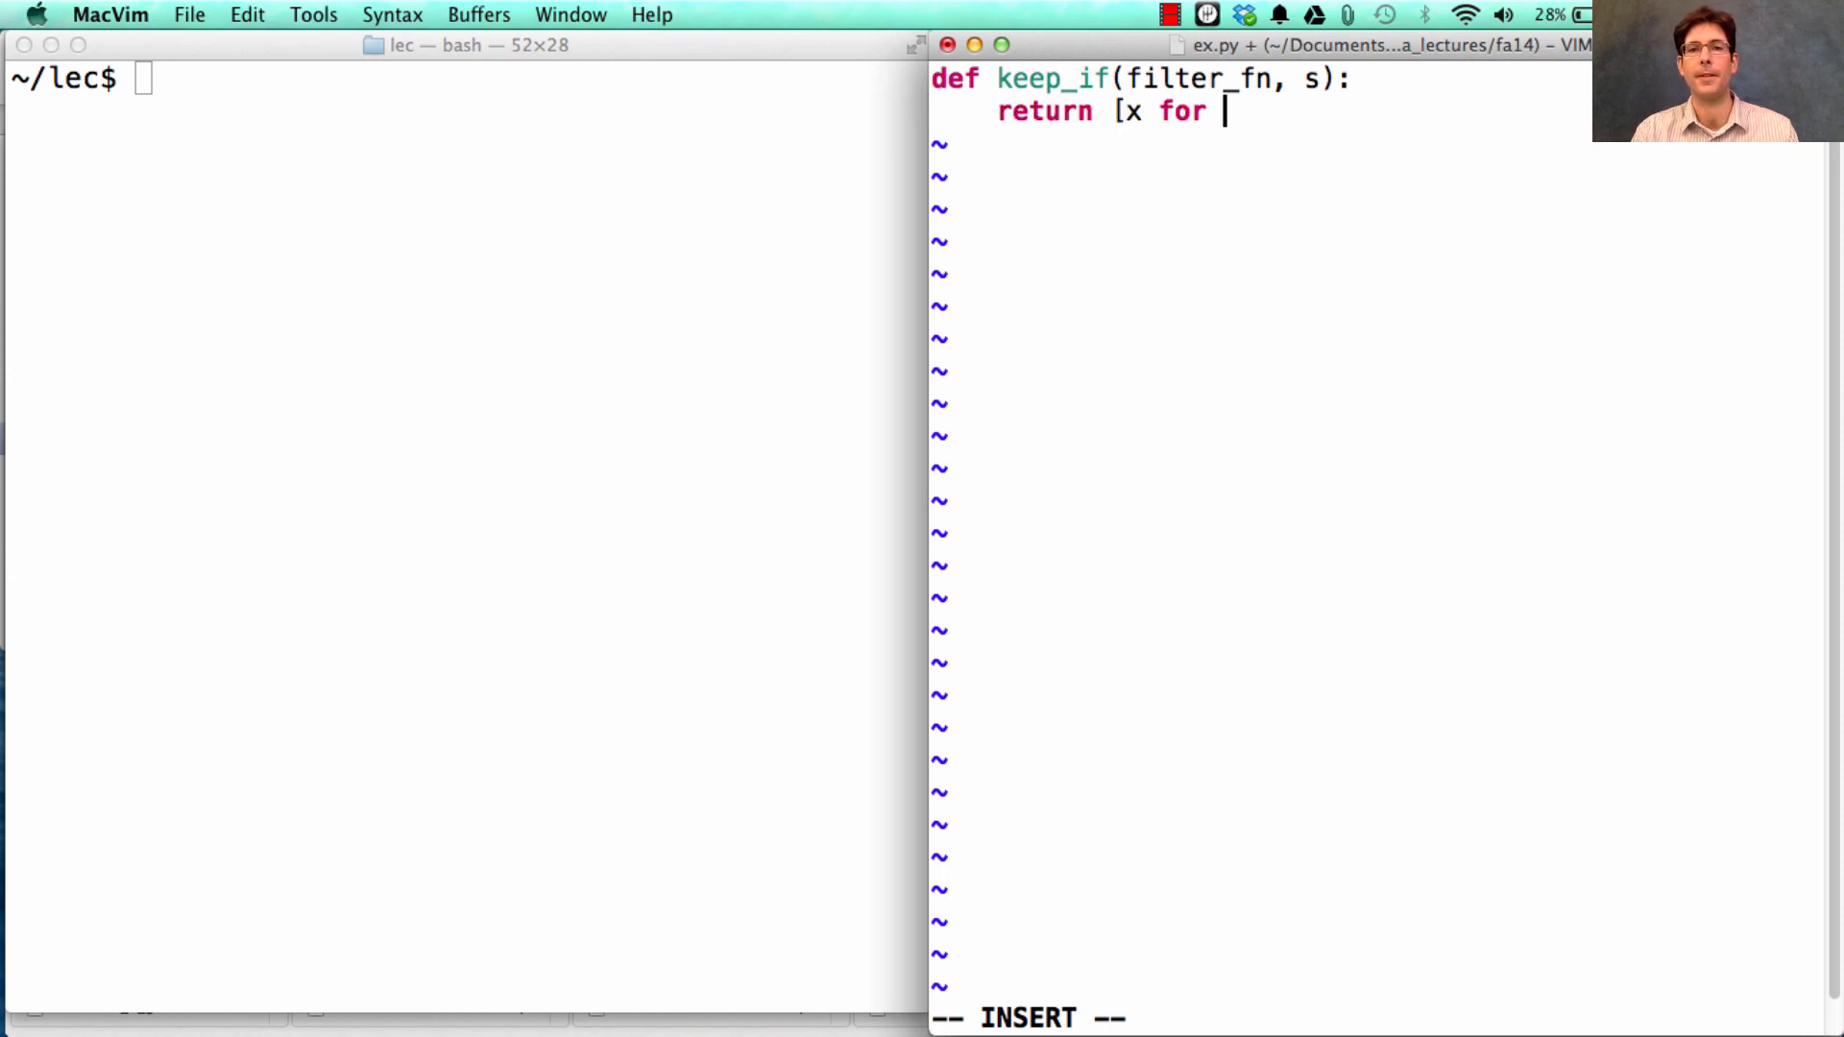
{"action": "type", "text": "x in s"}
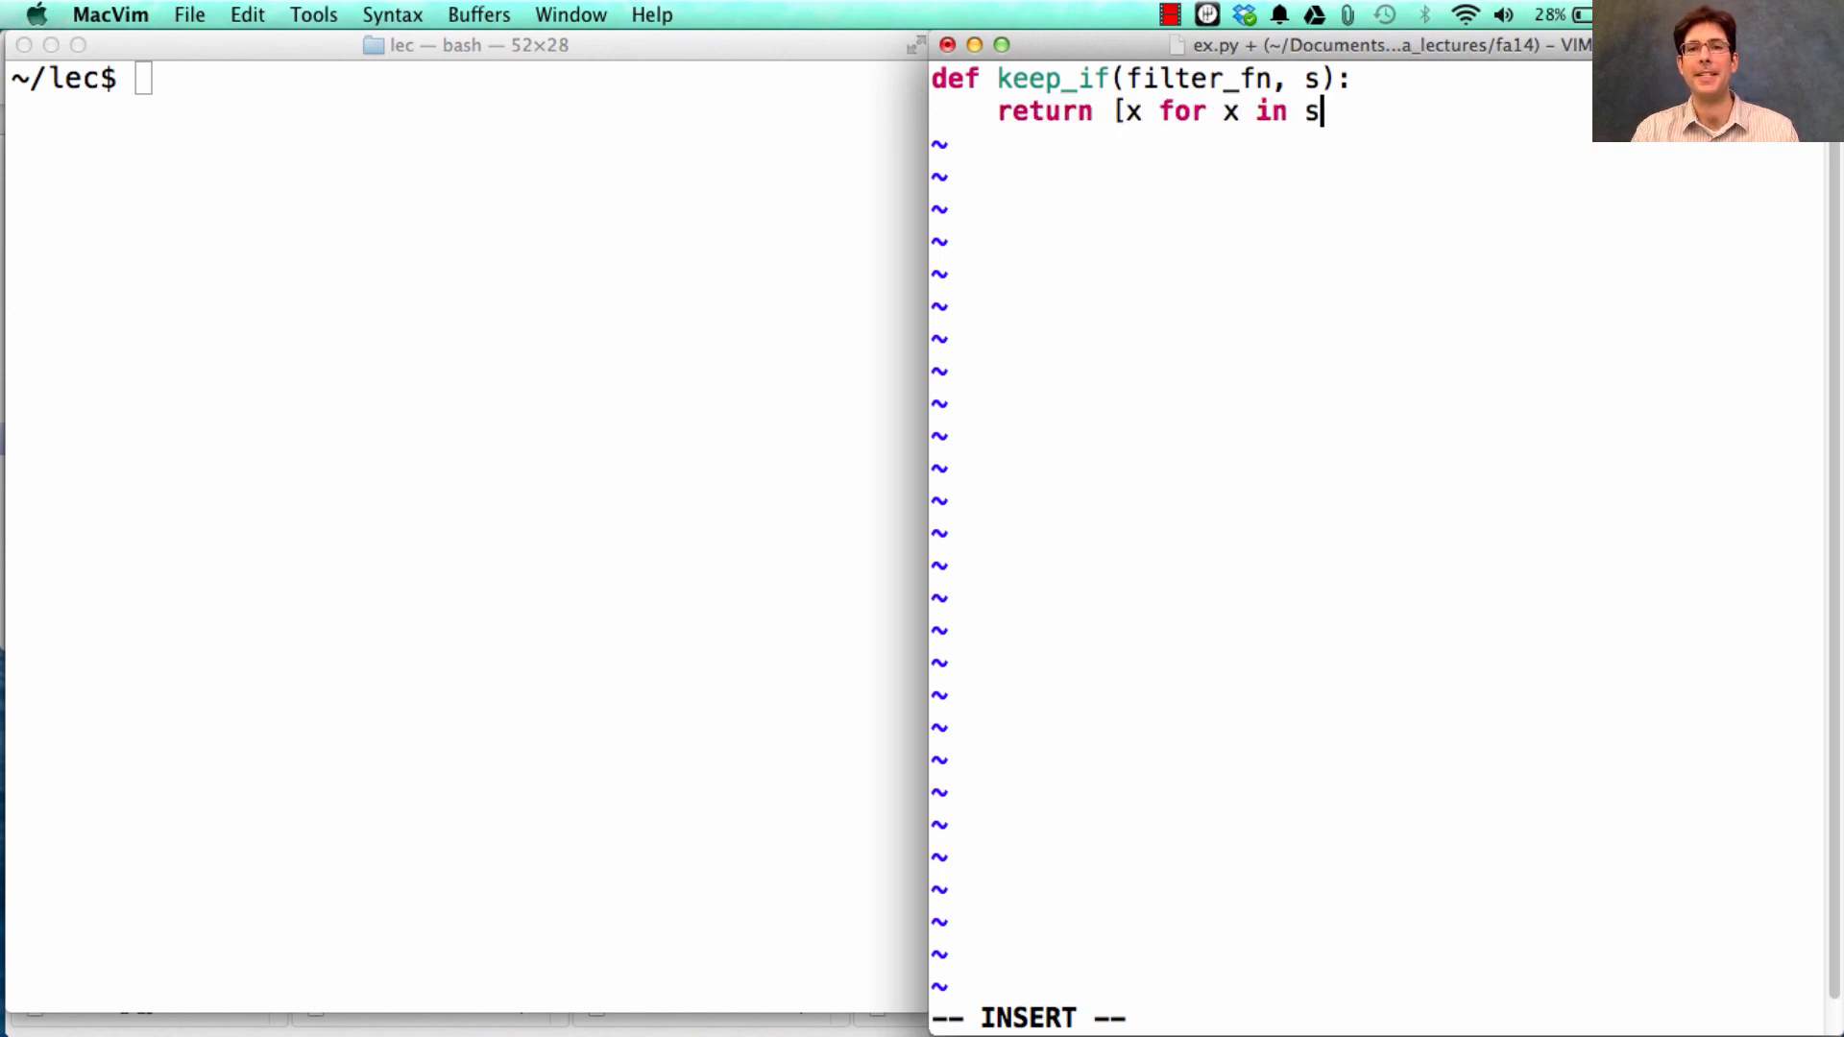
{"action": "type", "text": "if"}
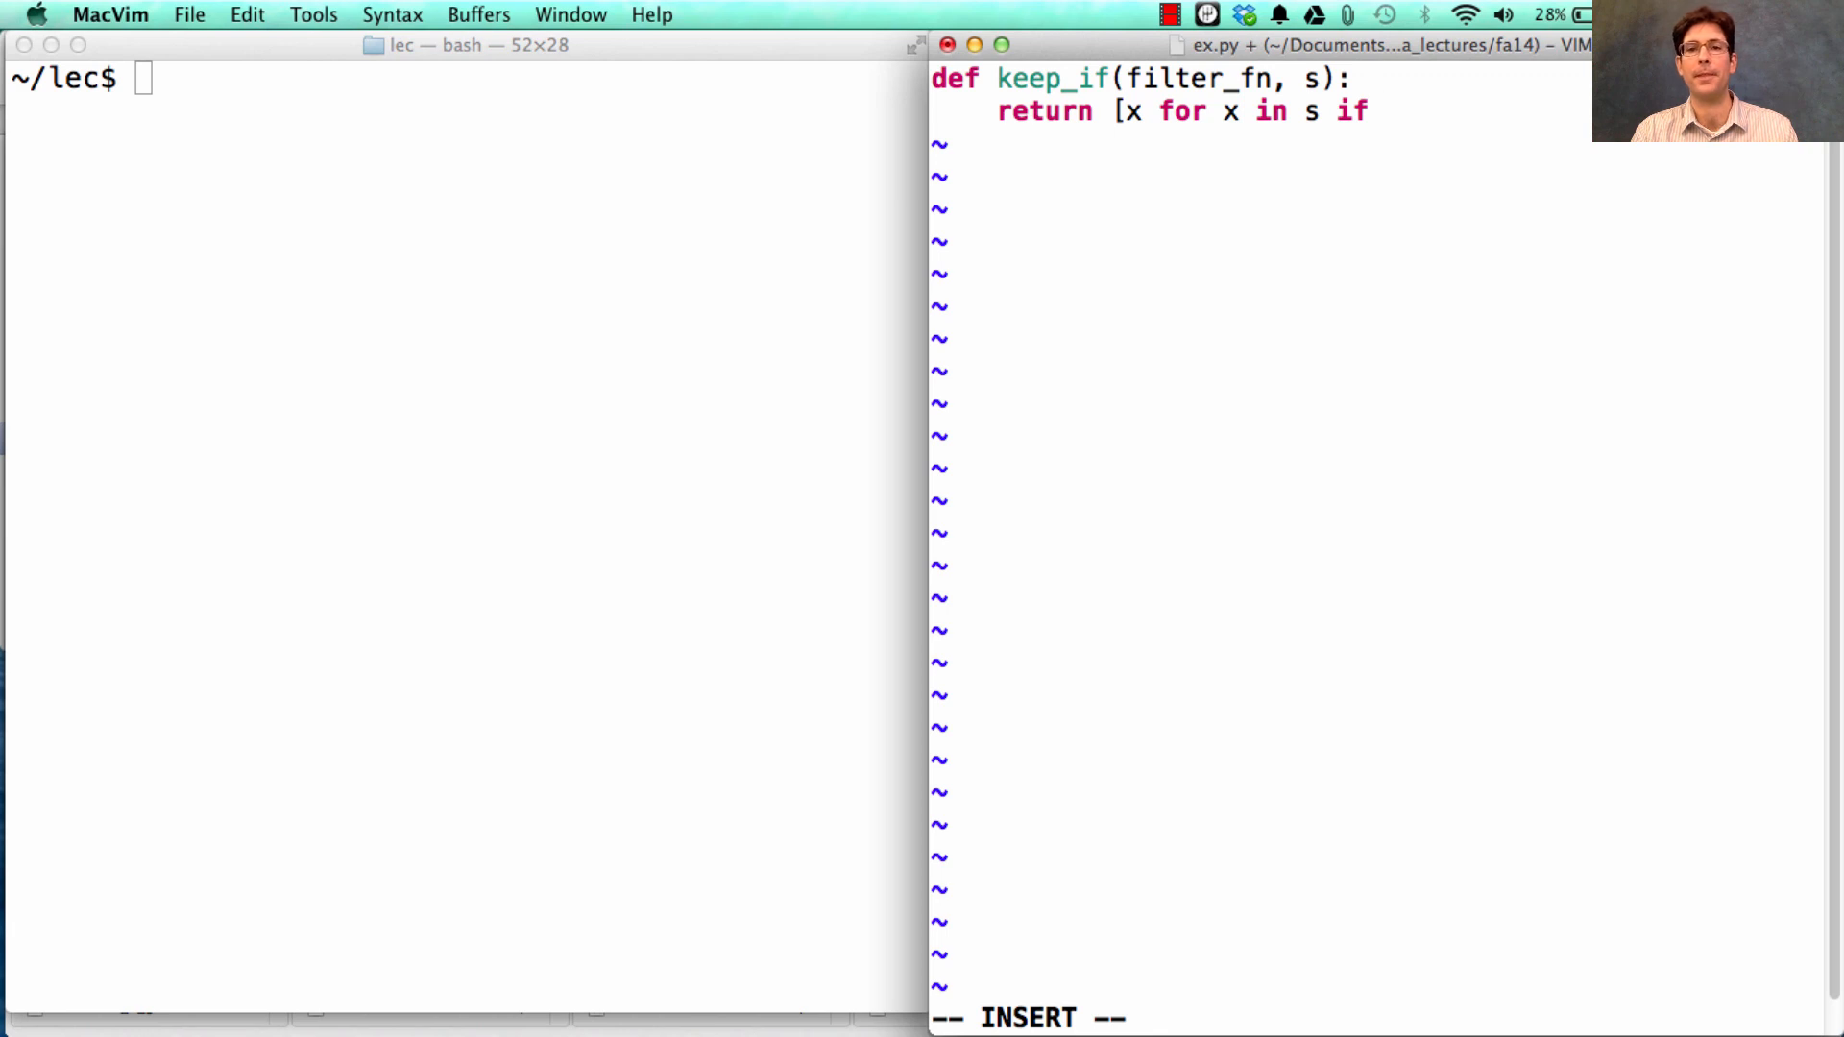
{"action": "type", "text": "filter_nf"}
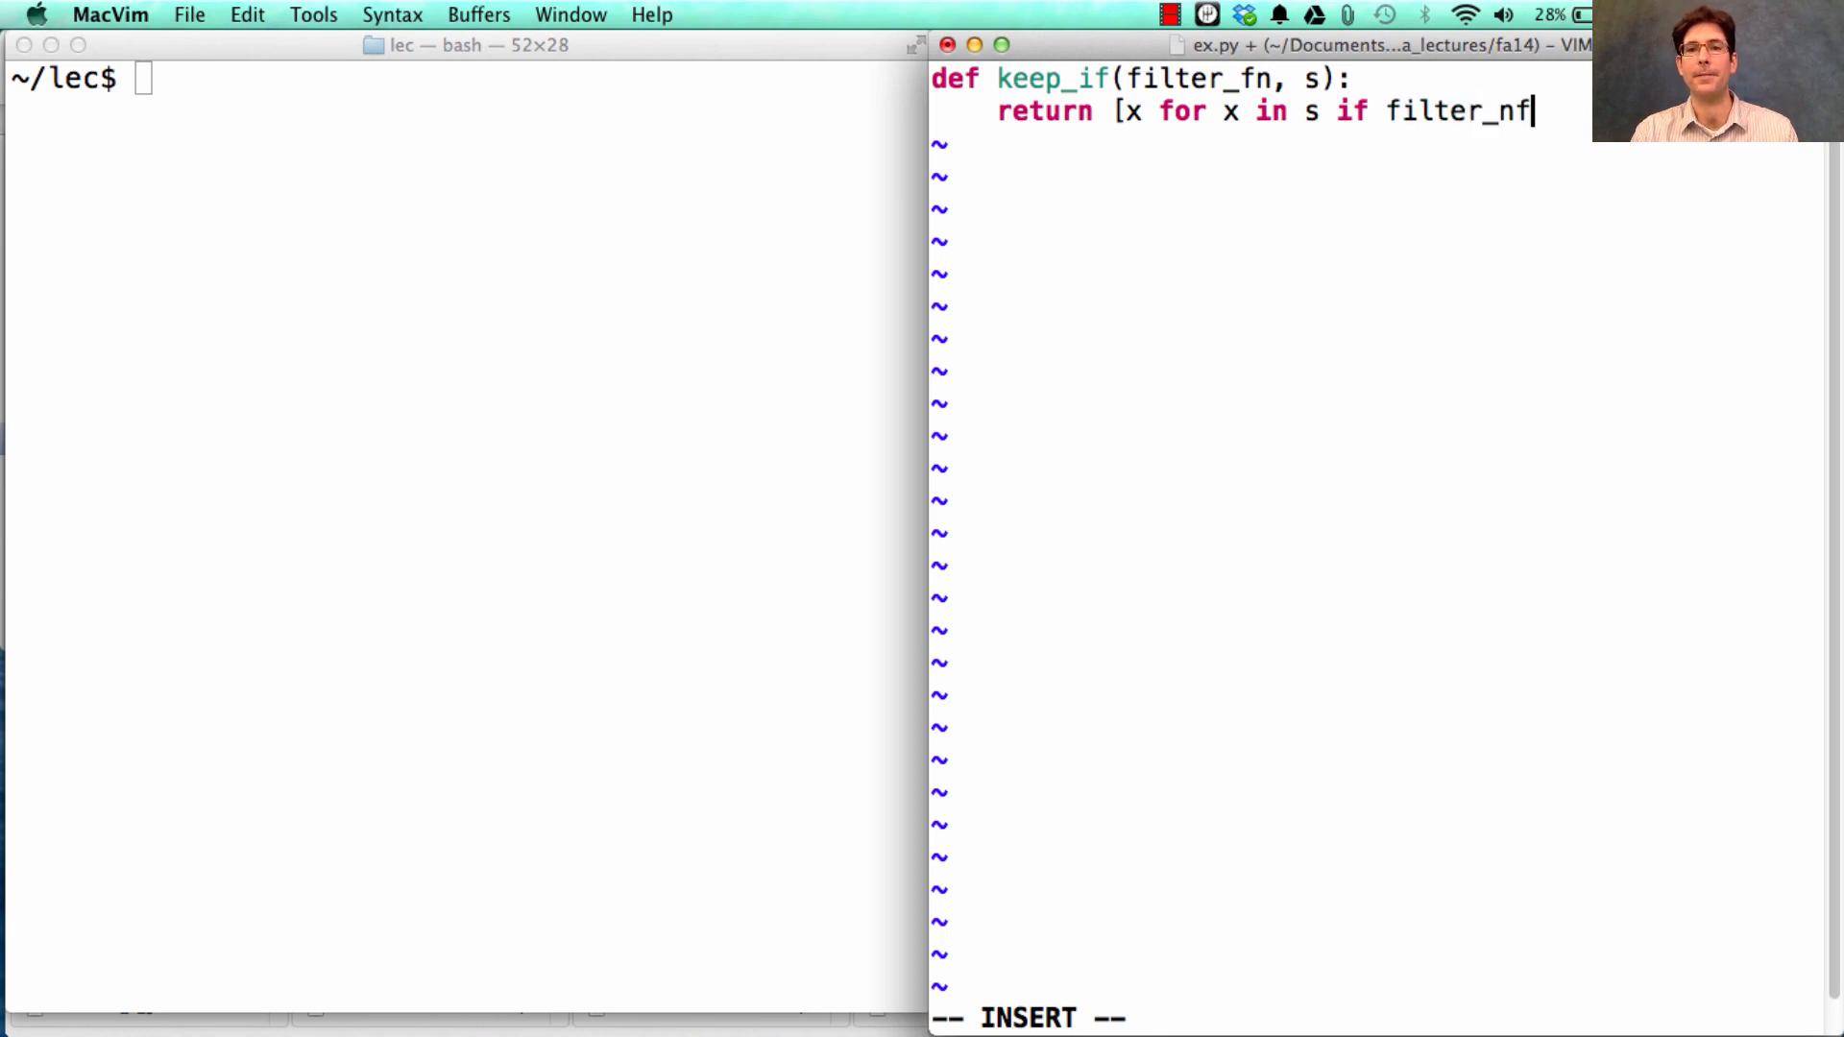
{"action": "type", "text": "(x)]"}
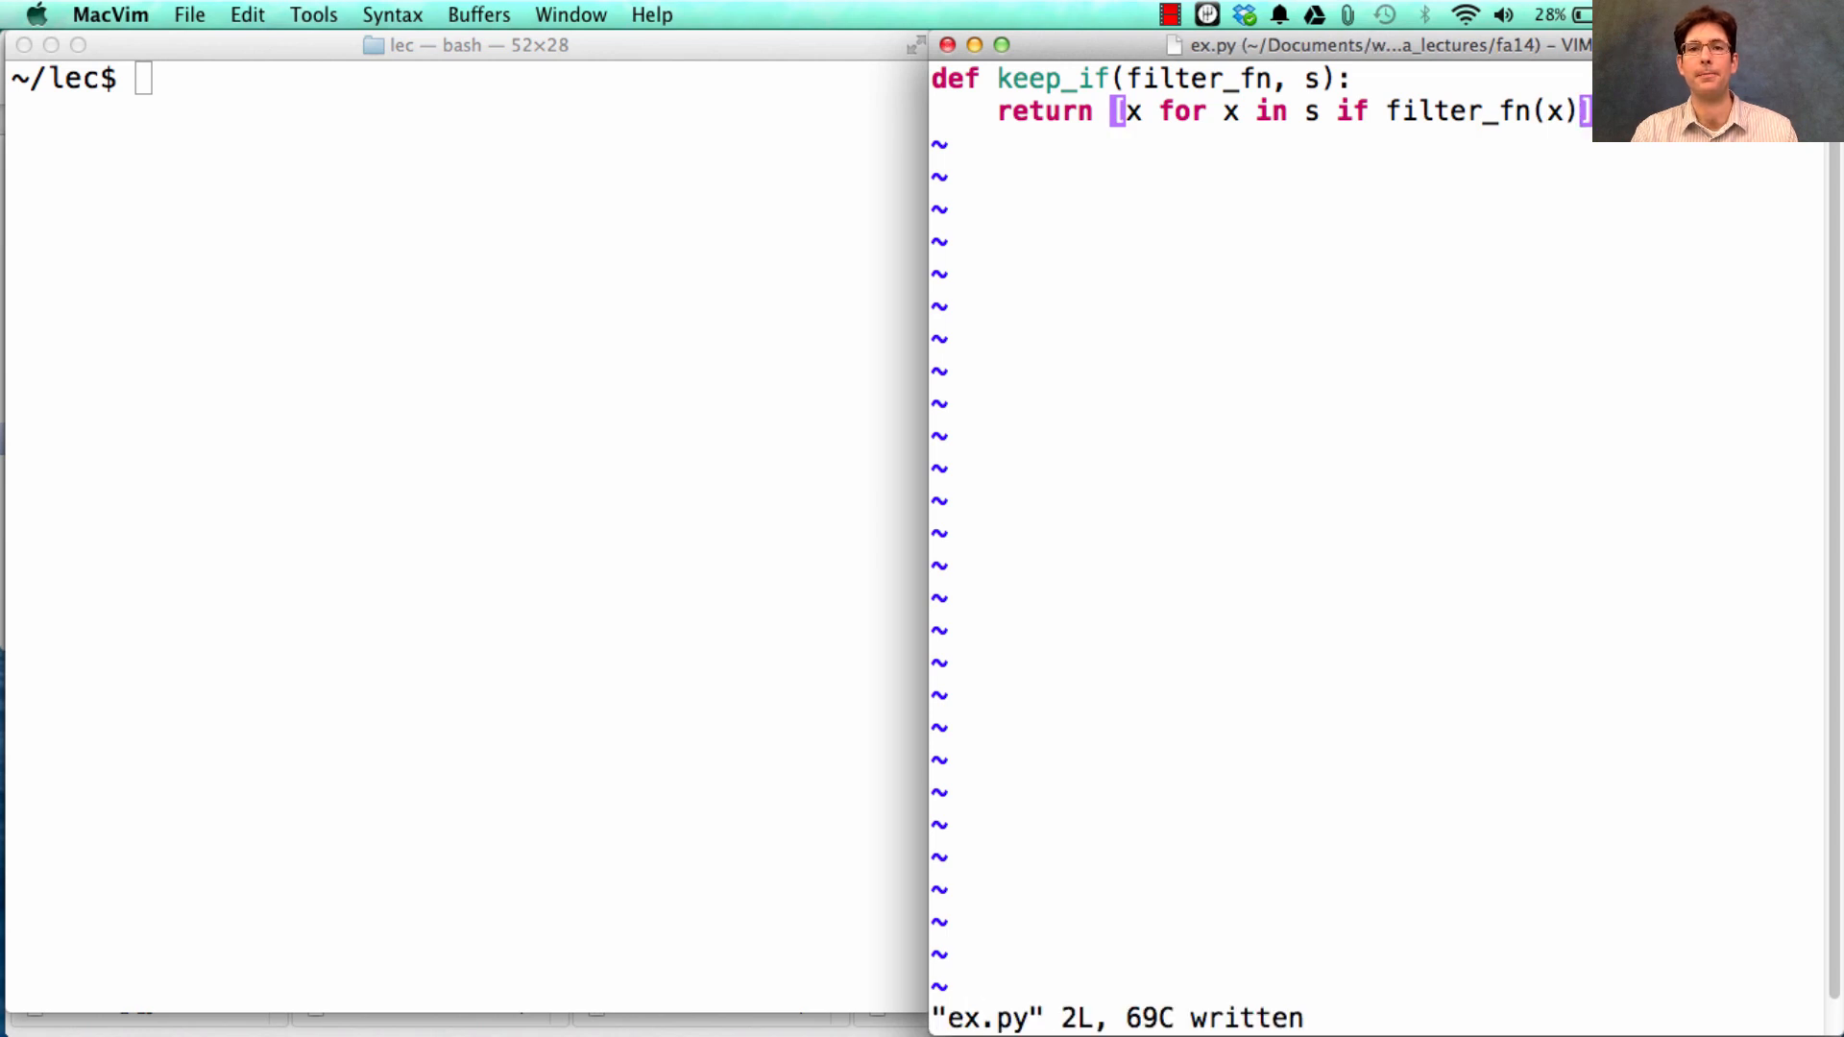
Step: Start divisors(n) with divides_n = lambda x: n % x == 0
{"action": "type", "text": "d"}
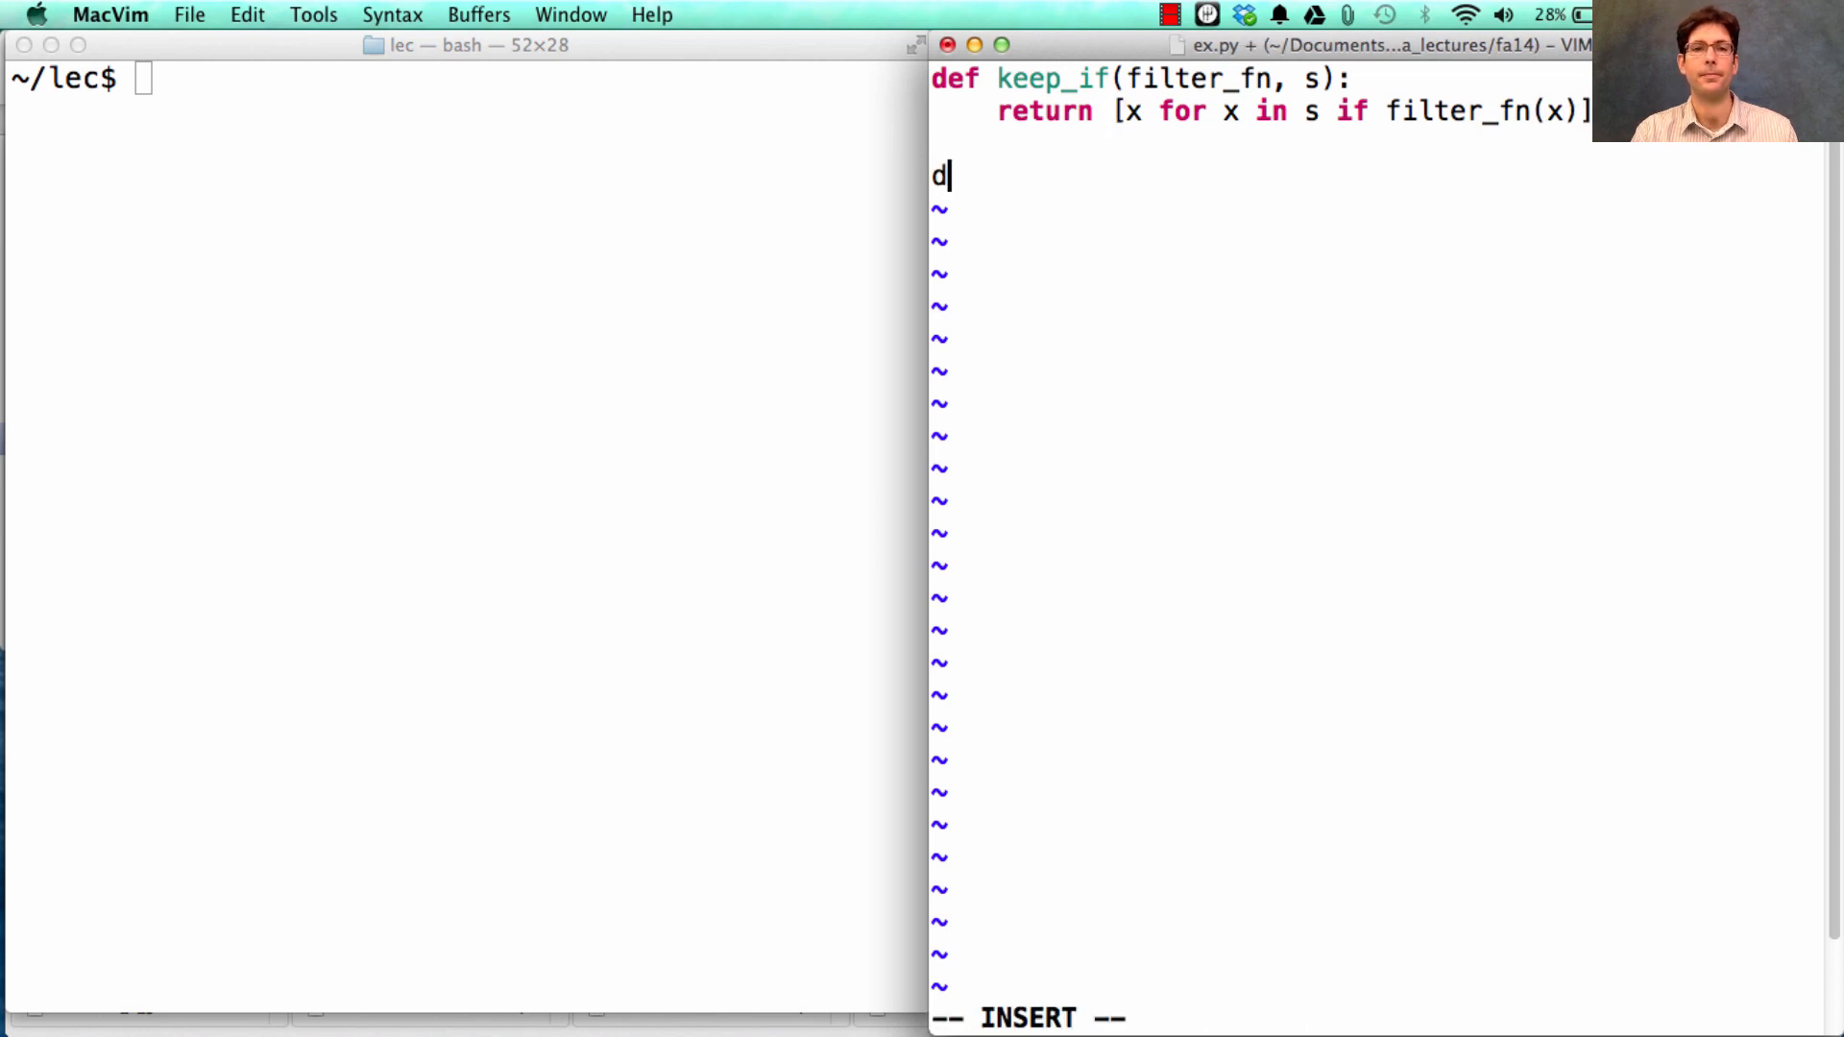
{"action": "type", "text": "ef div"}
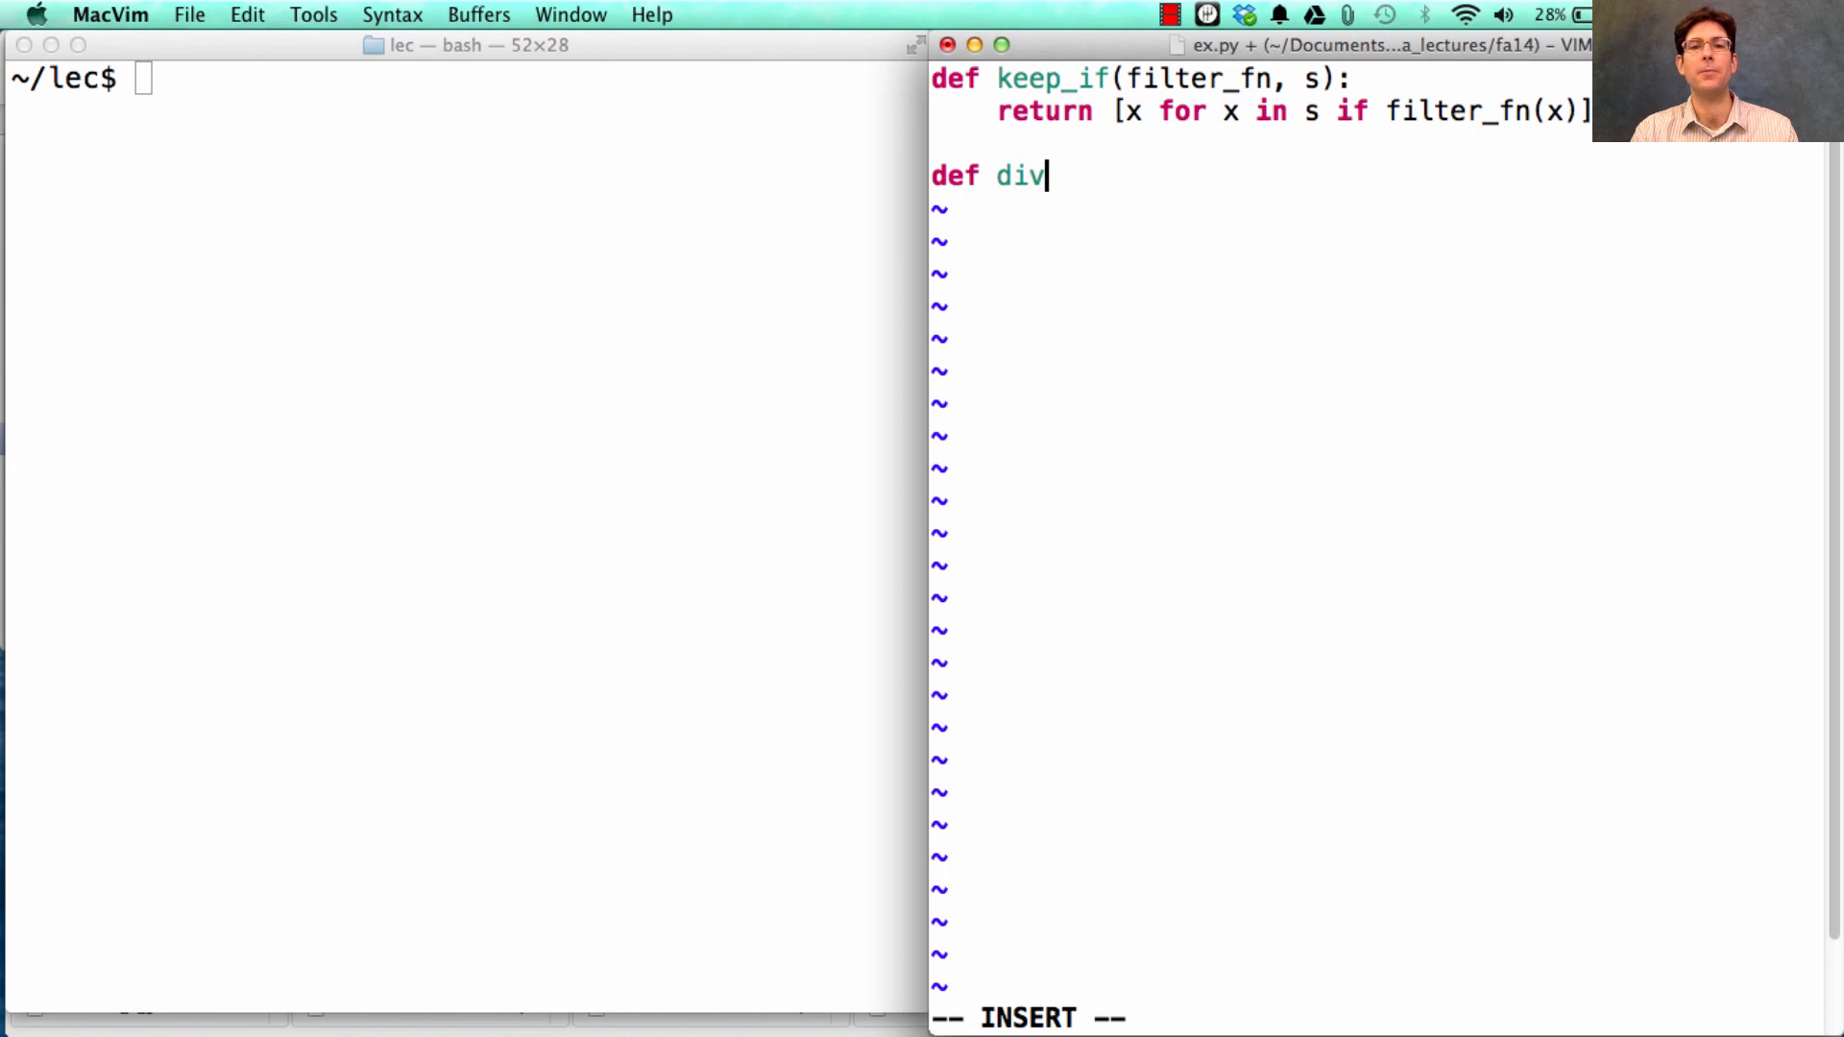
{"action": "type", "text": "isors(n)"}
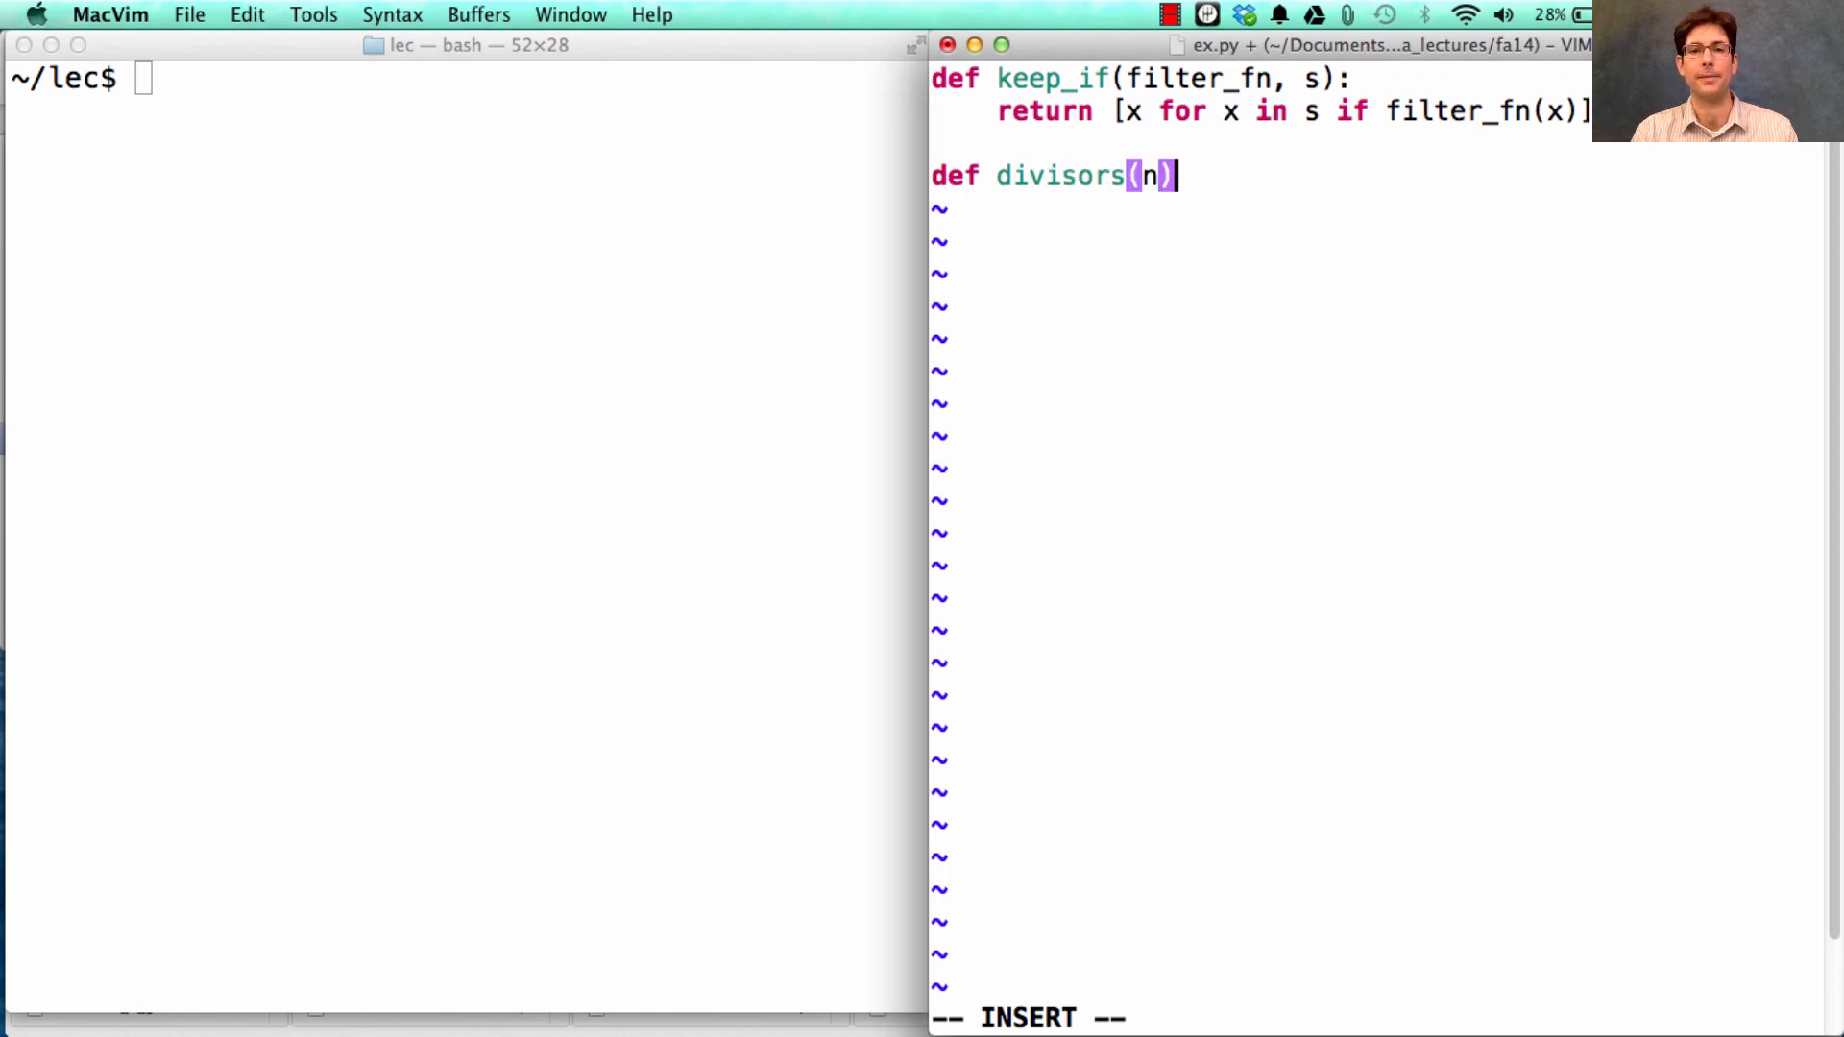
{"action": "type", "text": ":"}
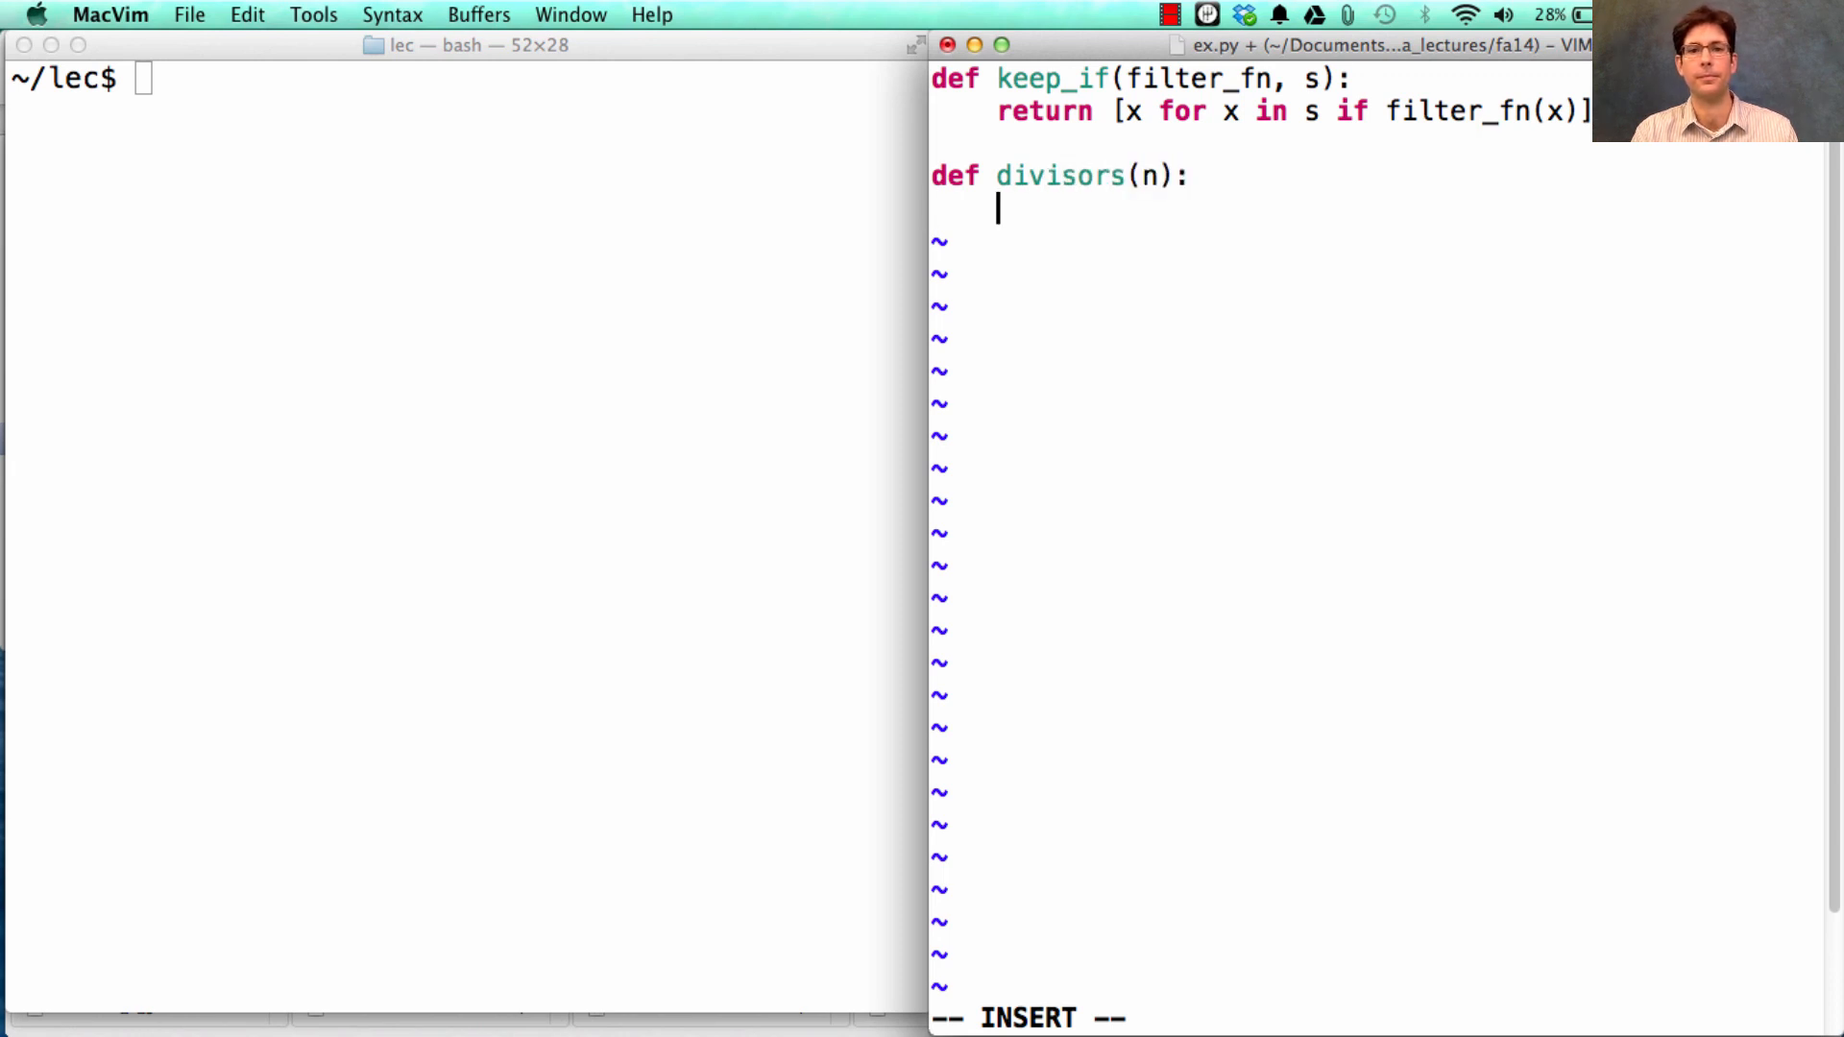
{"action": "type", "text": "divid"}
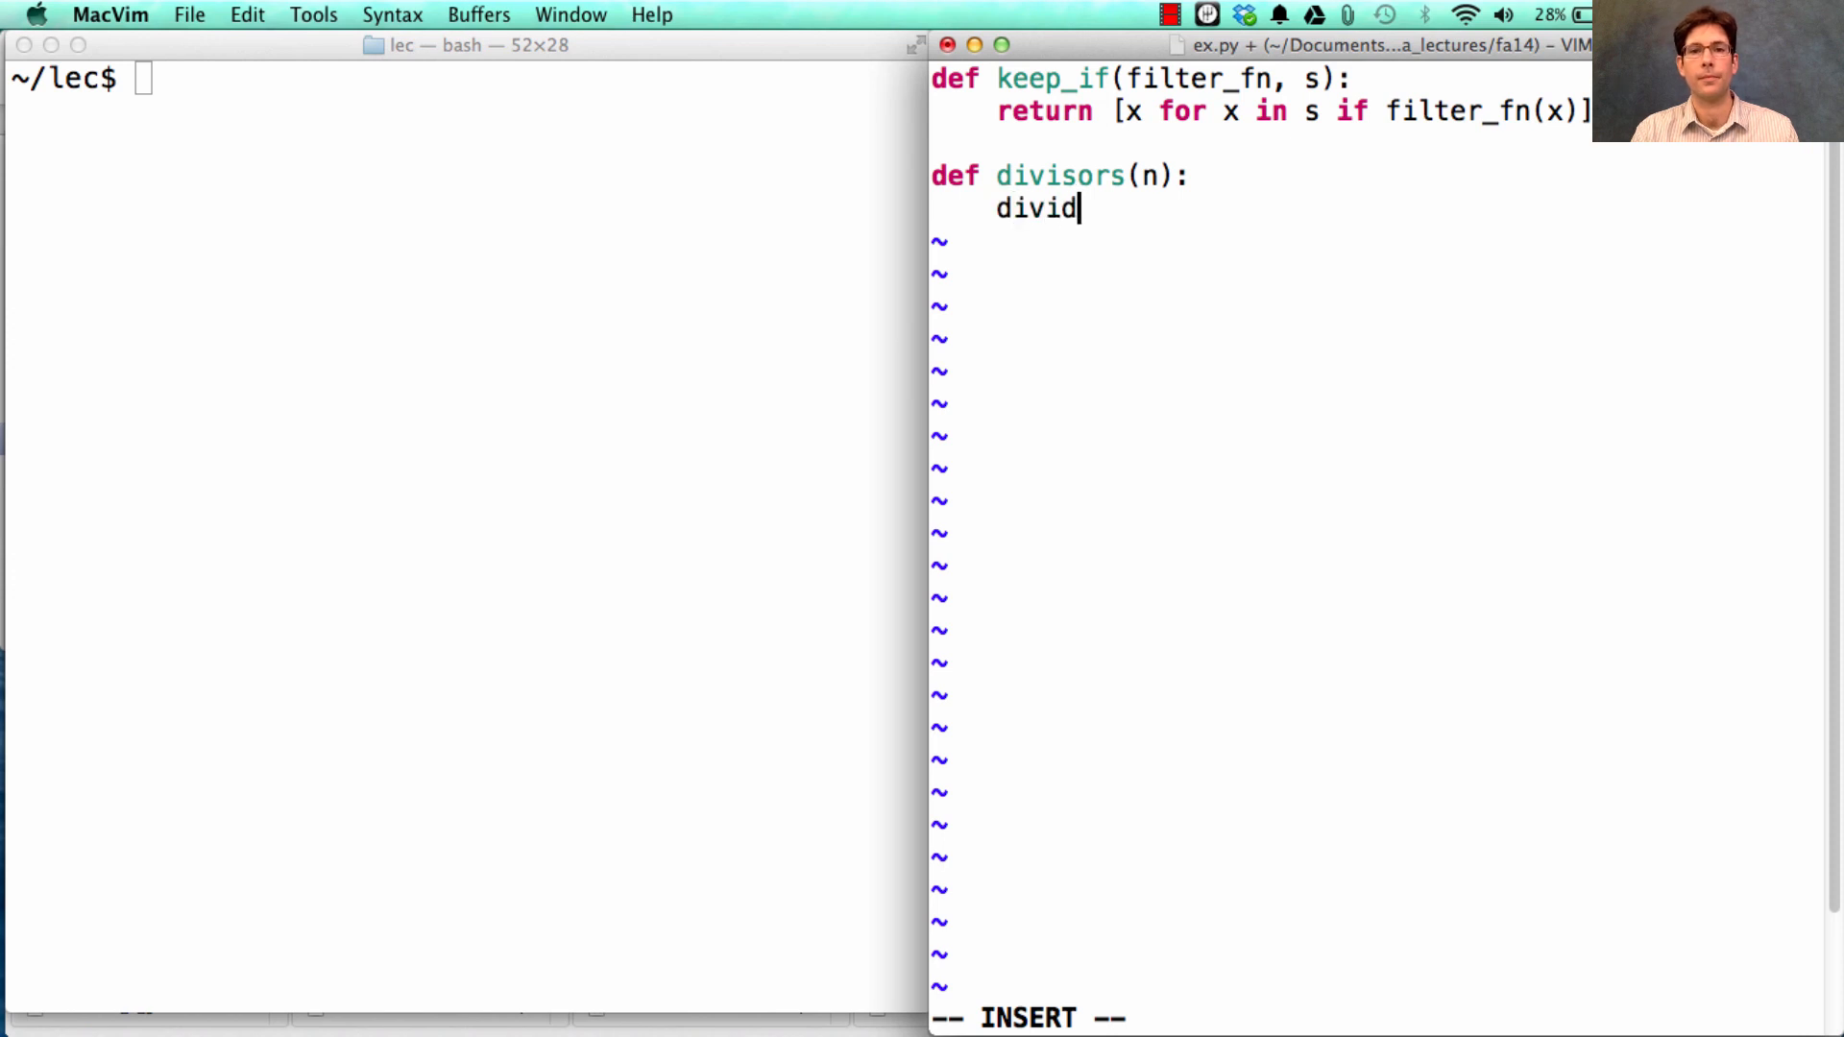
{"action": "type", "text": "es_n"}
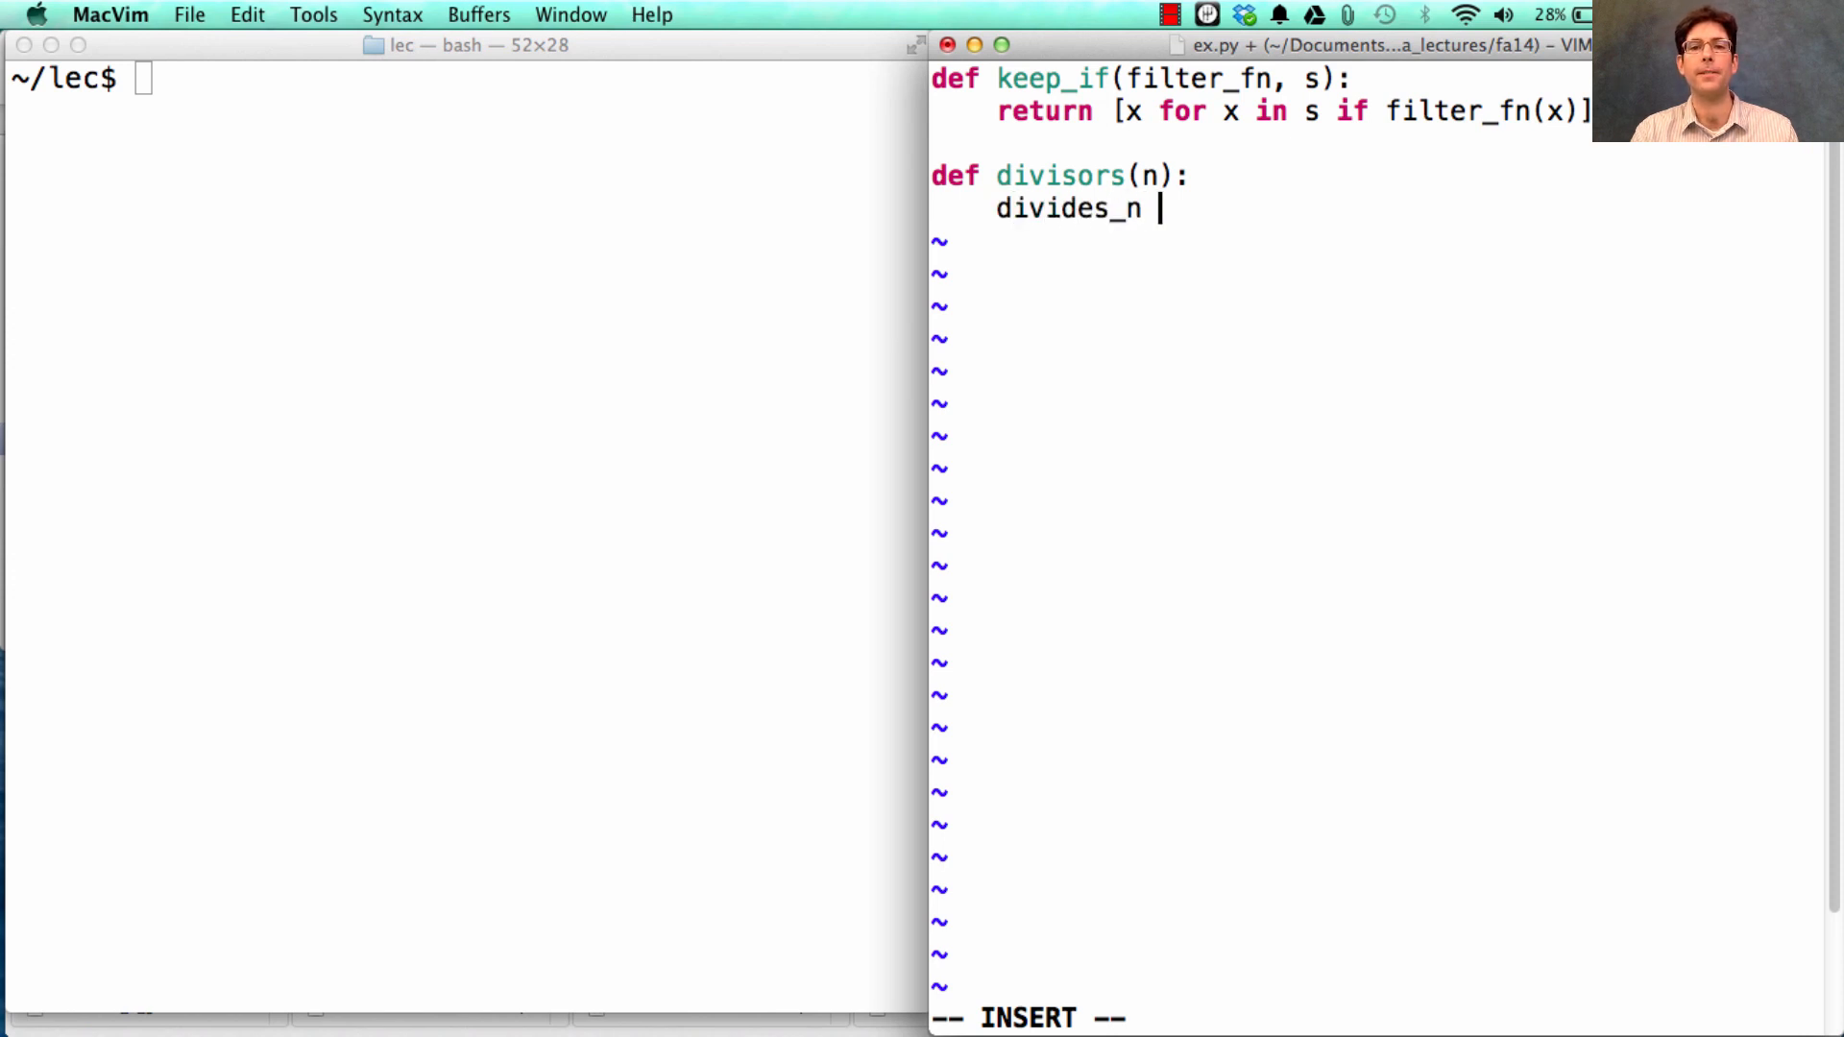
{"action": "type", "text": "= lambda x: n"}
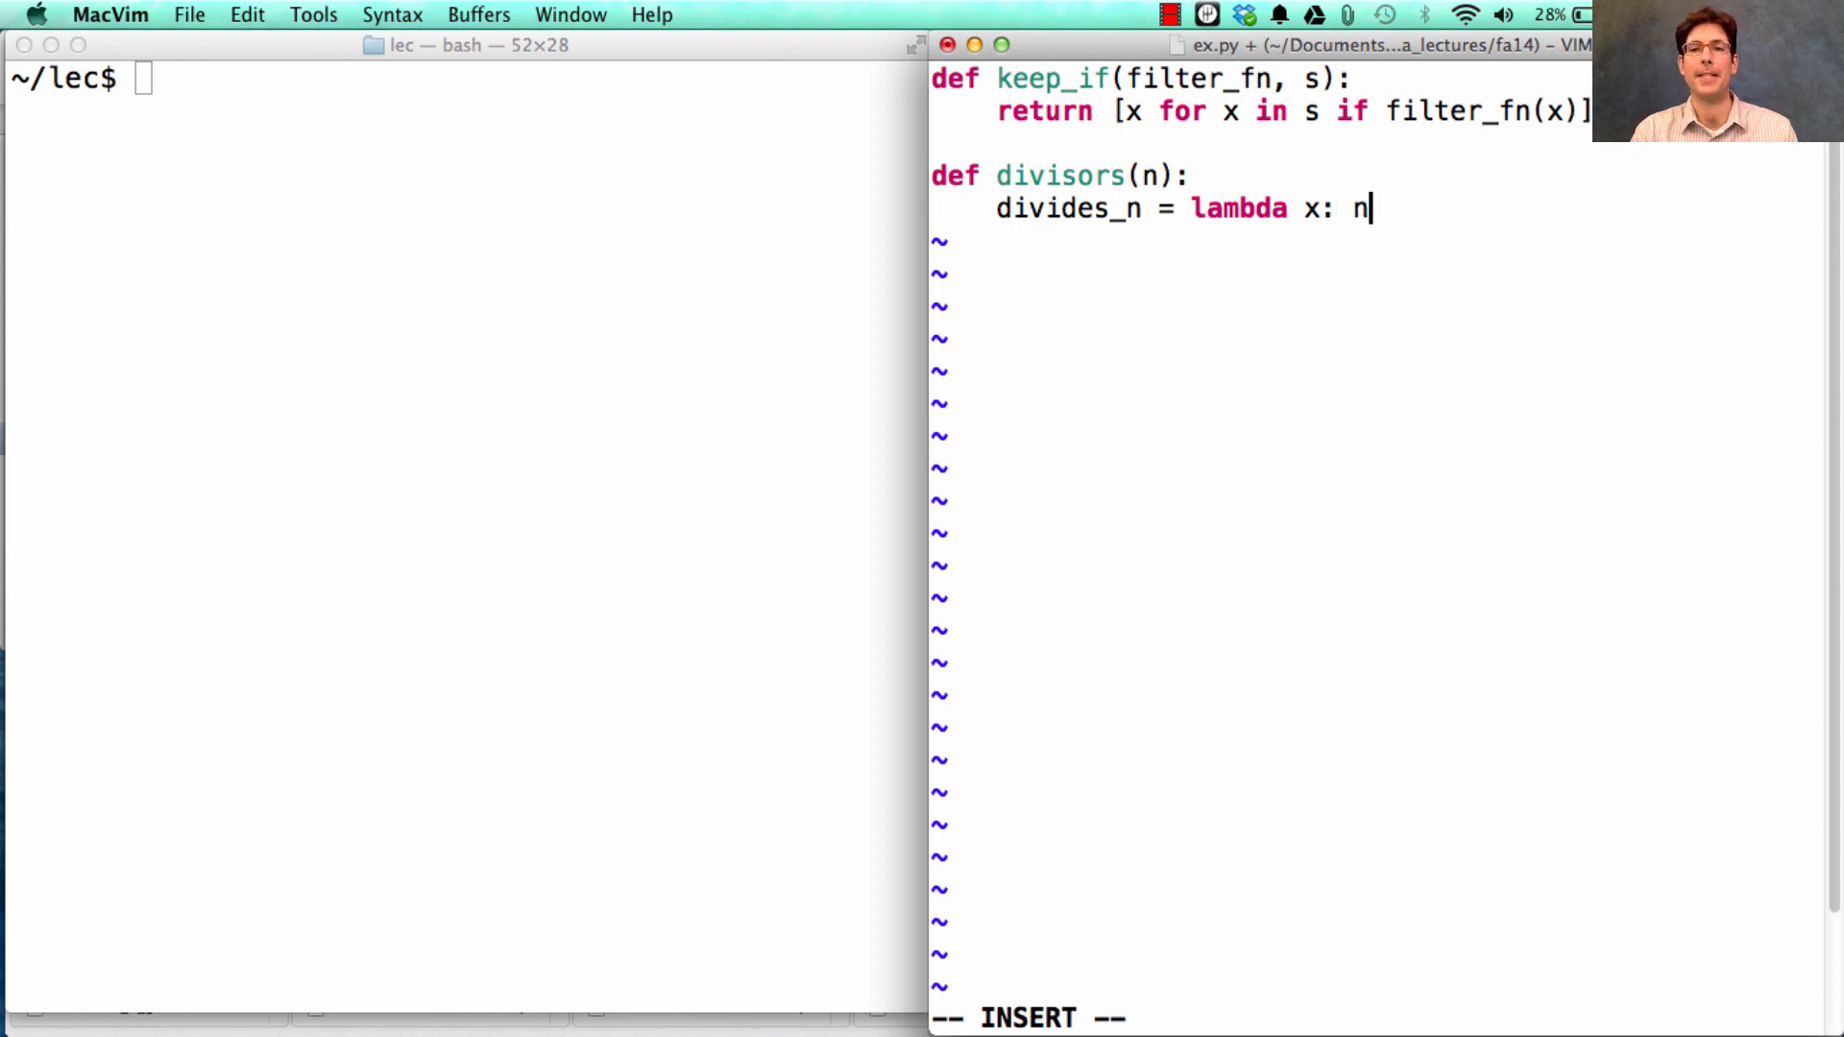
{"action": "type", "text": "%x"}
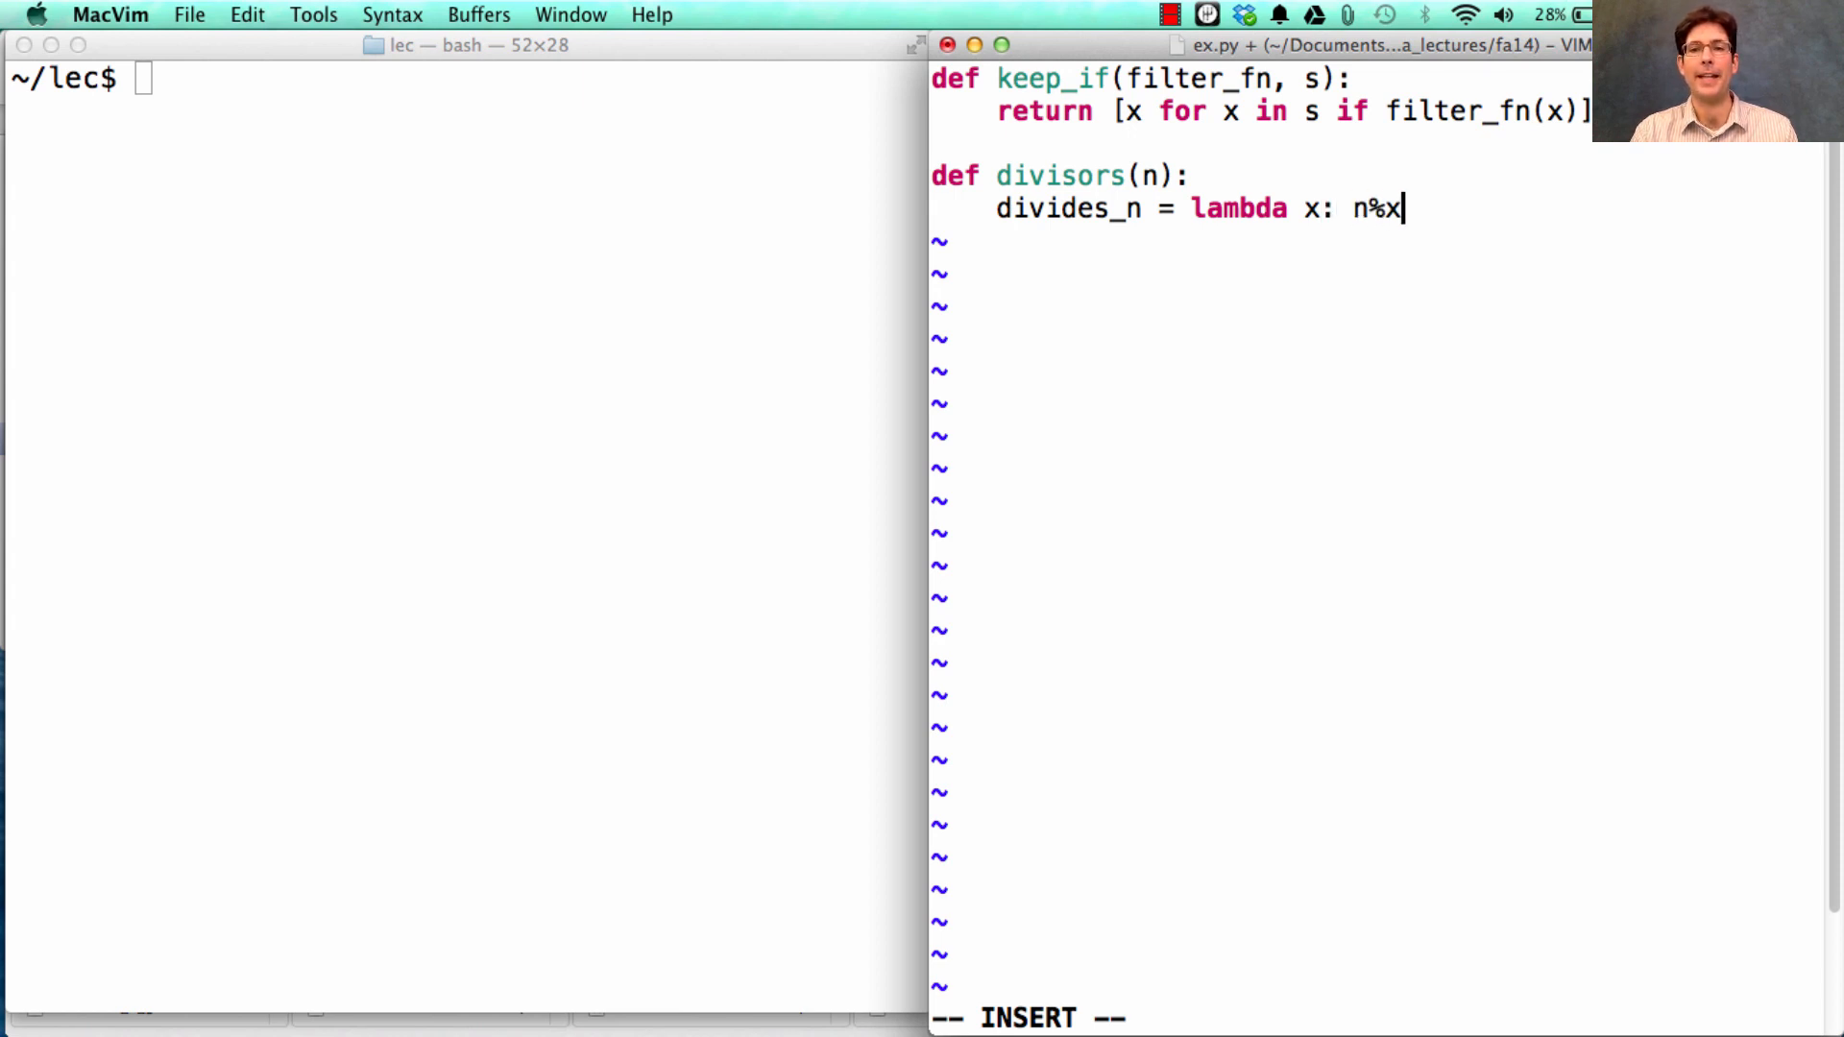
{"action": "type", "text": "== 0"}
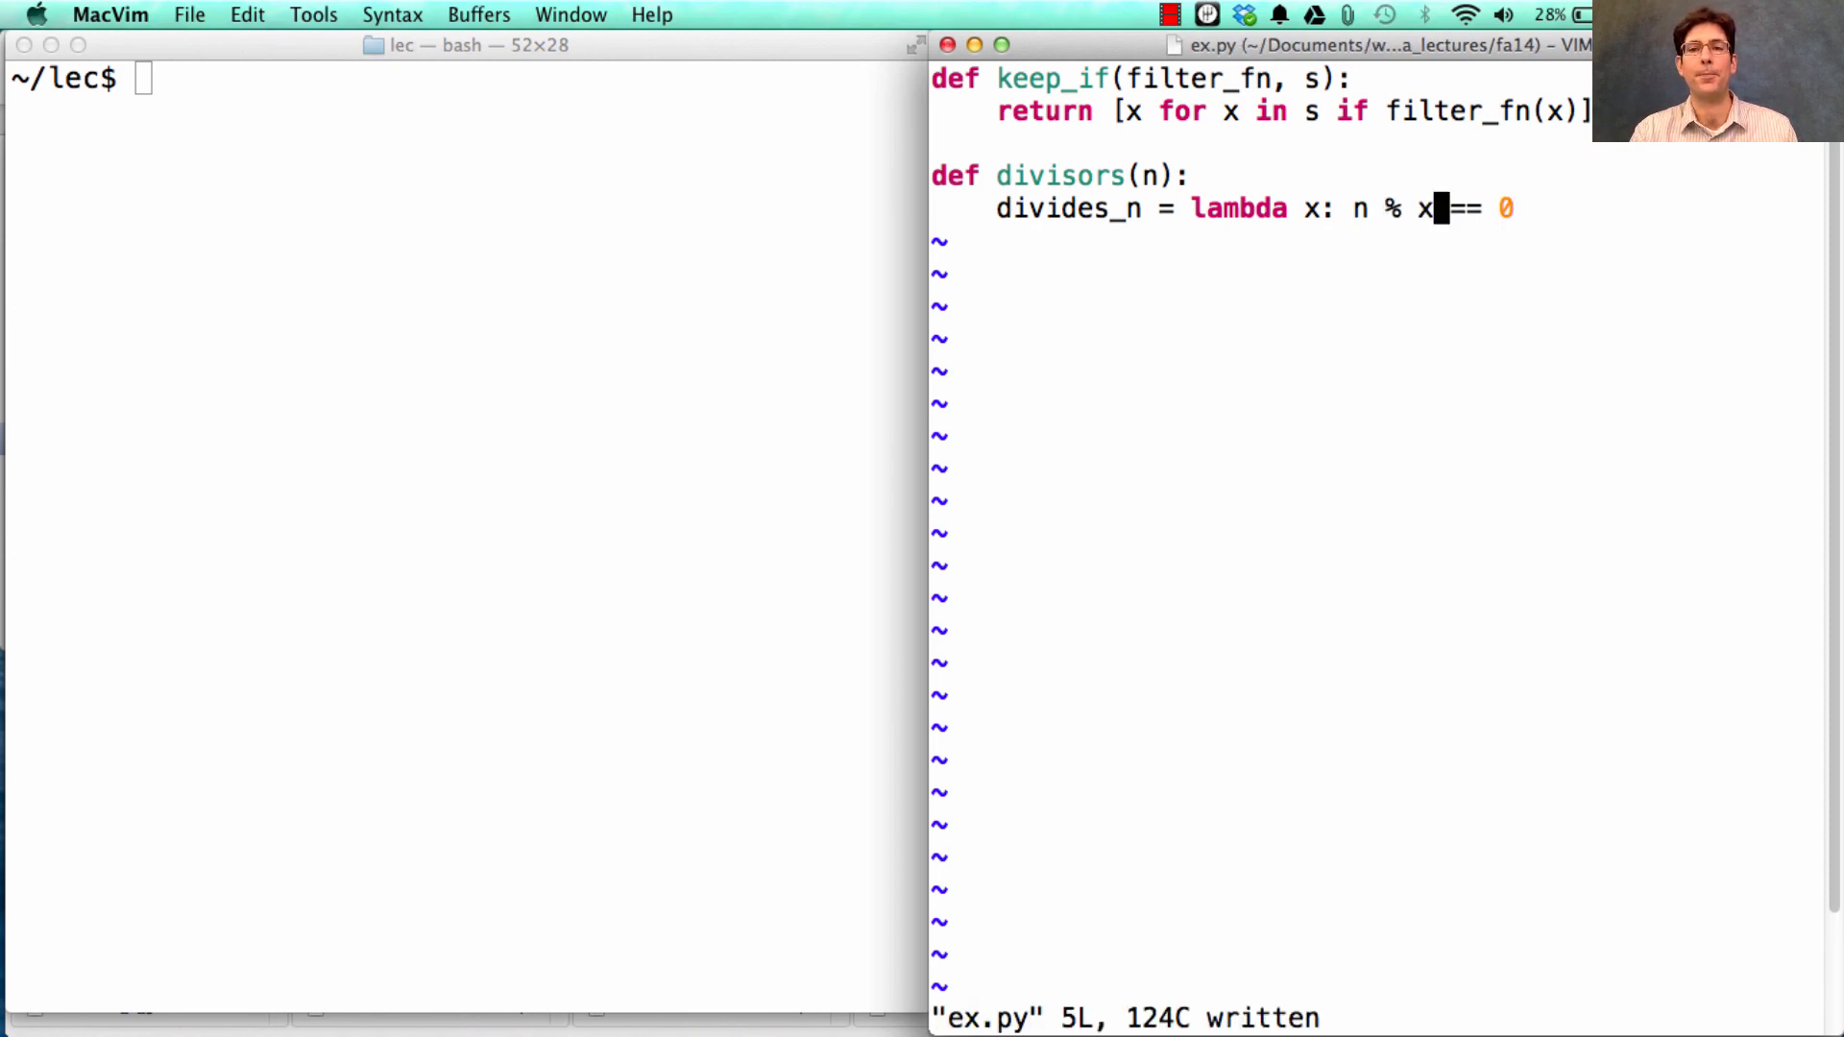
{"action": "mouse_move", "coordinate": [1355, 208]}
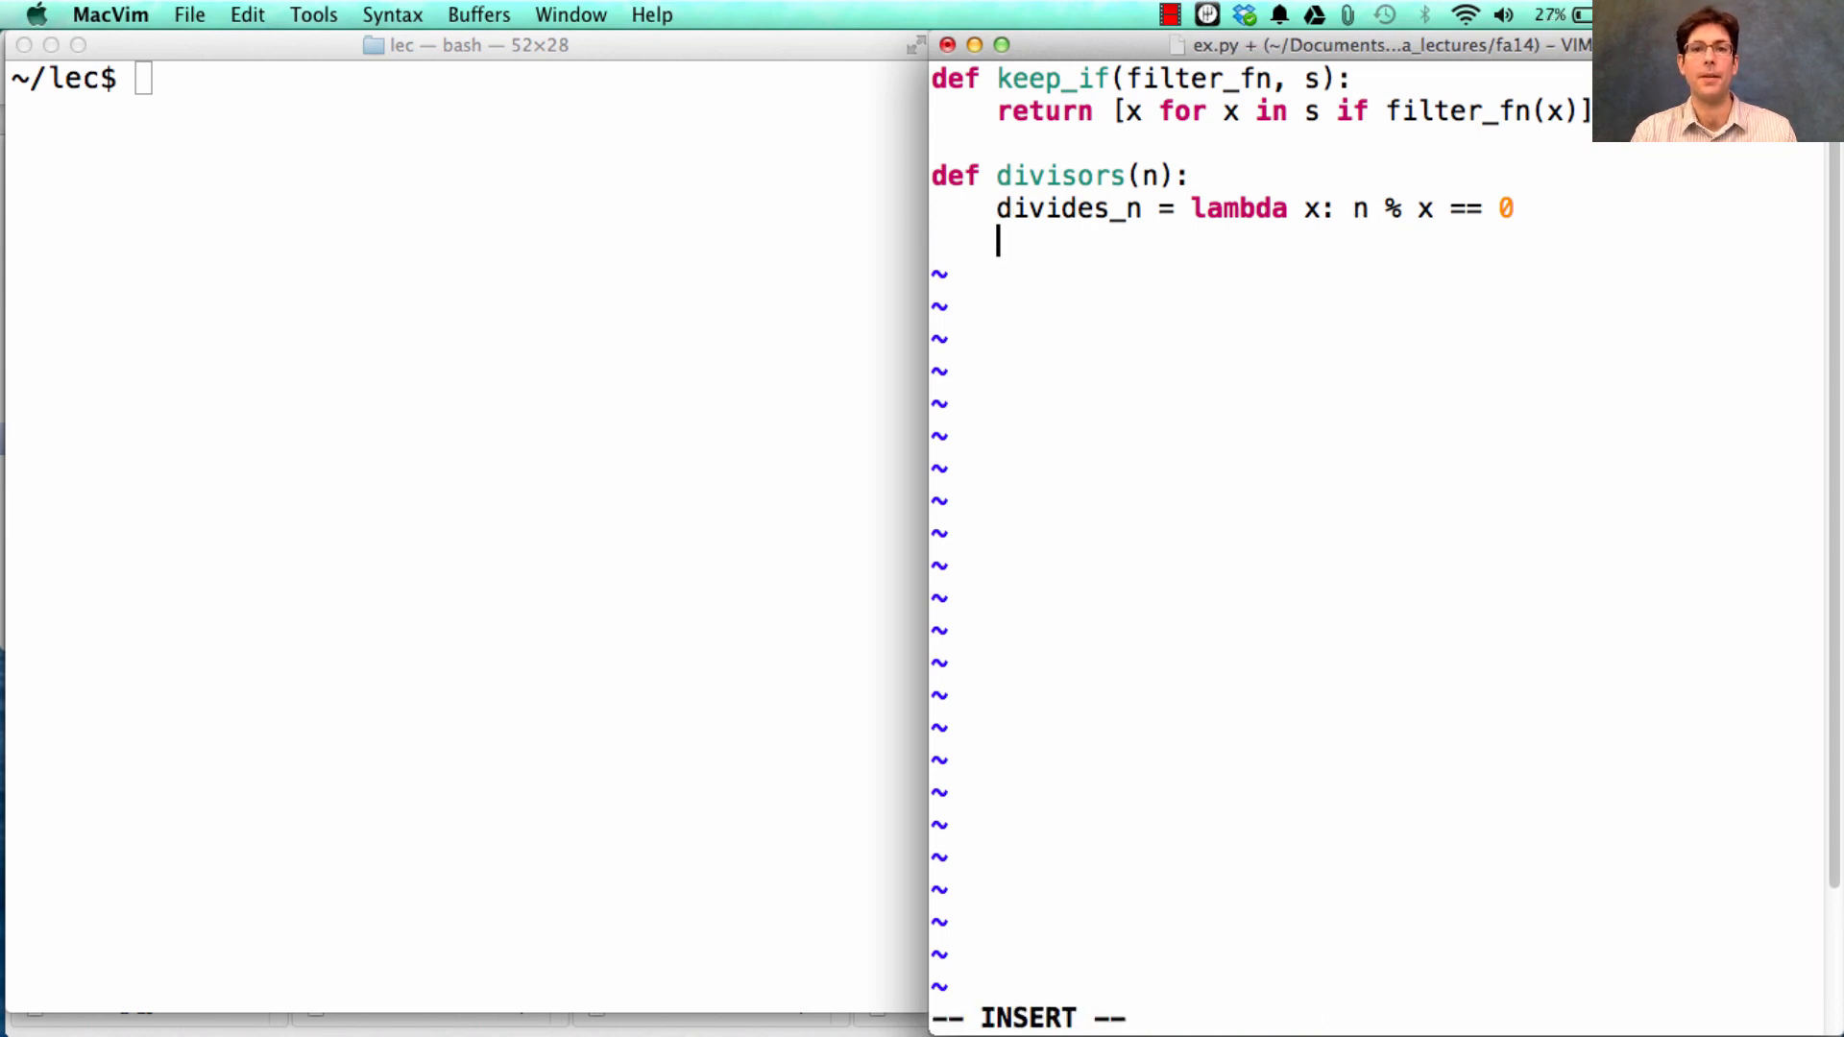
Step: Return [1] + keep_if(divides_n, range(2, n)) from divisors
{"action": "type", "text": "return ["}
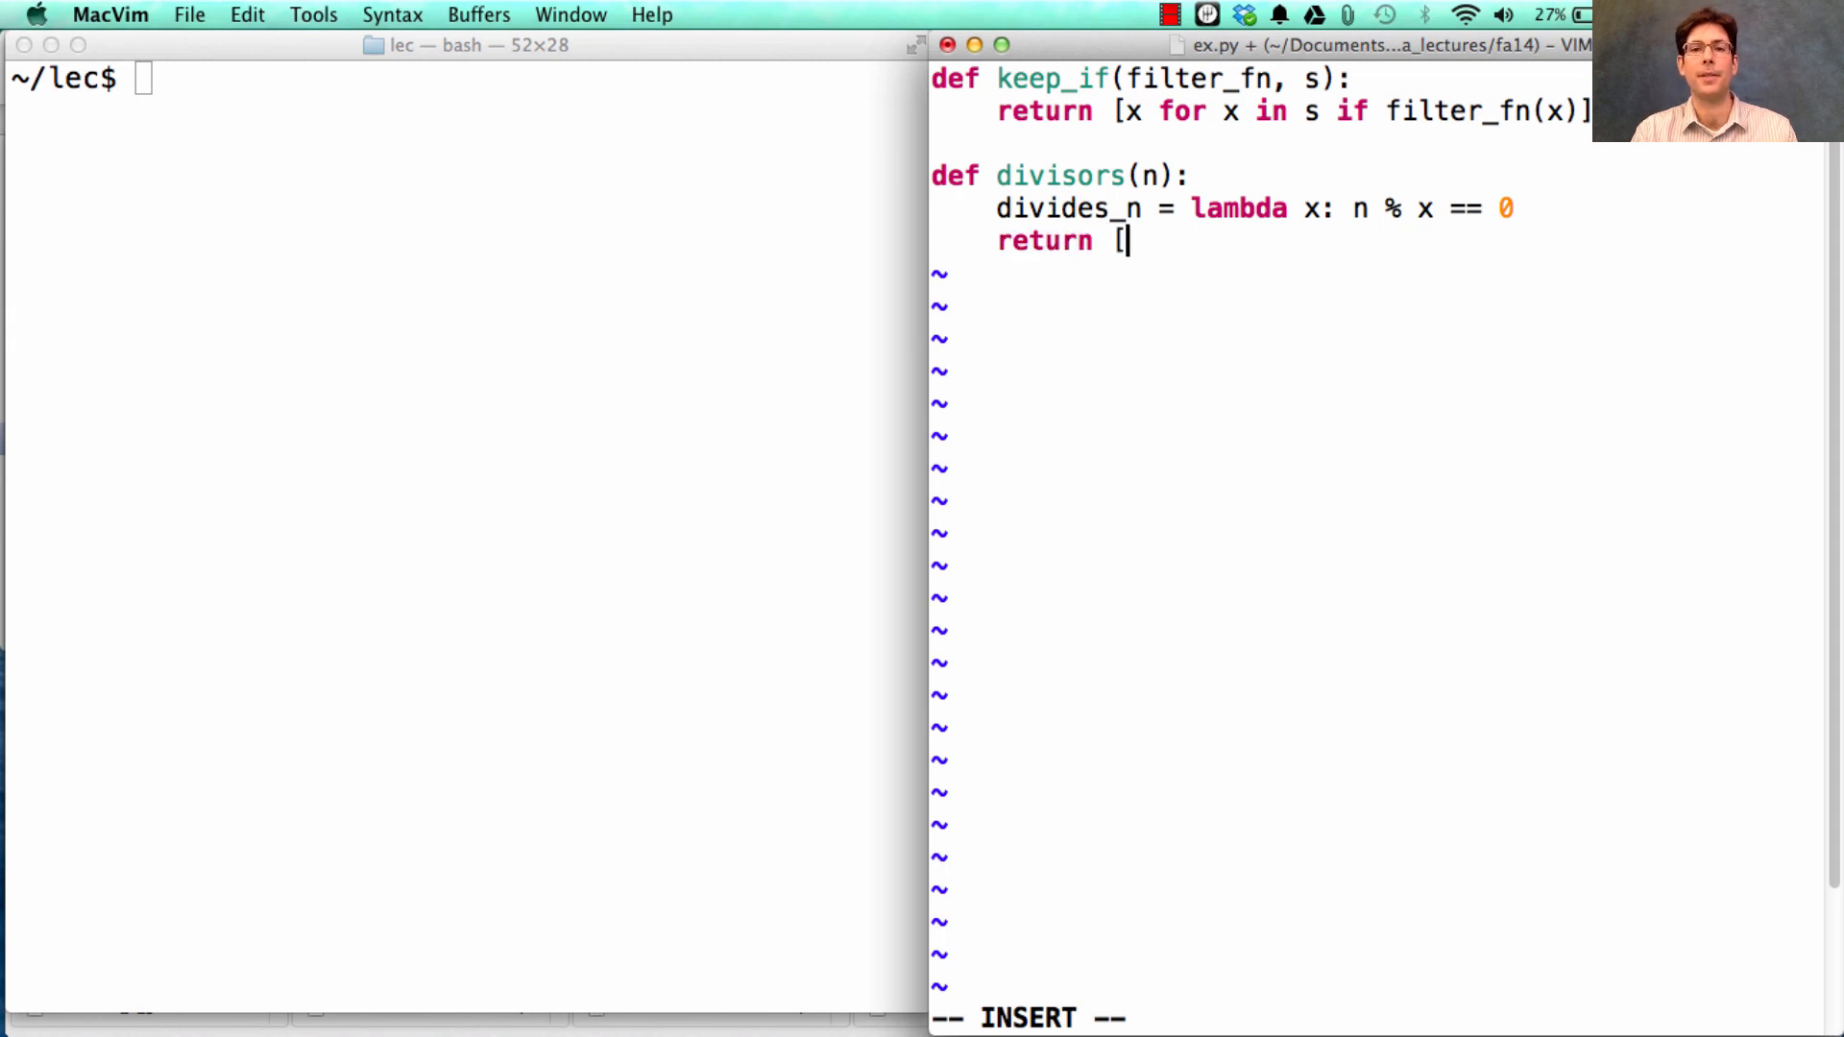
{"action": "type", "text": "1] +"}
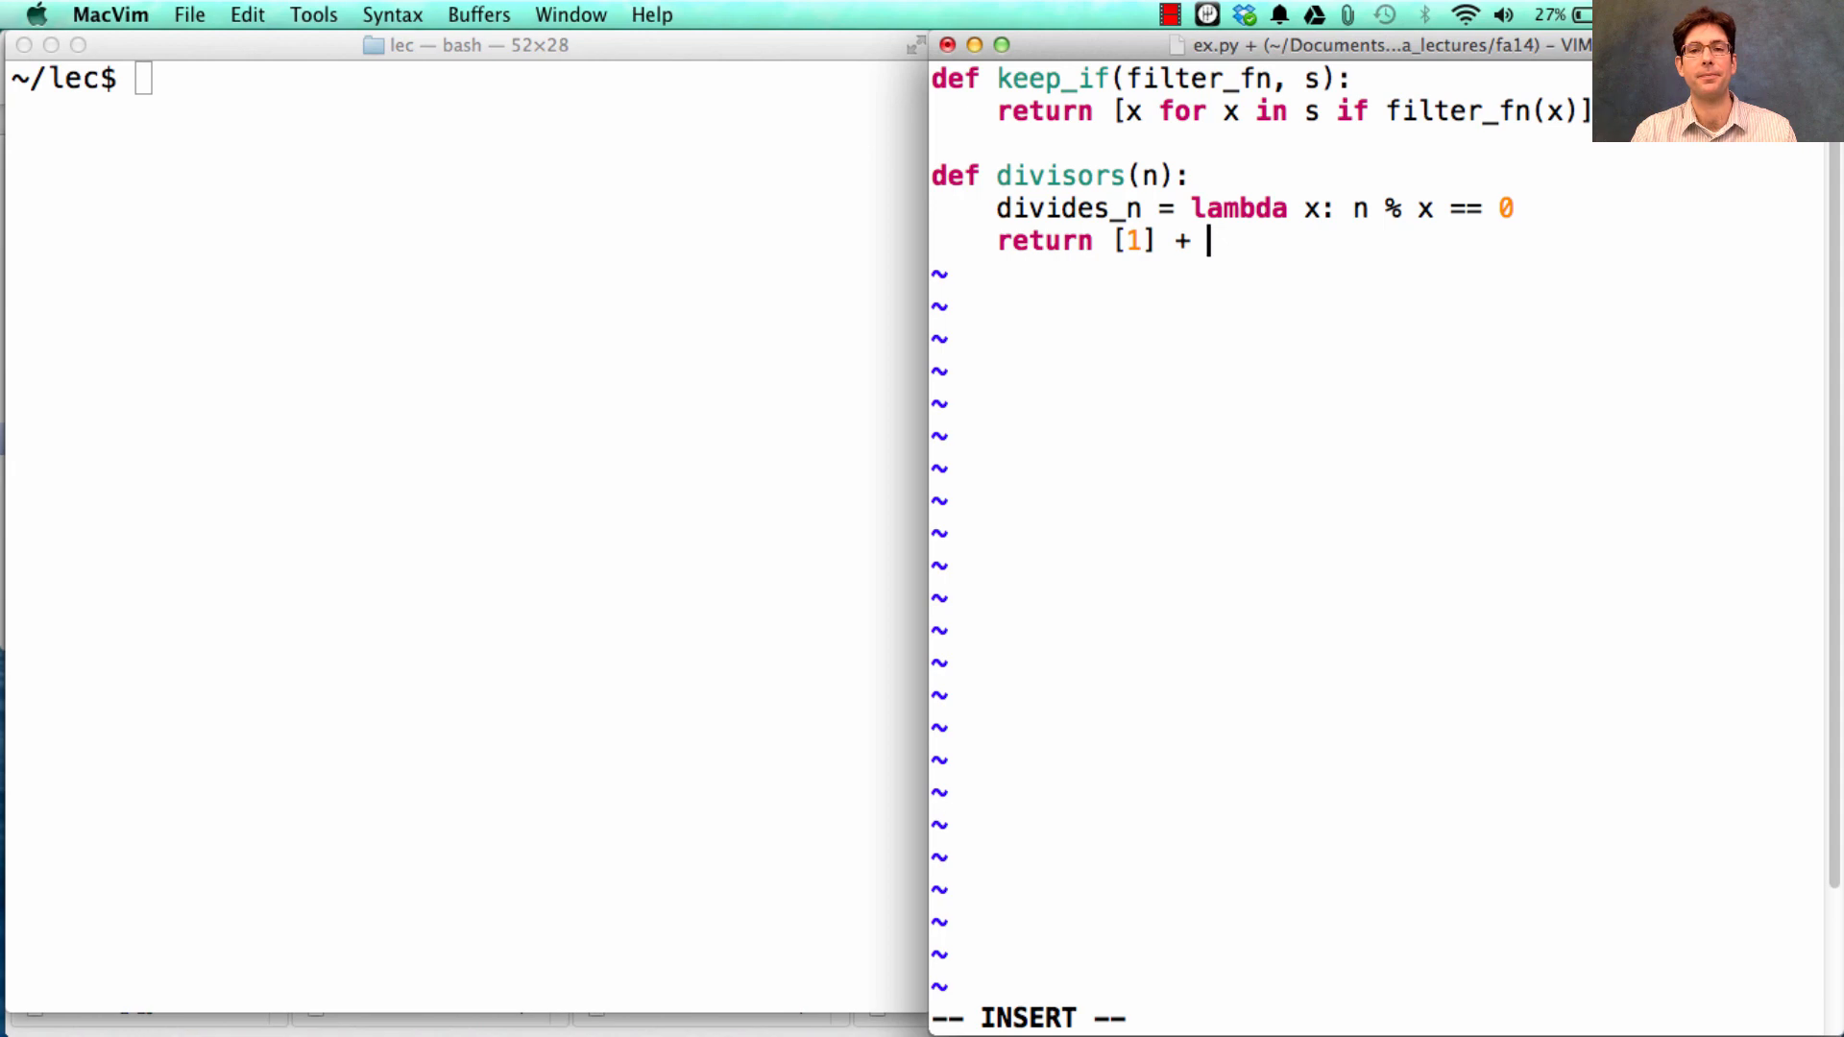
{"action": "type", "text": "keep_if"}
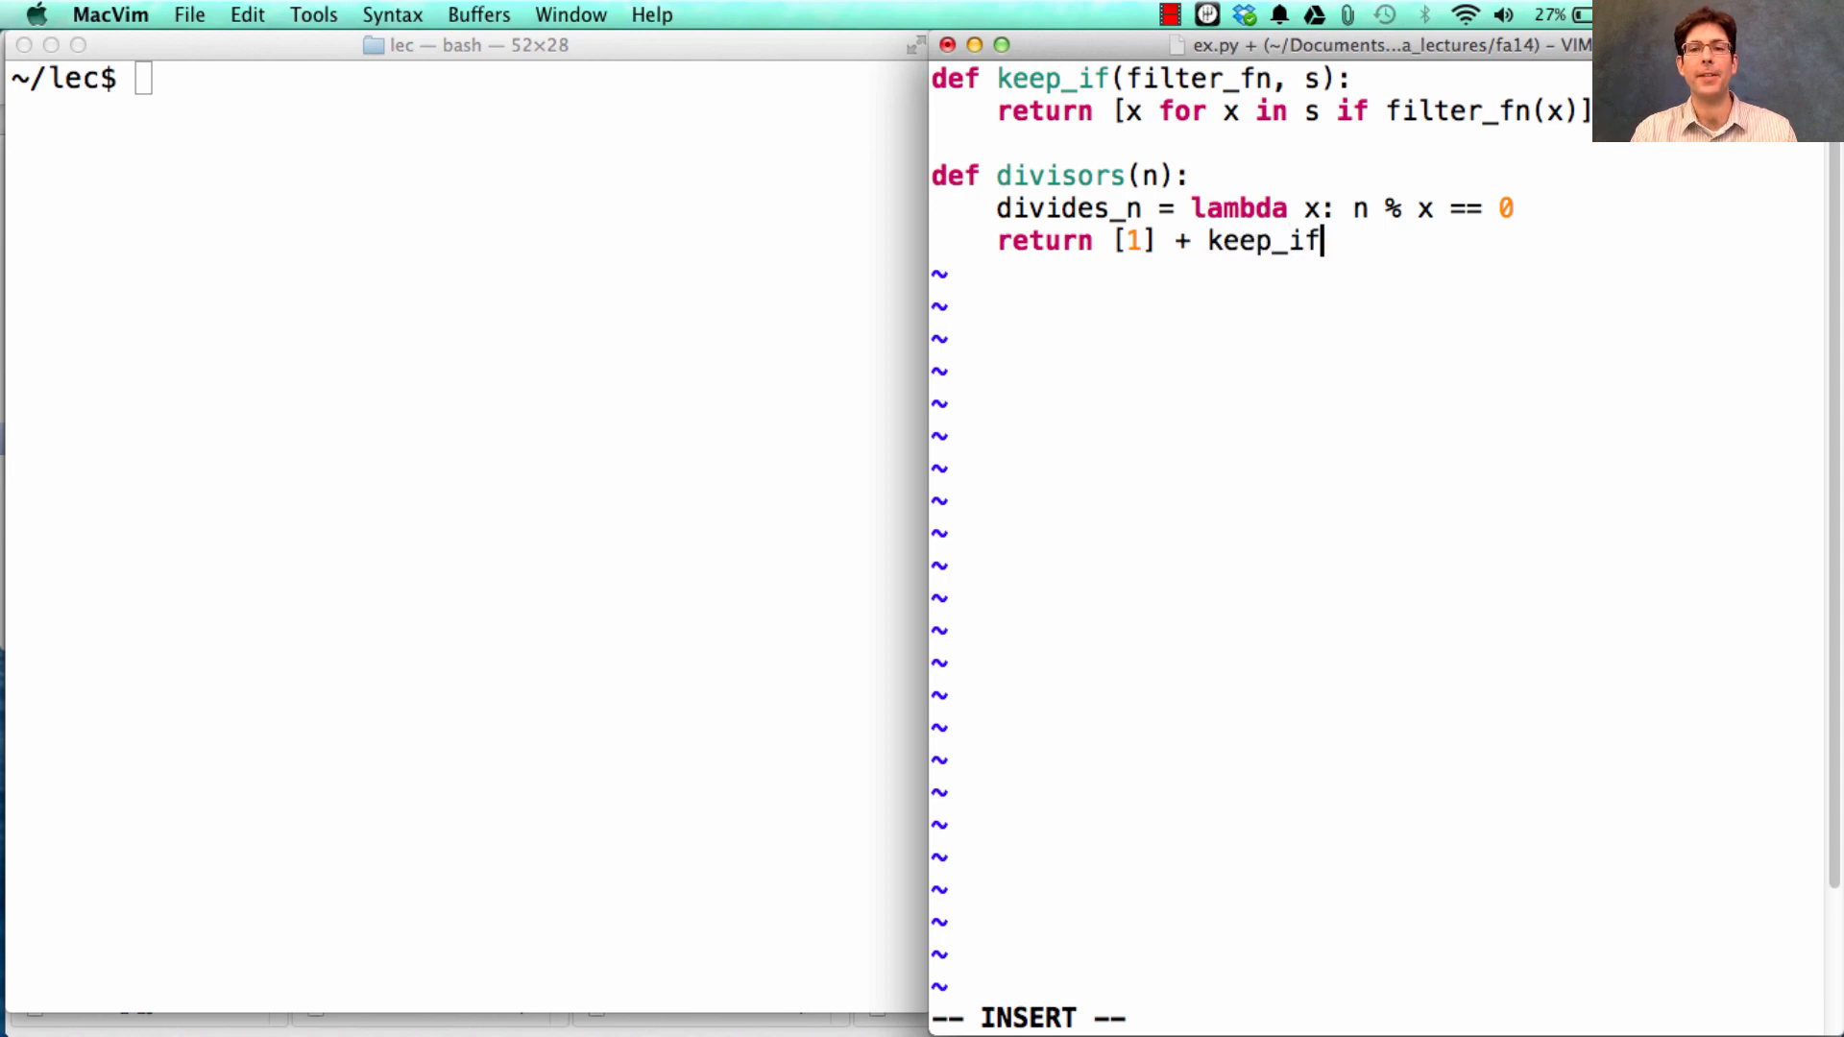
{"action": "type", "text": "(divides_n"}
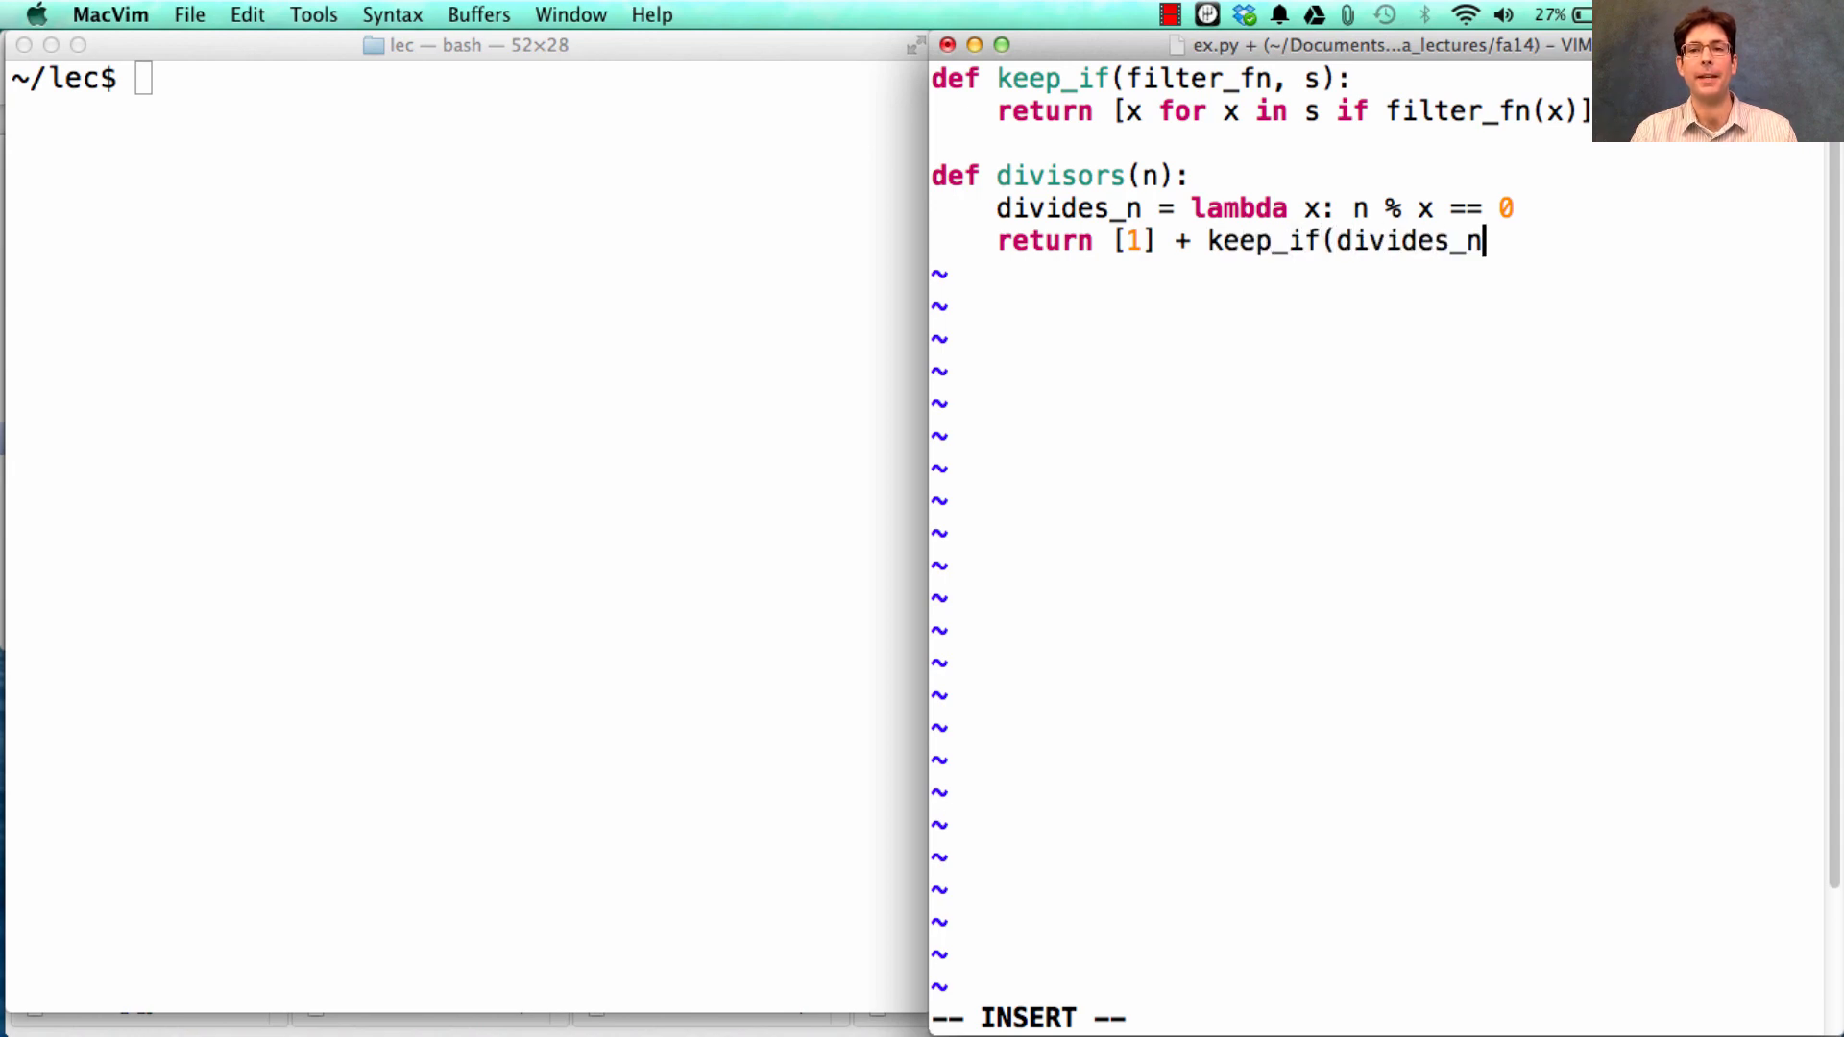
{"action": "type", "text": ", r"}
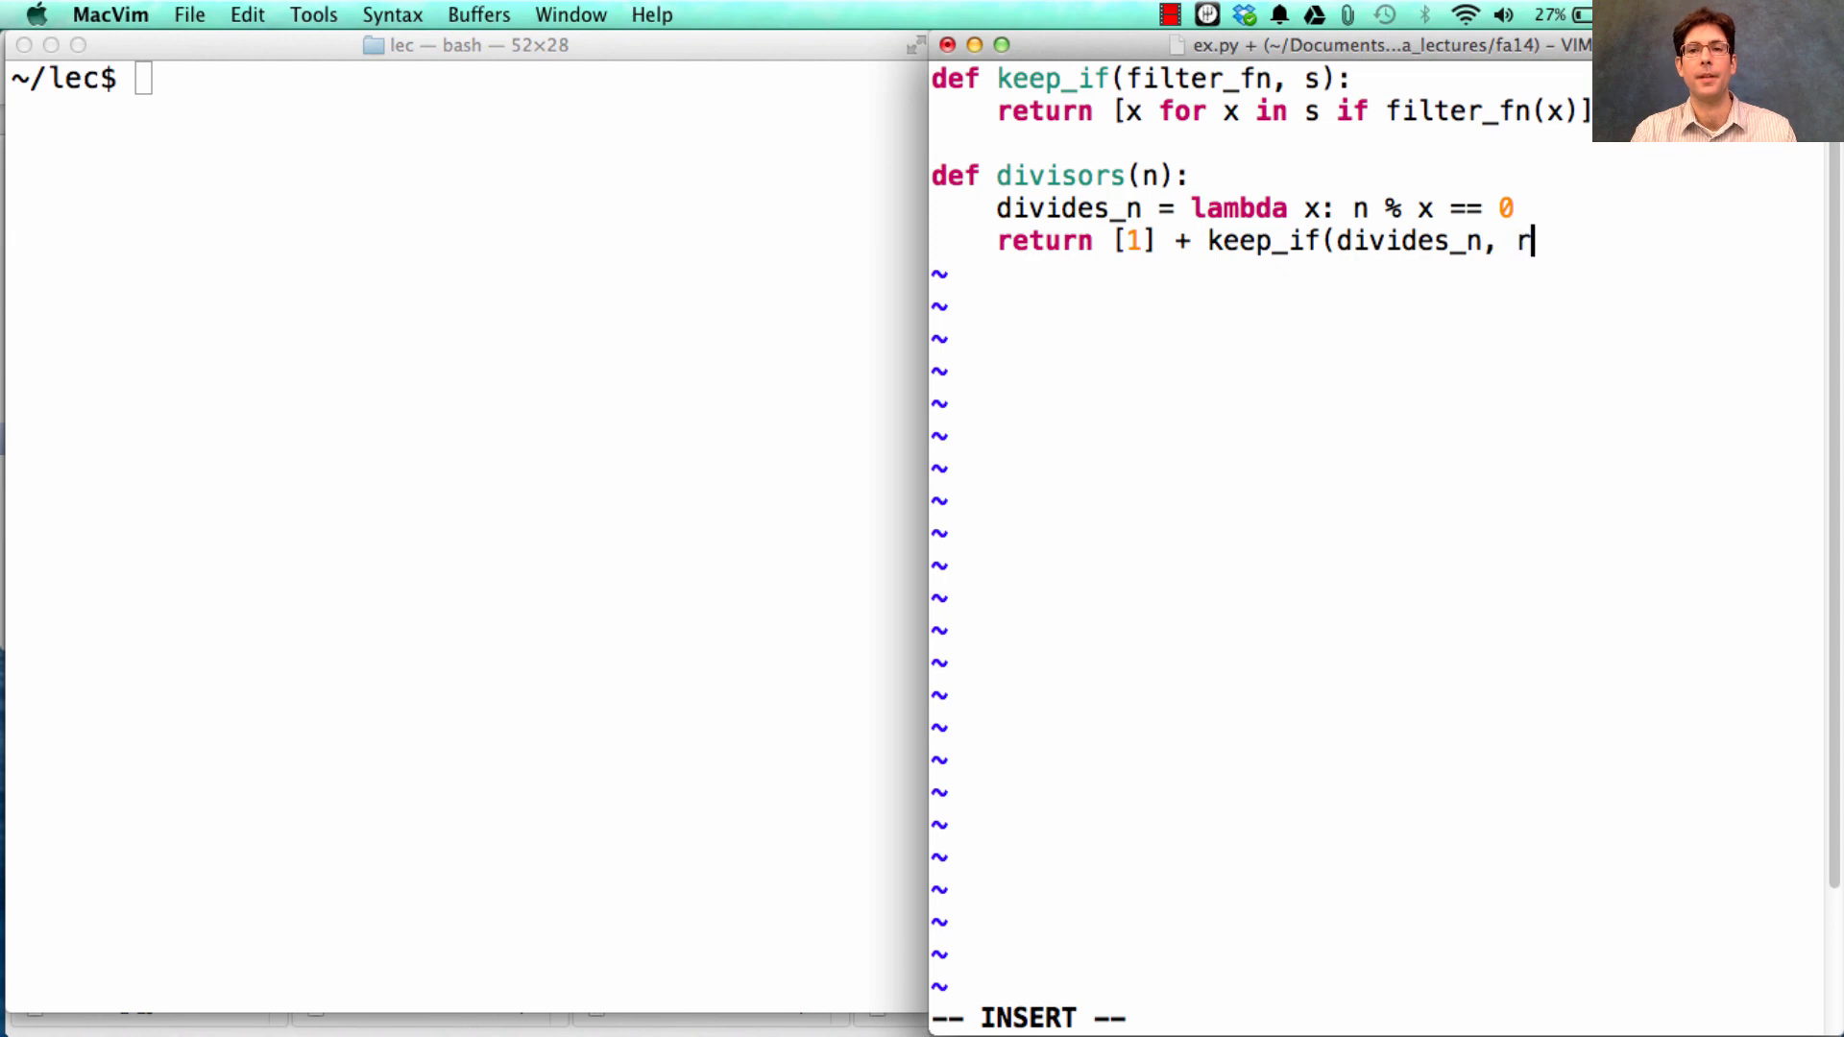
{"action": "type", "text": "ange(2,"}
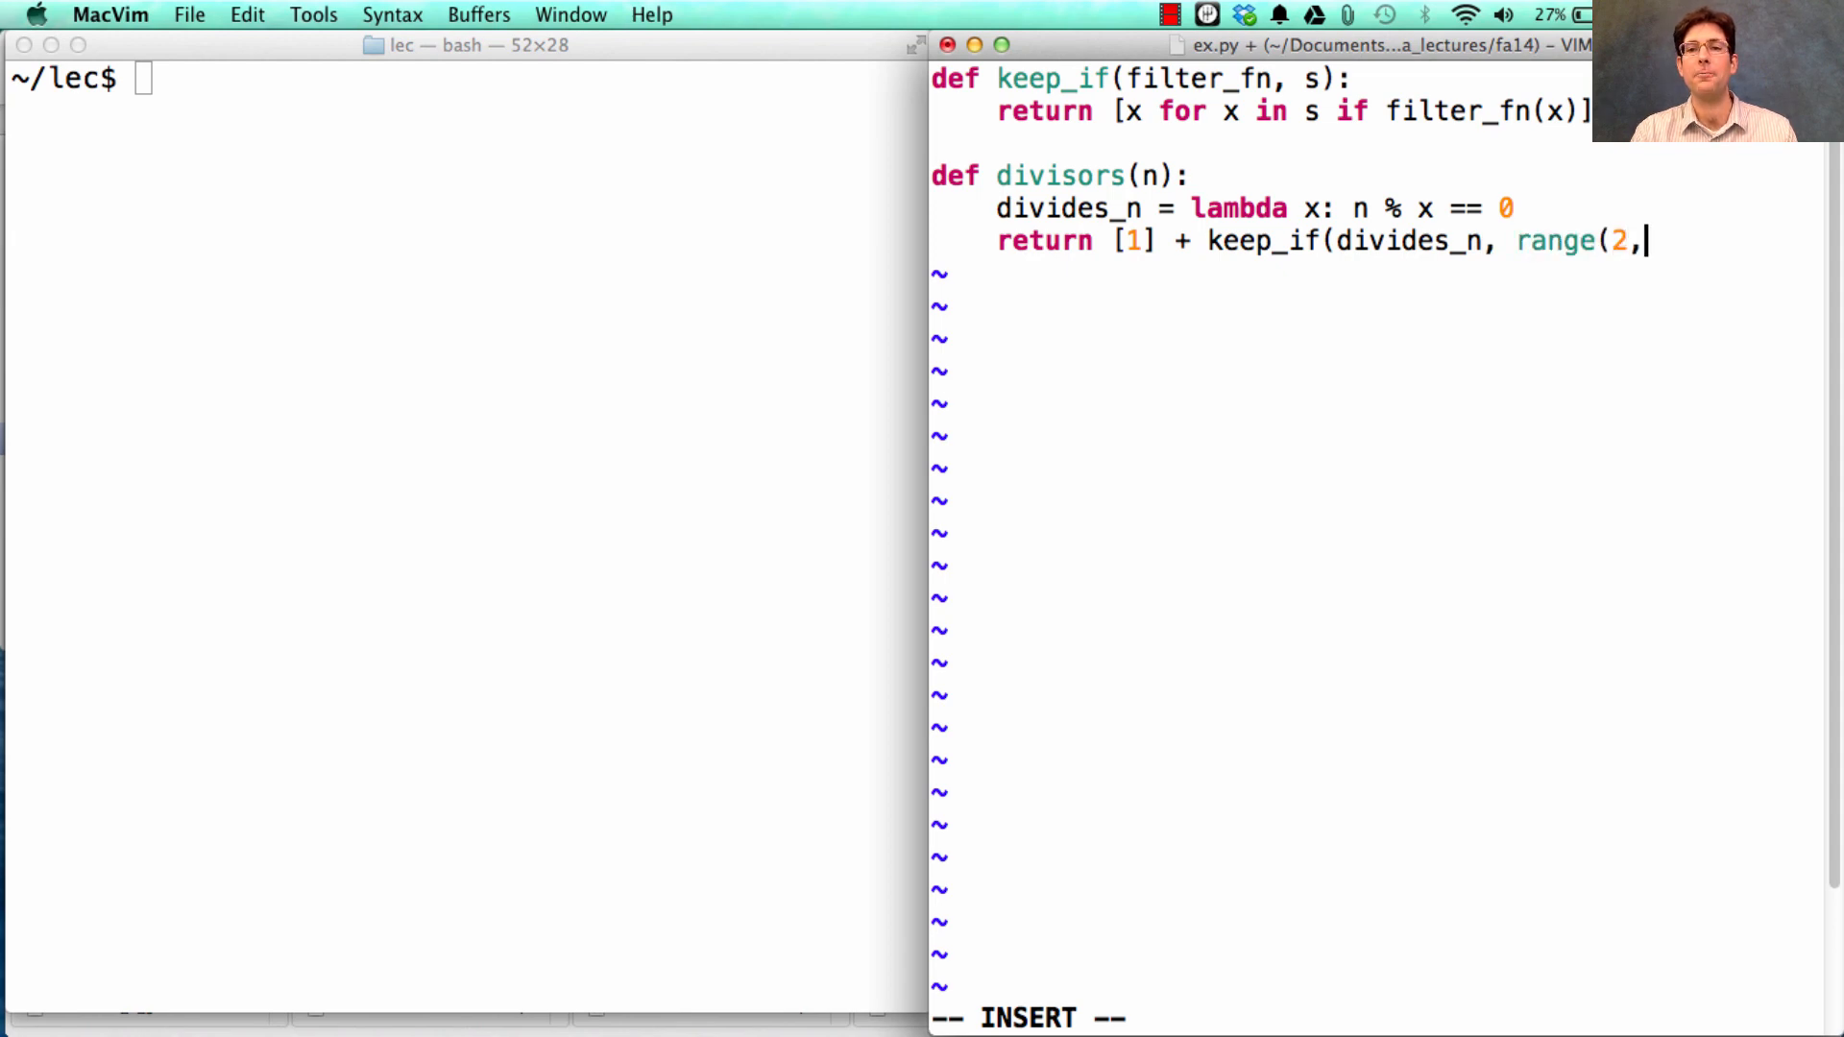
{"action": "type", "text": "n)"}
{"action": "left_click", "coordinate": [461, 78]}
{"action": "type", "text": "python3 -i ex.py"}
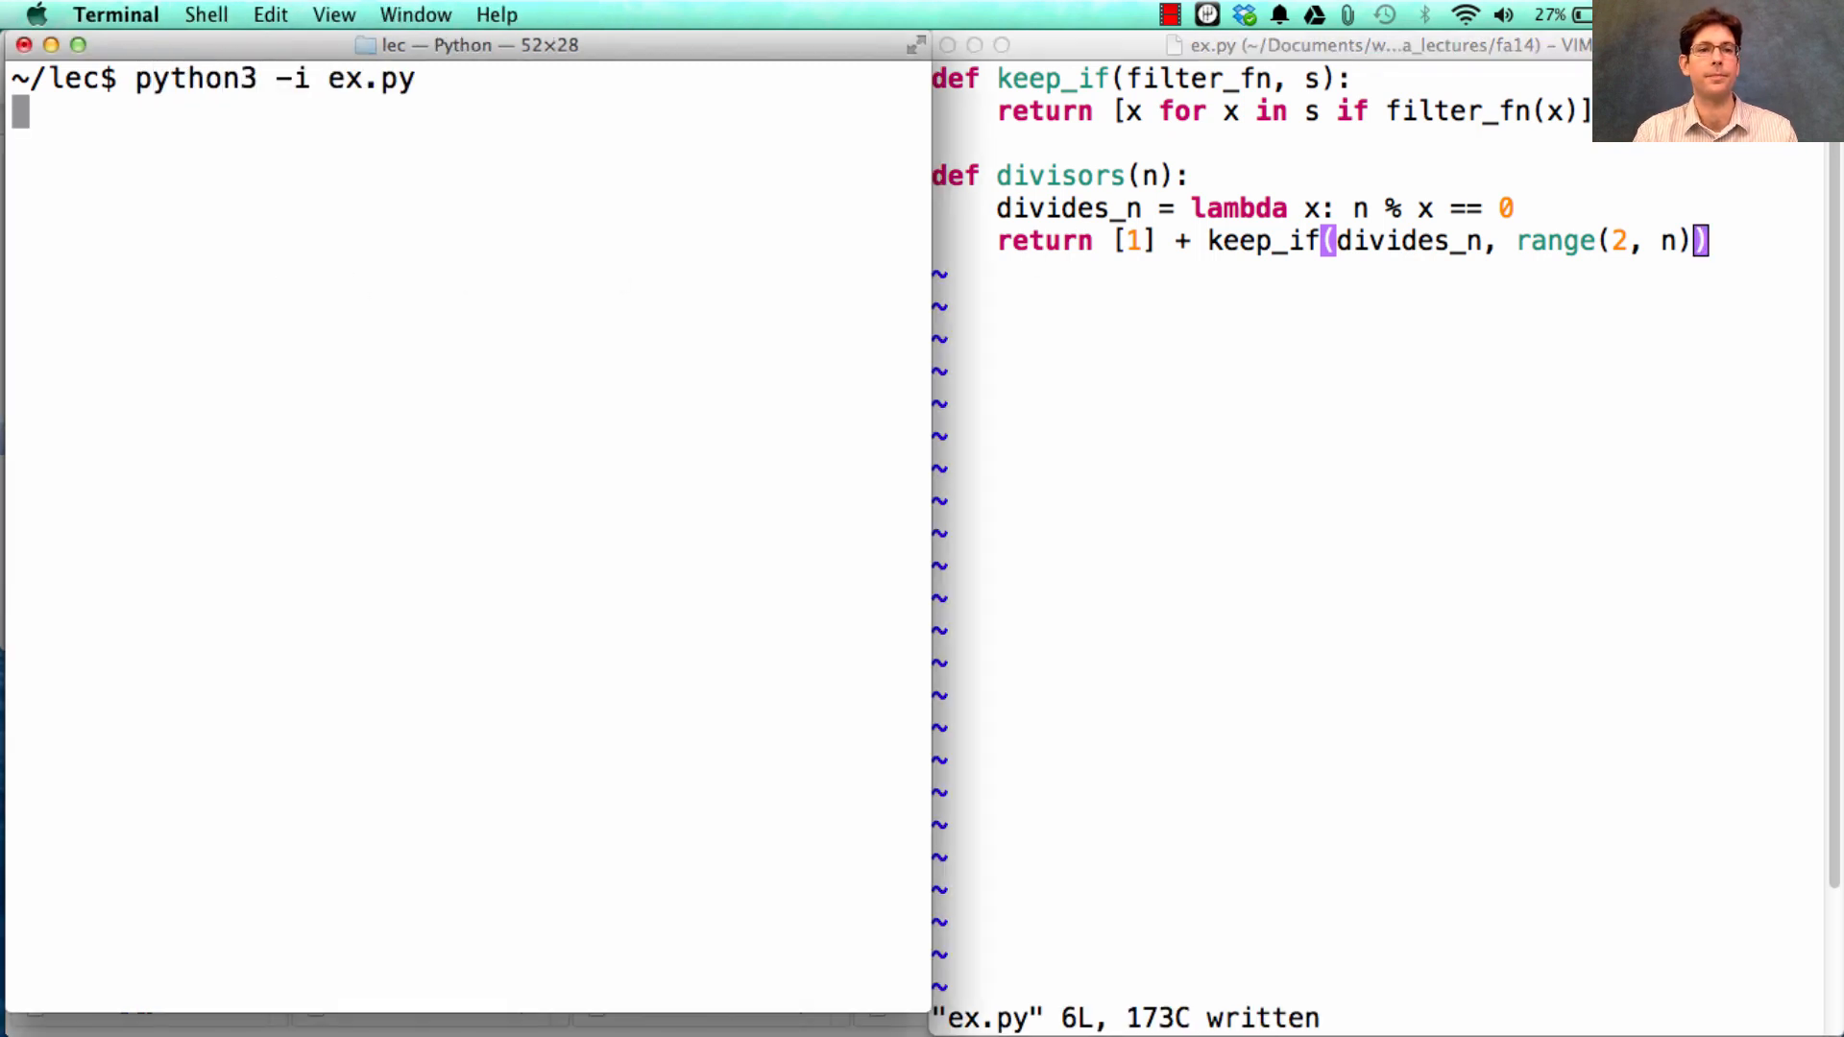
Step: Evaluate divisors(6), divisors(8) and divisors(24) in the python3 session
{"action": "type", "text": "divisors(6"}
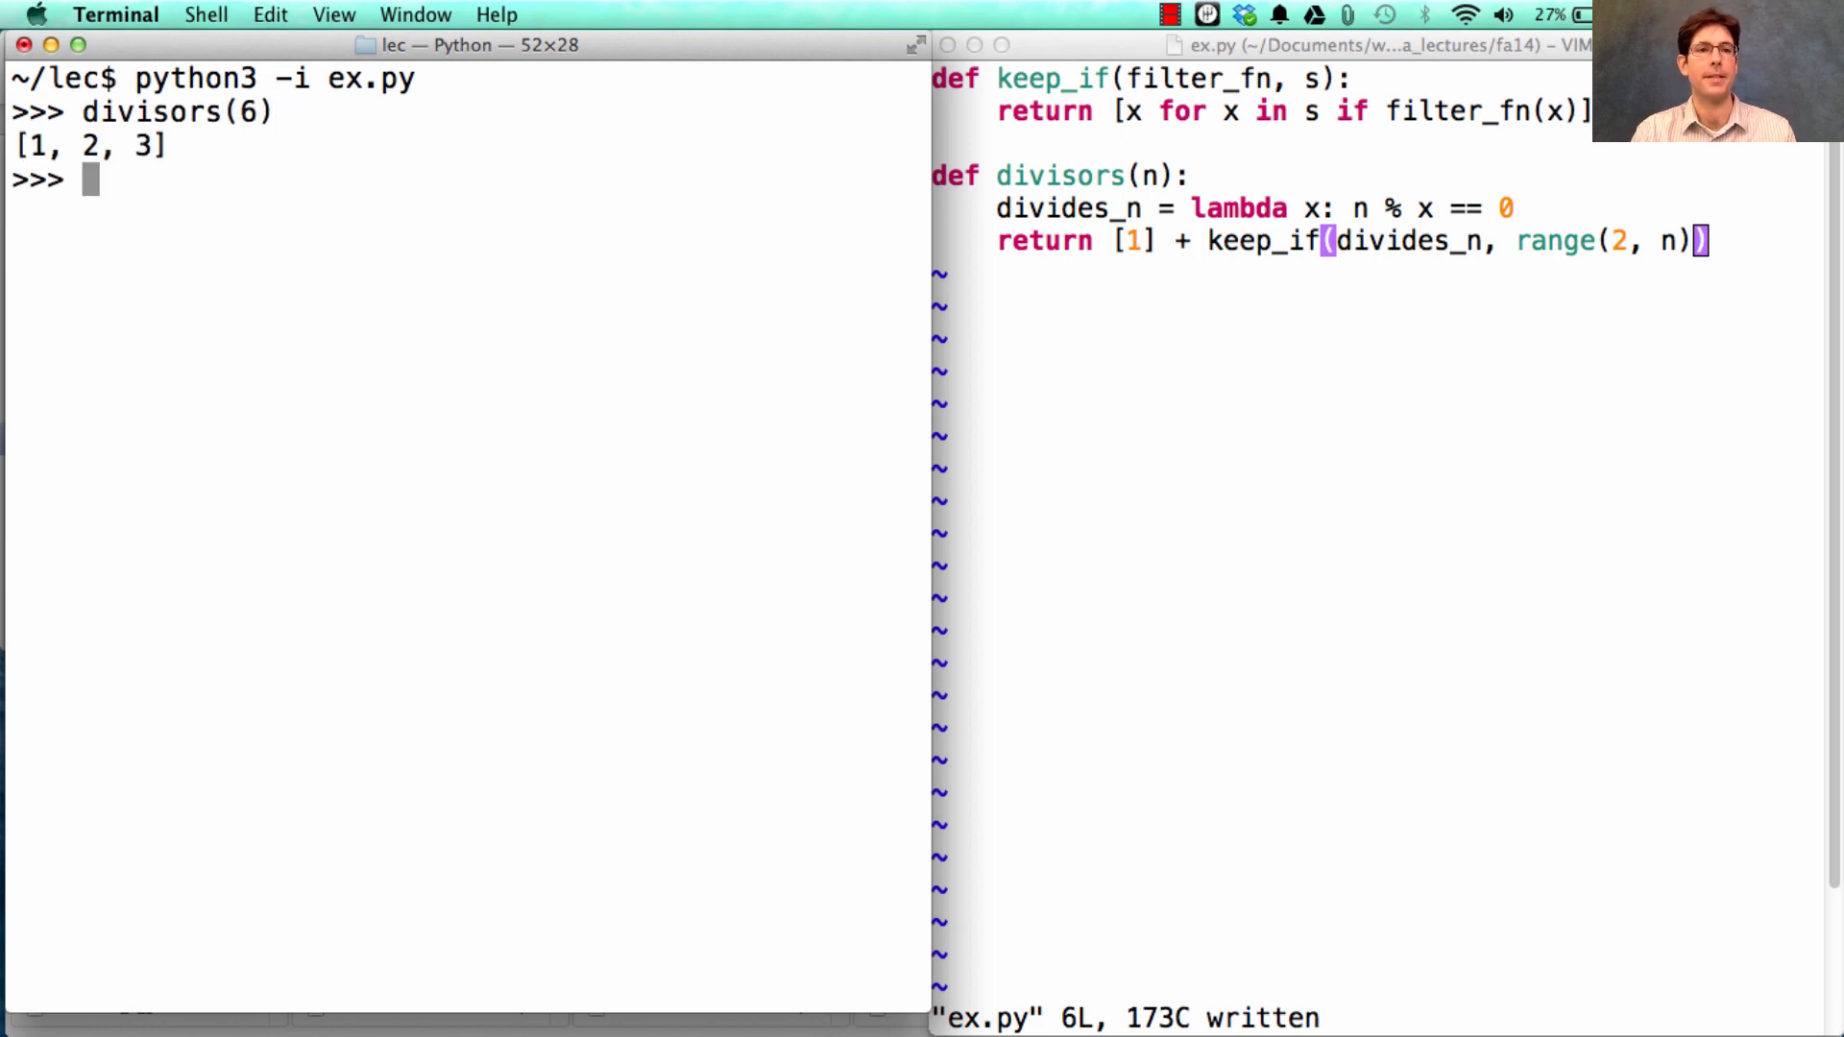
{"action": "type", "text": "divisors(8)"}
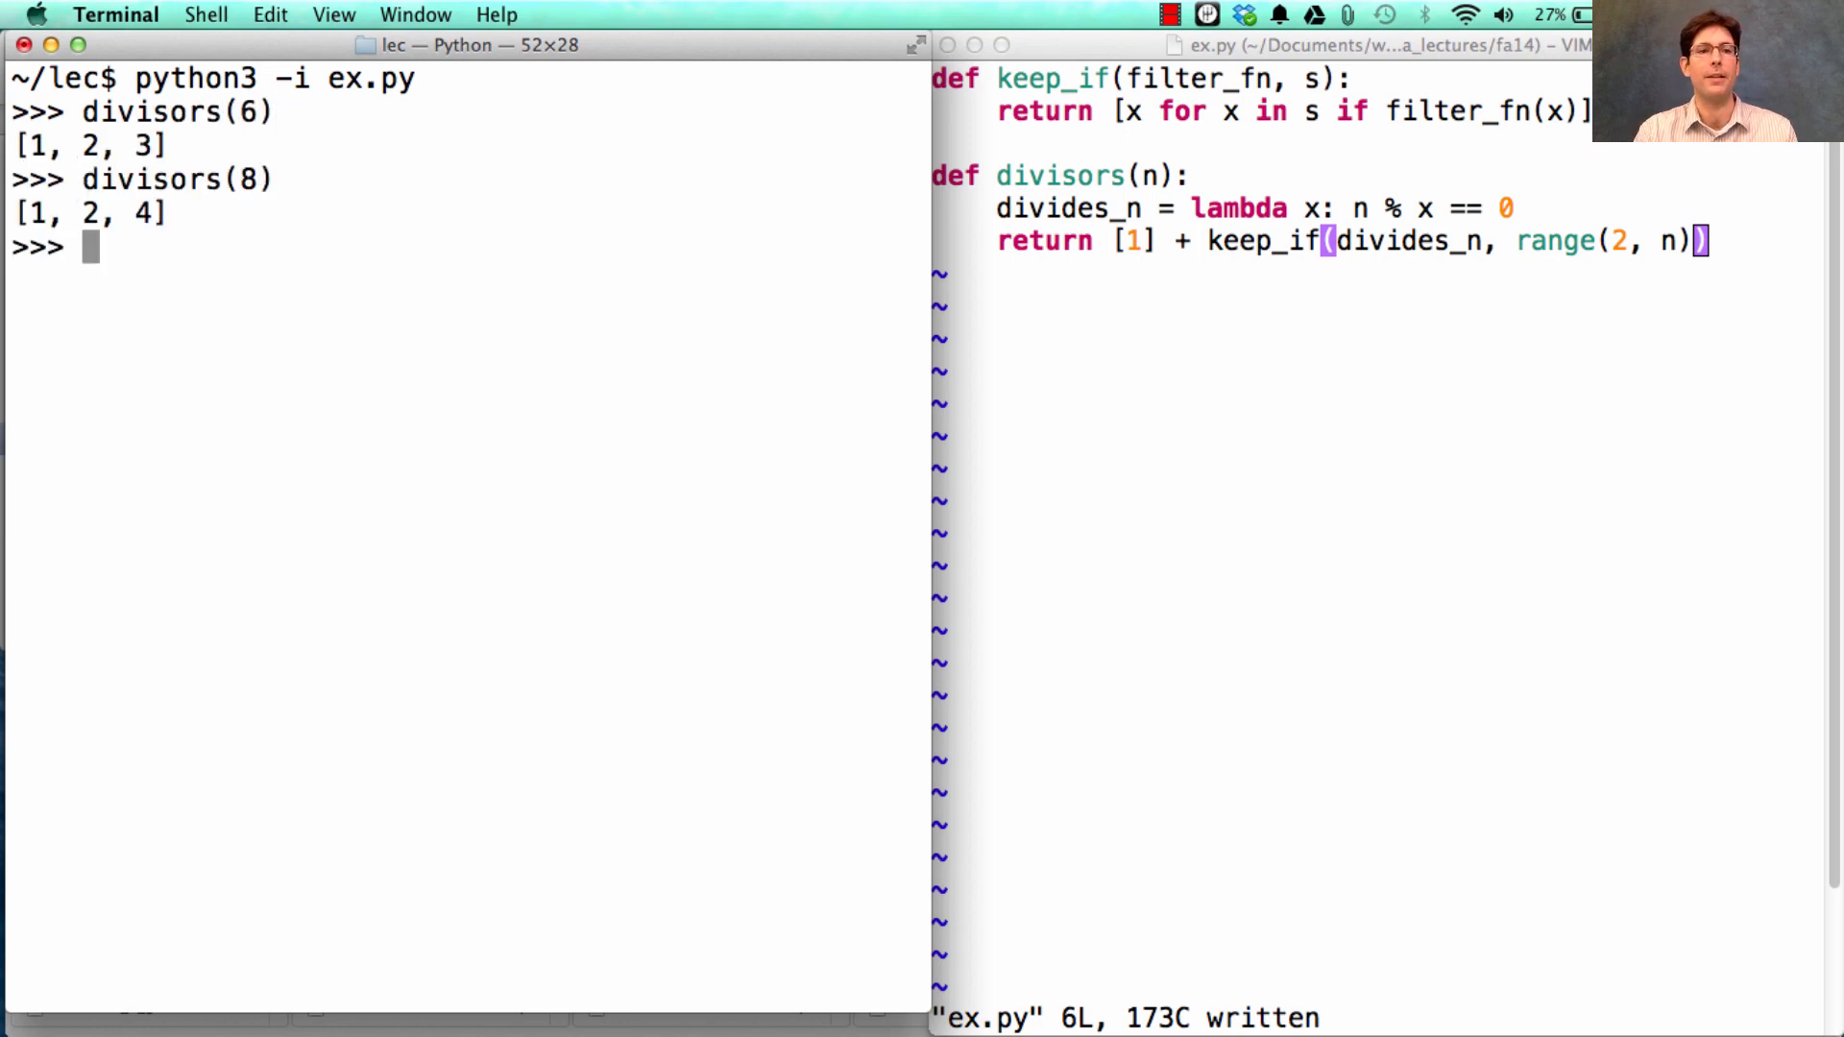
{"action": "type", "text": "divisors(24)"}
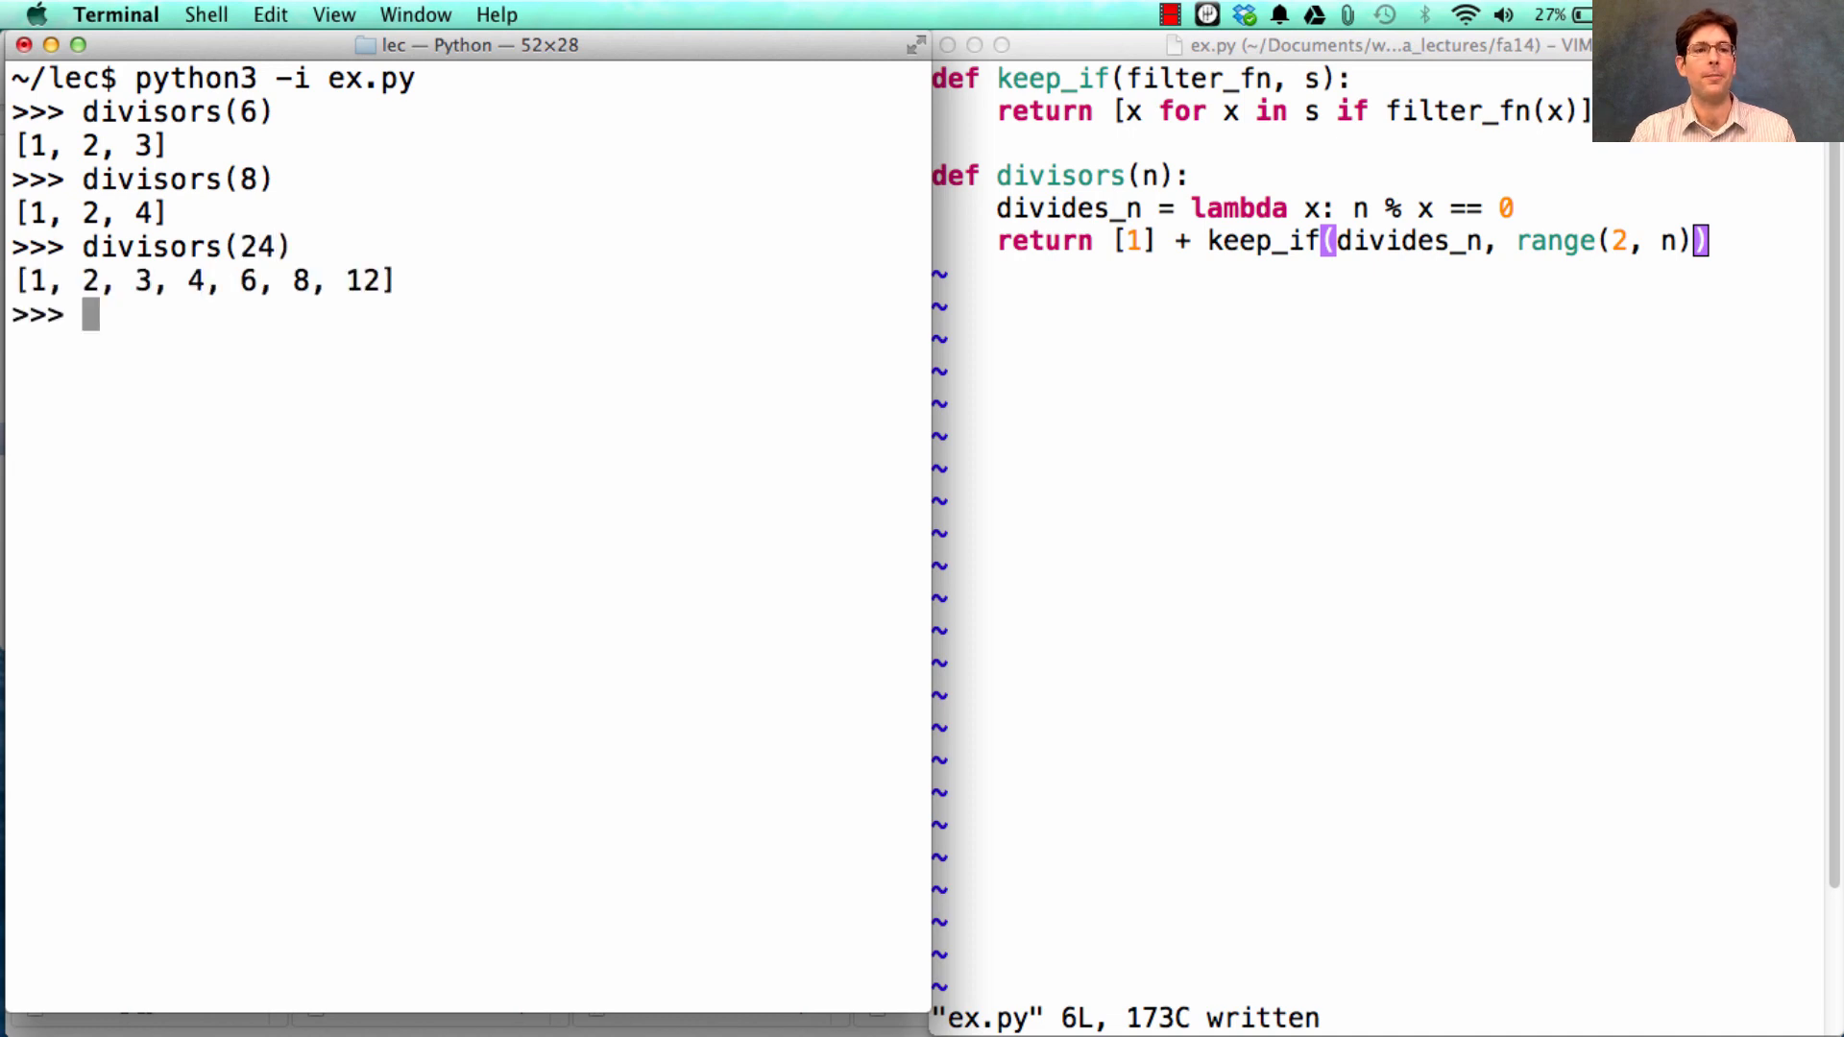
{"action": "mouse_move", "coordinate": [1256, 525]}
{"action": "type", "text": "def"}
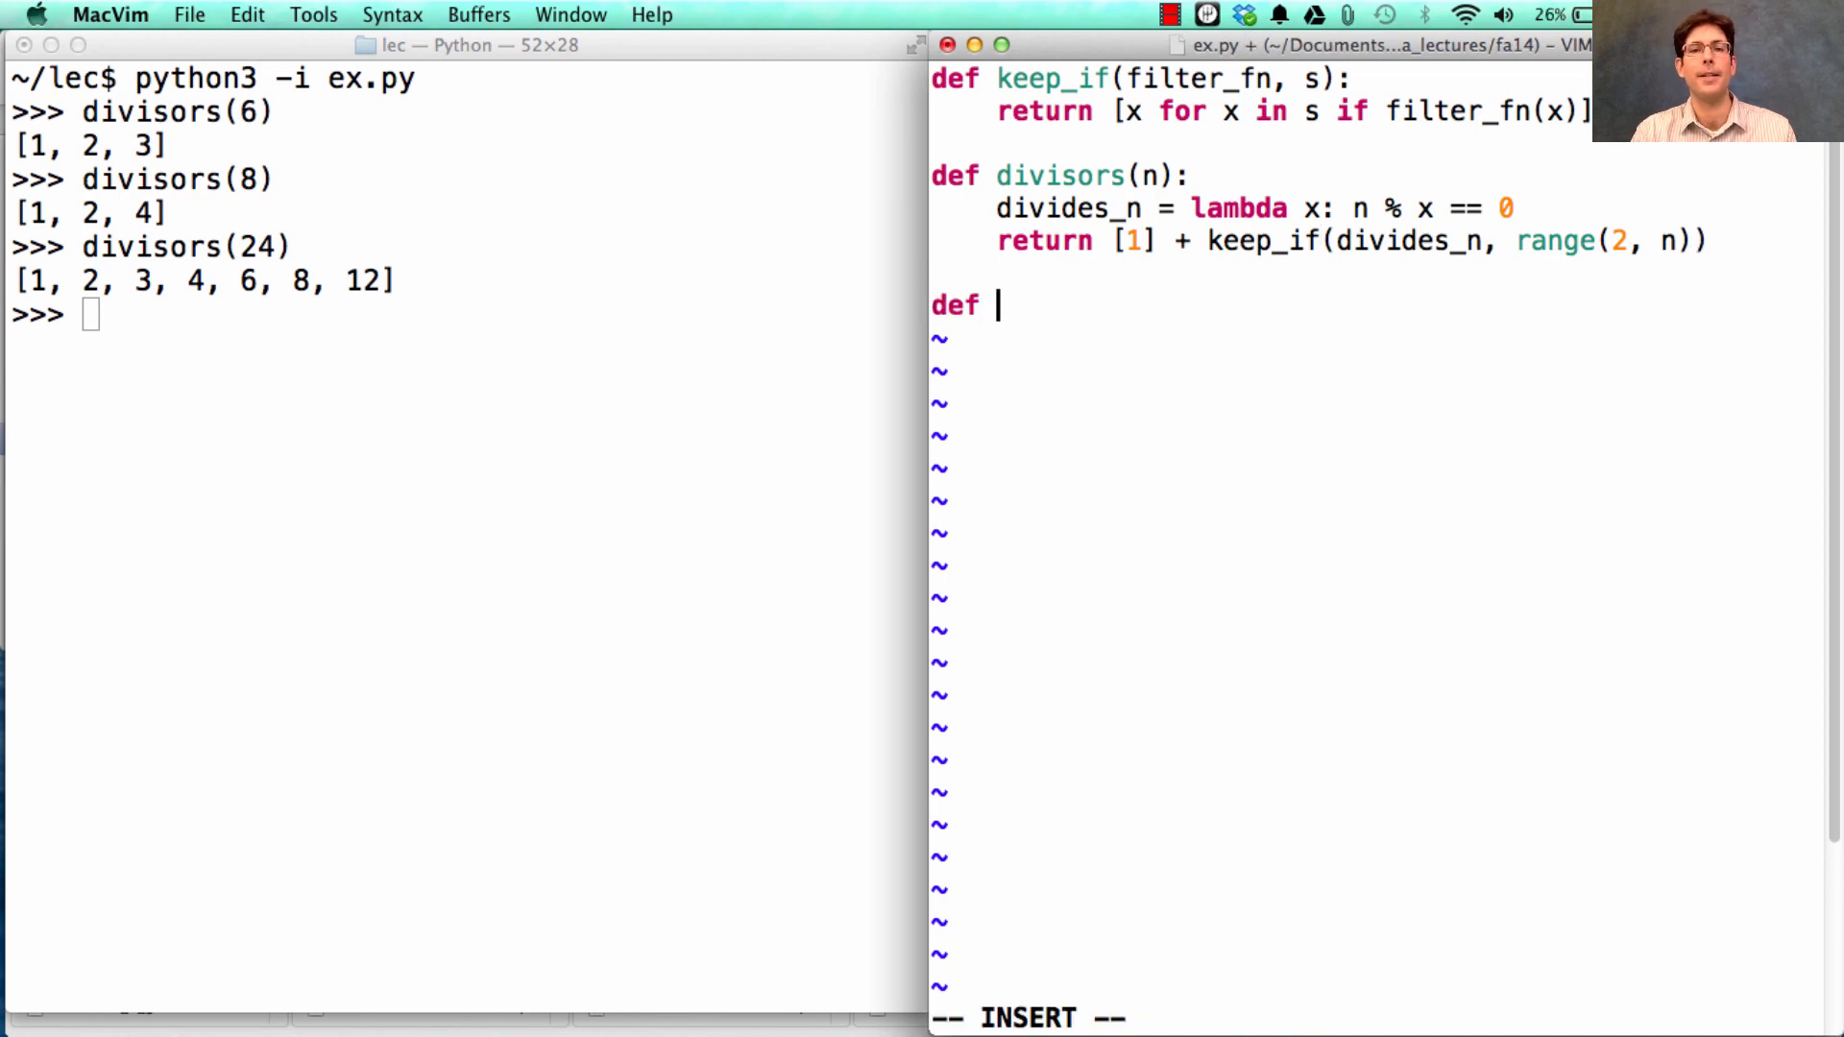
Step: Define reduce(reduce_fn, s, initial) starting with reduced = initial
{"action": "type", "text": "reduce("}
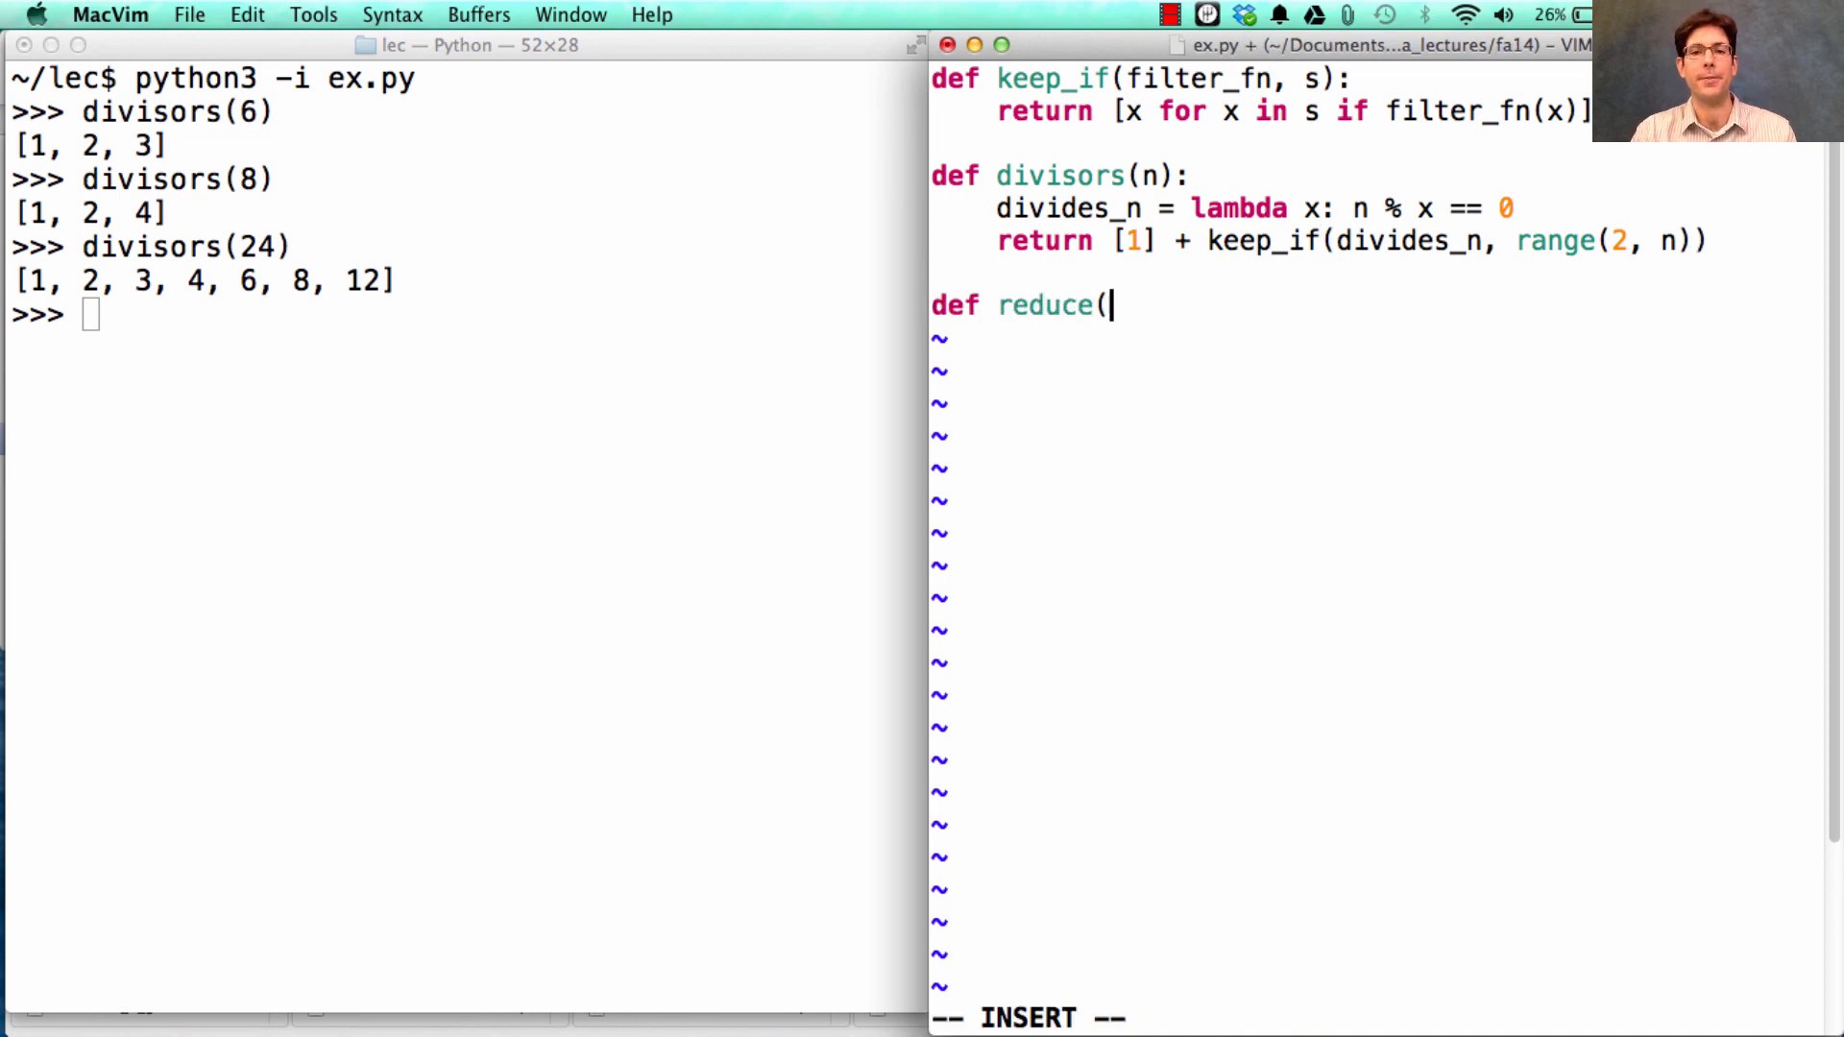
{"action": "type", "text": "reduce_fn, s,"}
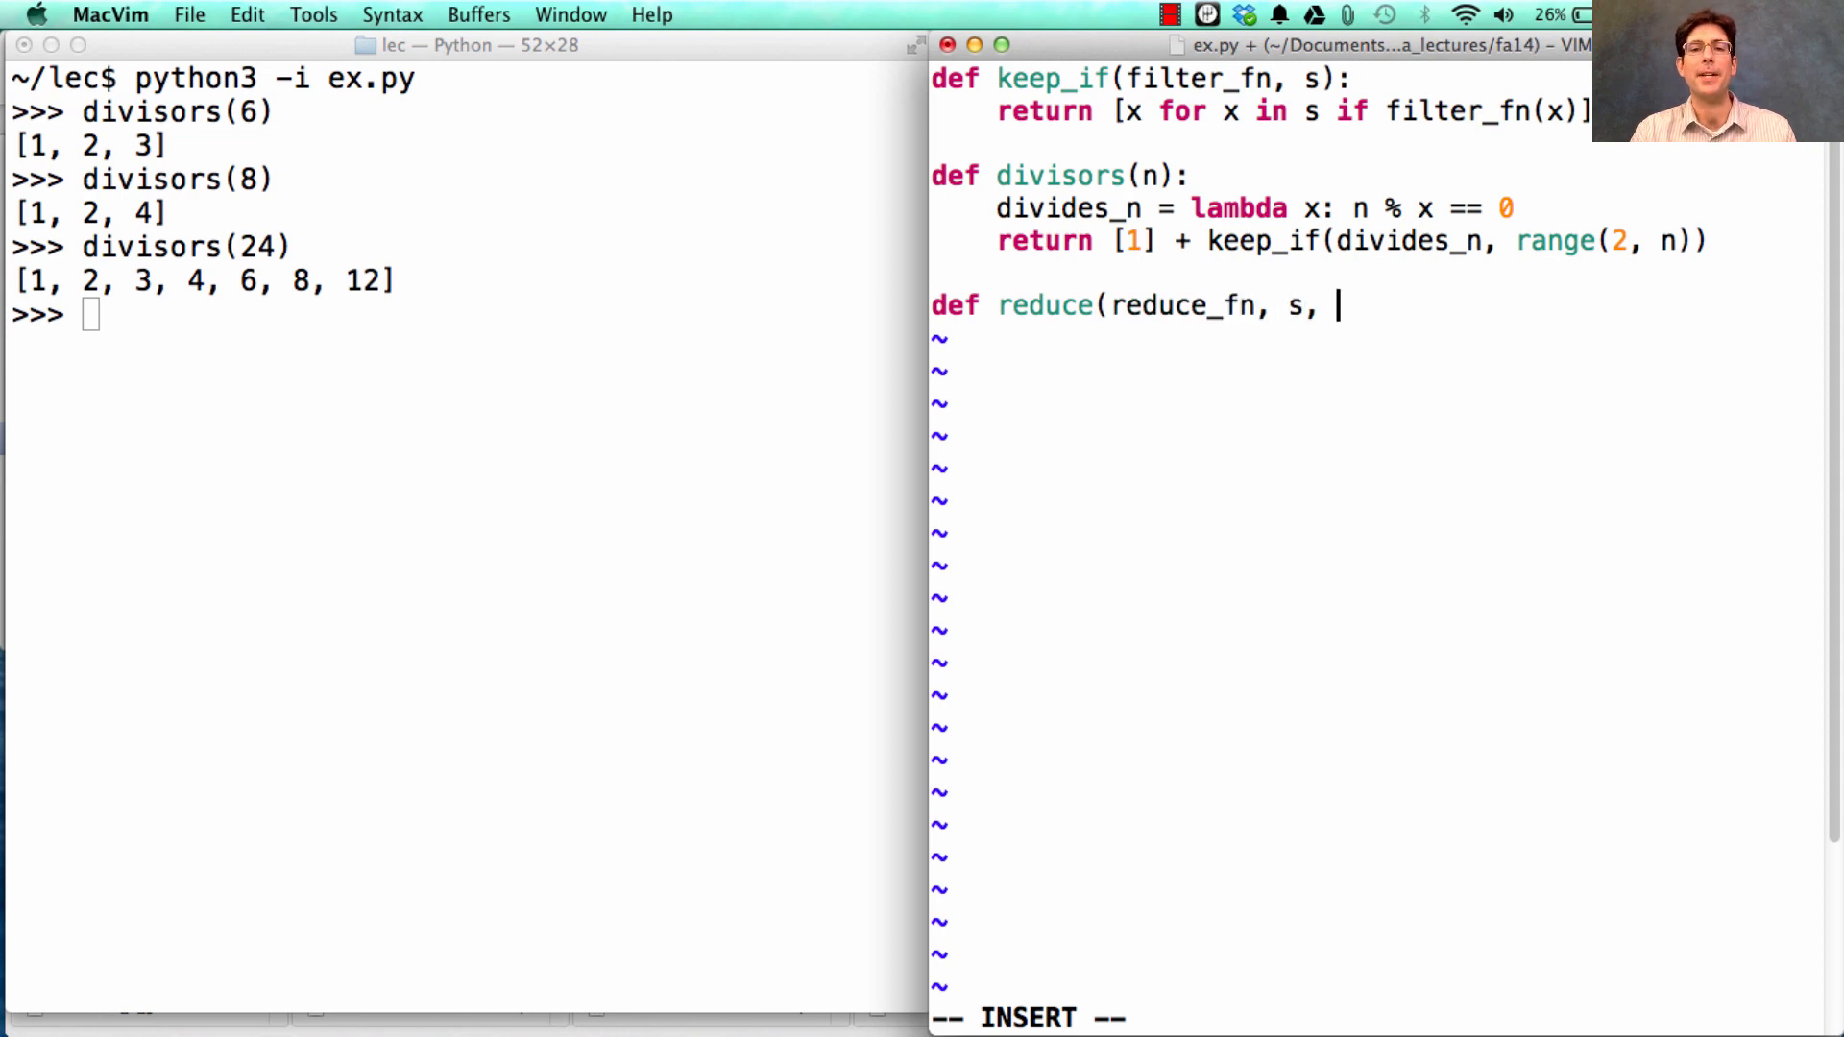
{"action": "type", "text": "initial):"}
{"action": "type", "text": "reduced ="}
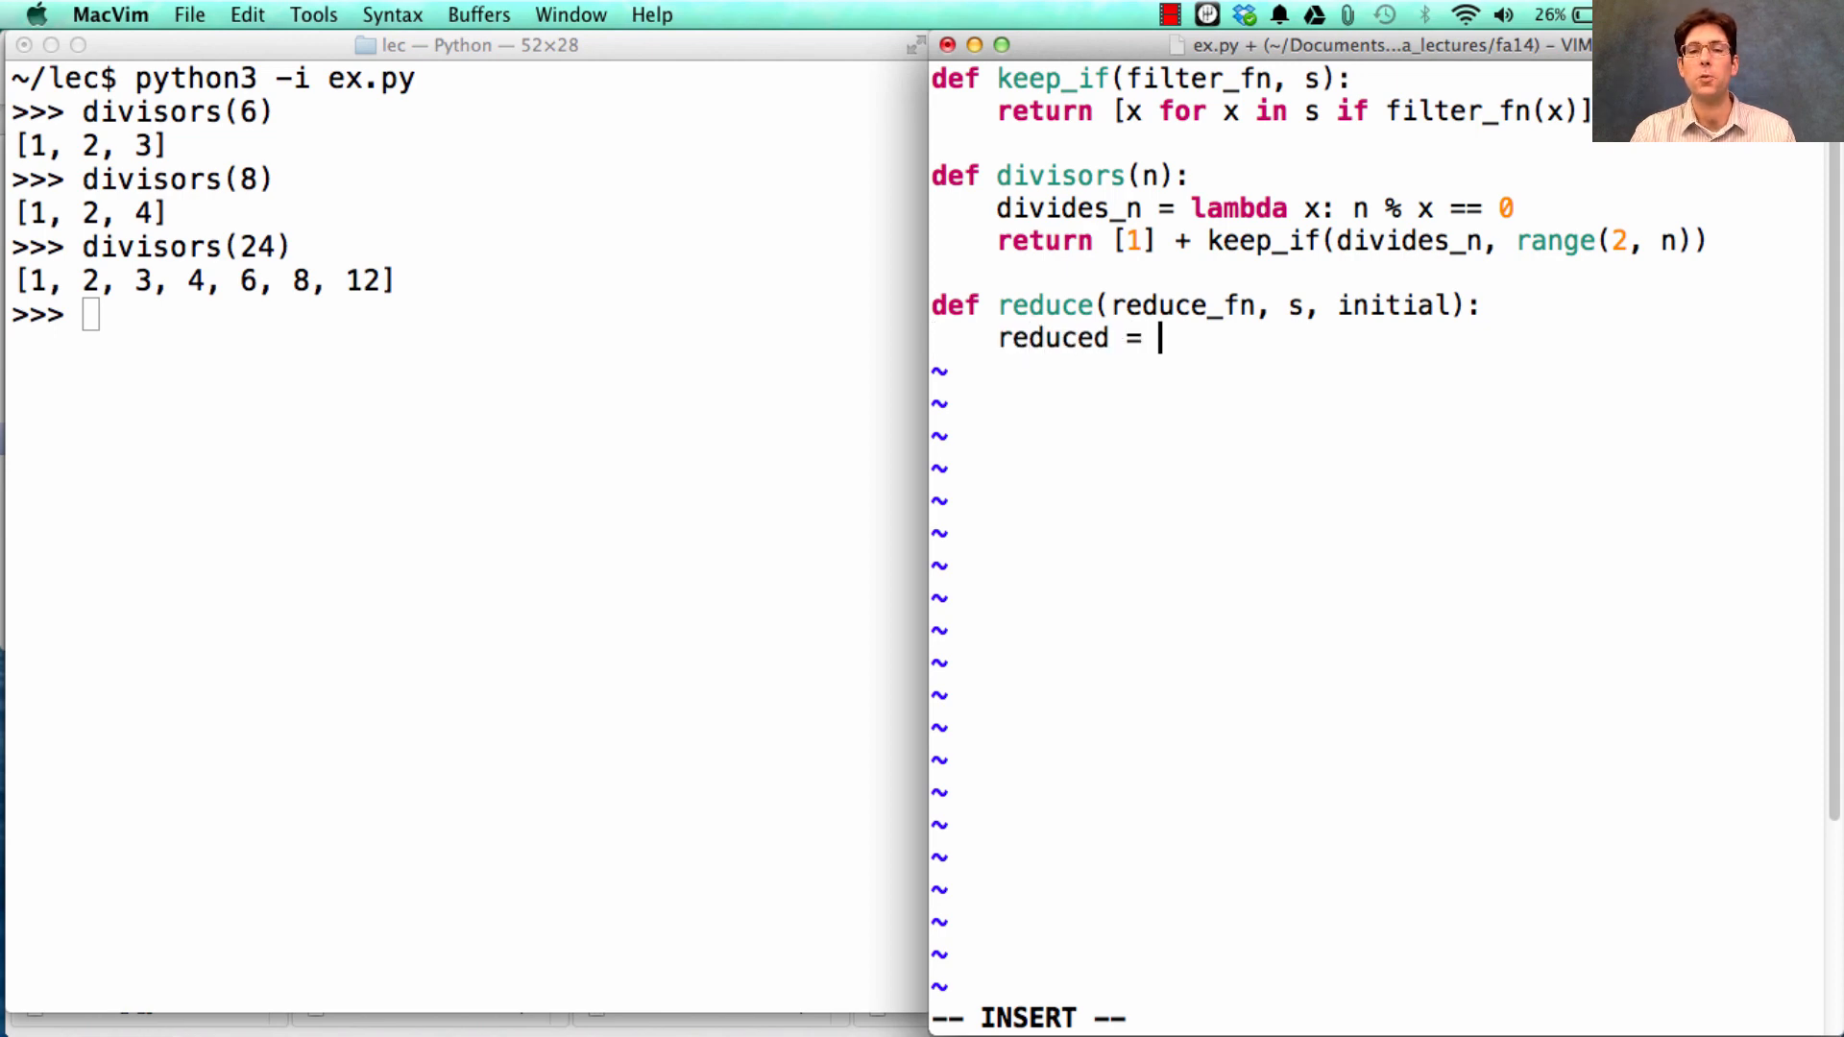
{"action": "type", "text": "ini"}
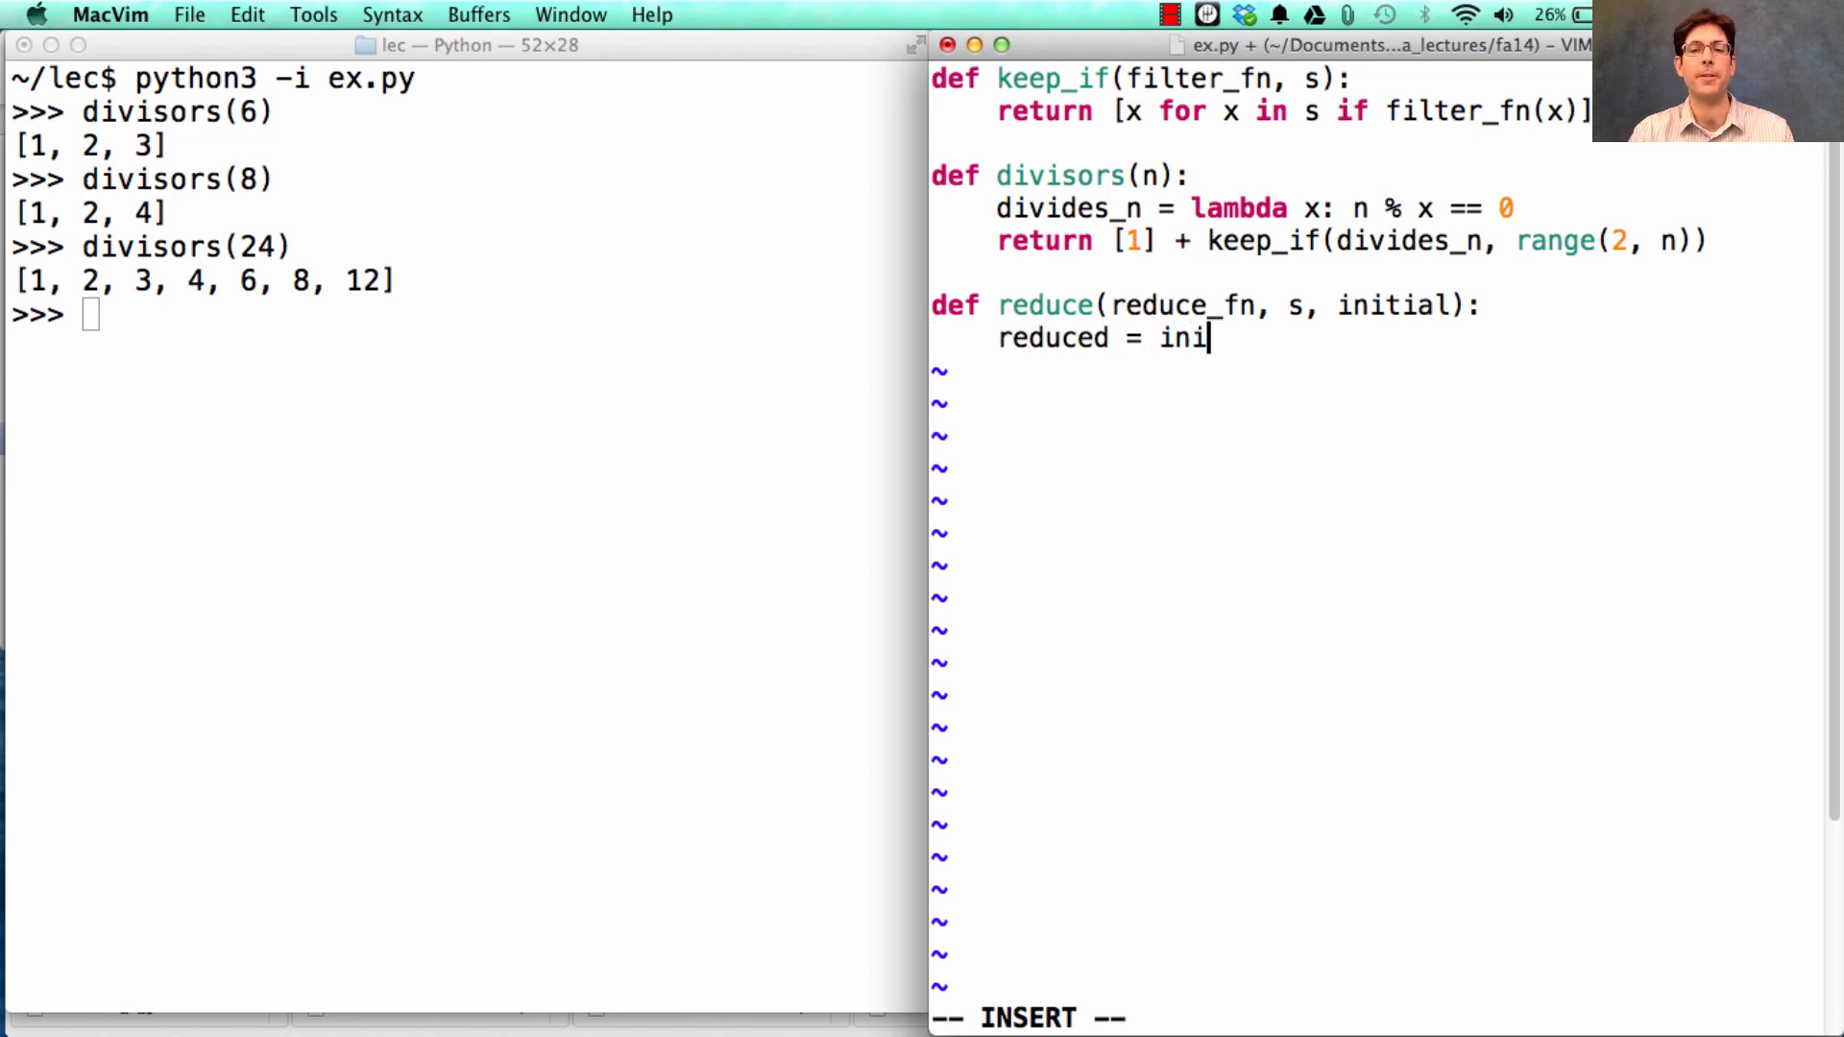
{"action": "type", "text": "tial"}
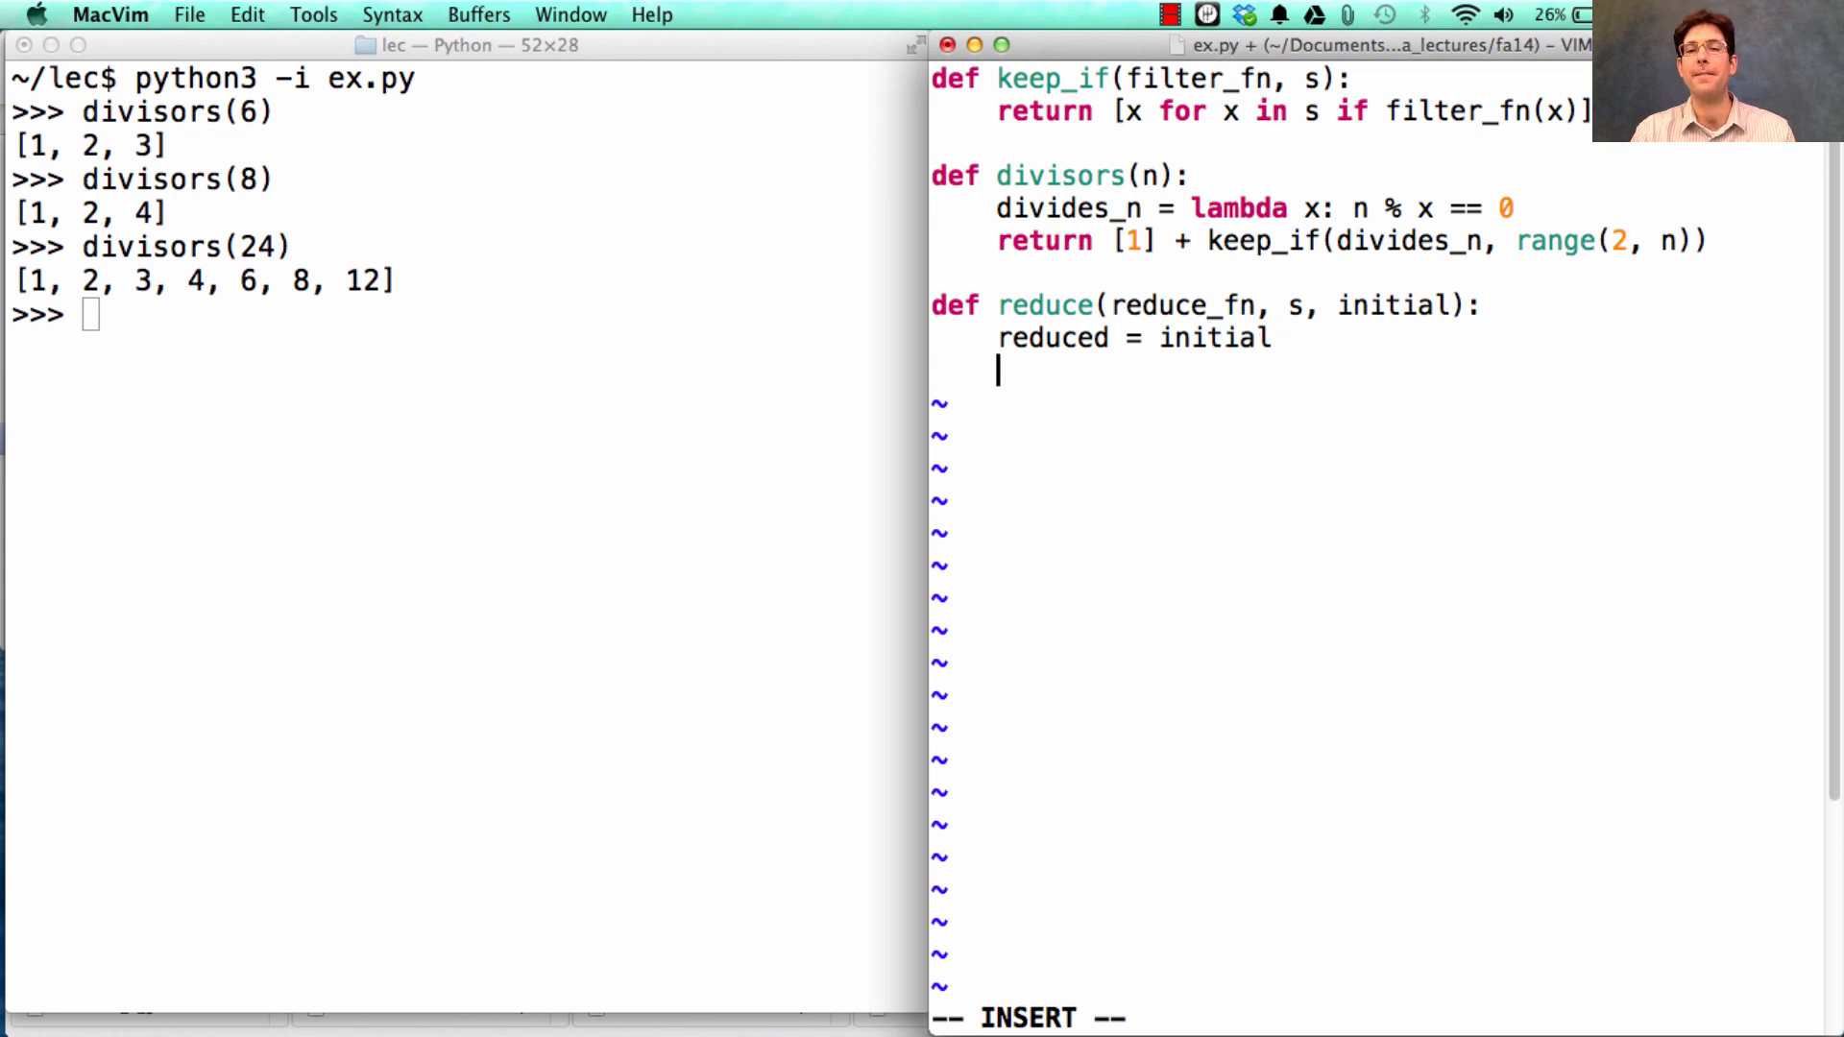
Step: Loop over s setting reduced = reduce_fn(reduced, x), then return reduced
{"action": "type", "text": "for x in s:"}
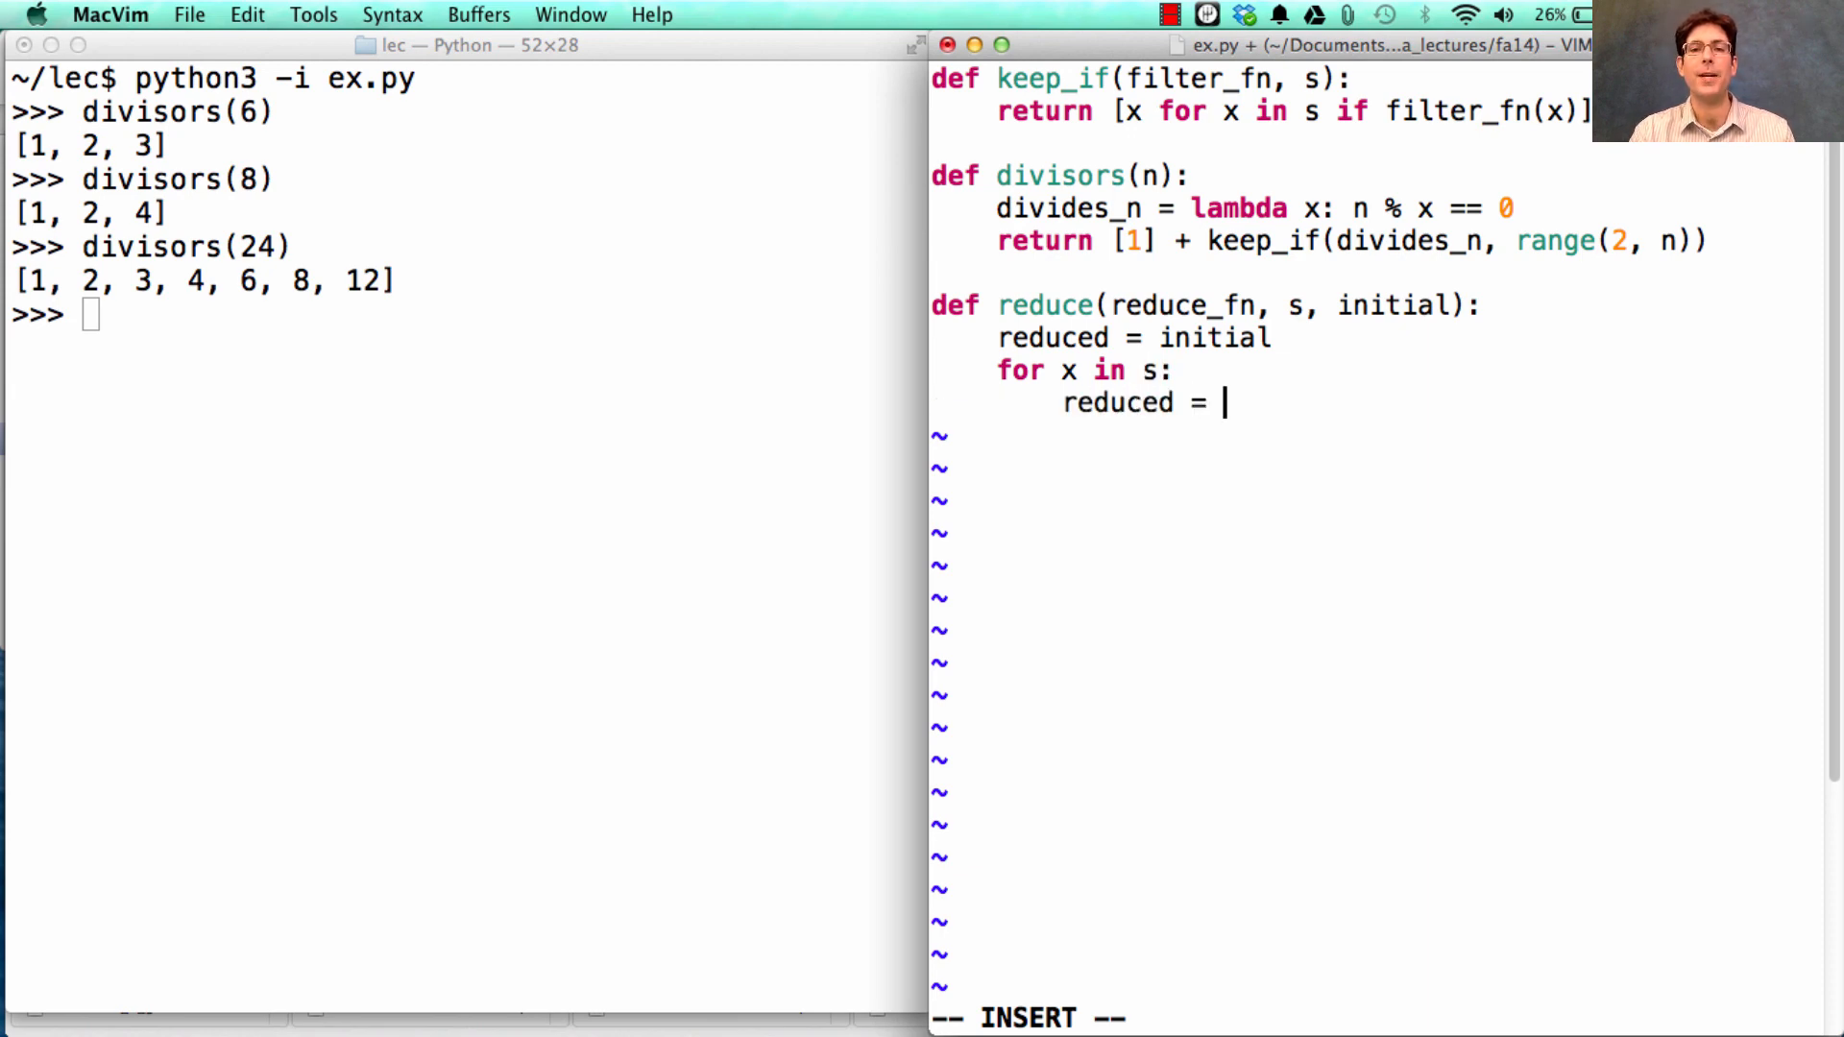
{"action": "type", "text": "reduce_fn("}
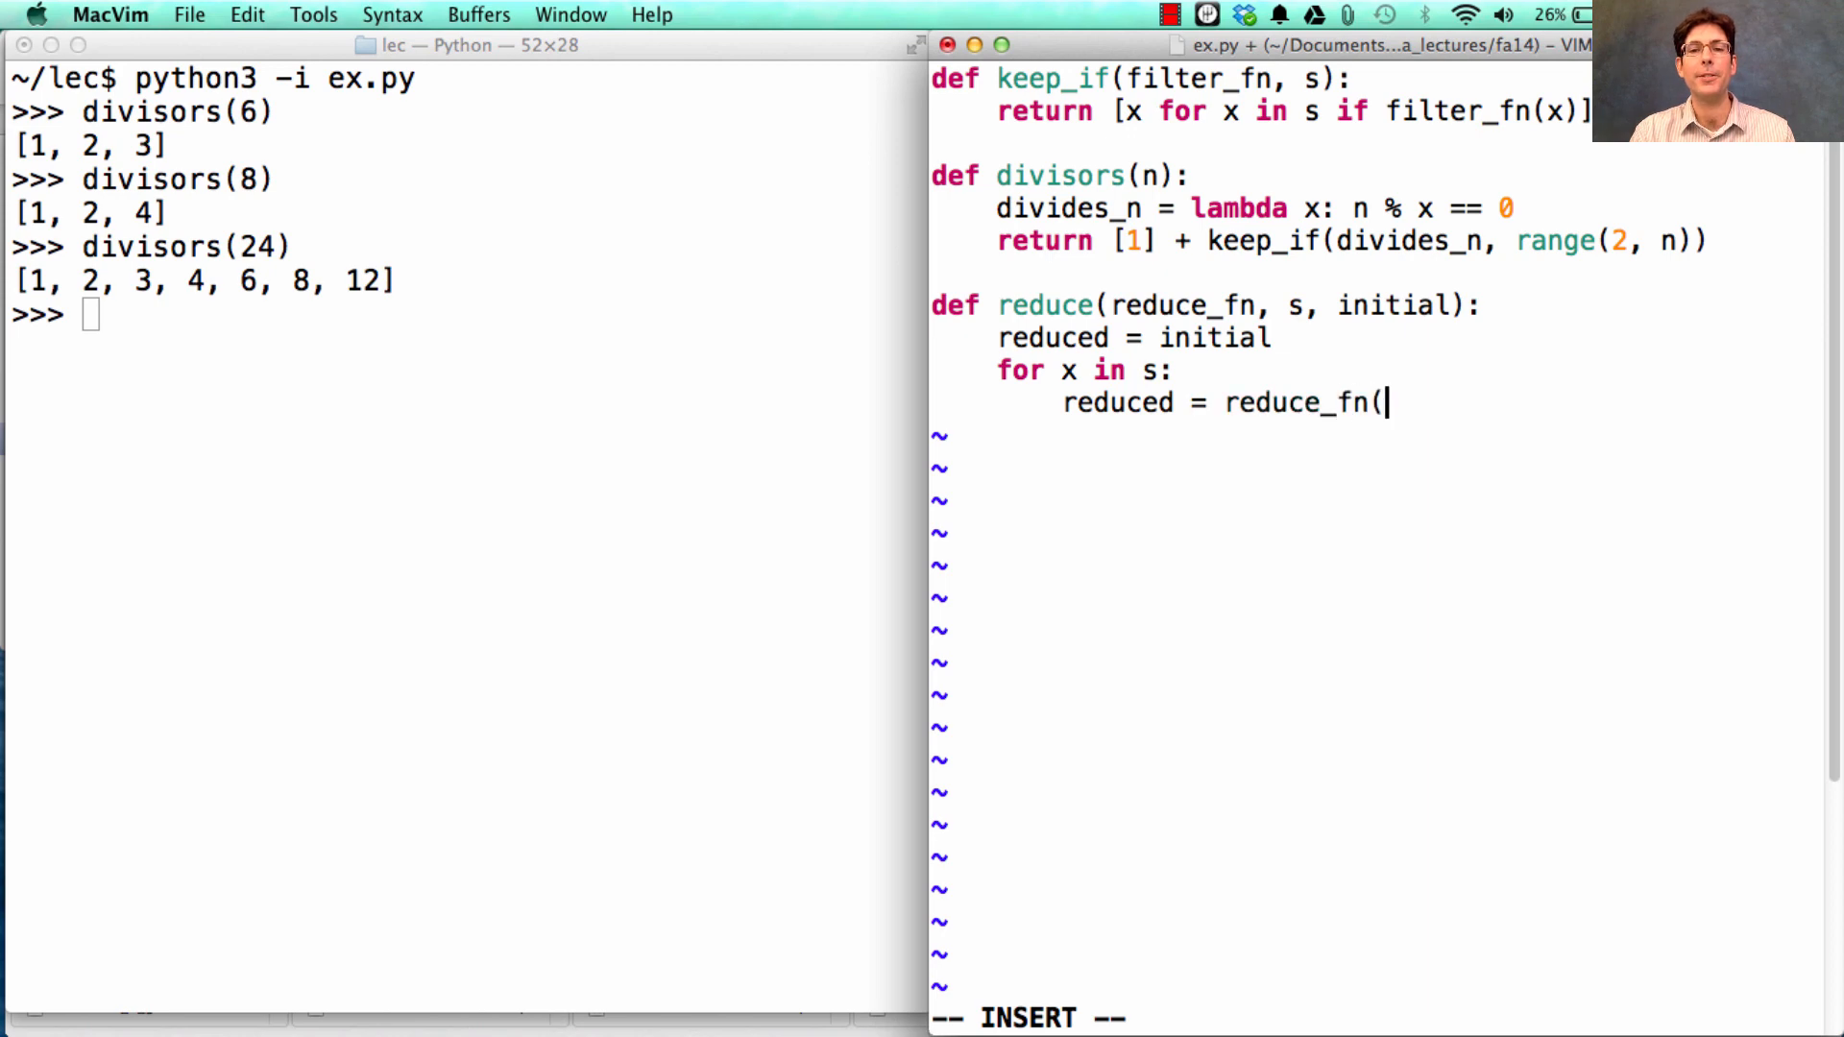
{"action": "type", "text": "reduced,"}
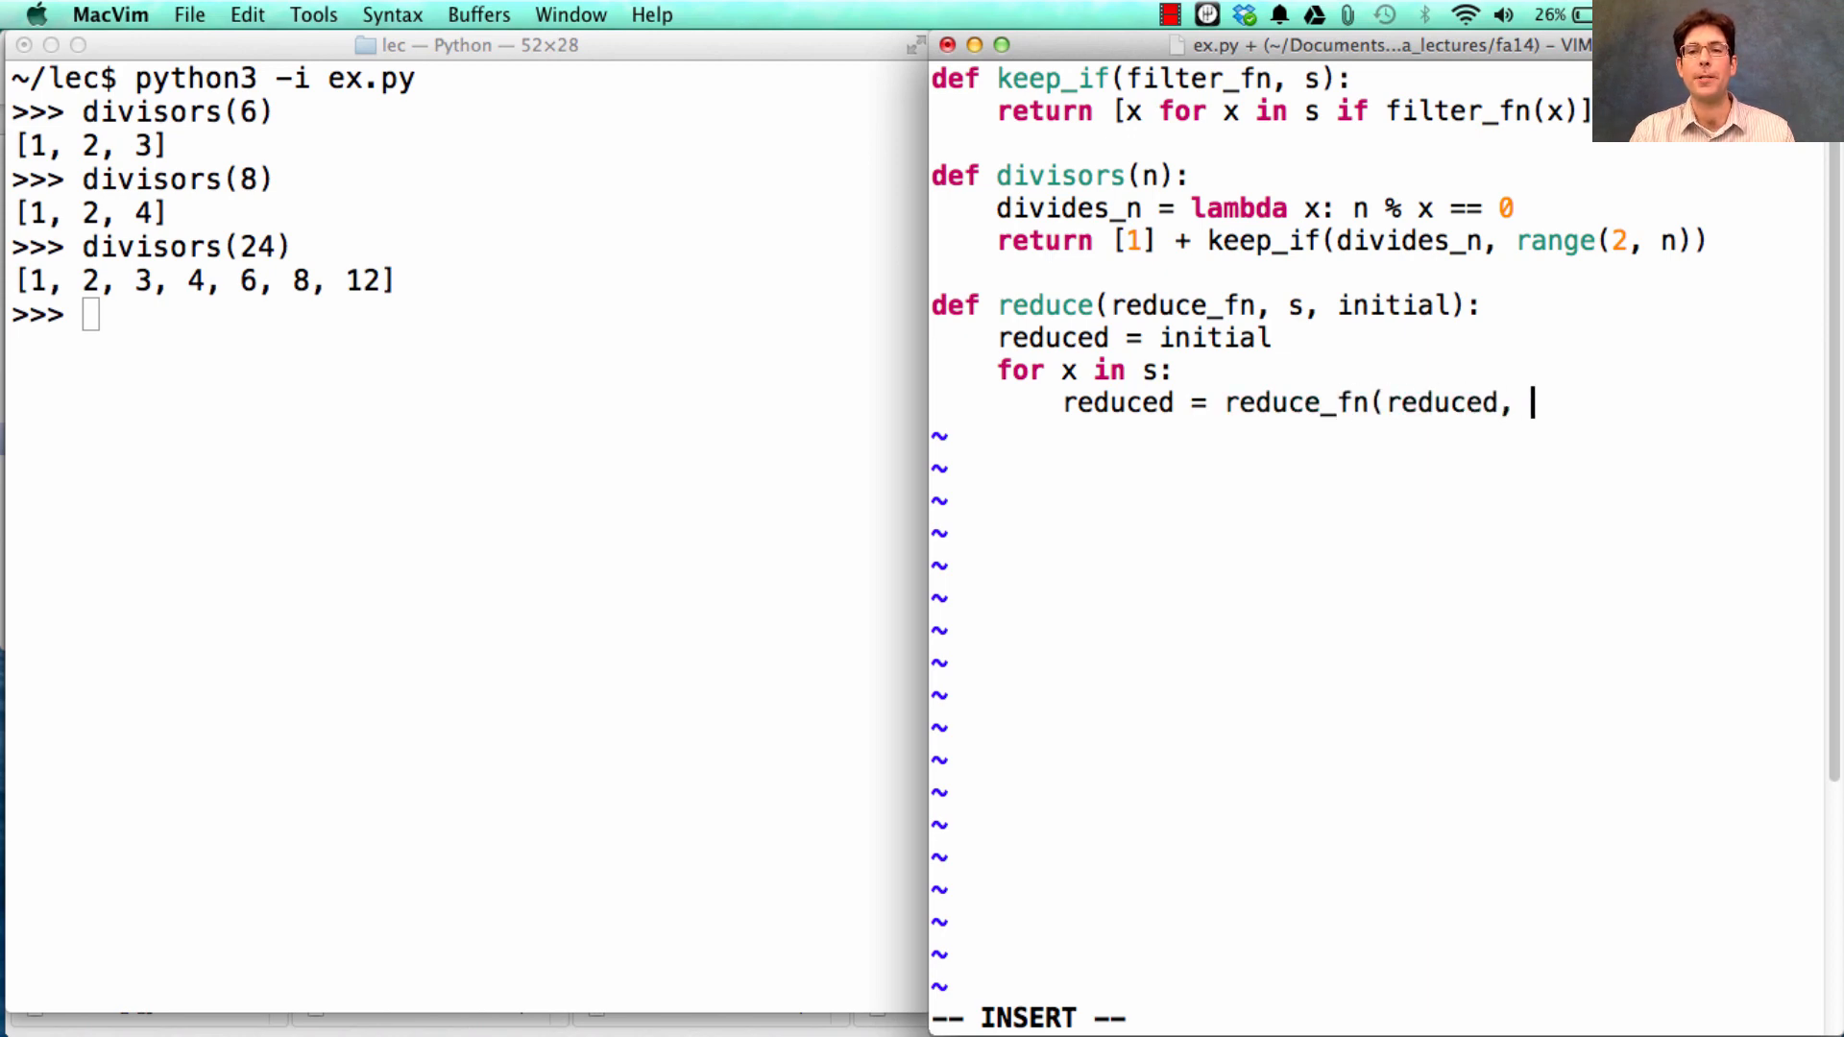
{"action": "type", "text": "x"}
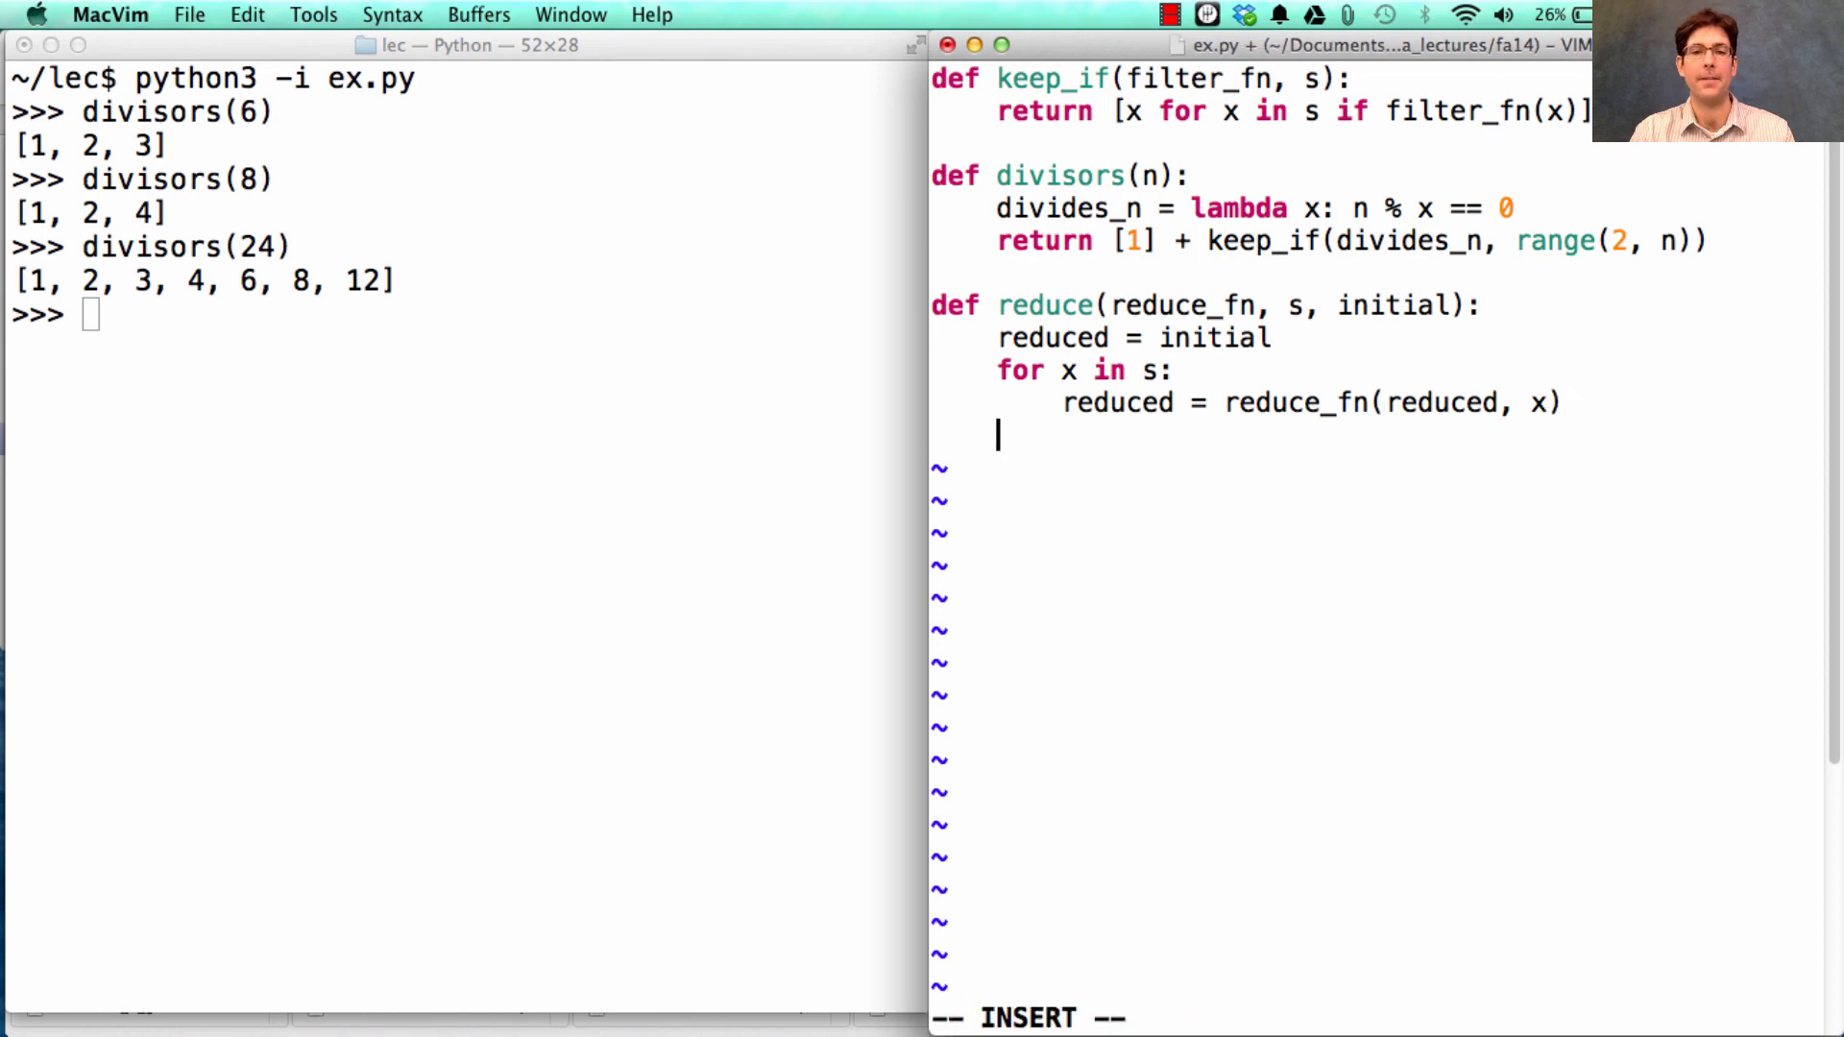
{"action": "type", "text": "return educe"}
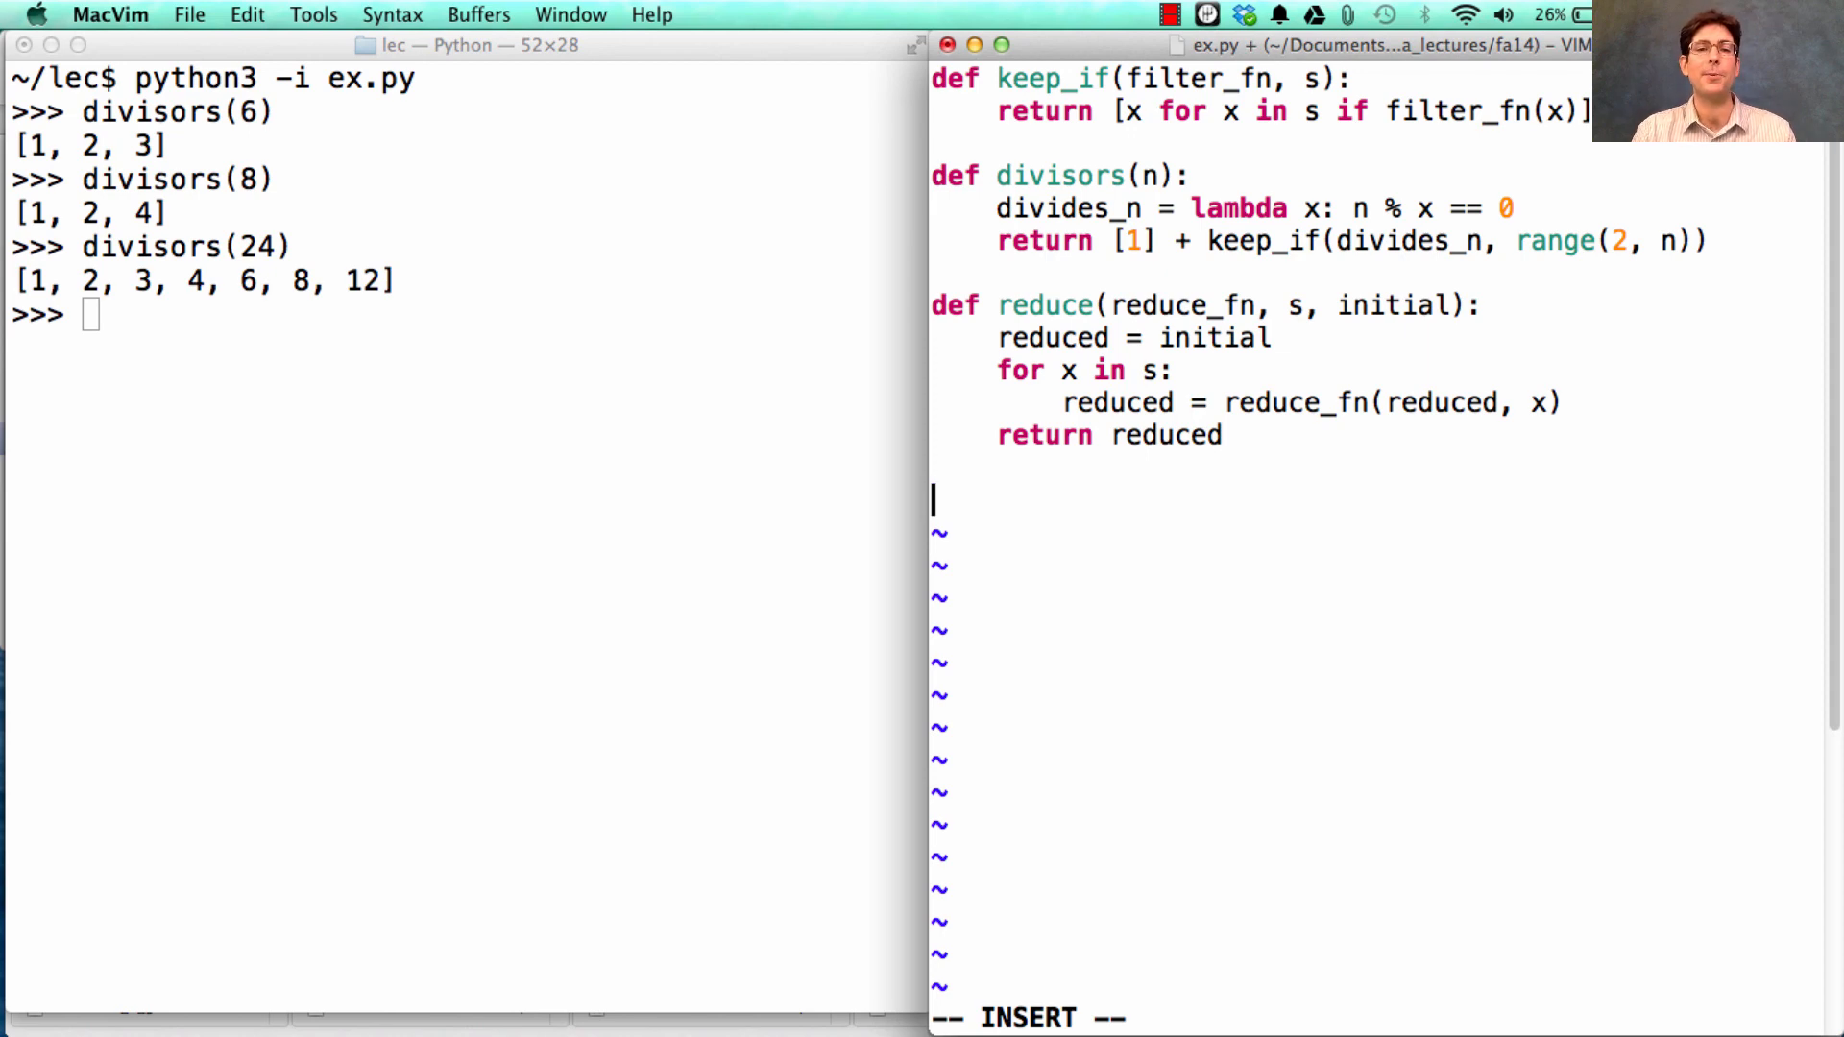
Step: Write sum_divisors(n) returning reduce(add, divisors(n), 0)
{"action": "type", "text": "def sum_di"}
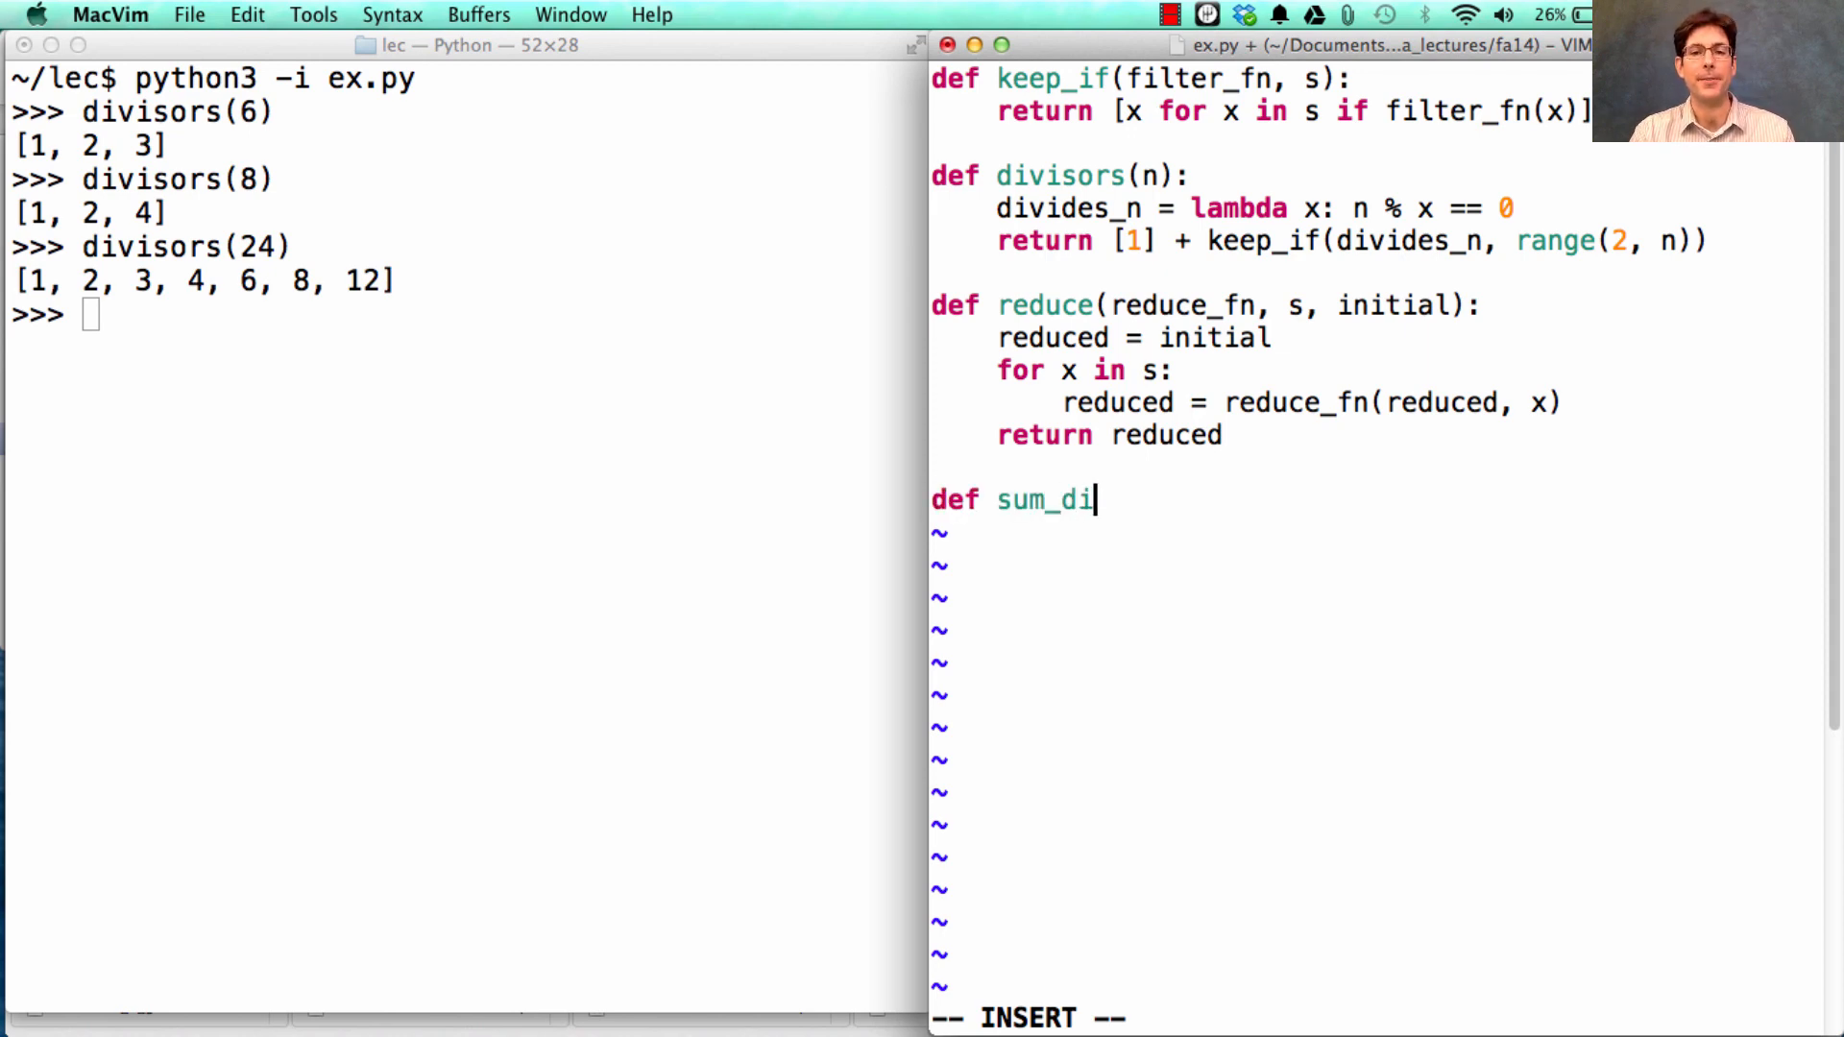
{"action": "type", "text": "visors("}
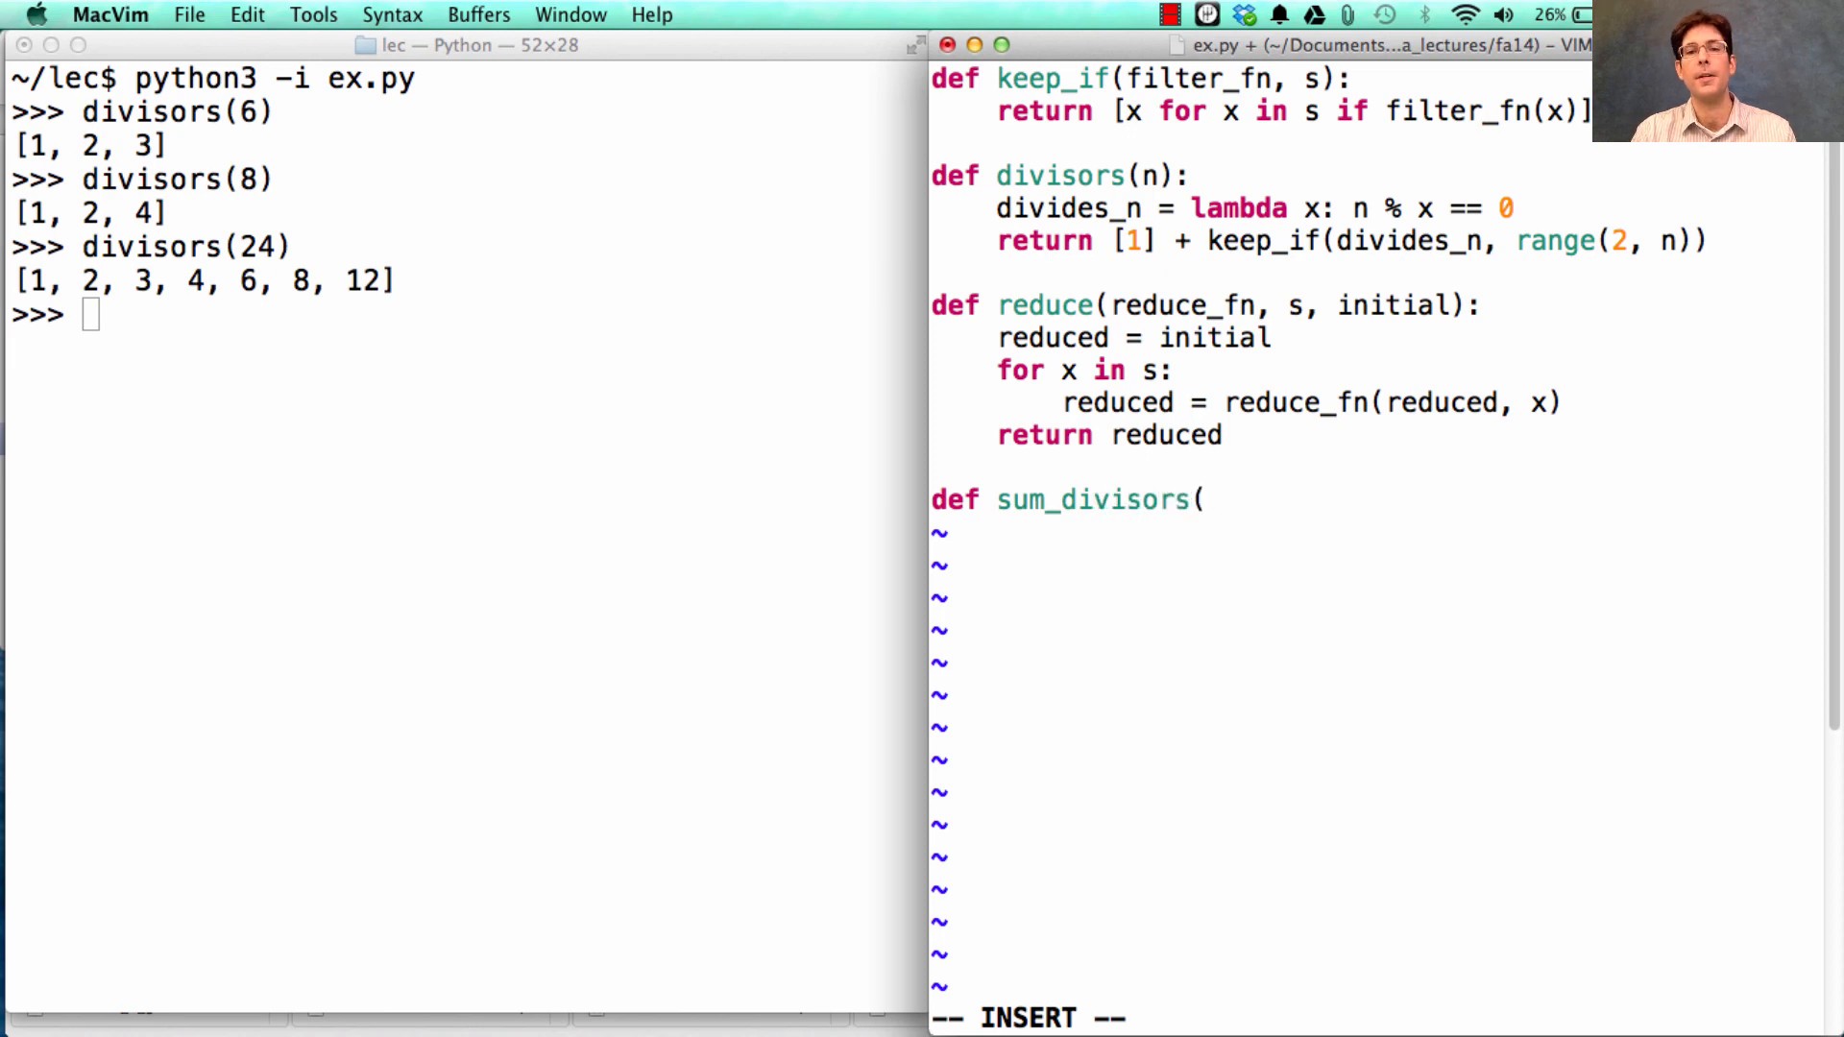
{"action": "type", "text": "n):"}
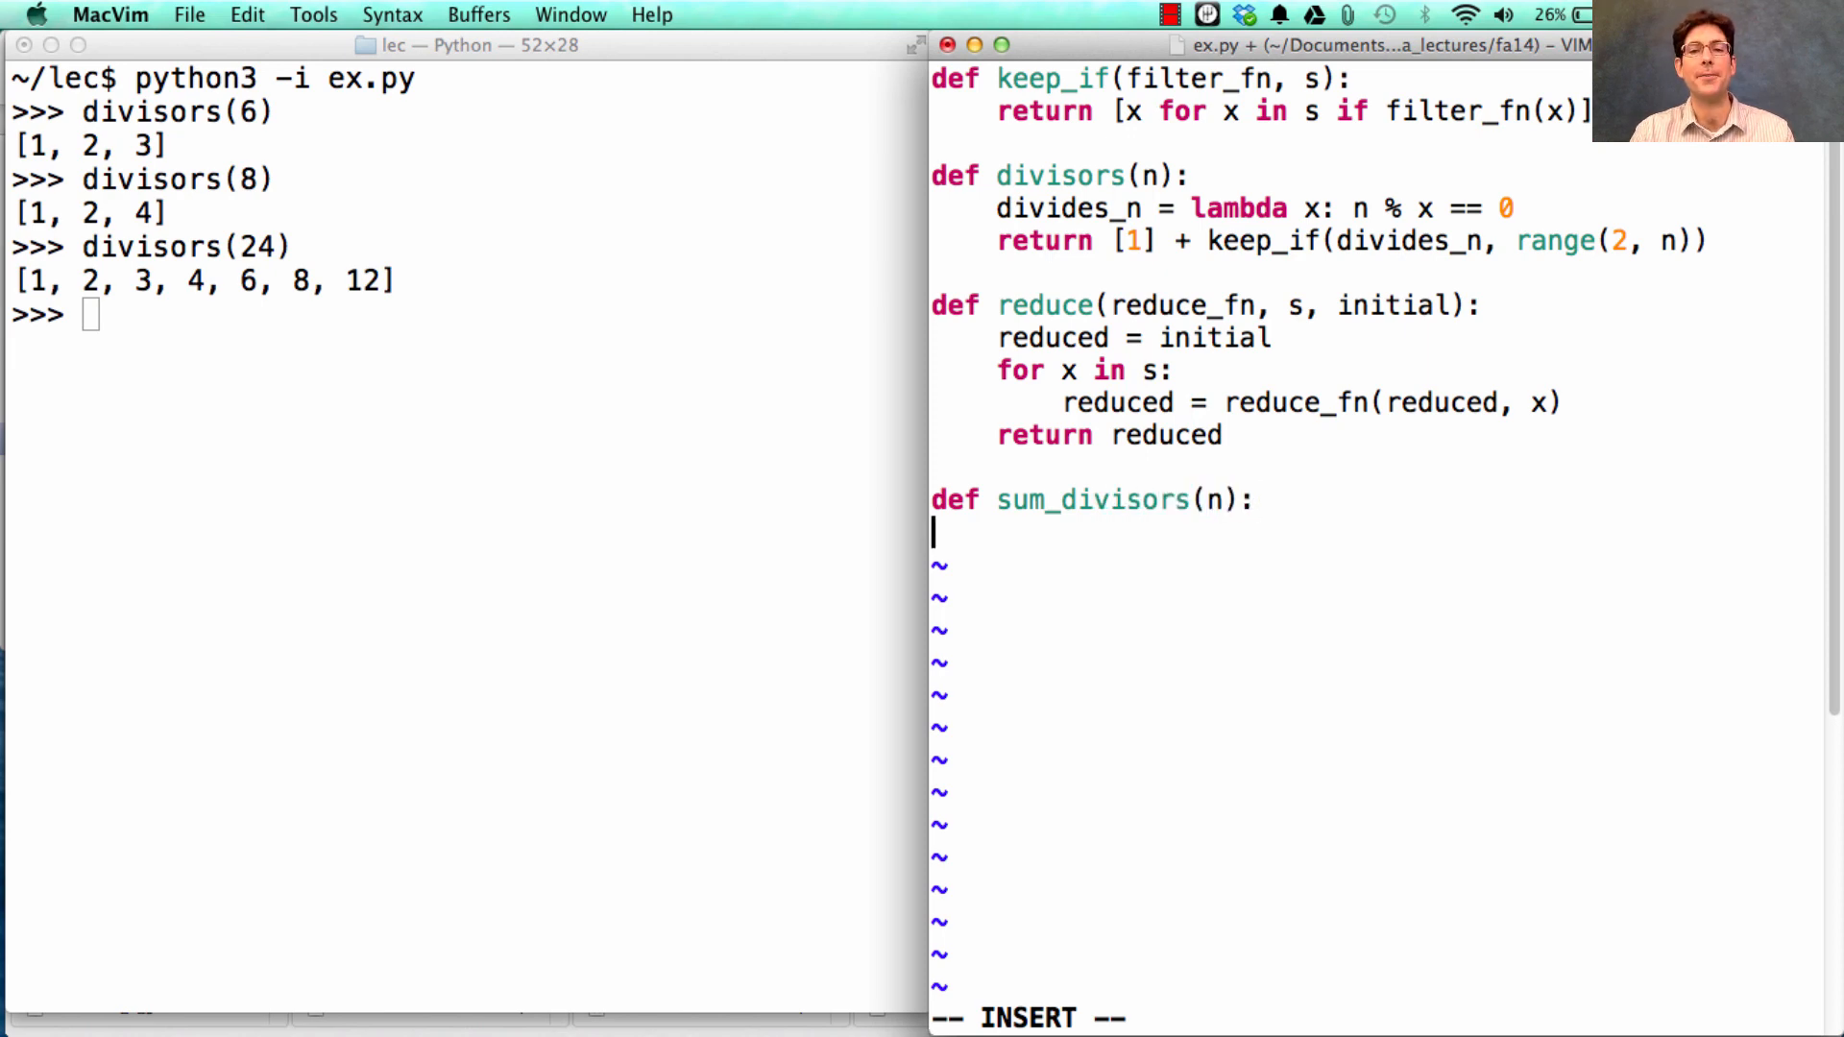
{"action": "type", "text": "return"}
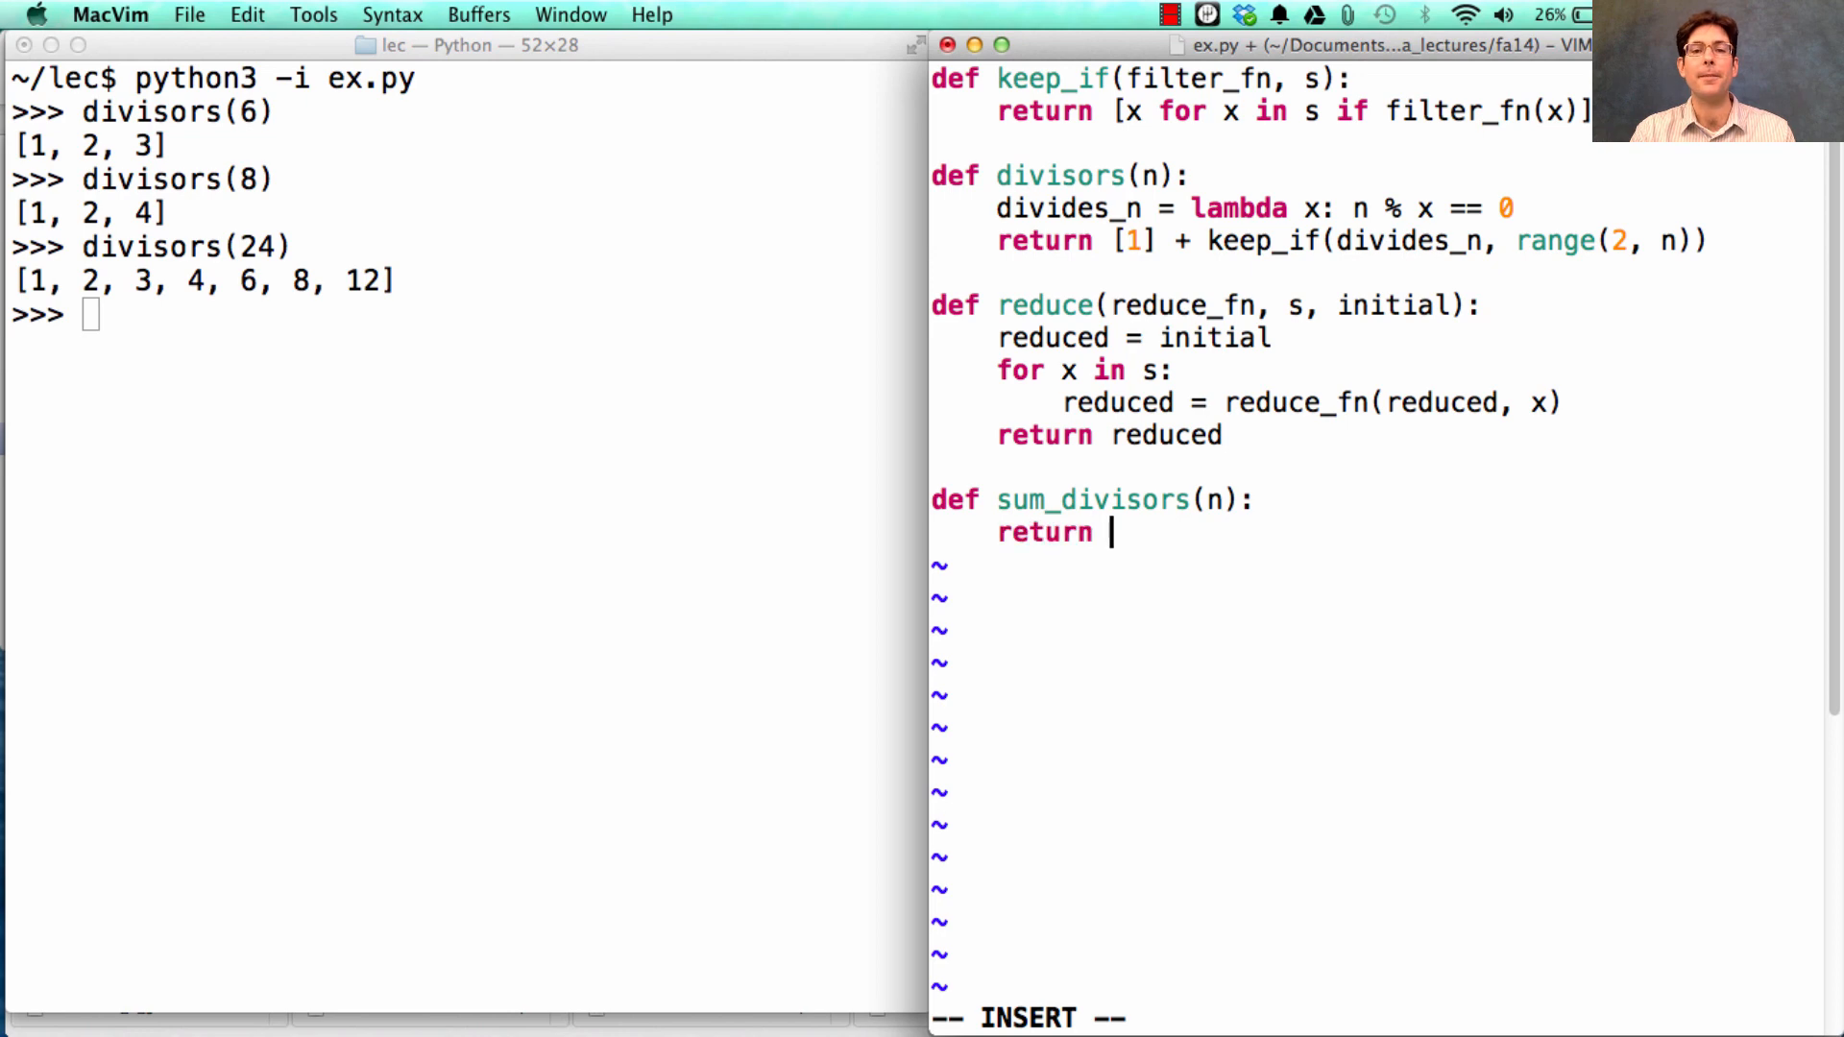
{"action": "type", "text": "reduce(add"}
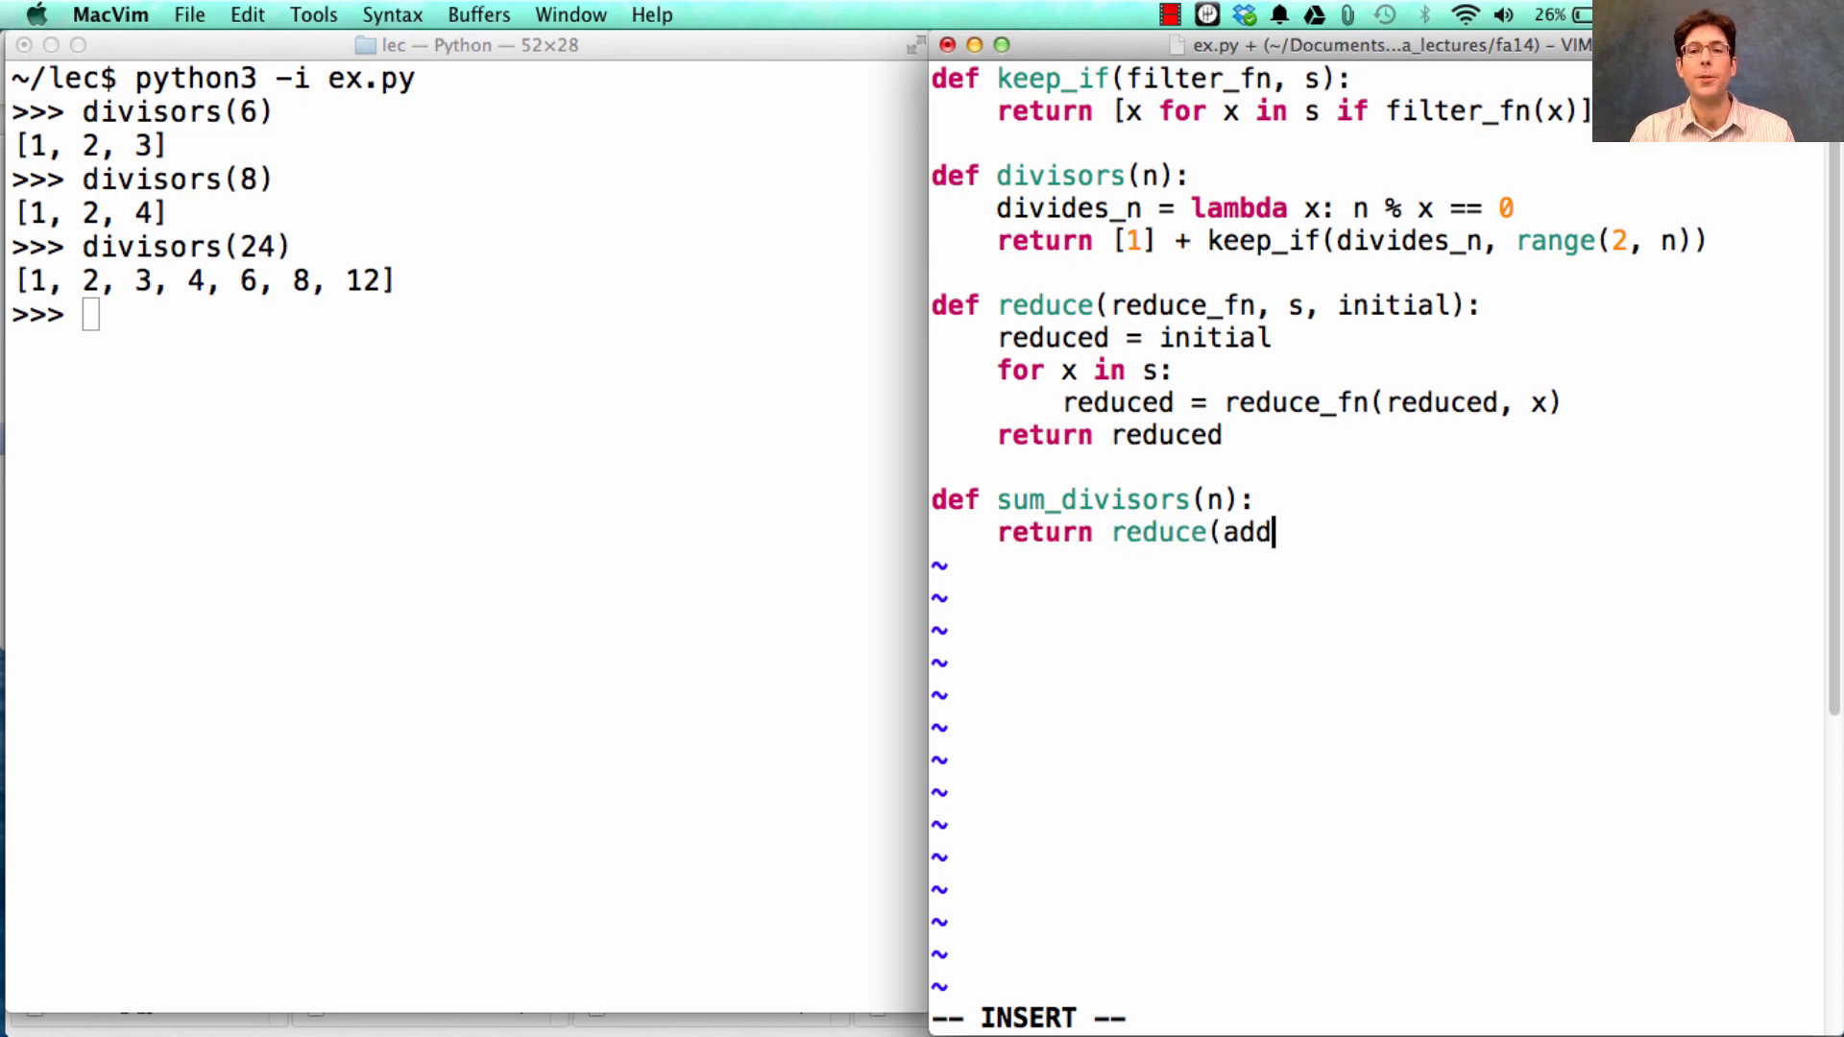
{"action": "type", "text": "\", \""}
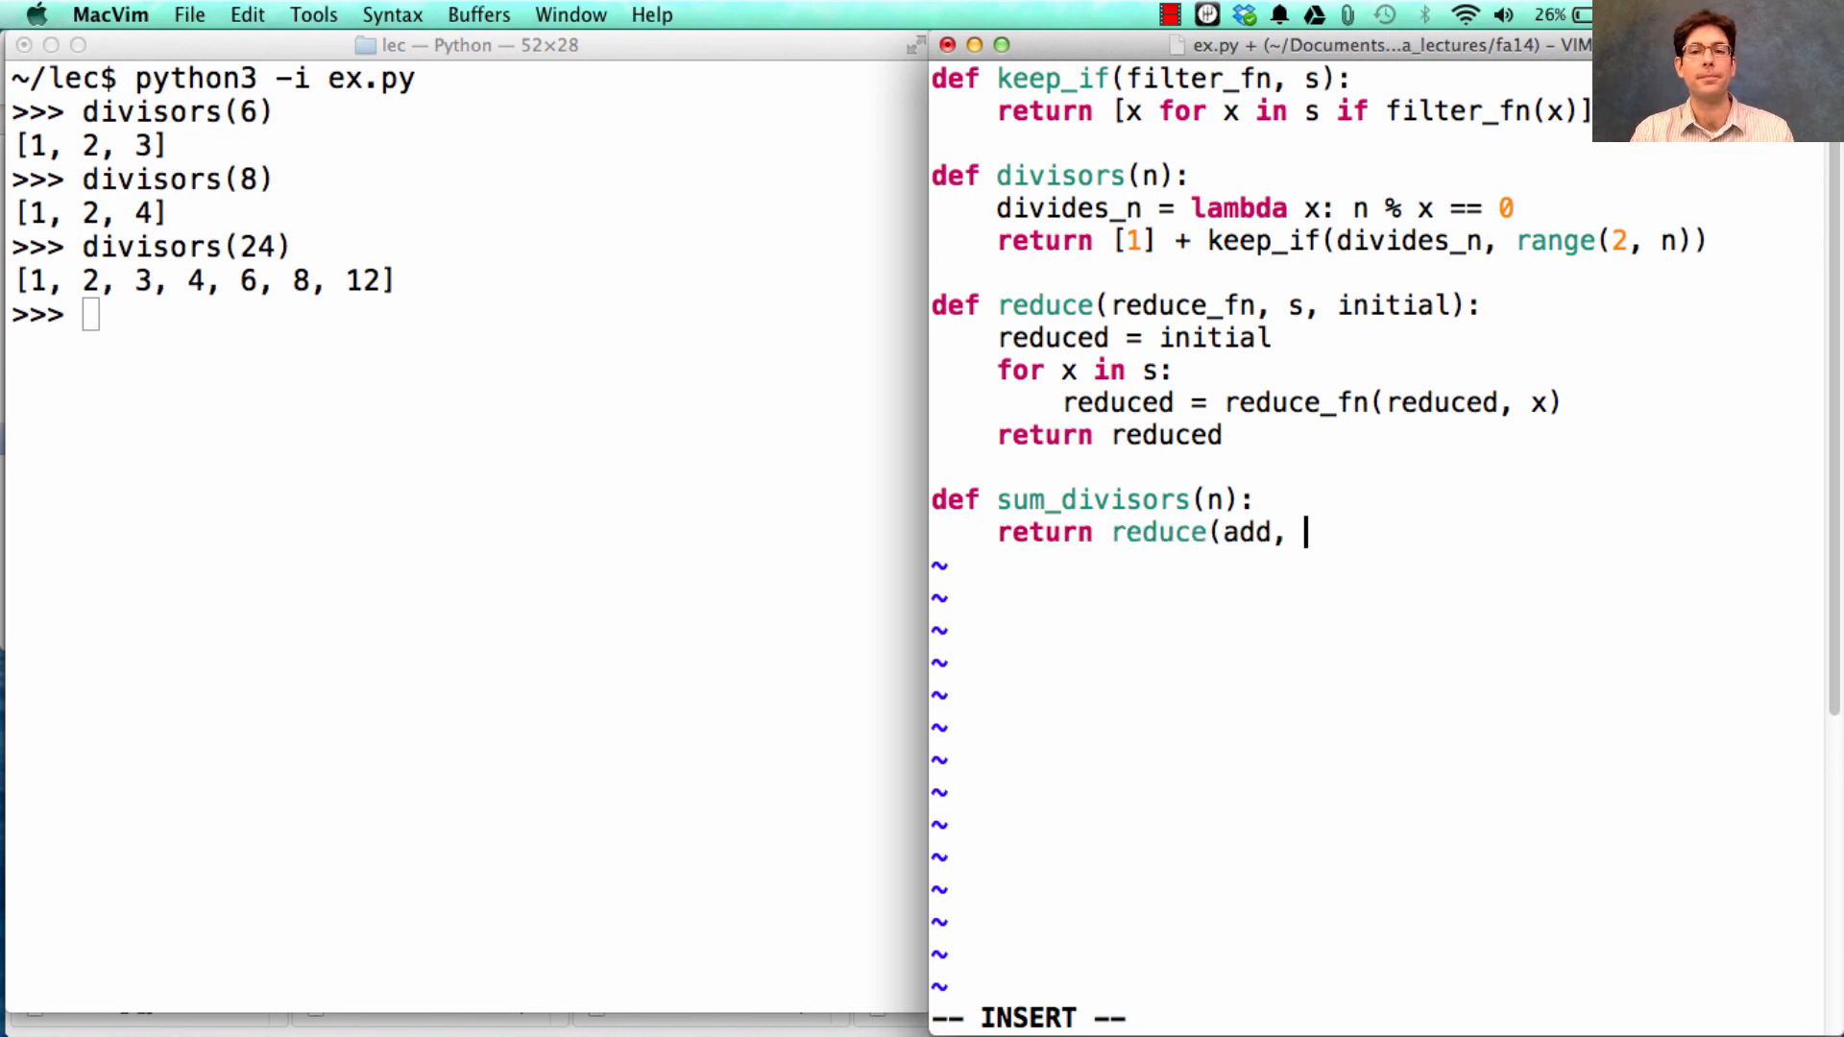
{"action": "type", "text": "divisors"}
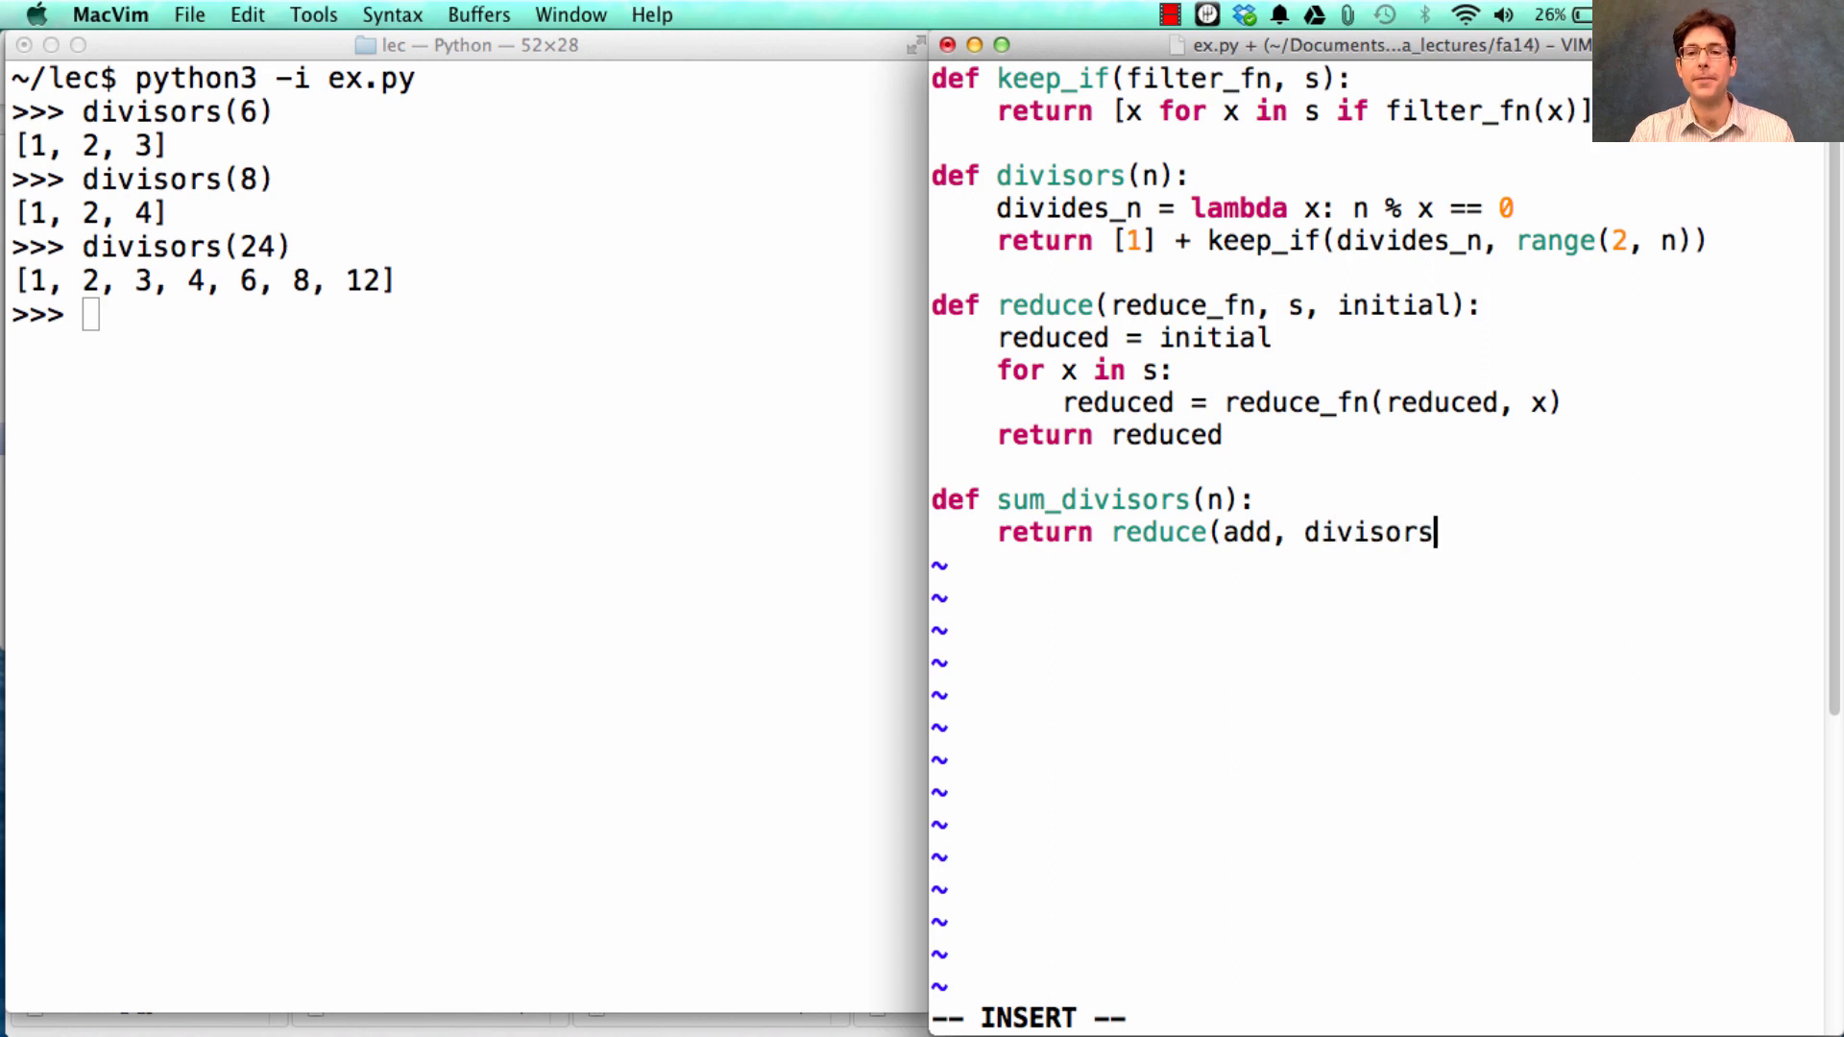
{"action": "type", "text": "(n), 0)"}
{"action": "left_click", "coordinate": [461, 315]}
{"action": "type", "text": "su"}
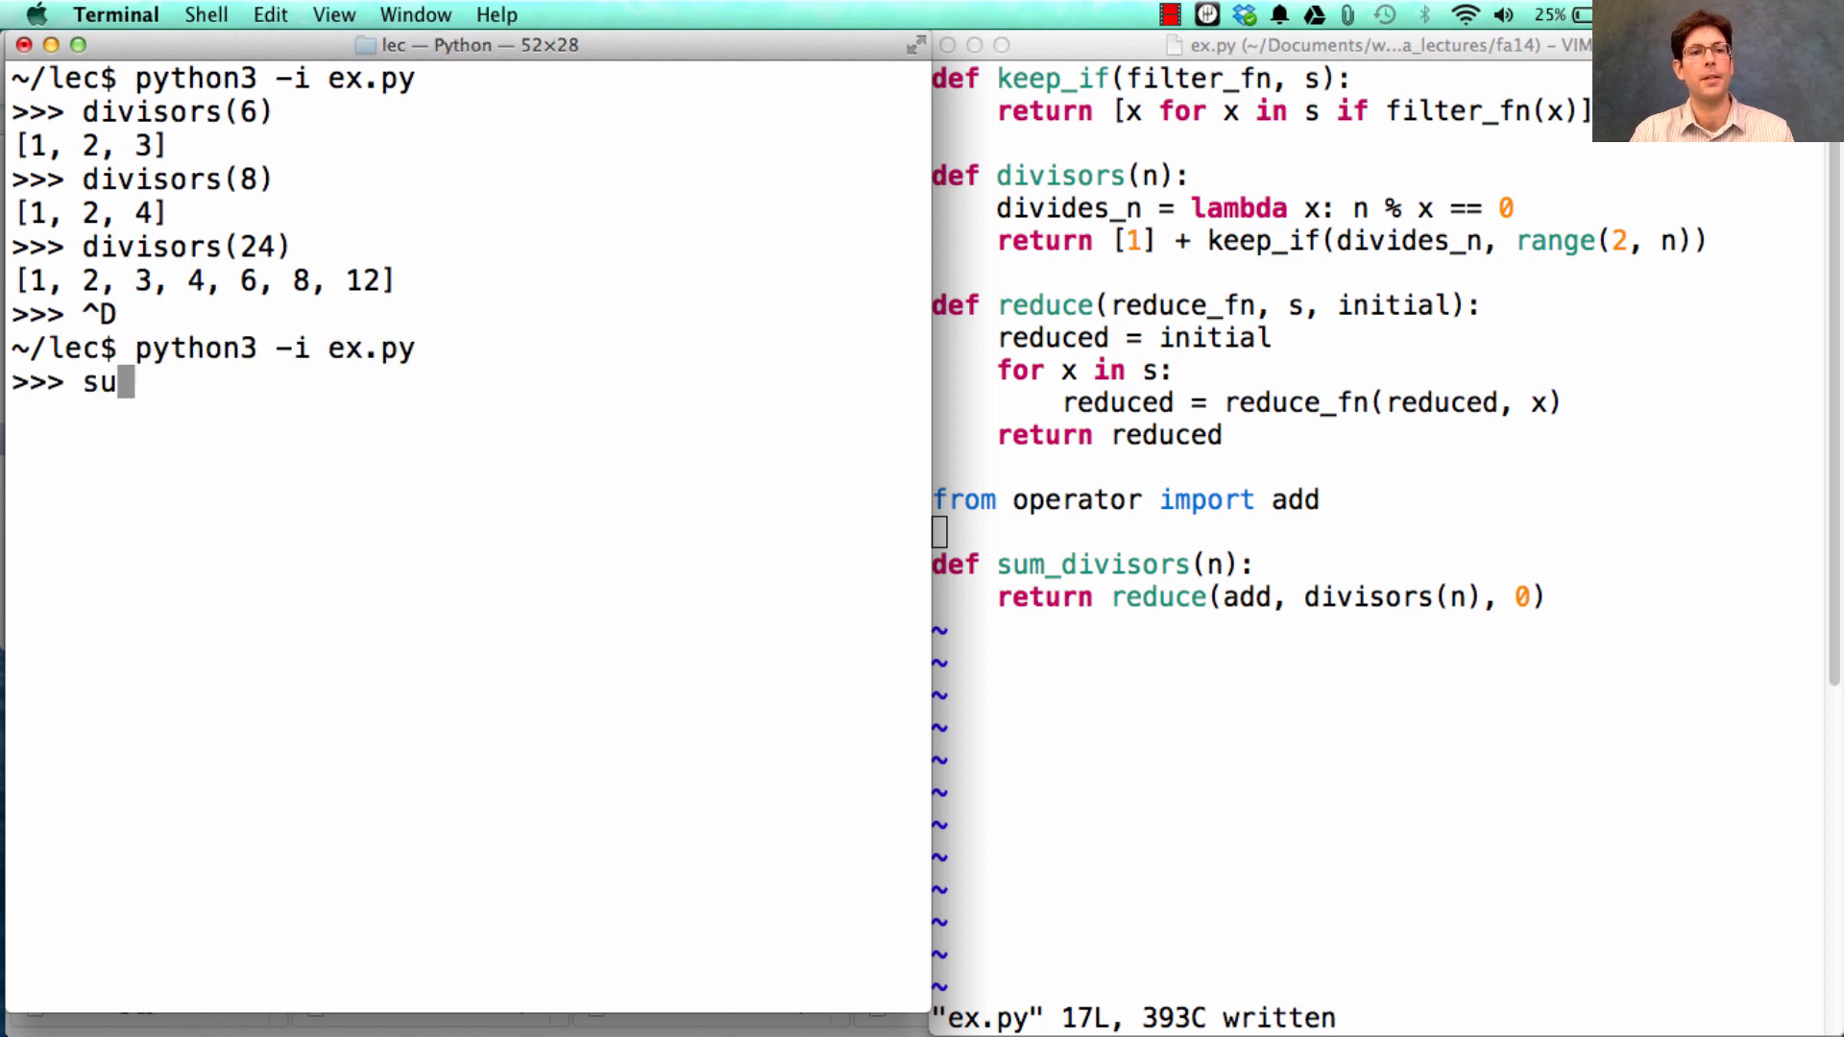
Step: Check sum_divisors(24) gives 36, matching sum of the divisor list
{"action": "type", "text": "m_divisors"}
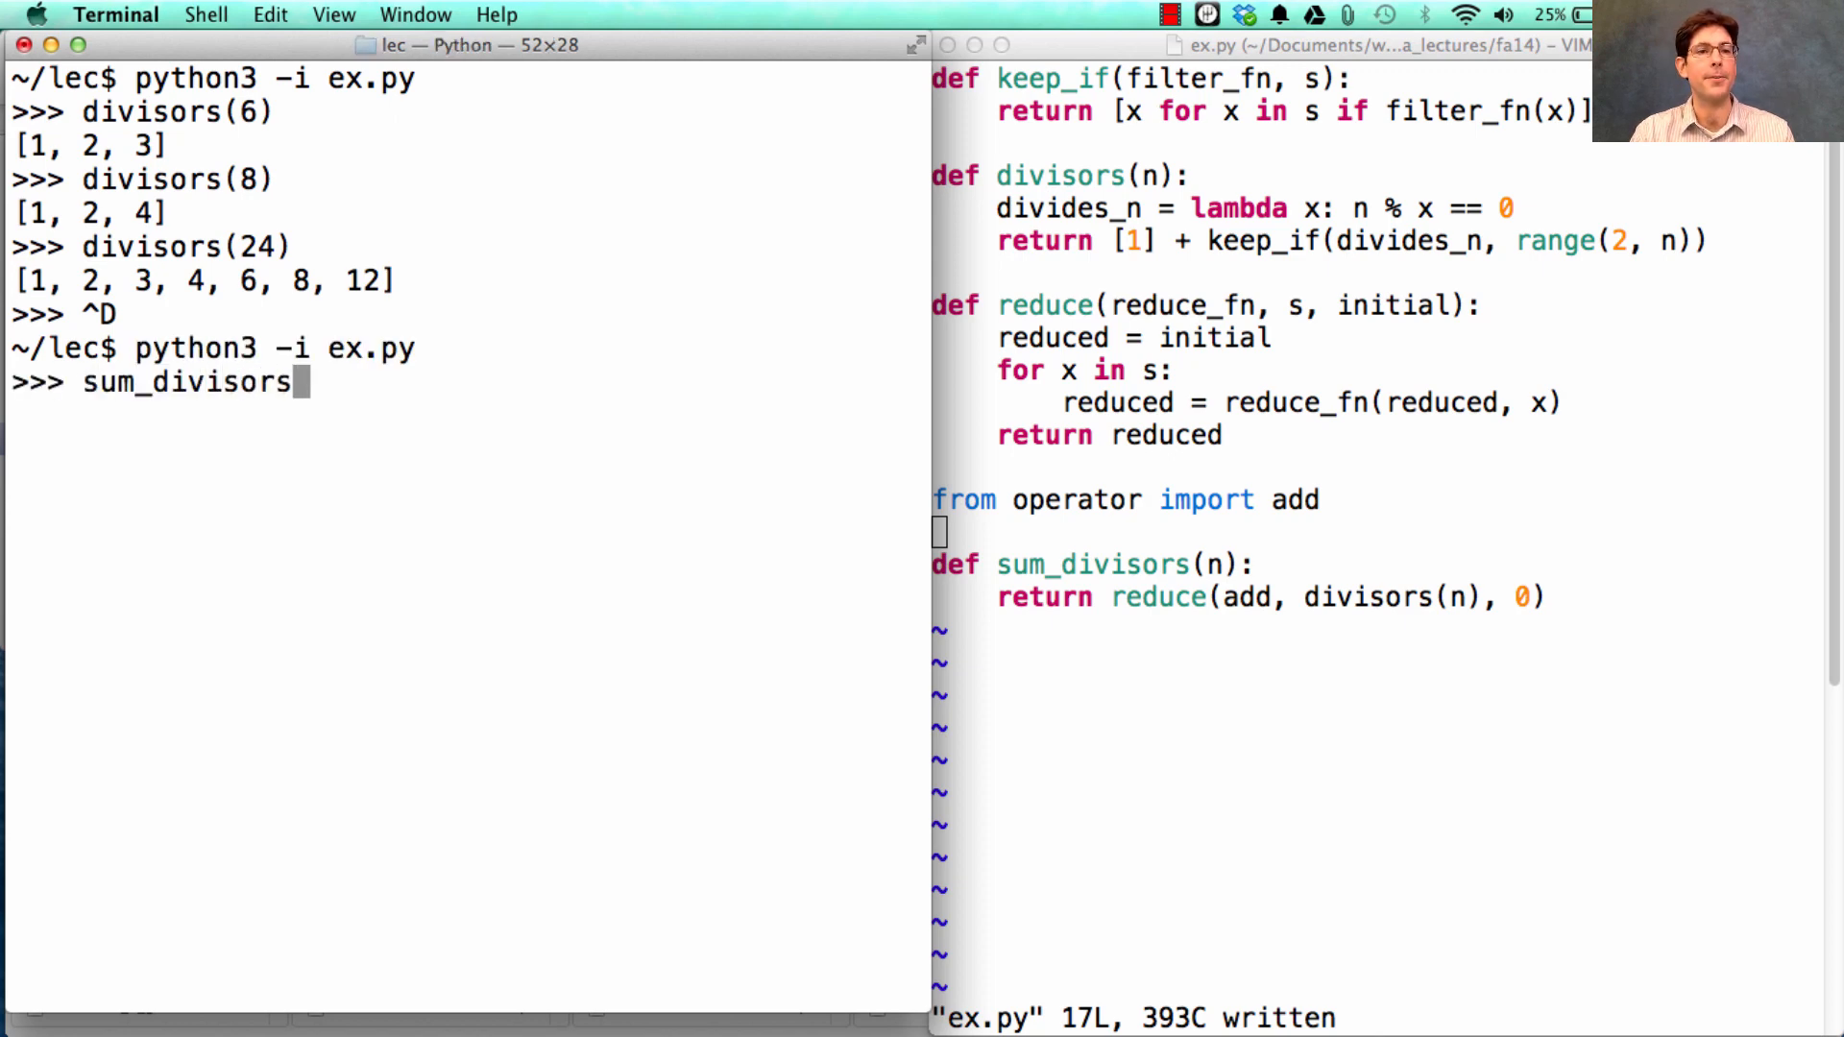
{"action": "type", "text": "("}
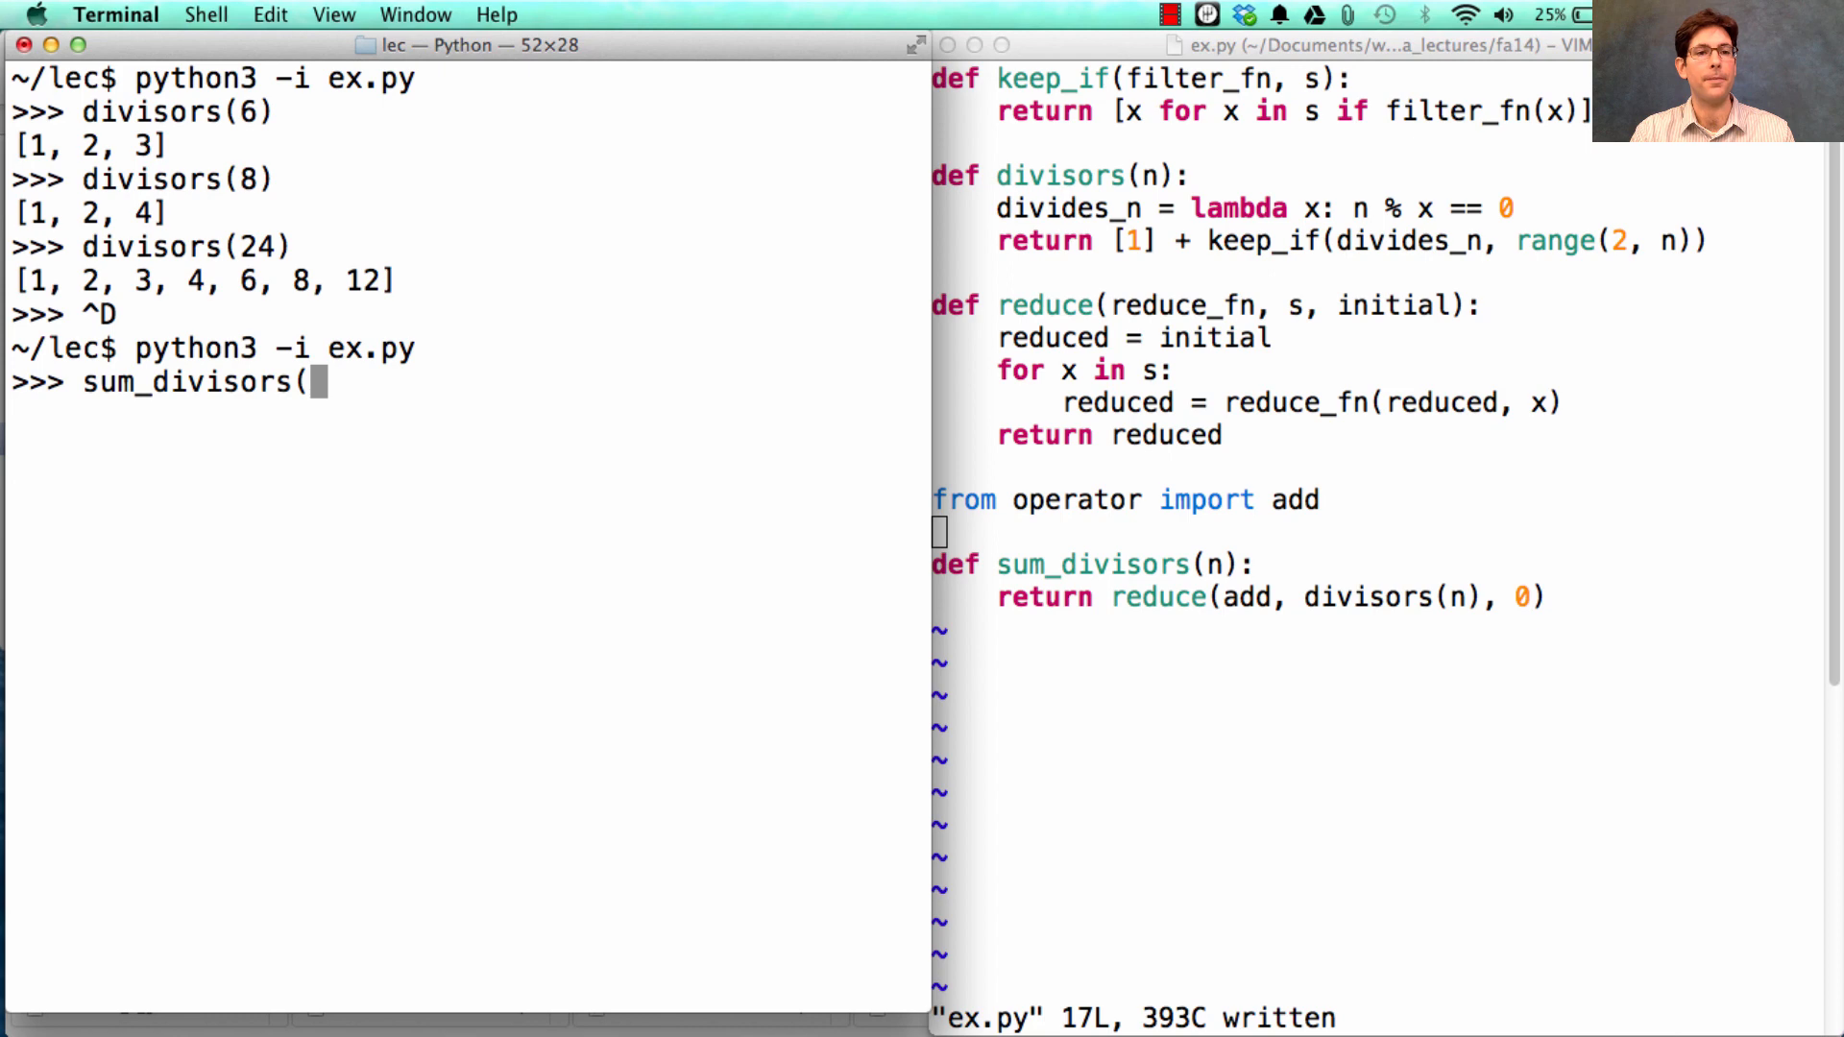
{"action": "type", "text": "24)"}
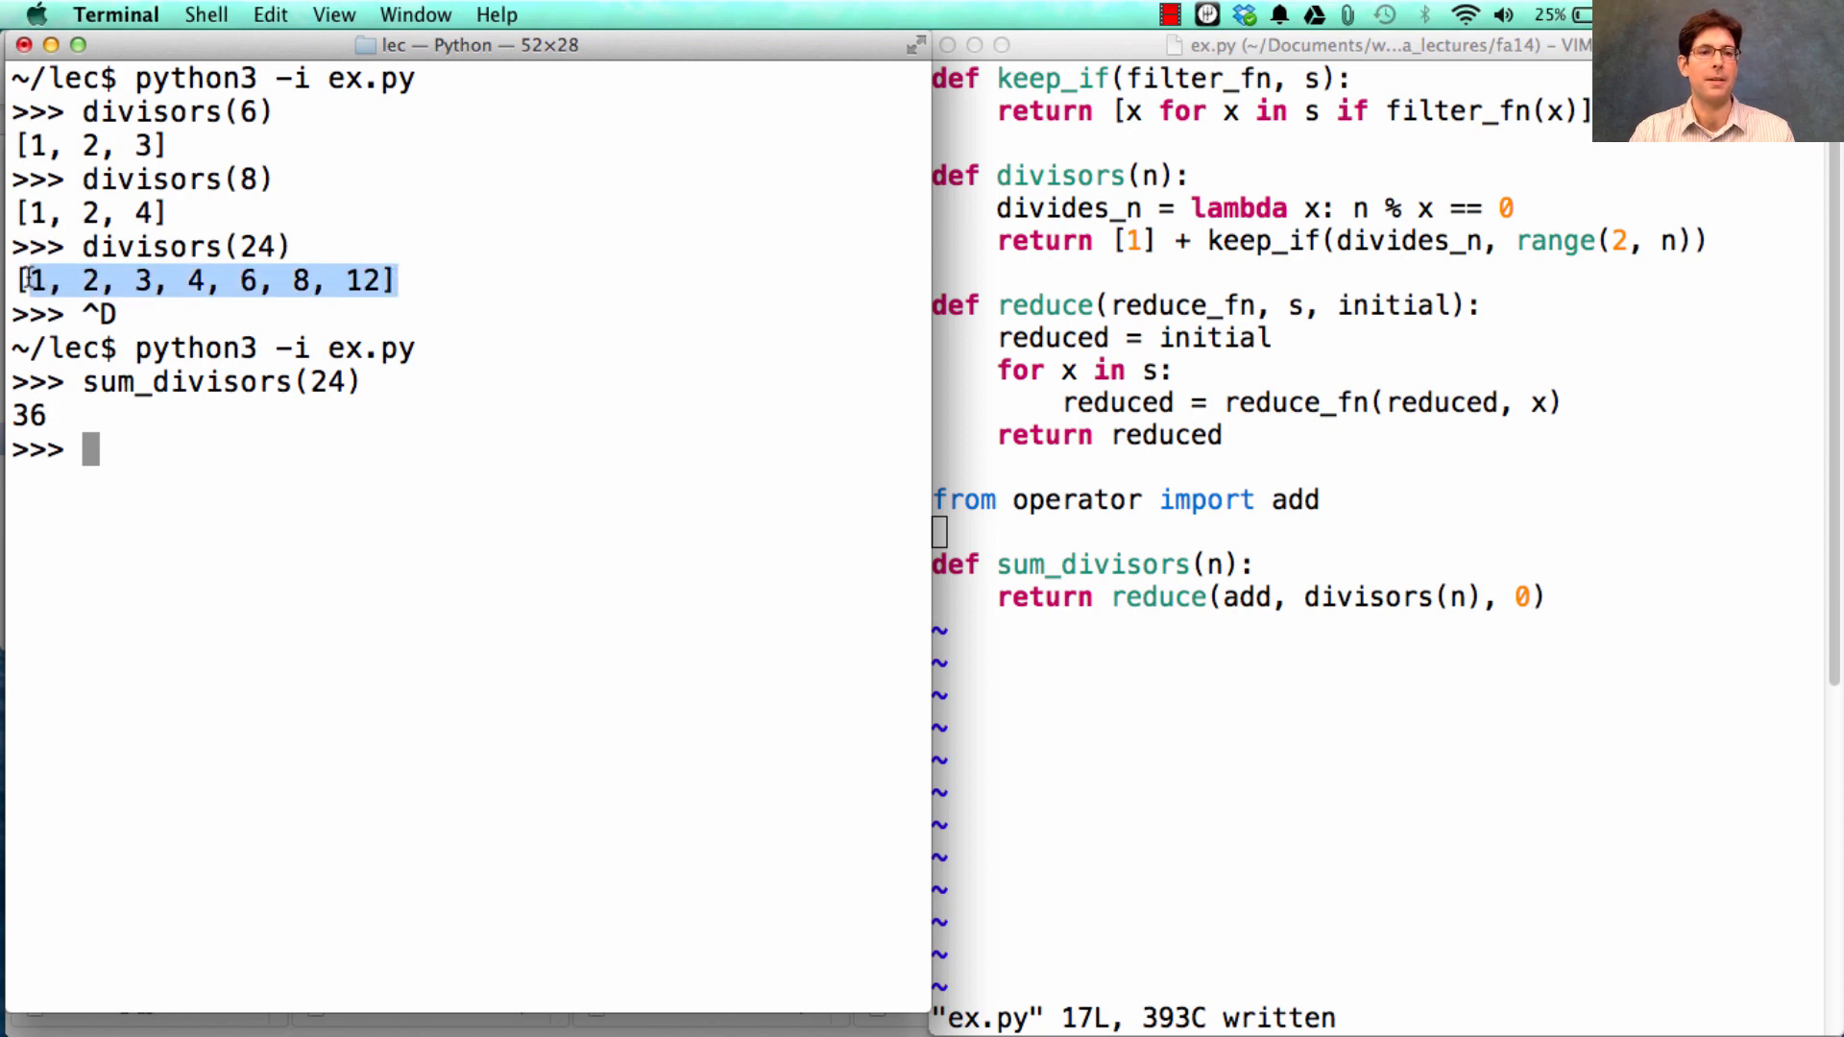
{"action": "type", "text": "sum)"}
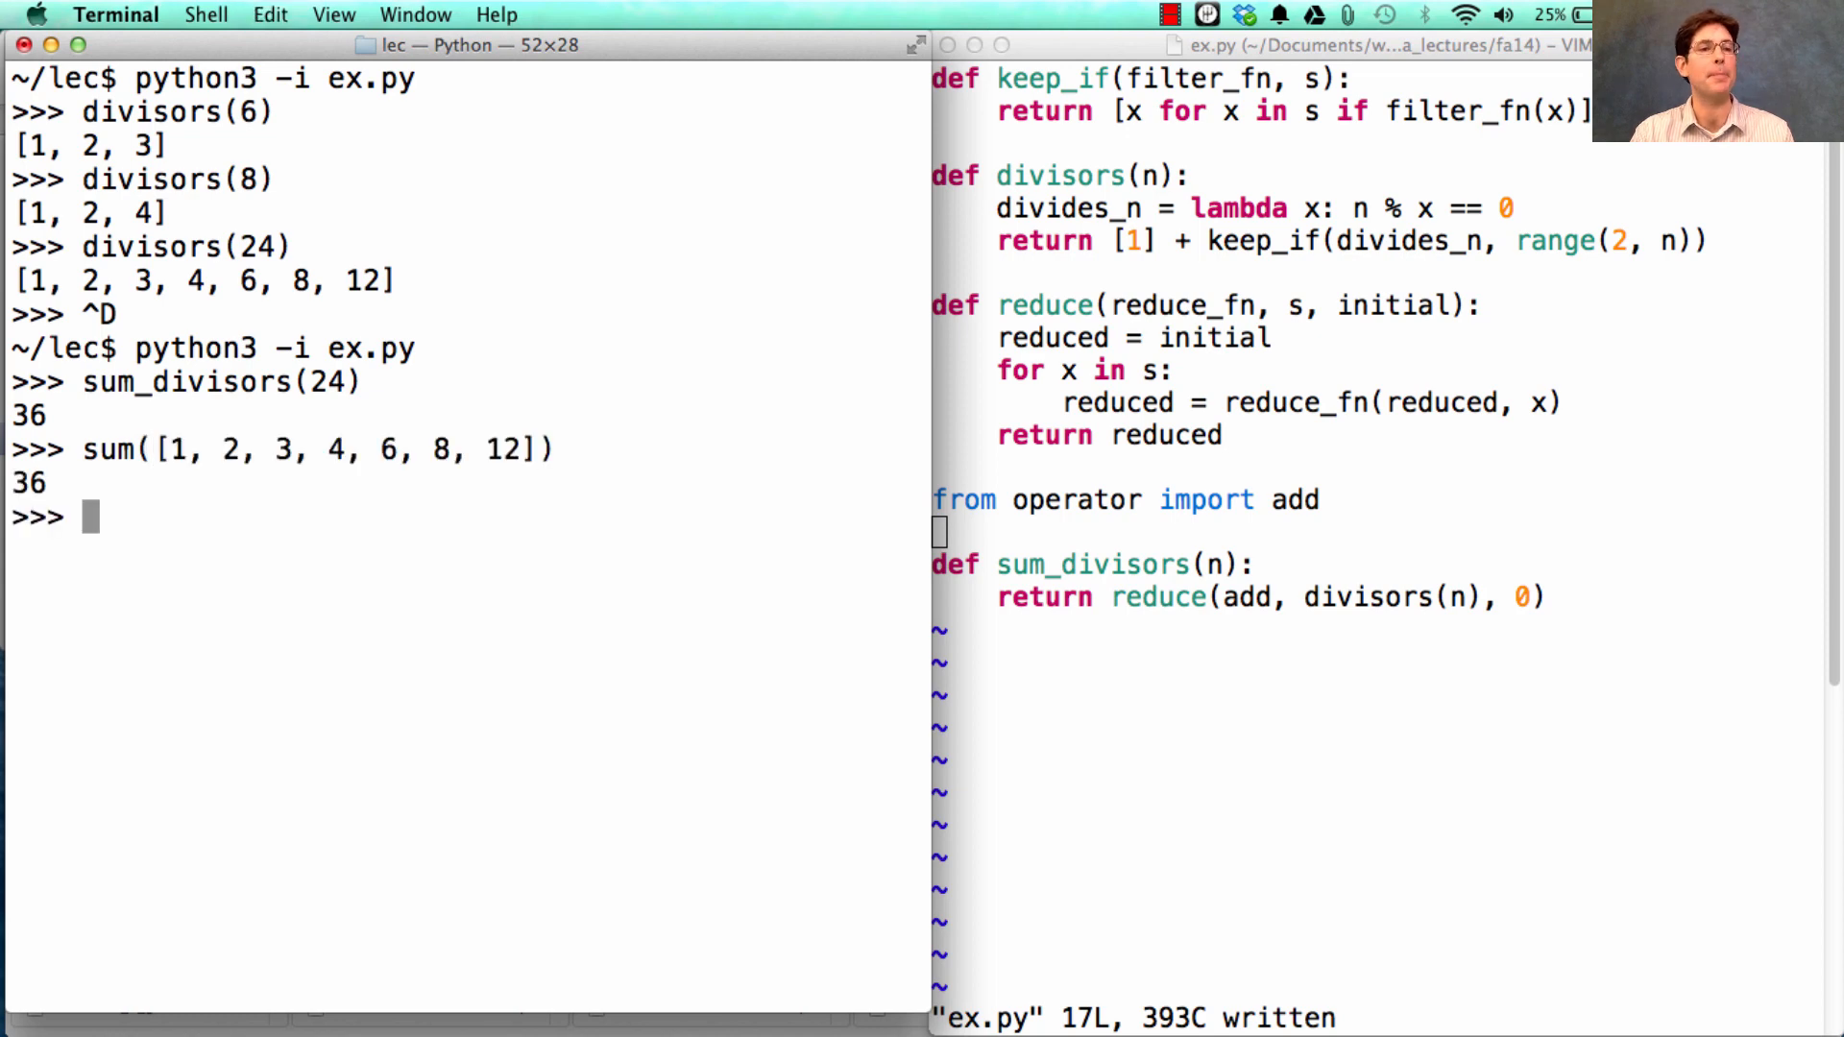
Step: Evaluate sum_divisors(9) and sum_divisors(6), getting 4 and 6
{"action": "type", "text": "sum_divisors(9"}
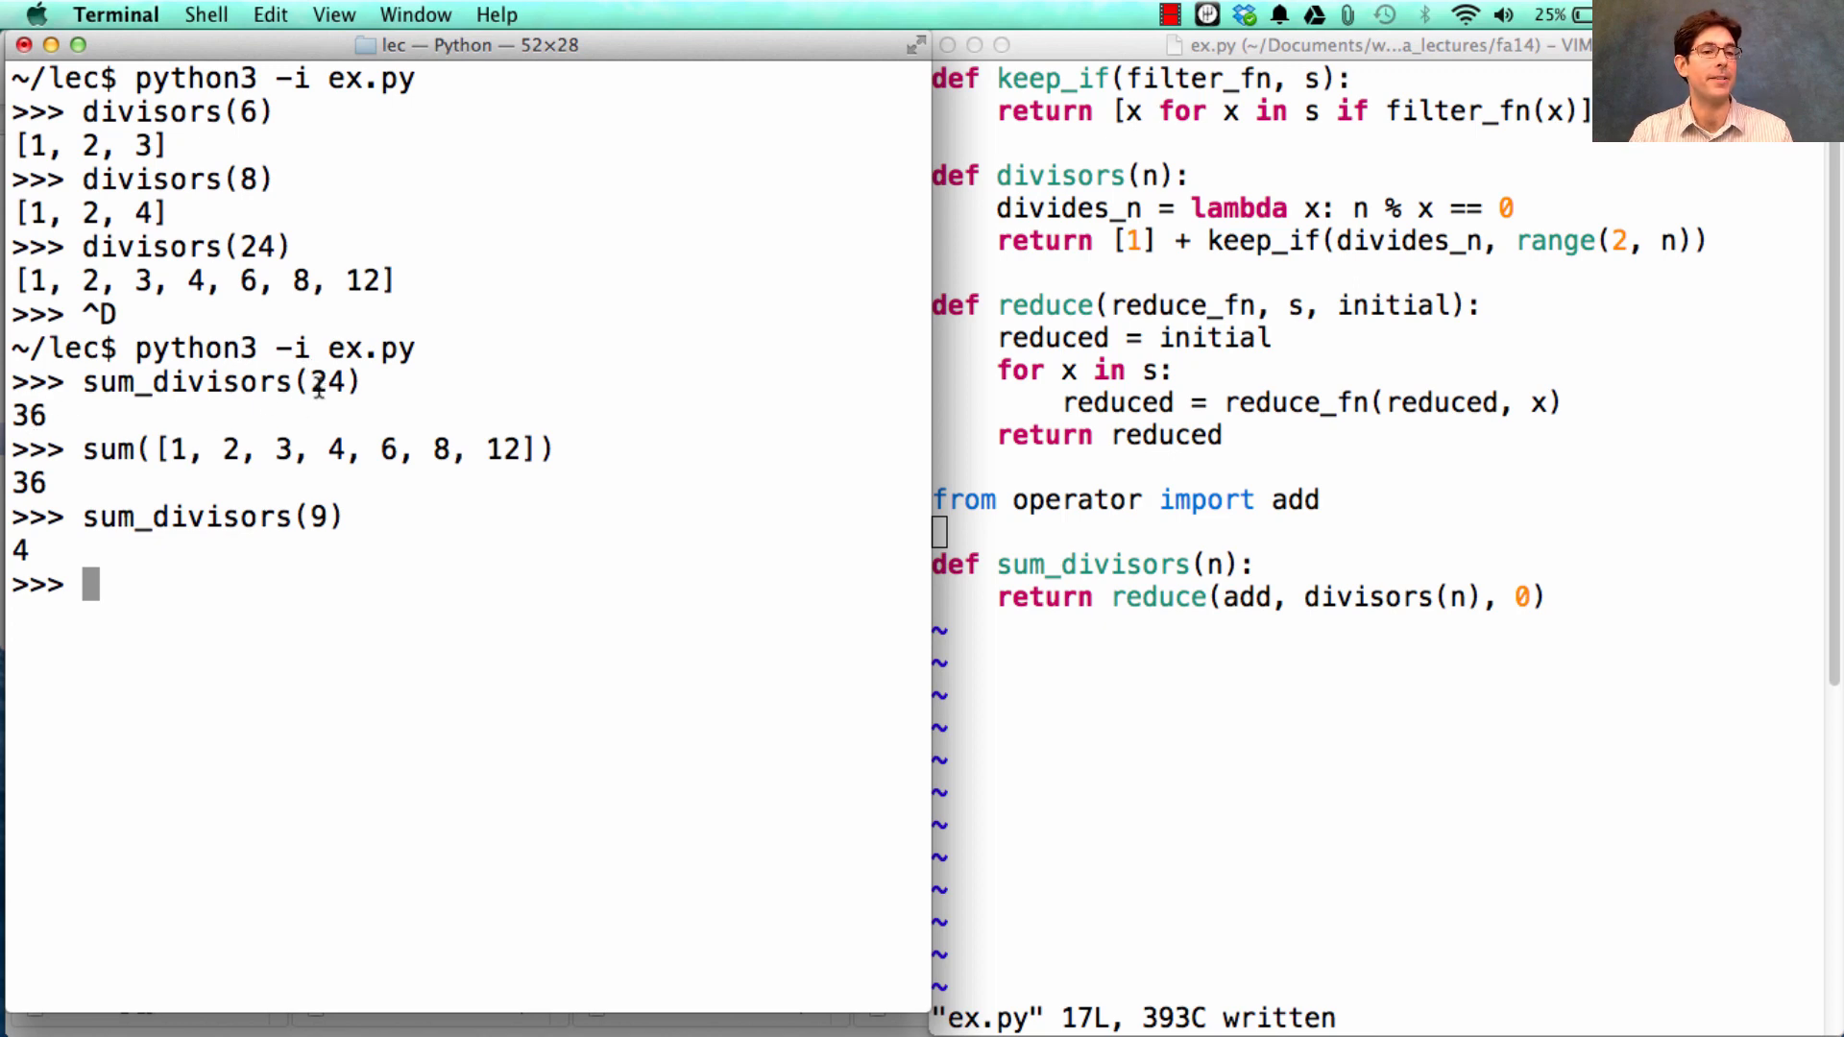
{"action": "mouse_move", "coordinate": [741, 498]}
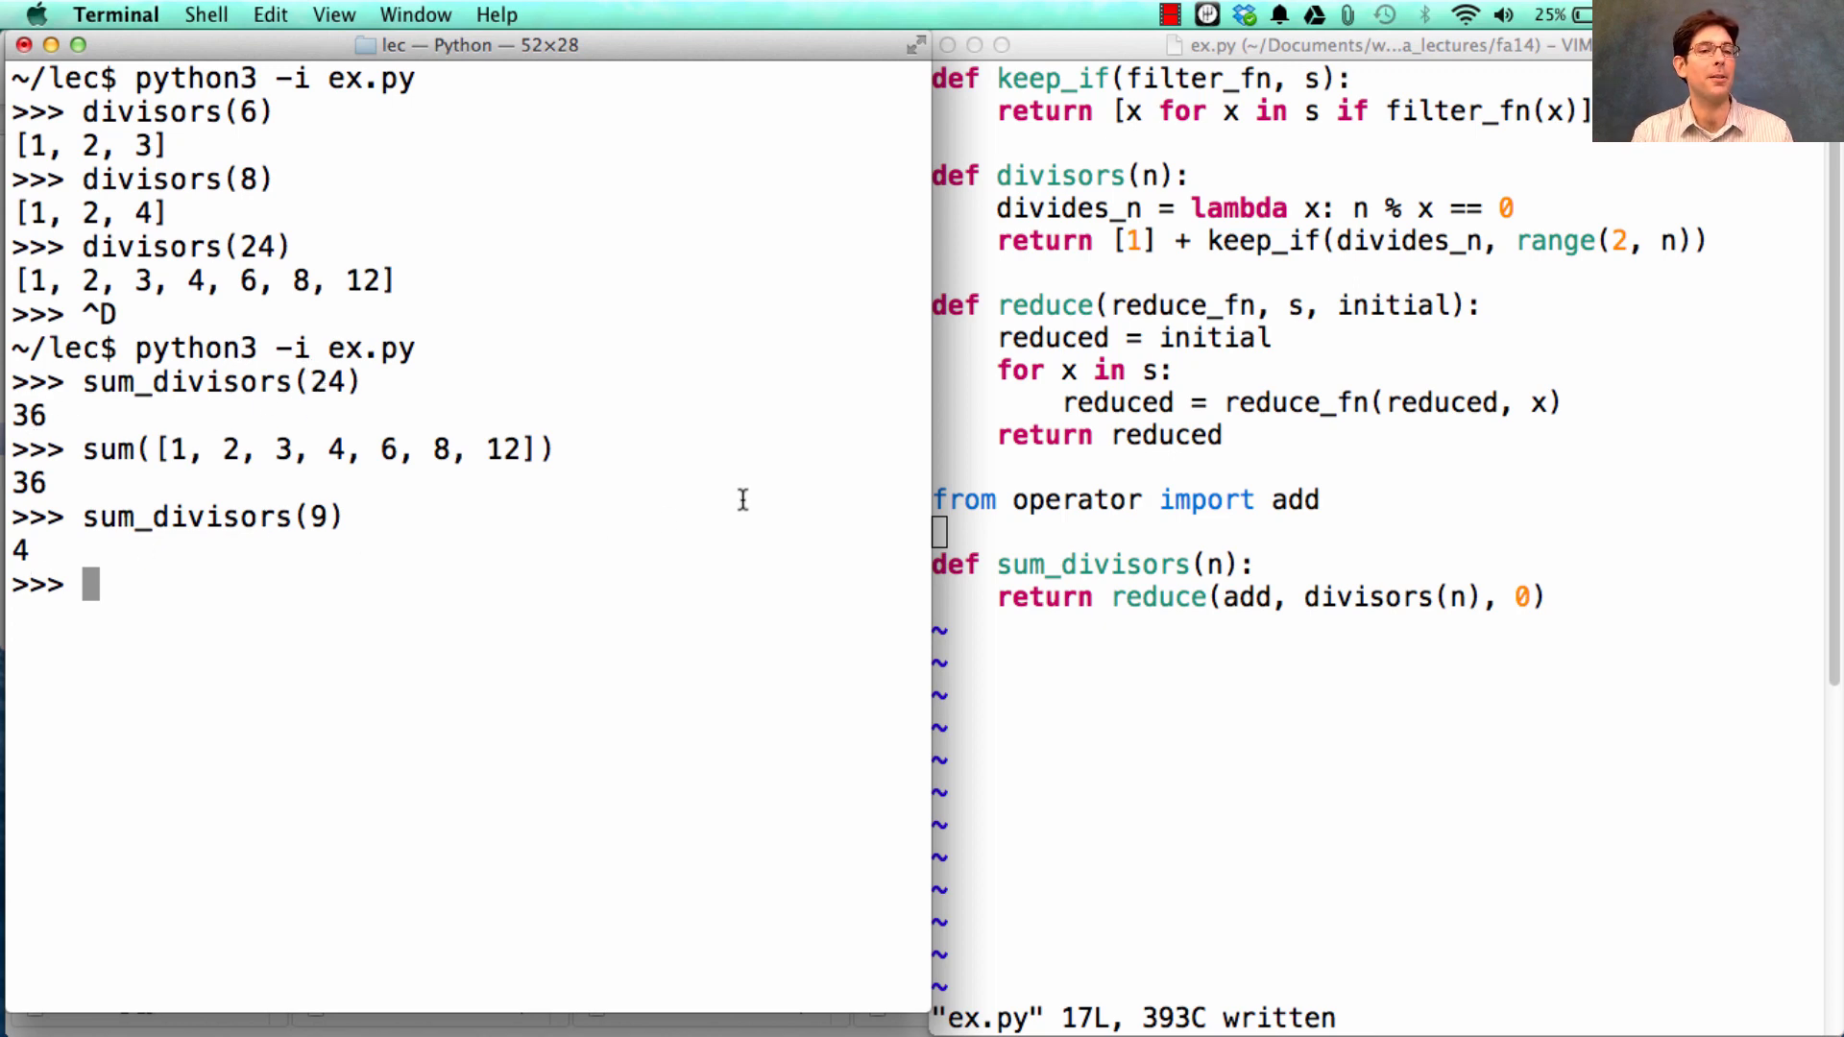
{"action": "type", "text": "sum_divisors(6)"}
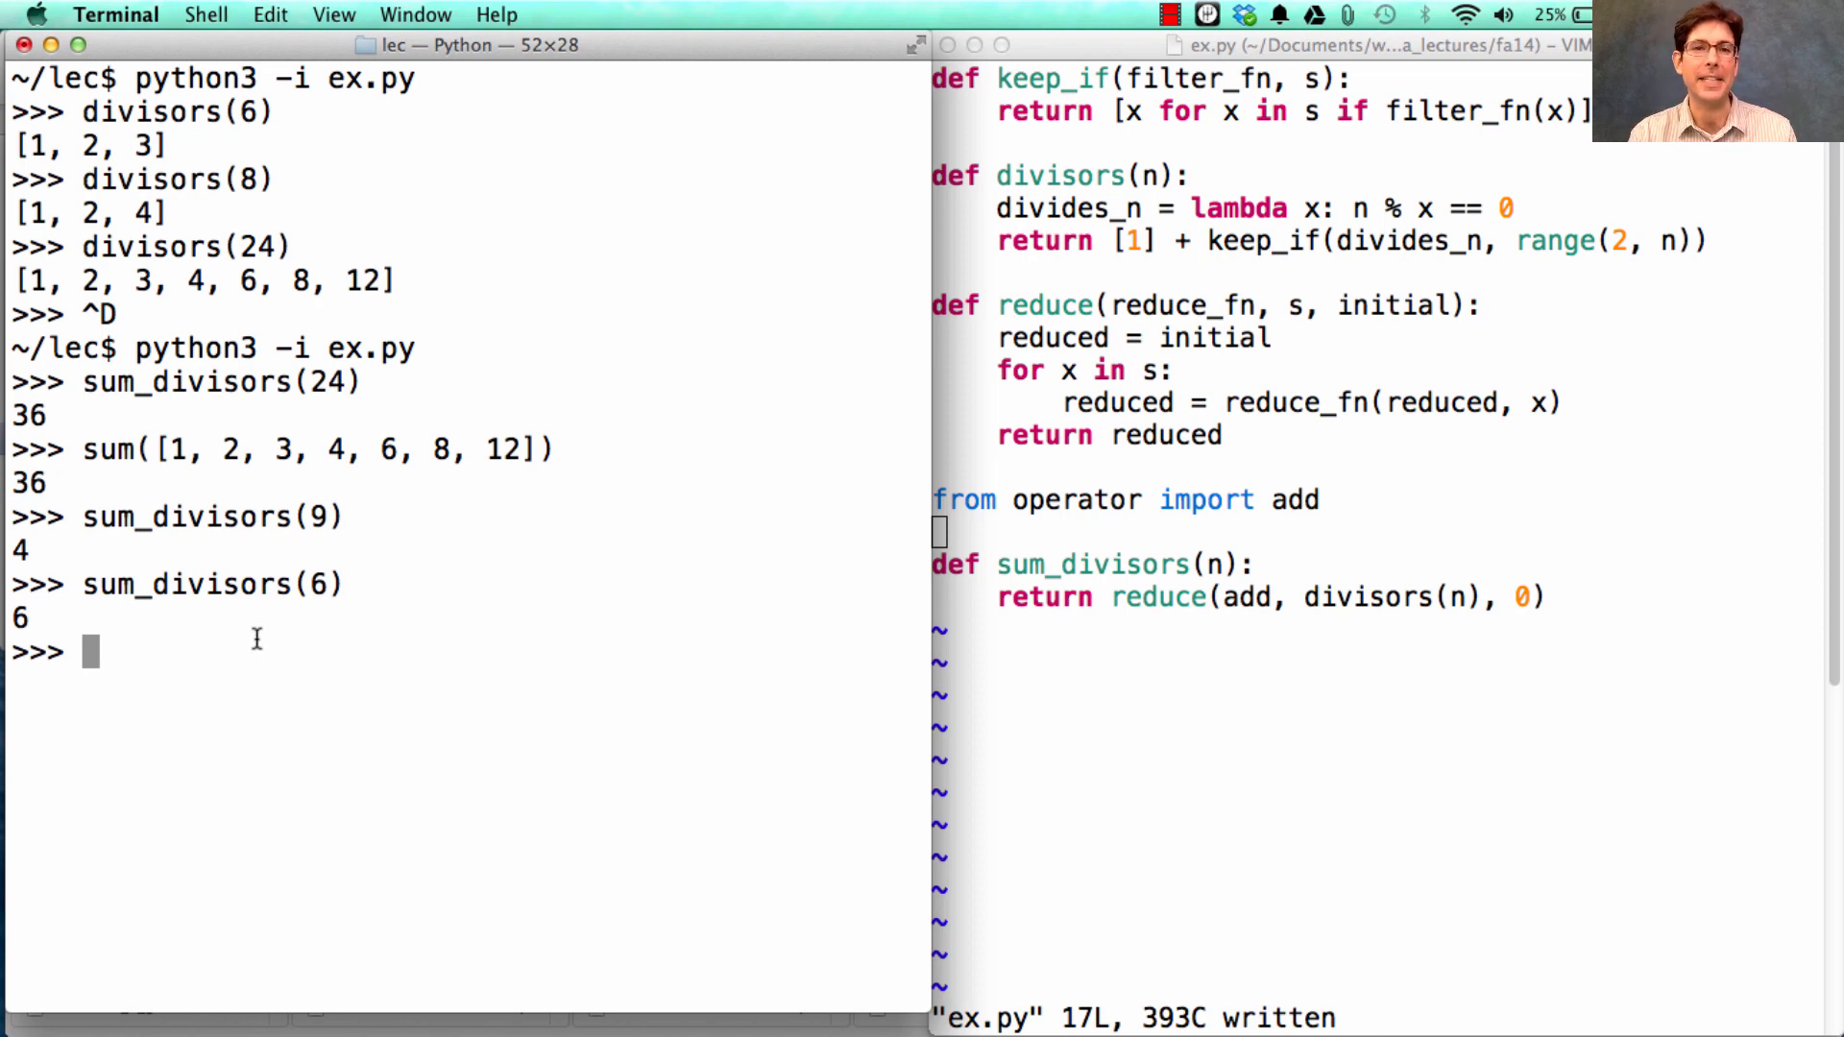
{"action": "mouse_move", "coordinate": [1150, 672]}
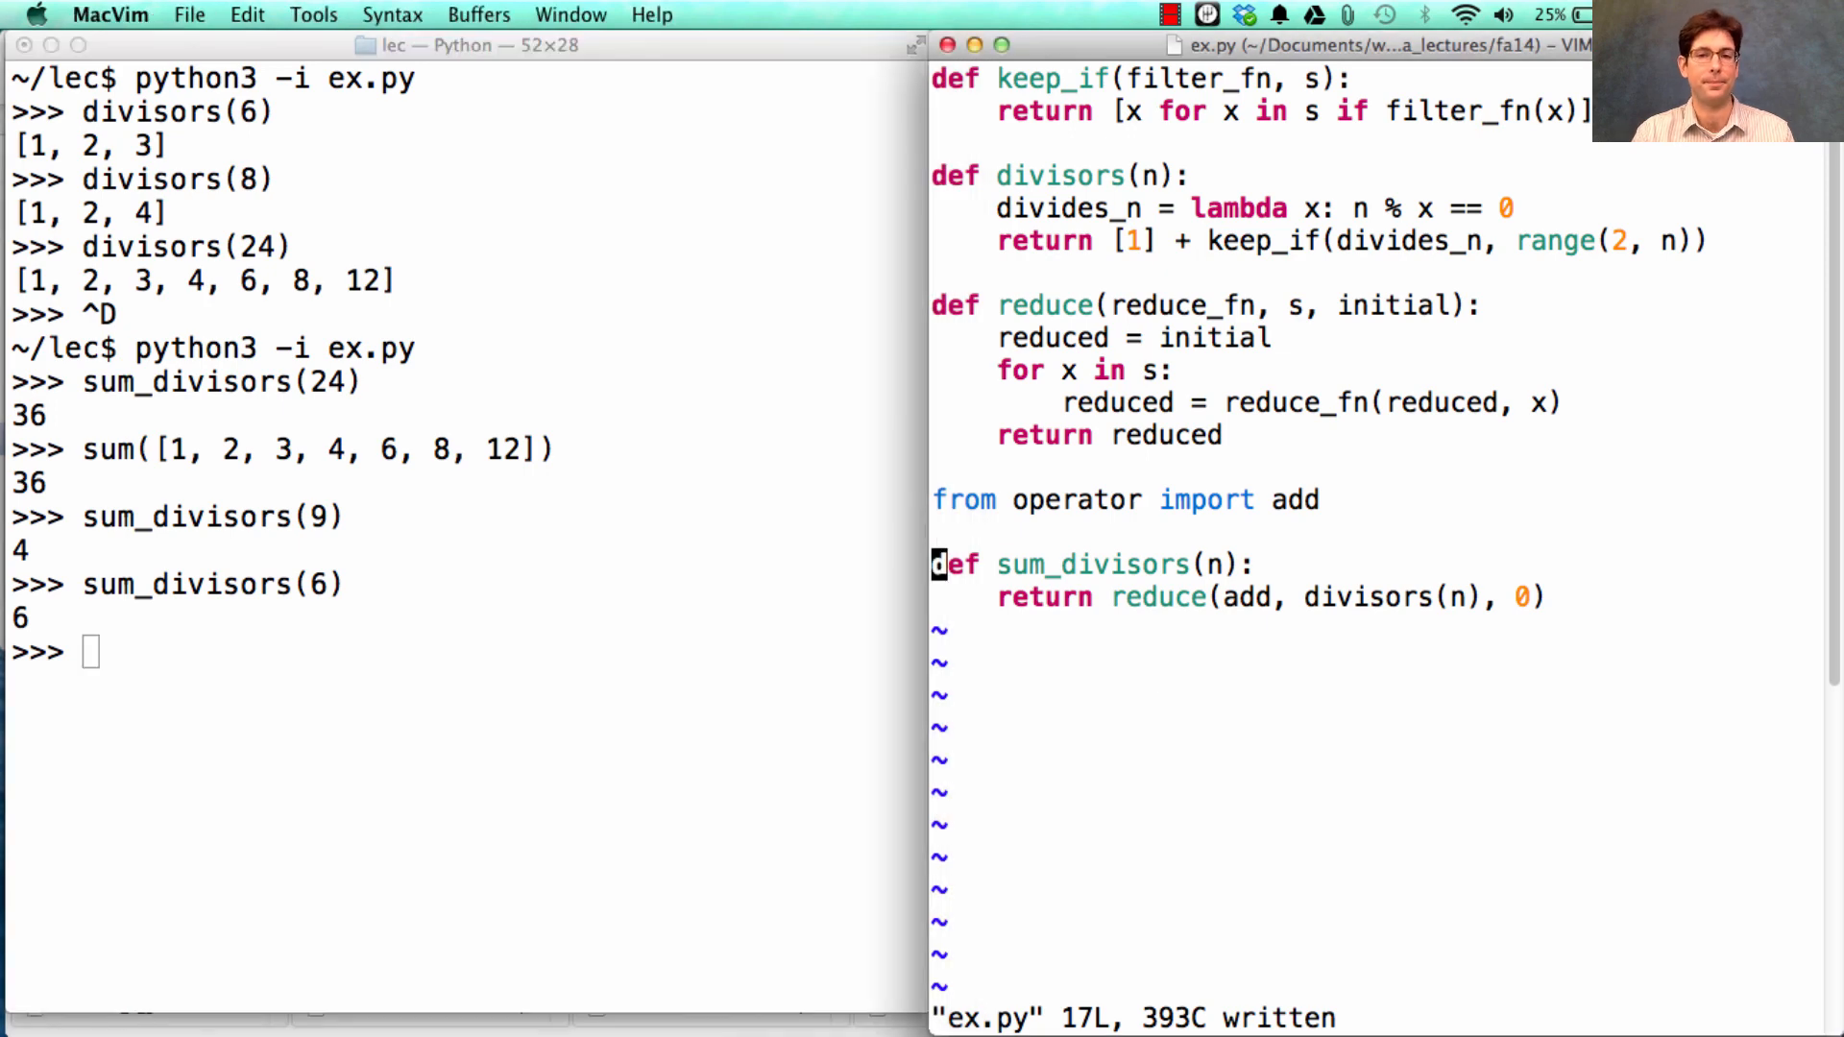
Step: Write perfect(n) returning sum_divisors(n) == n
{"action": "type", "text": "def"}
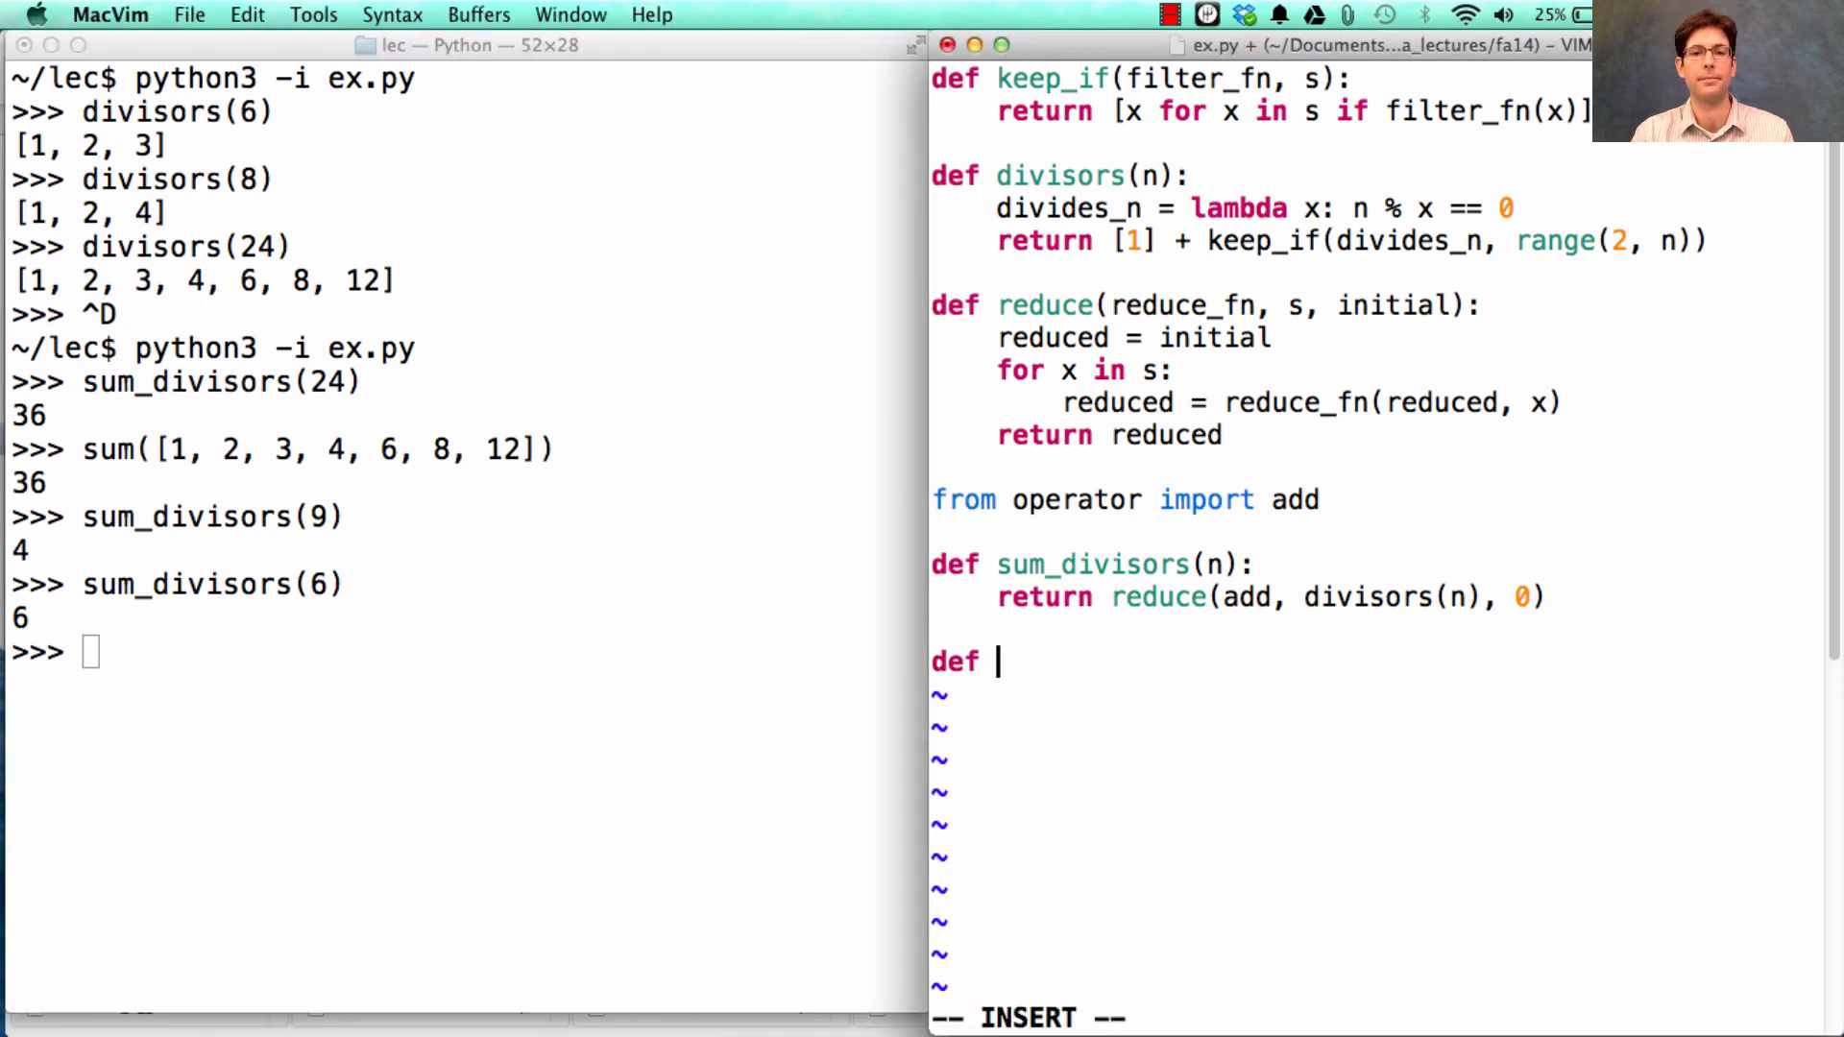
{"action": "type", "text": "perfect("}
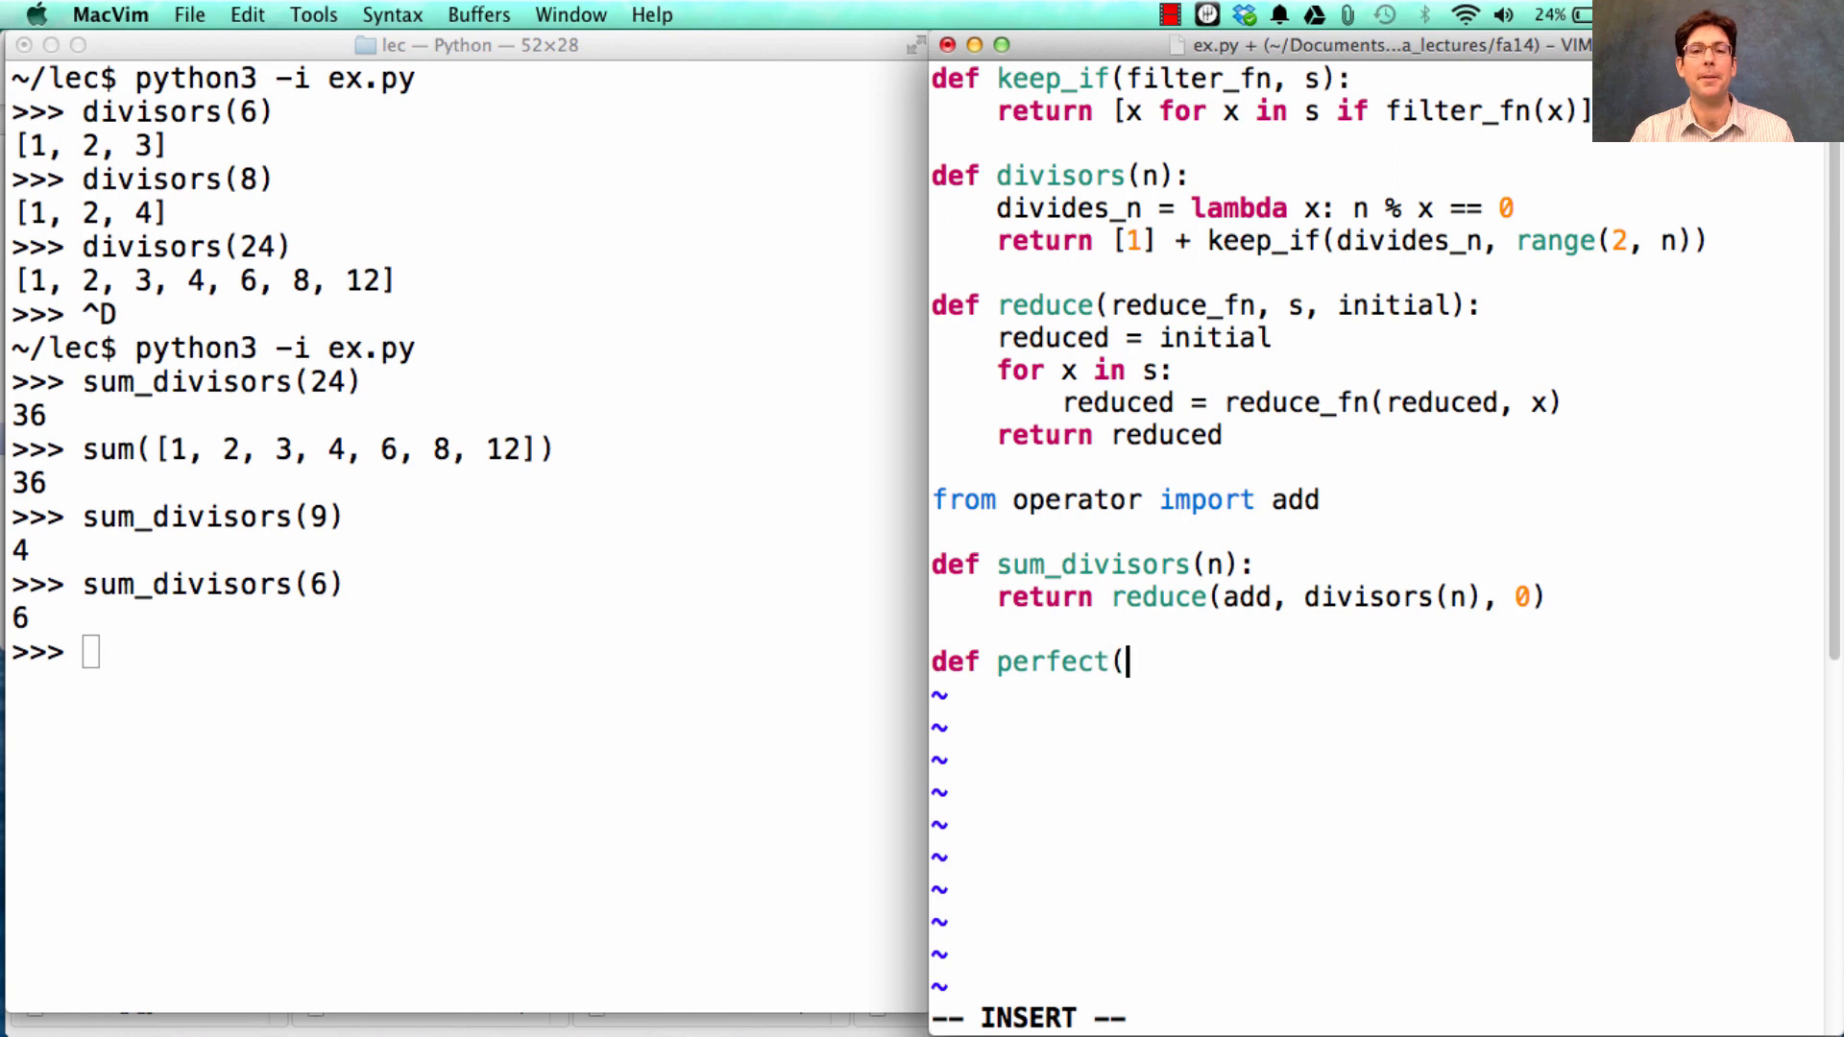
{"action": "type", "text": "n):"}
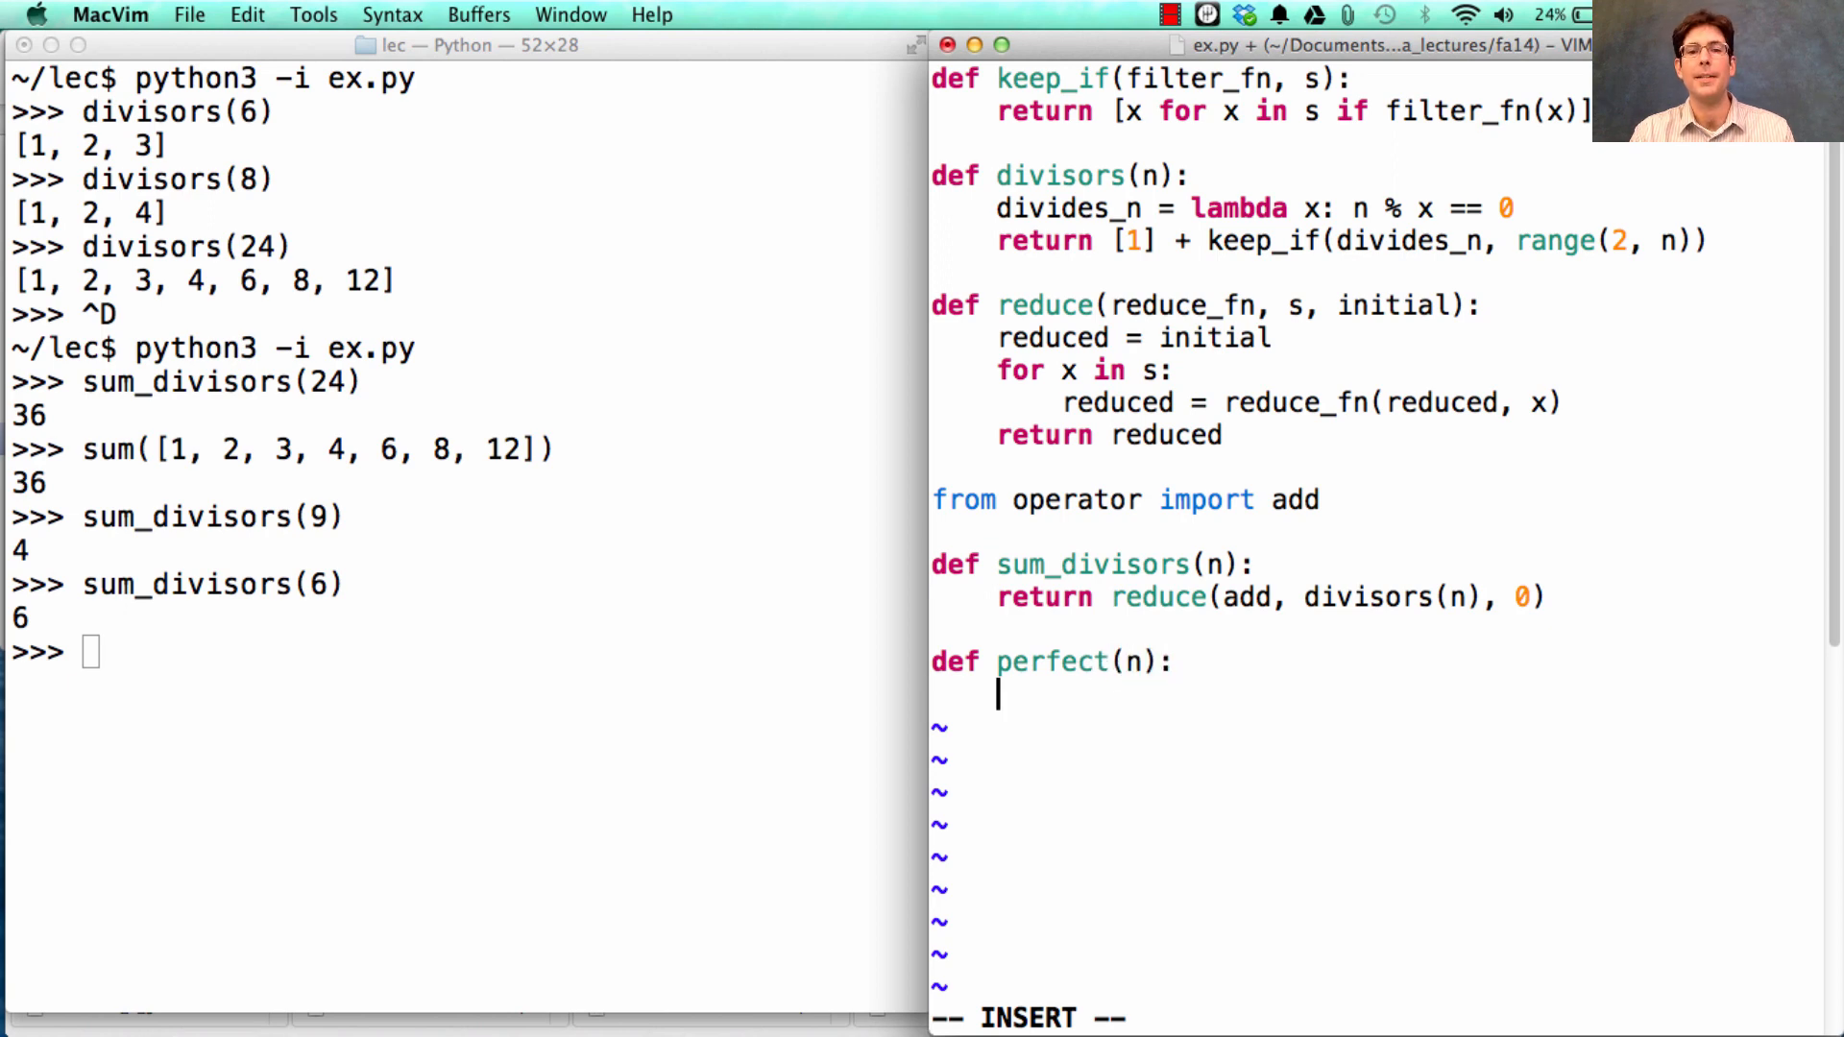
{"action": "type", "text": "return"}
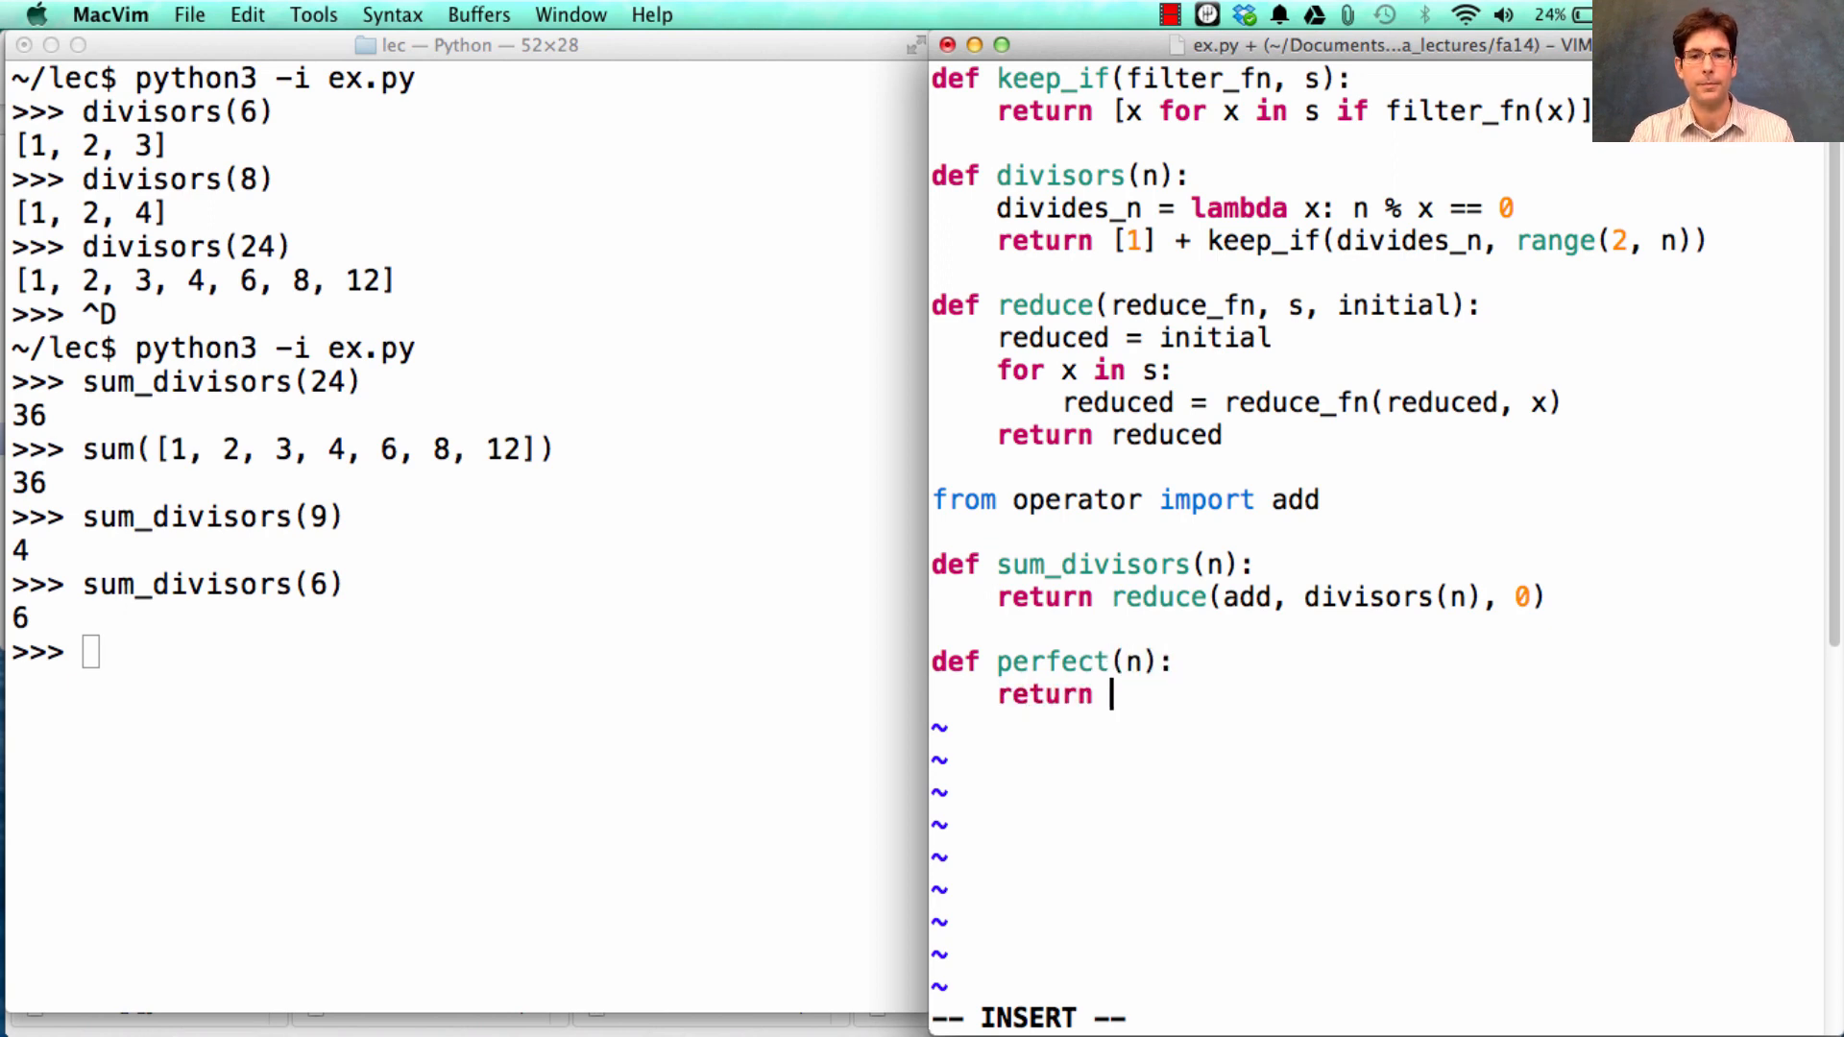
{"action": "type", "text": "sum_divisors"}
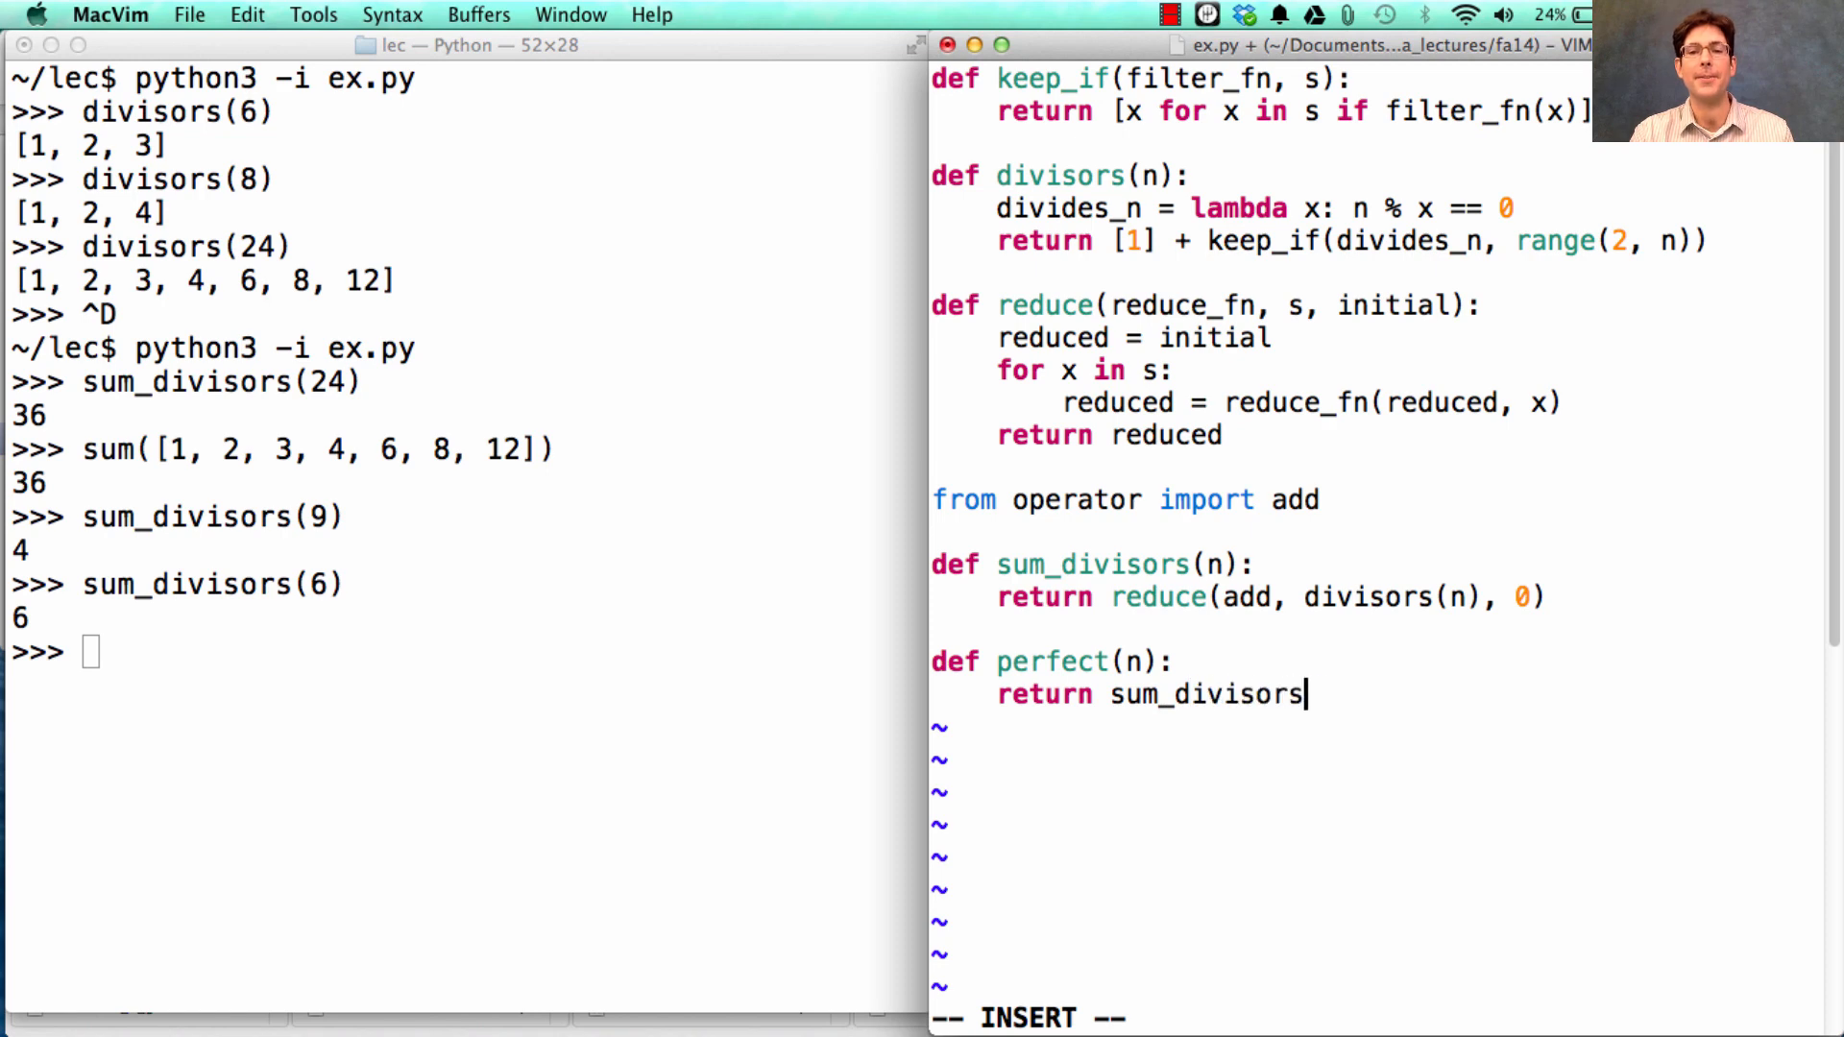
{"action": "type", "text": "(n) == n"}
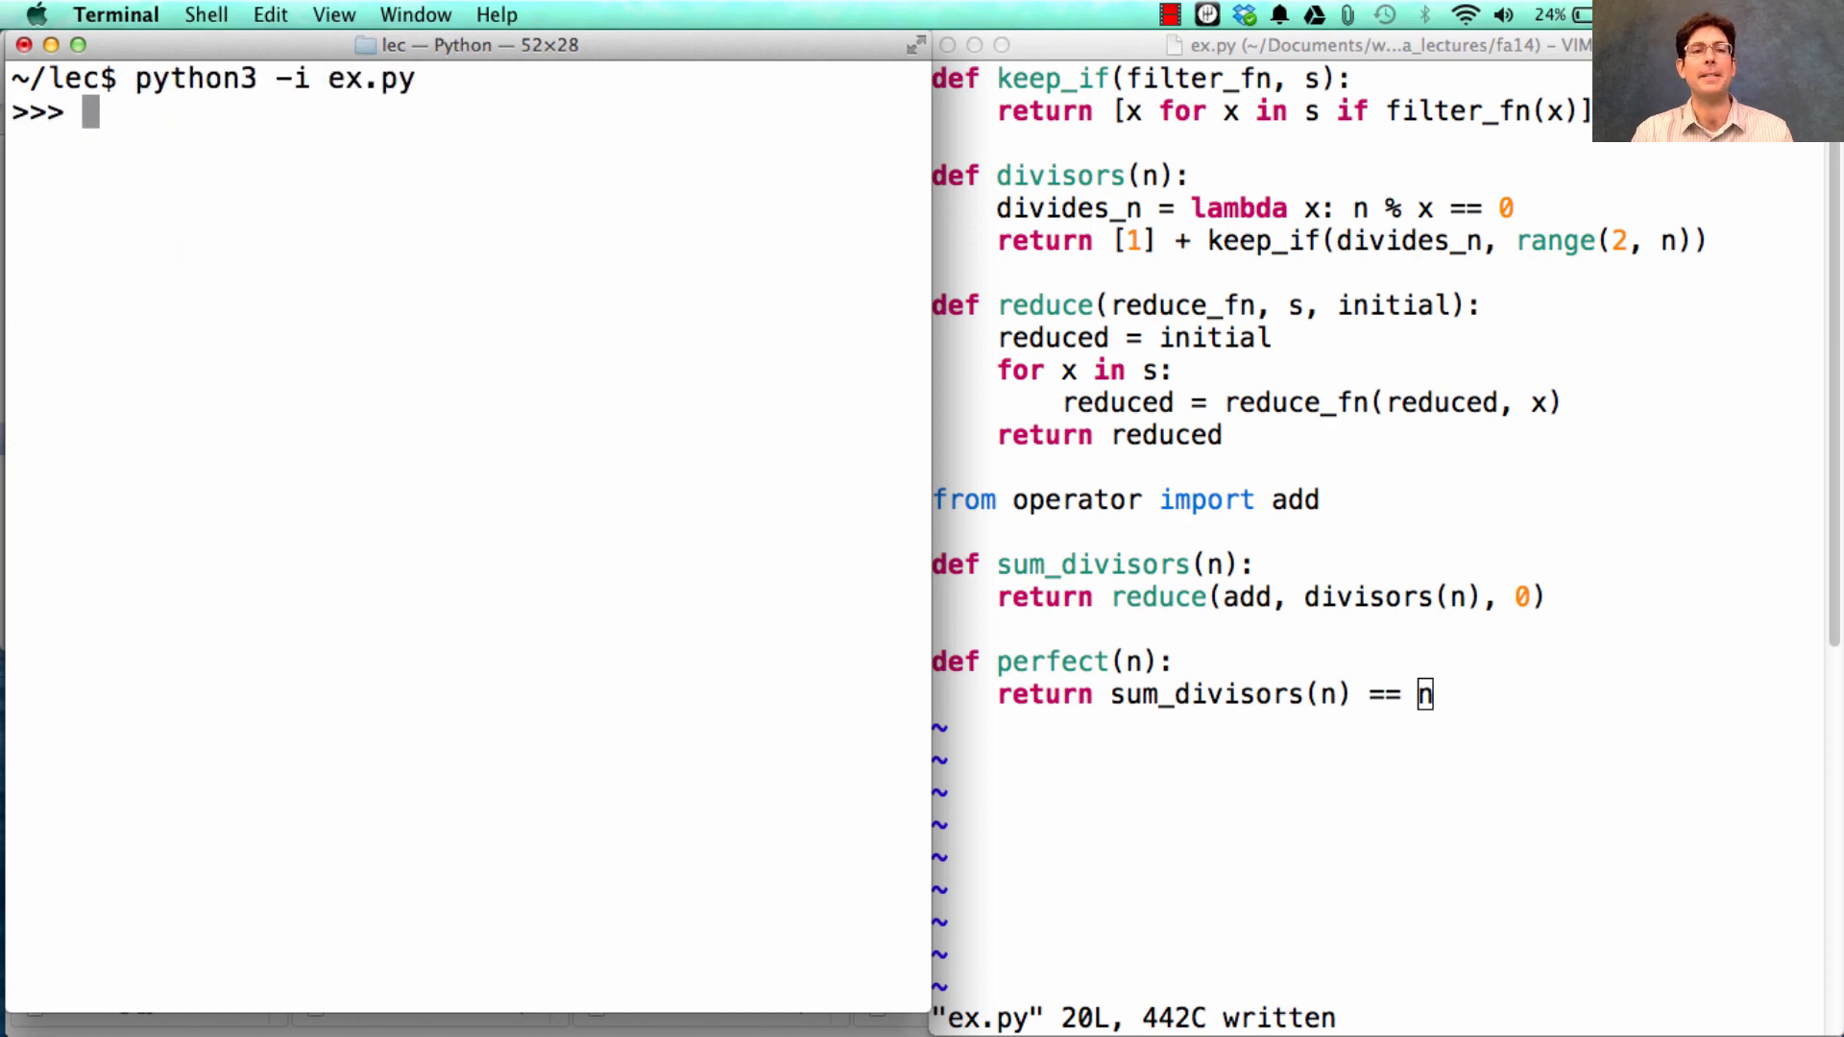
Step: Run keep_if(perfect, range(1000)) to list perfect numbers [1, 6, 28, 496]
{"action": "type", "text": "["}
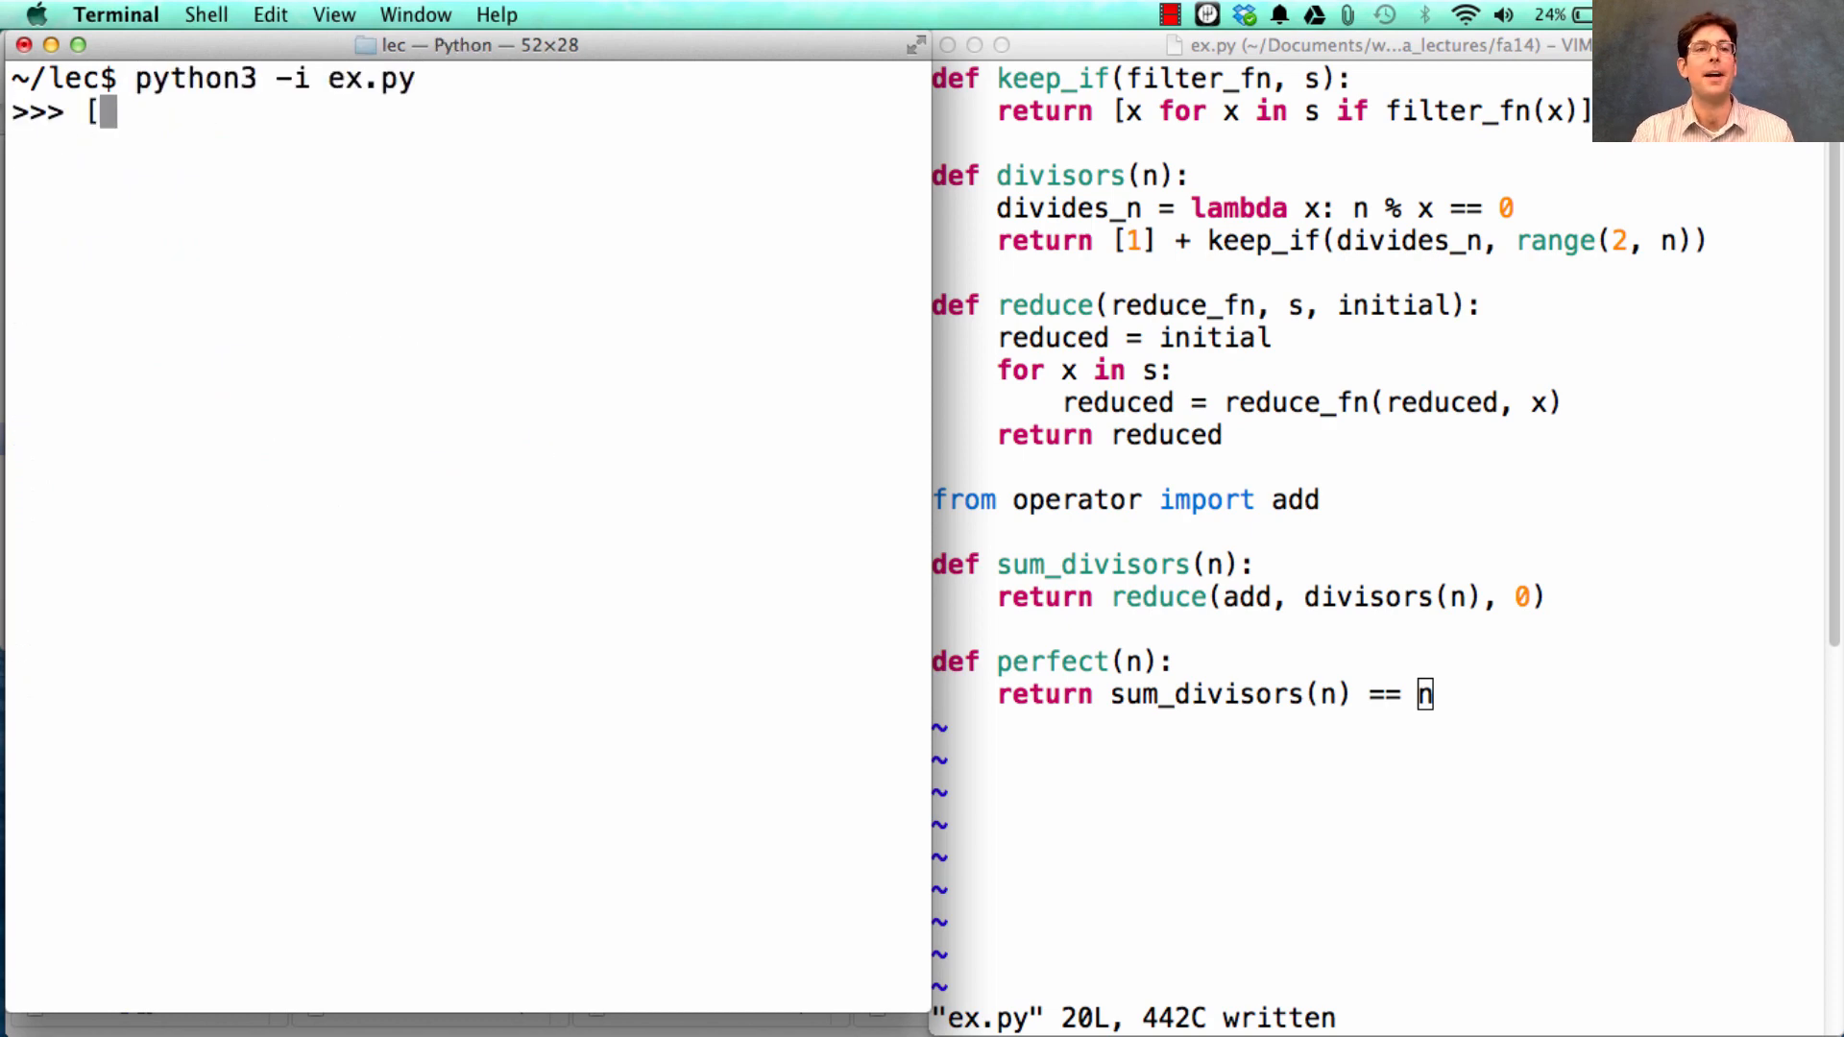
{"action": "type", "text": "ke"}
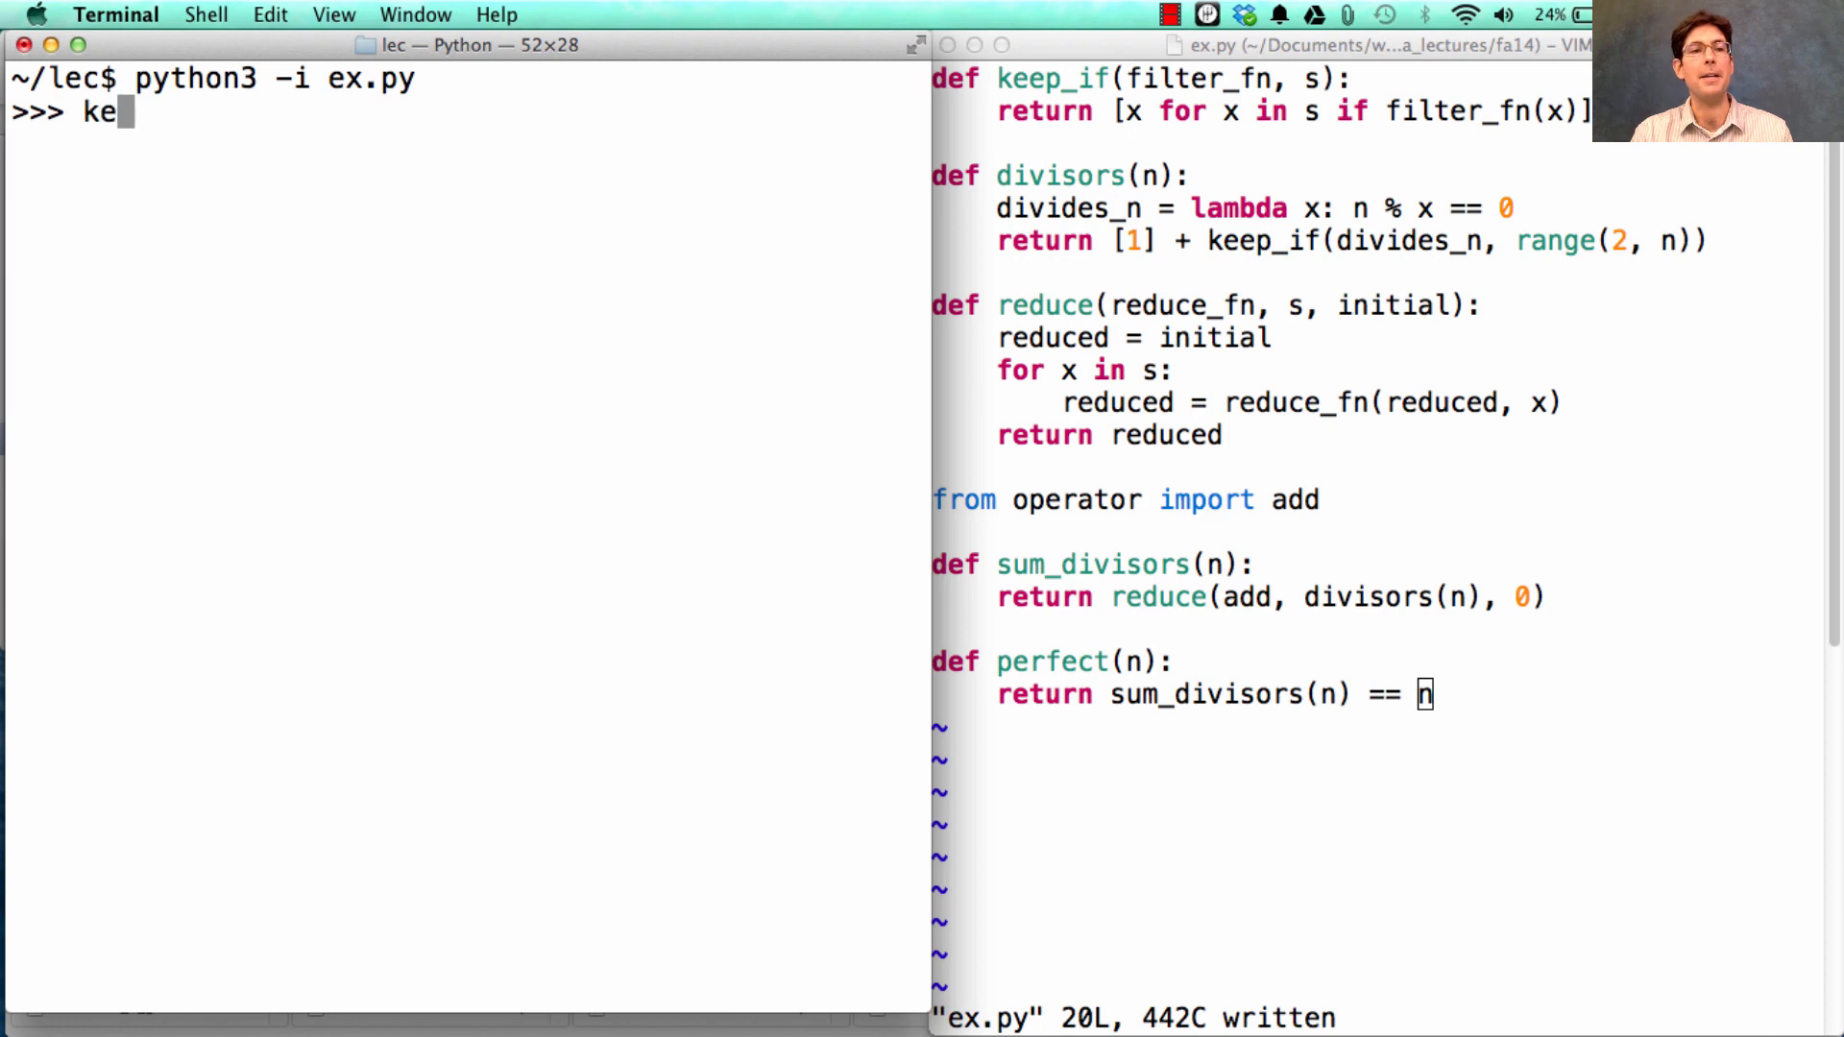
{"action": "type", "text": "ep_if("}
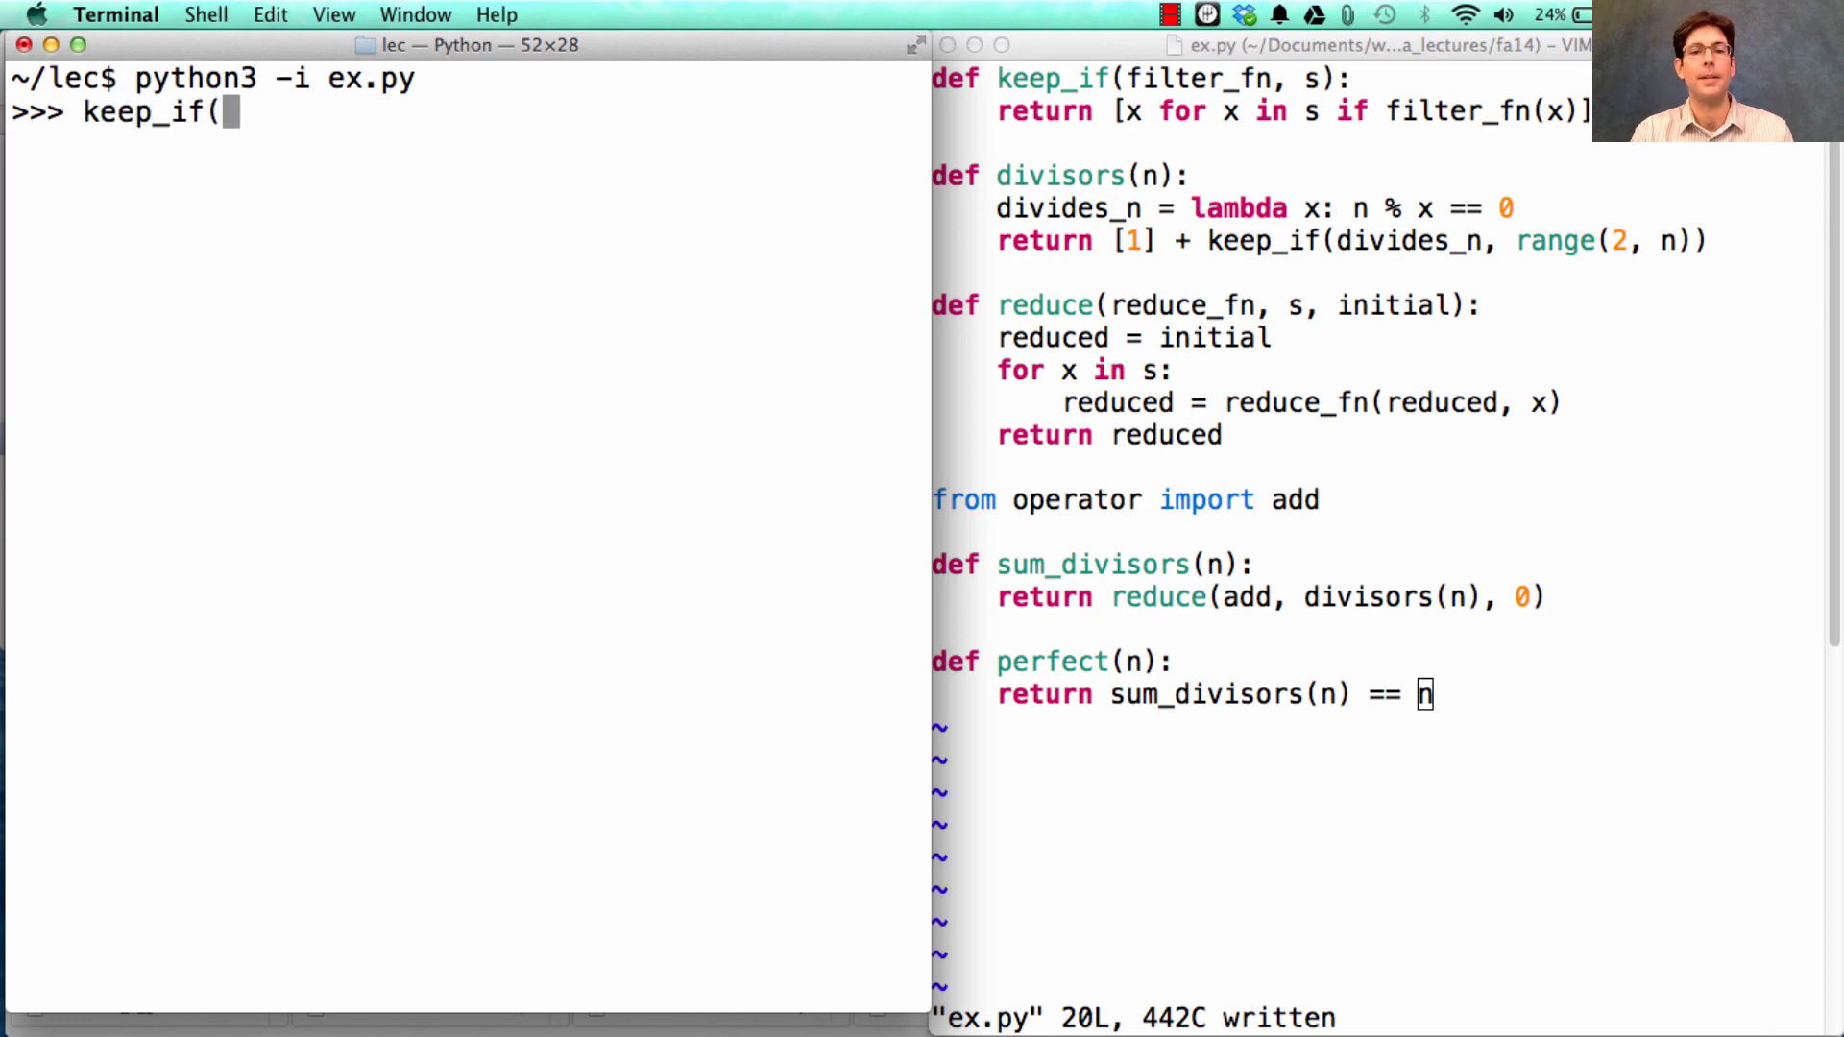
{"action": "type", "text": "perfect, range(1"}
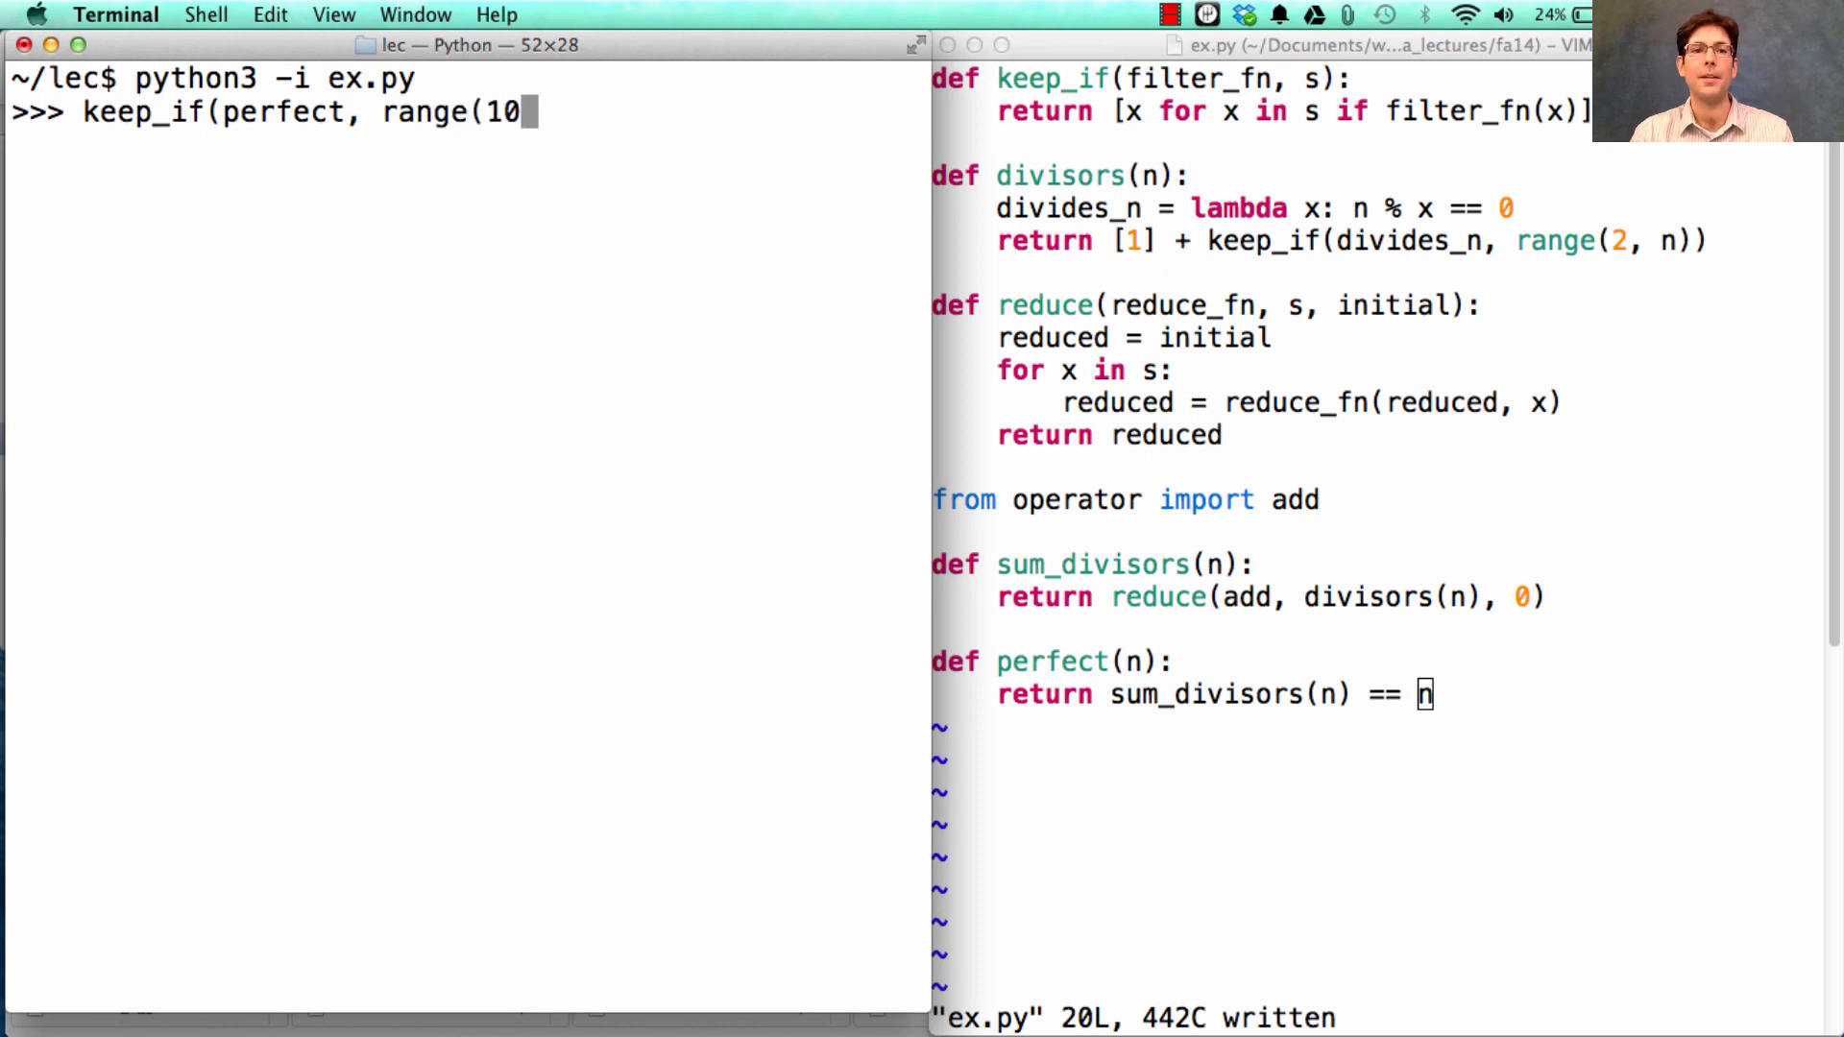
{"action": "type", "text": "00))"}
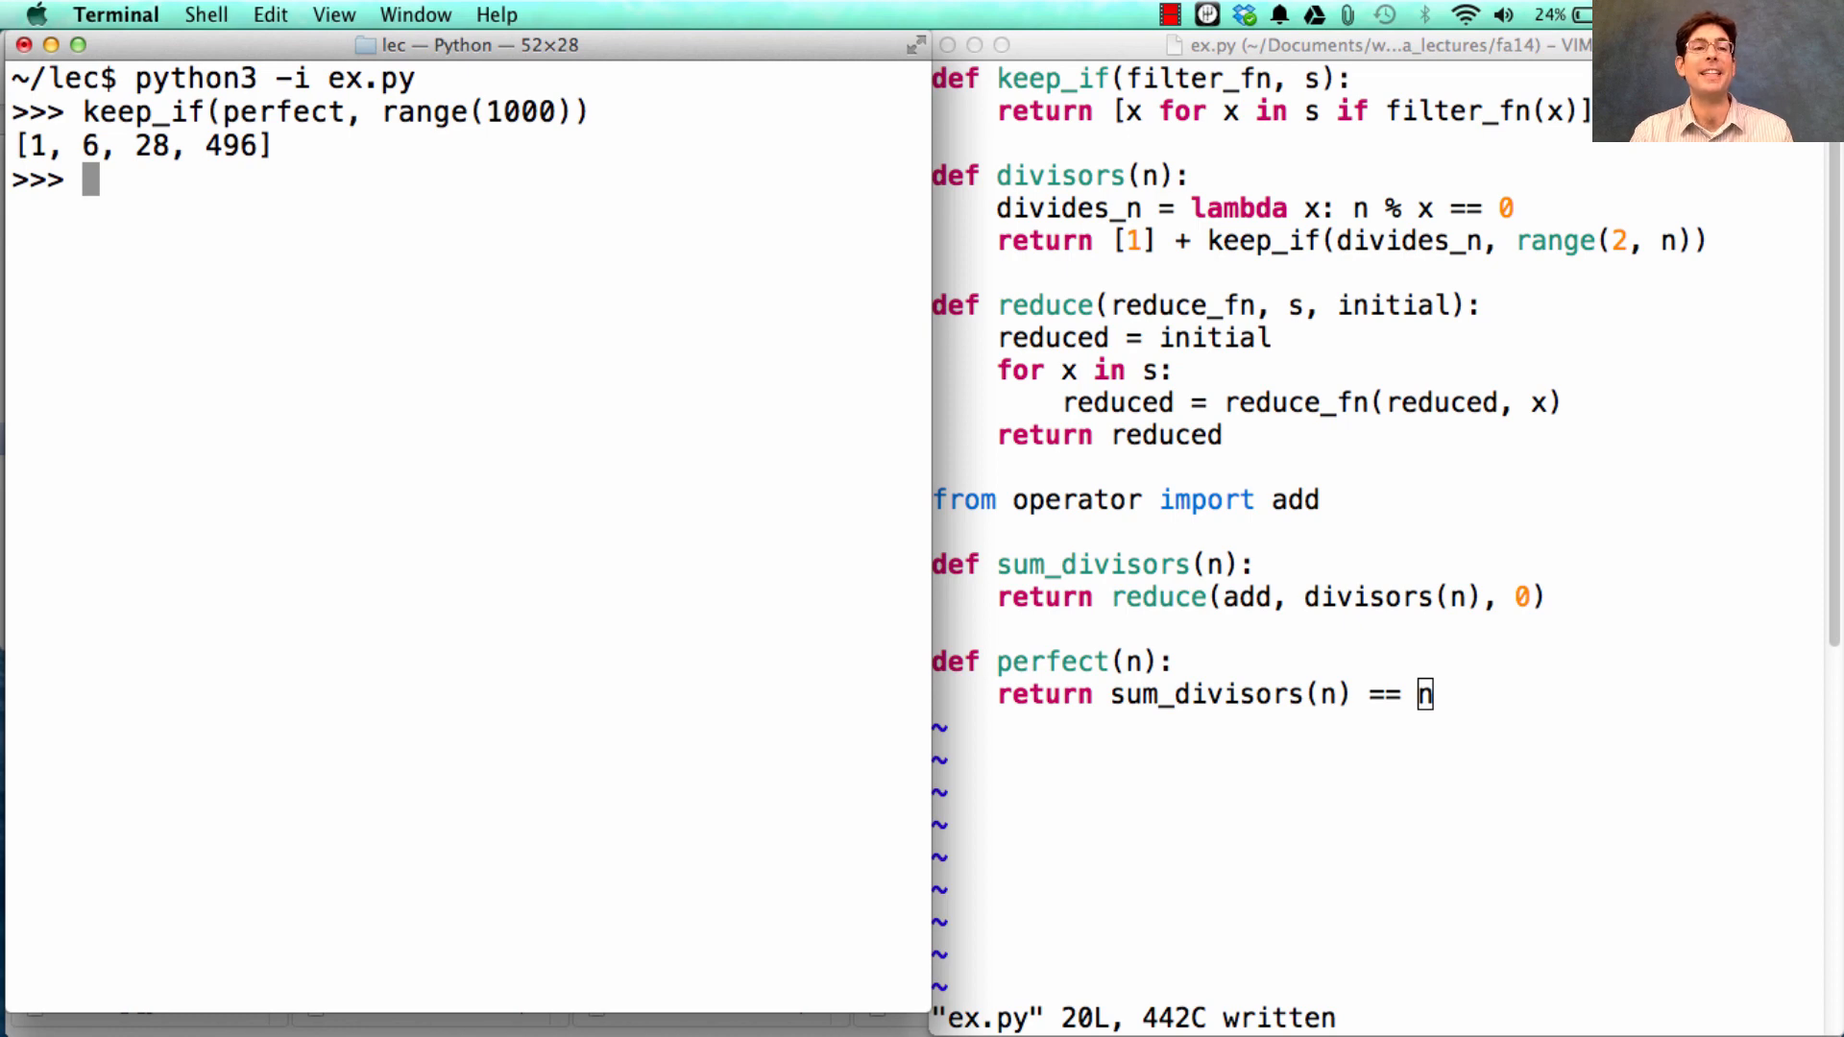
{"action": "mouse_move", "coordinate": [260, 366]}
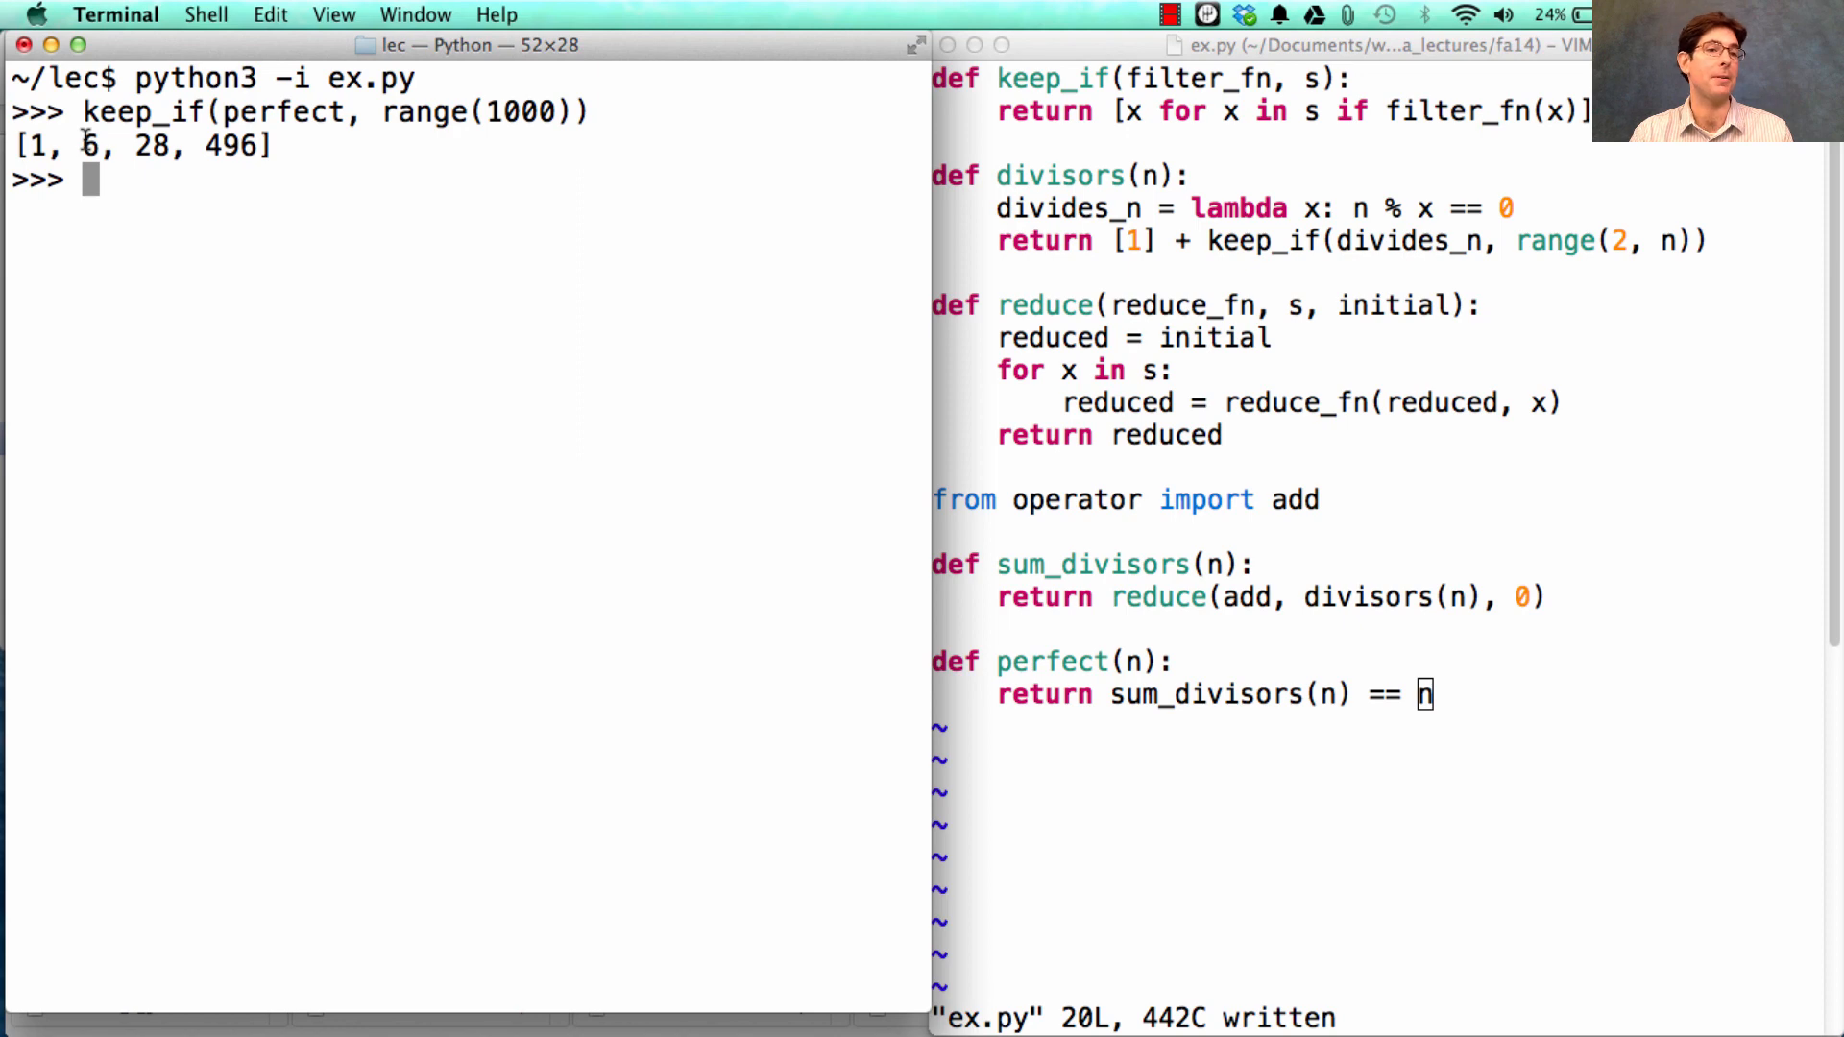
Step: List divisors(28) and the divisors of another number starting with 4
{"action": "type", "text": "divisors"}
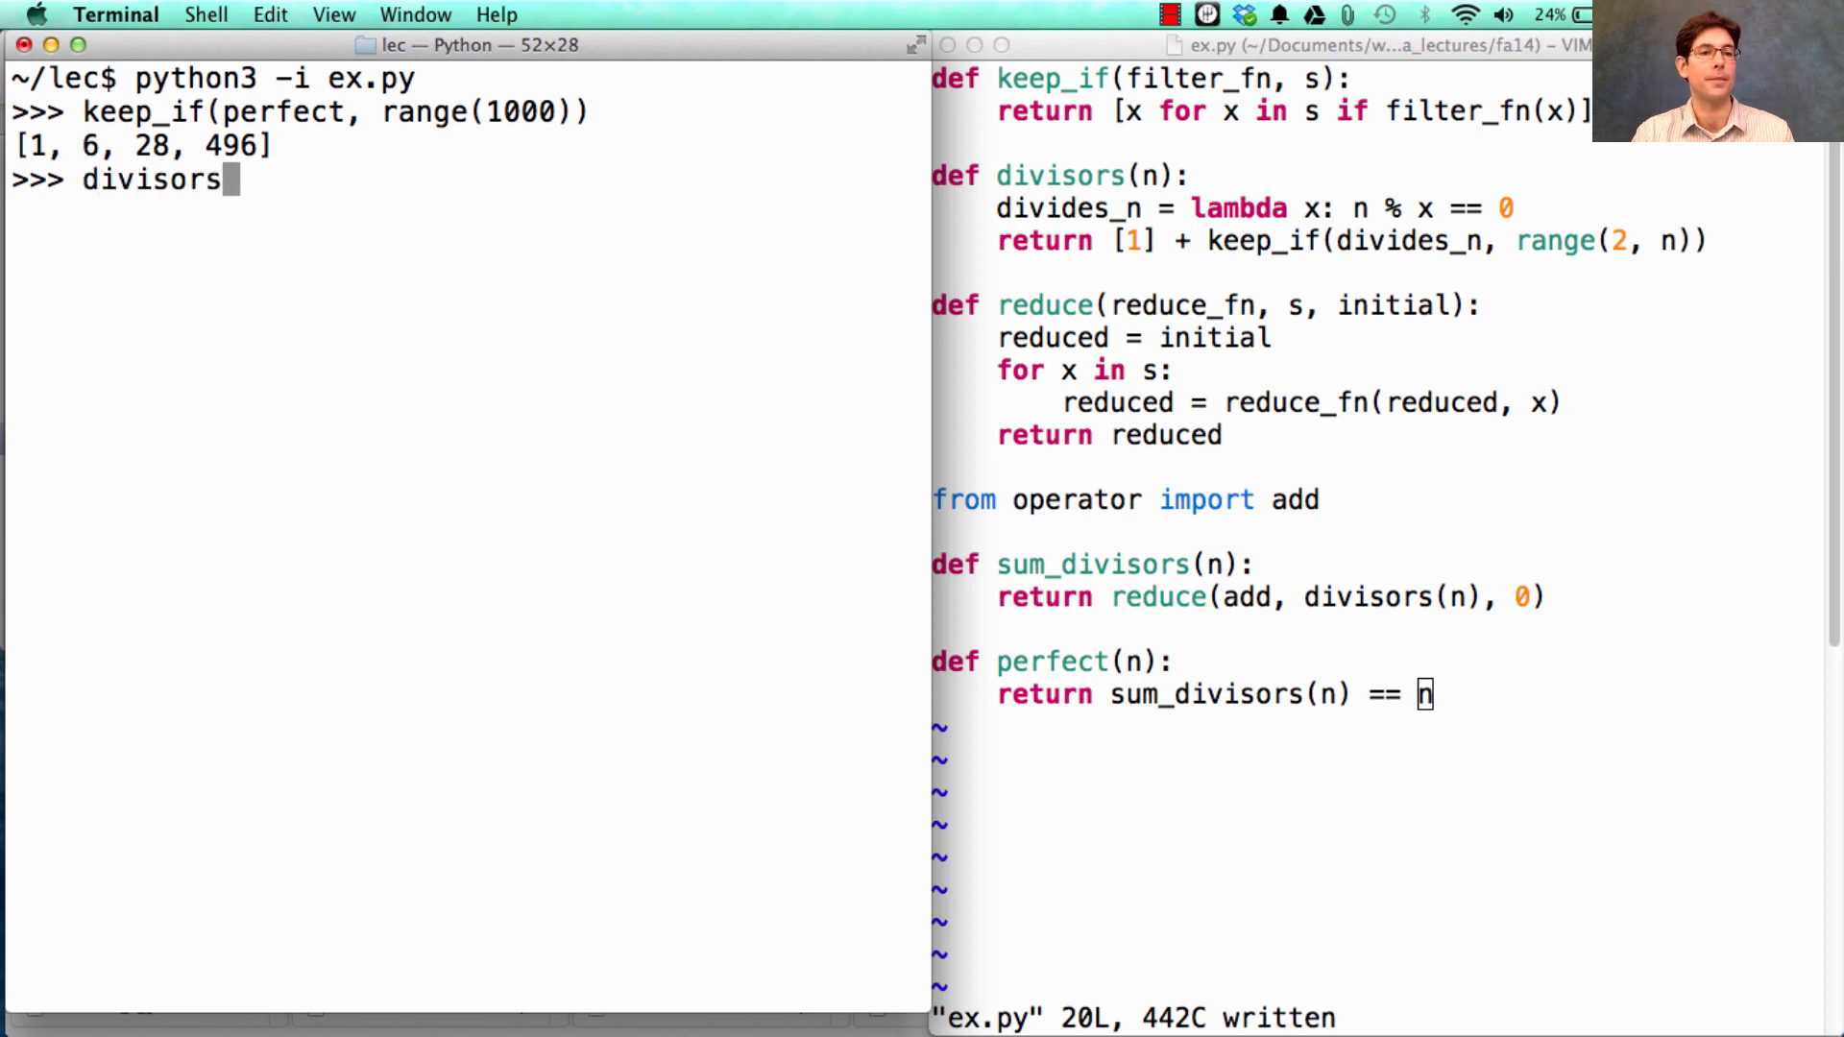
{"action": "type", "text": "(28)"}
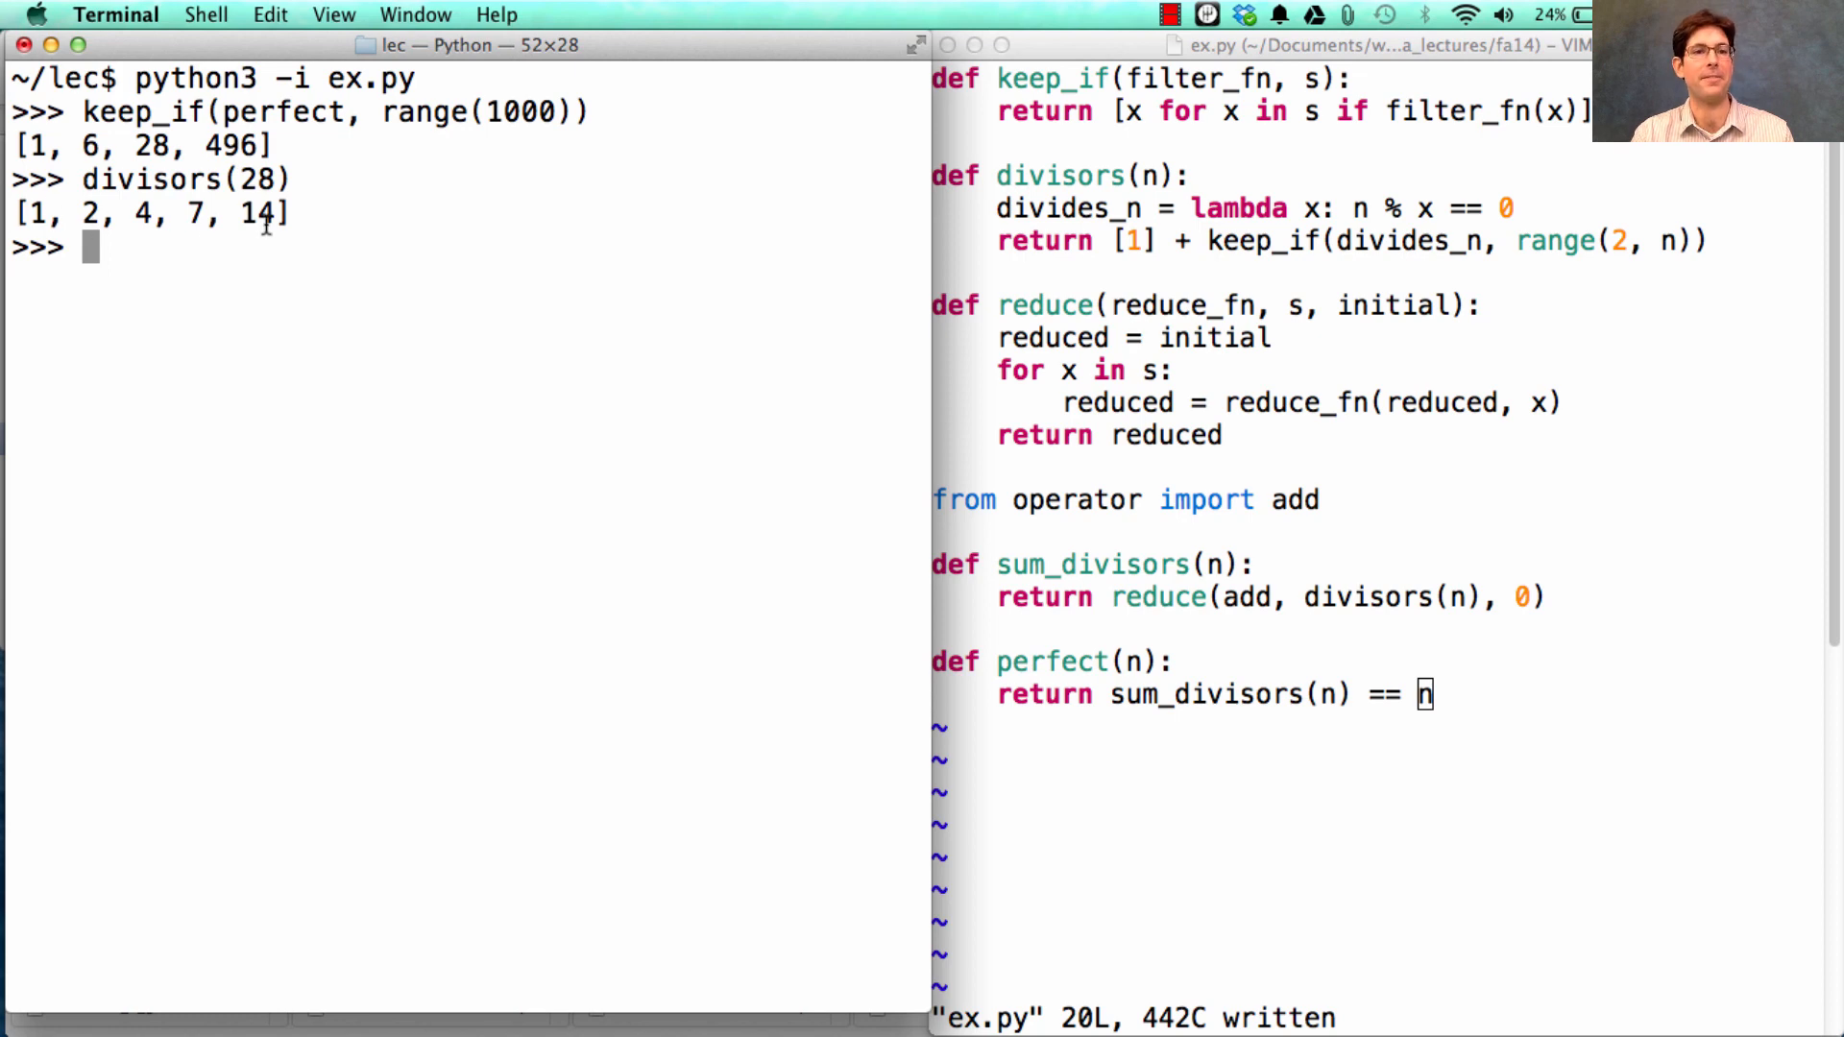
{"action": "type", "text": "divisor"}
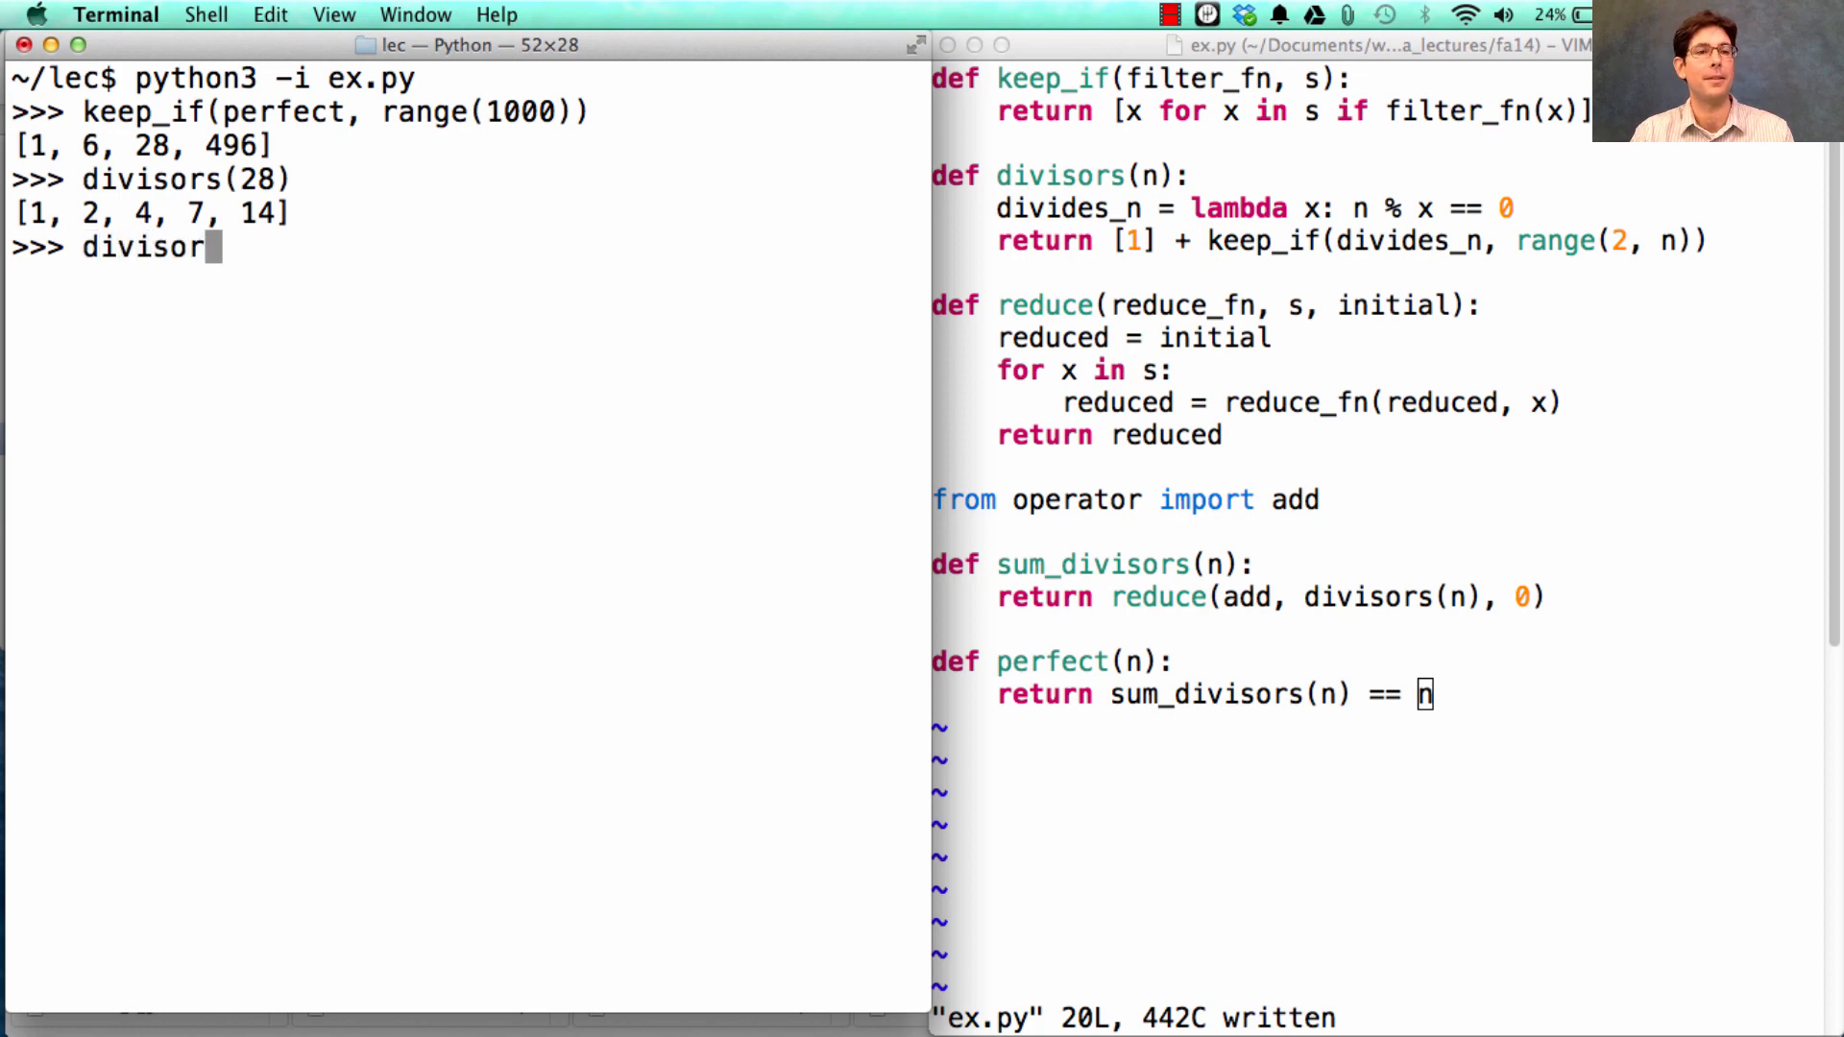
{"action": "type", "text": "s(4"}
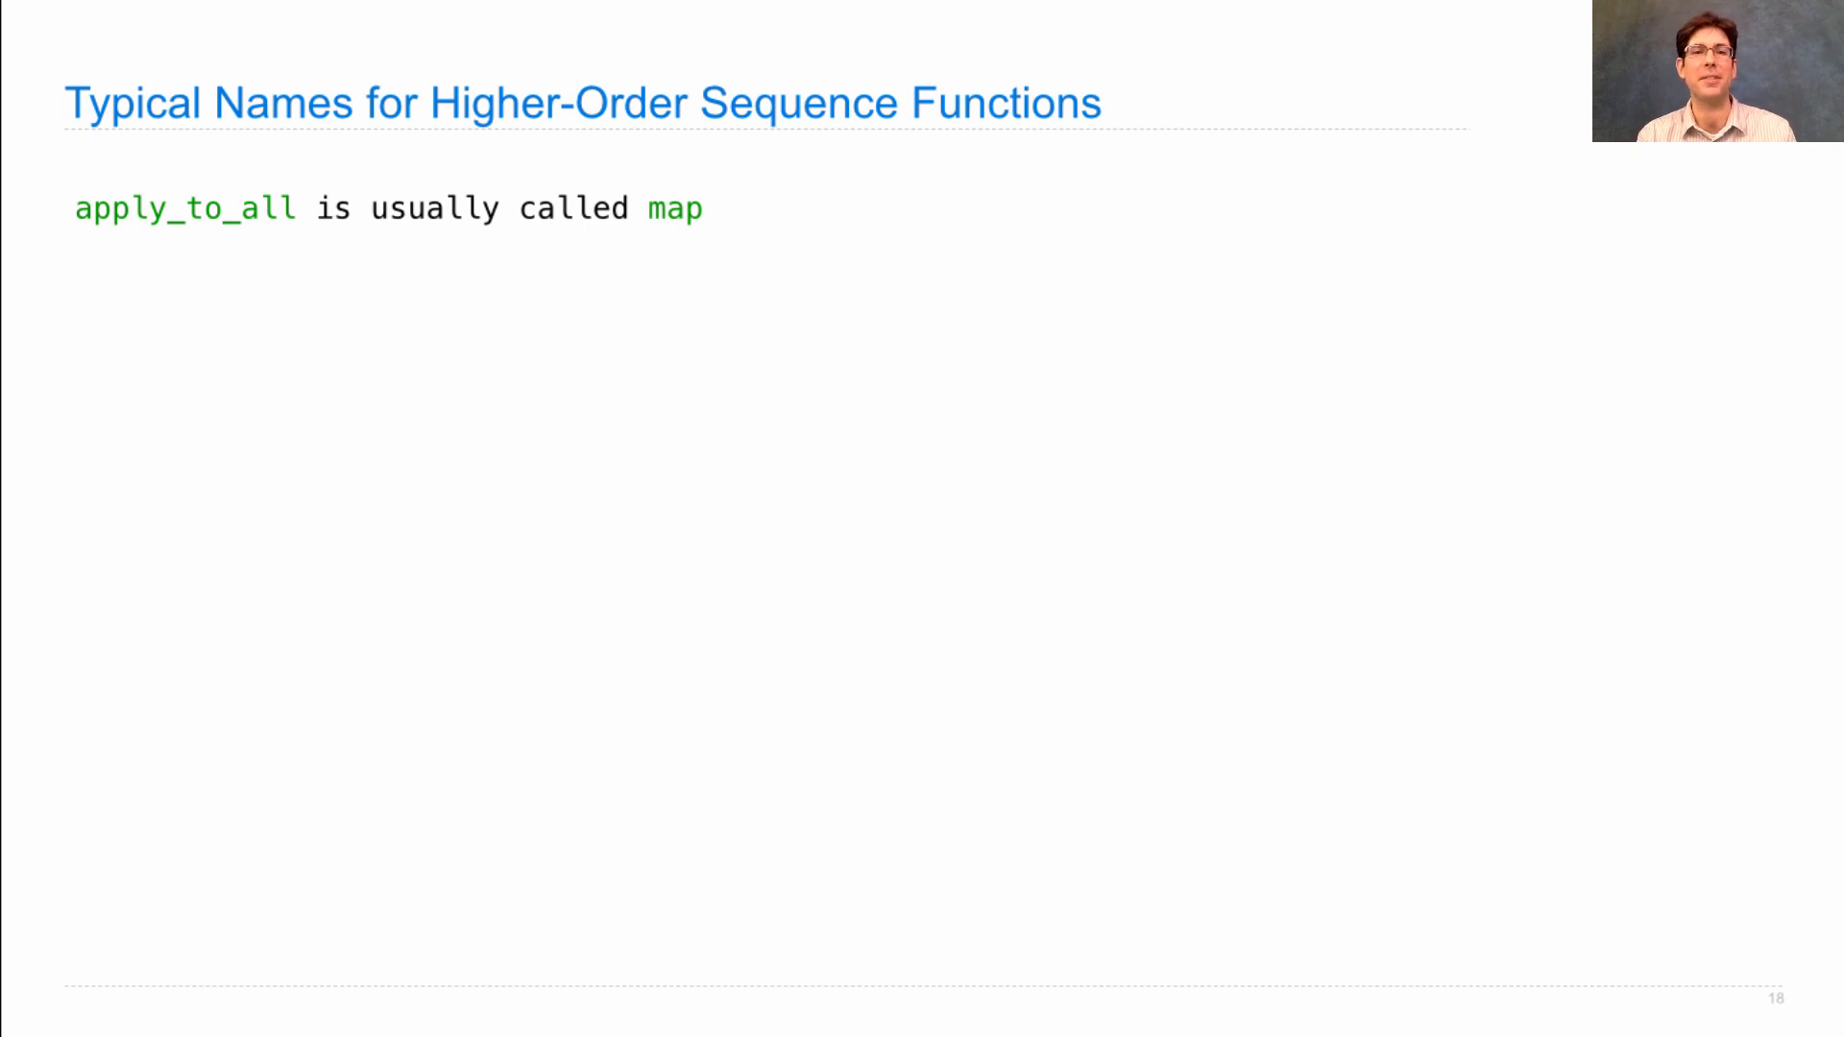
{"action": "mouse_move", "coordinate": [609, 279]}
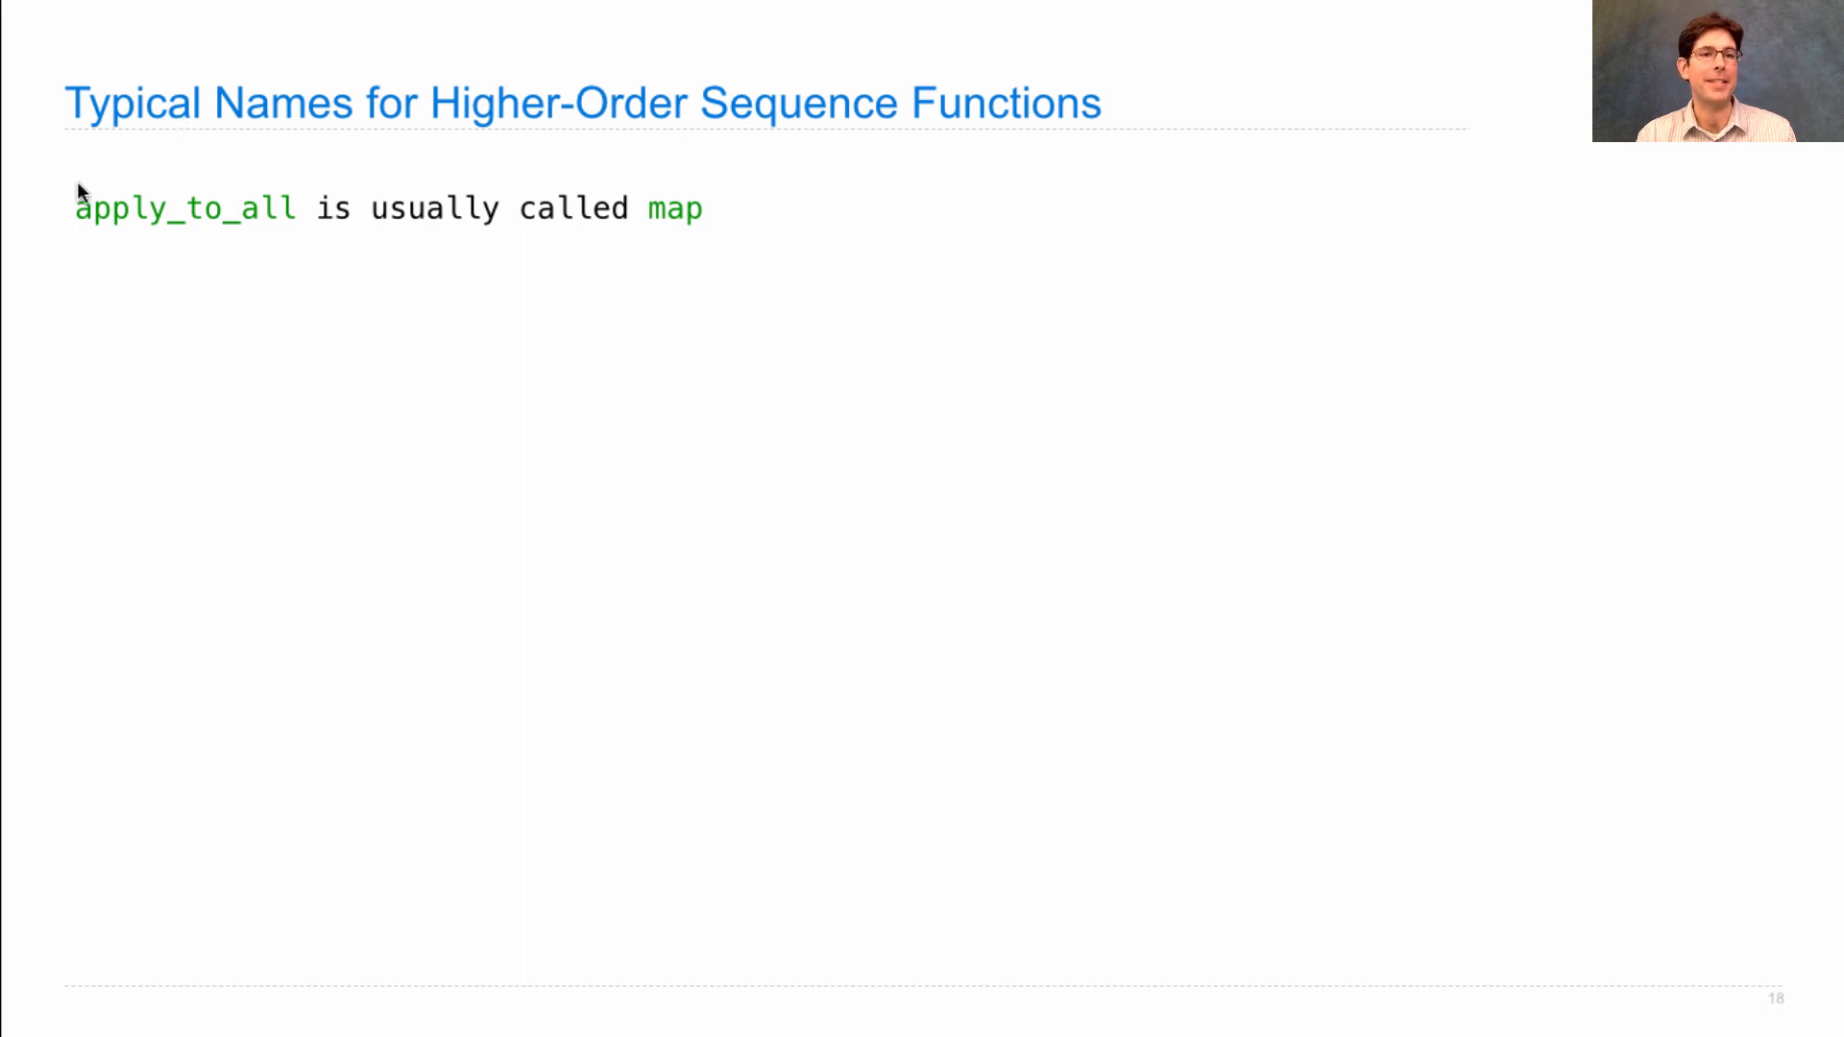
{"action": "mouse_move", "coordinate": [221, 271]}
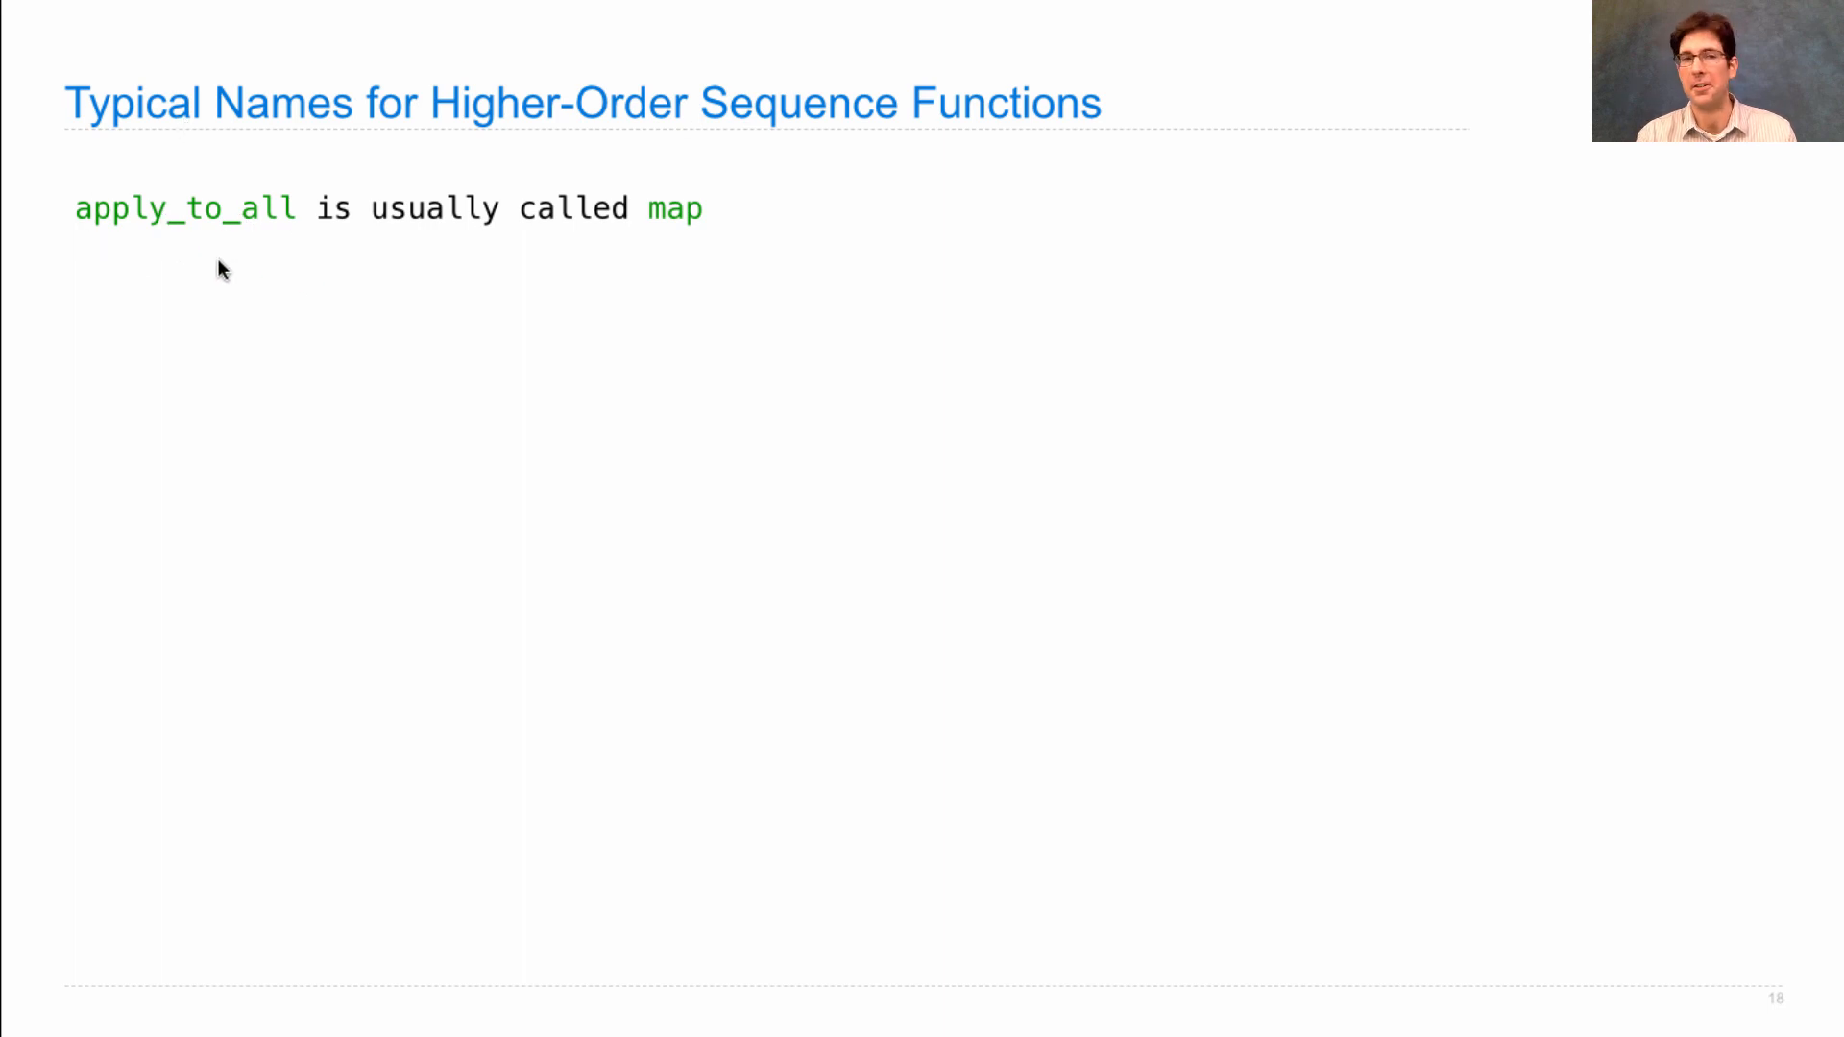